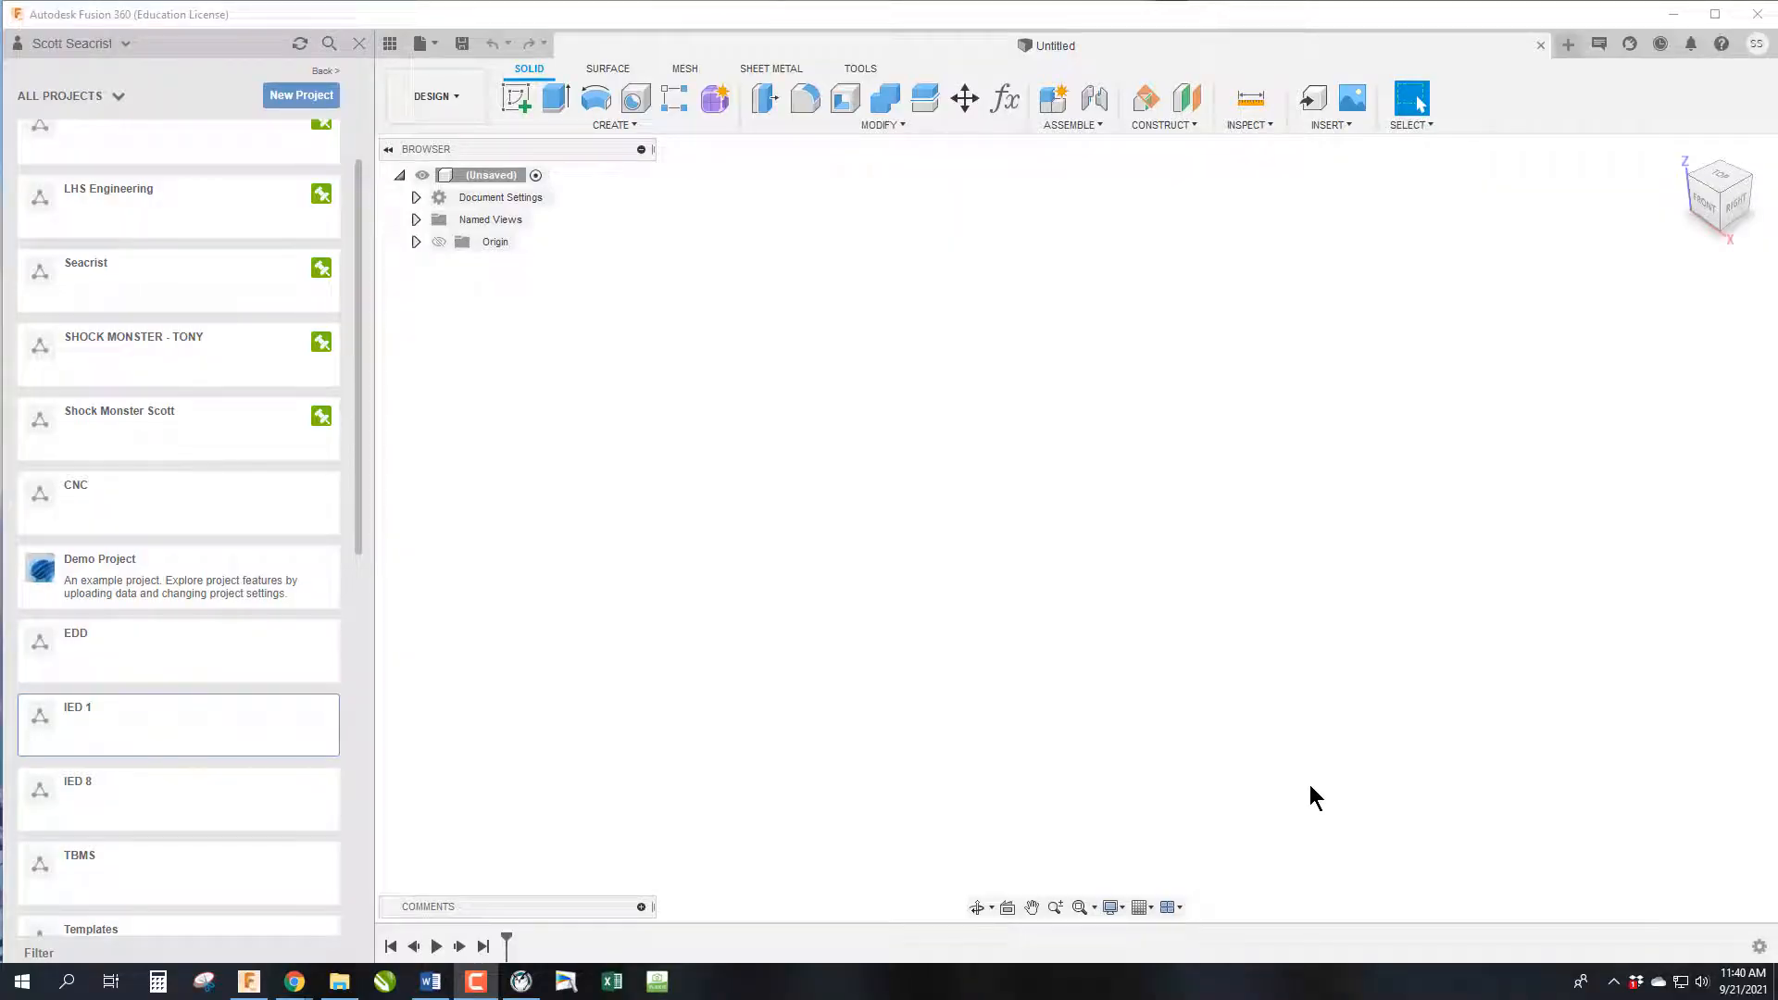
pyautogui.moveTo(1291, 786)
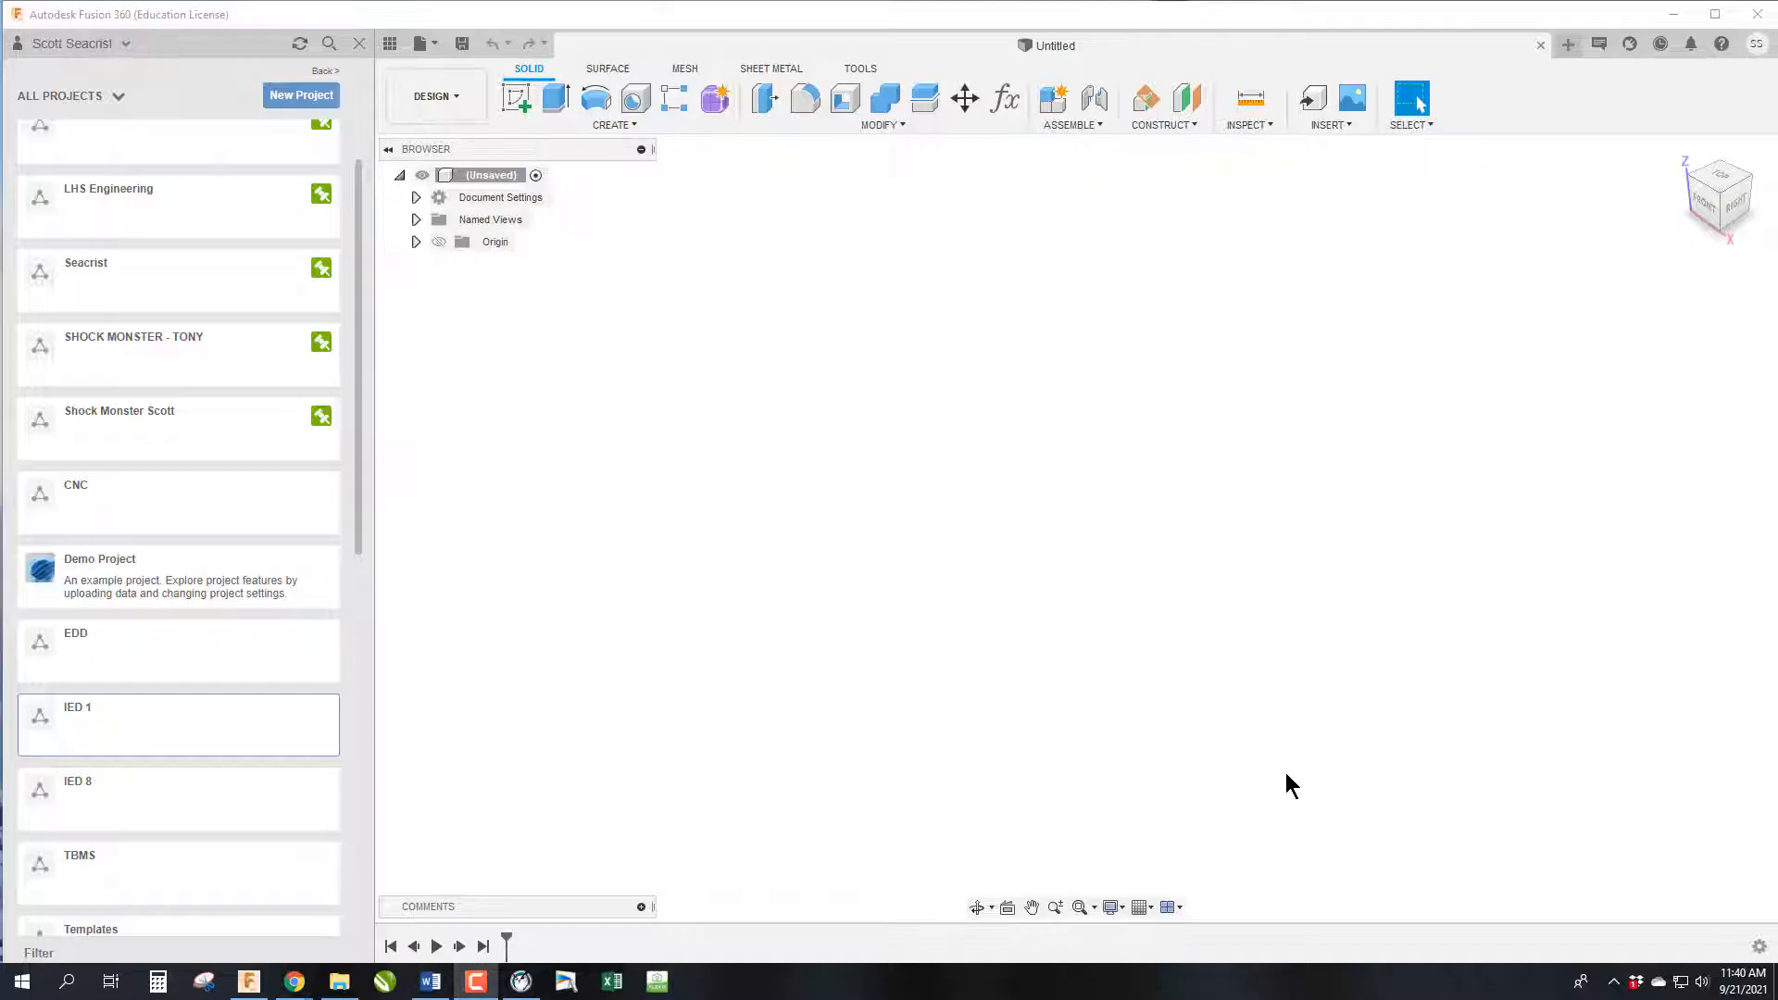
pyautogui.moveTo(1768, 182)
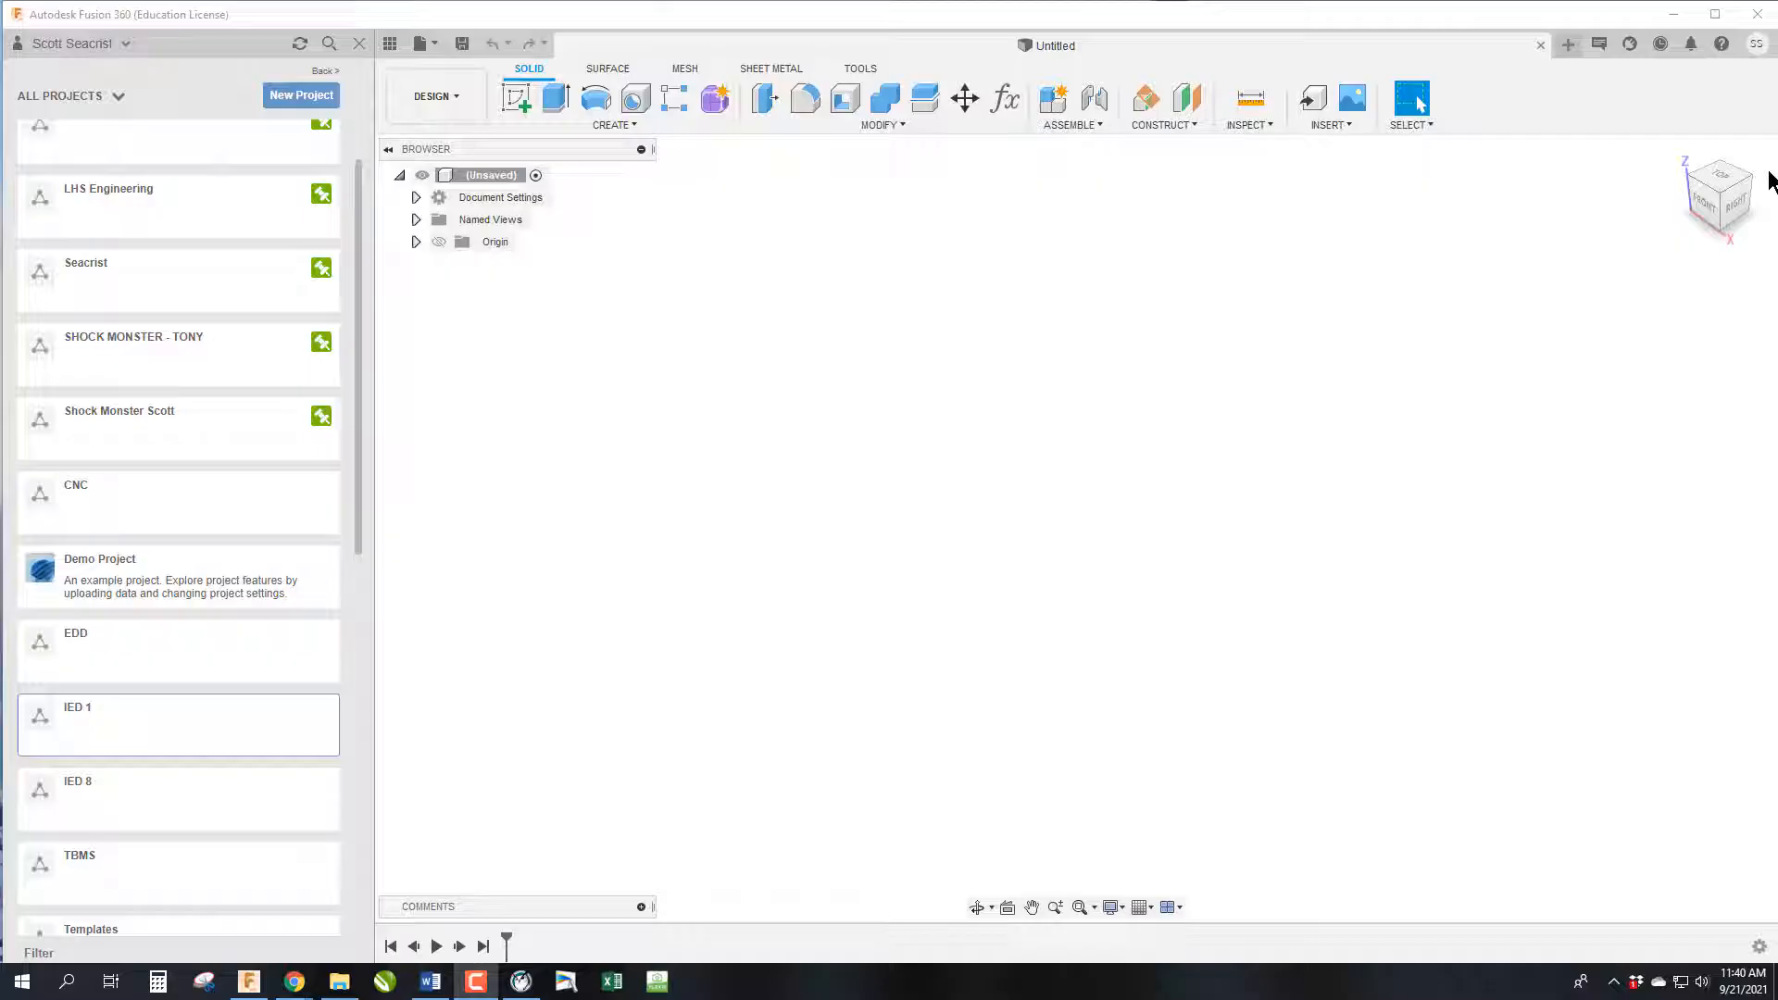
pyautogui.moveTo(1605, 165)
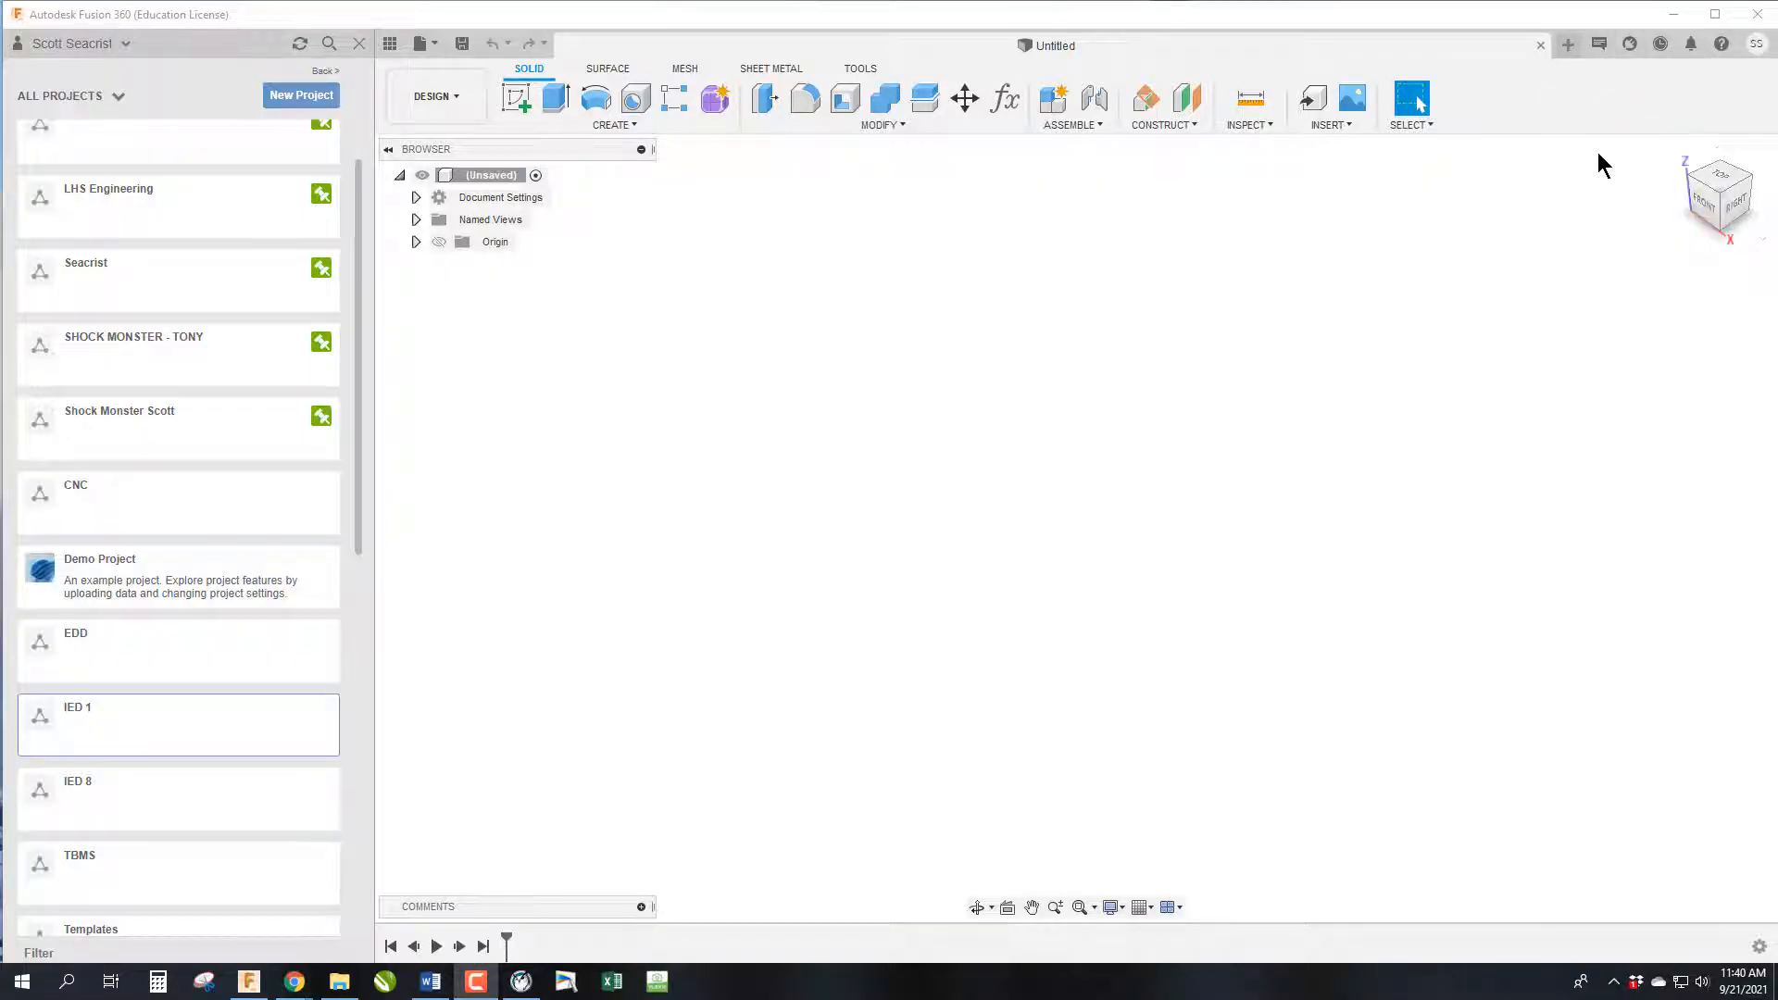
pyautogui.moveTo(1595, 184)
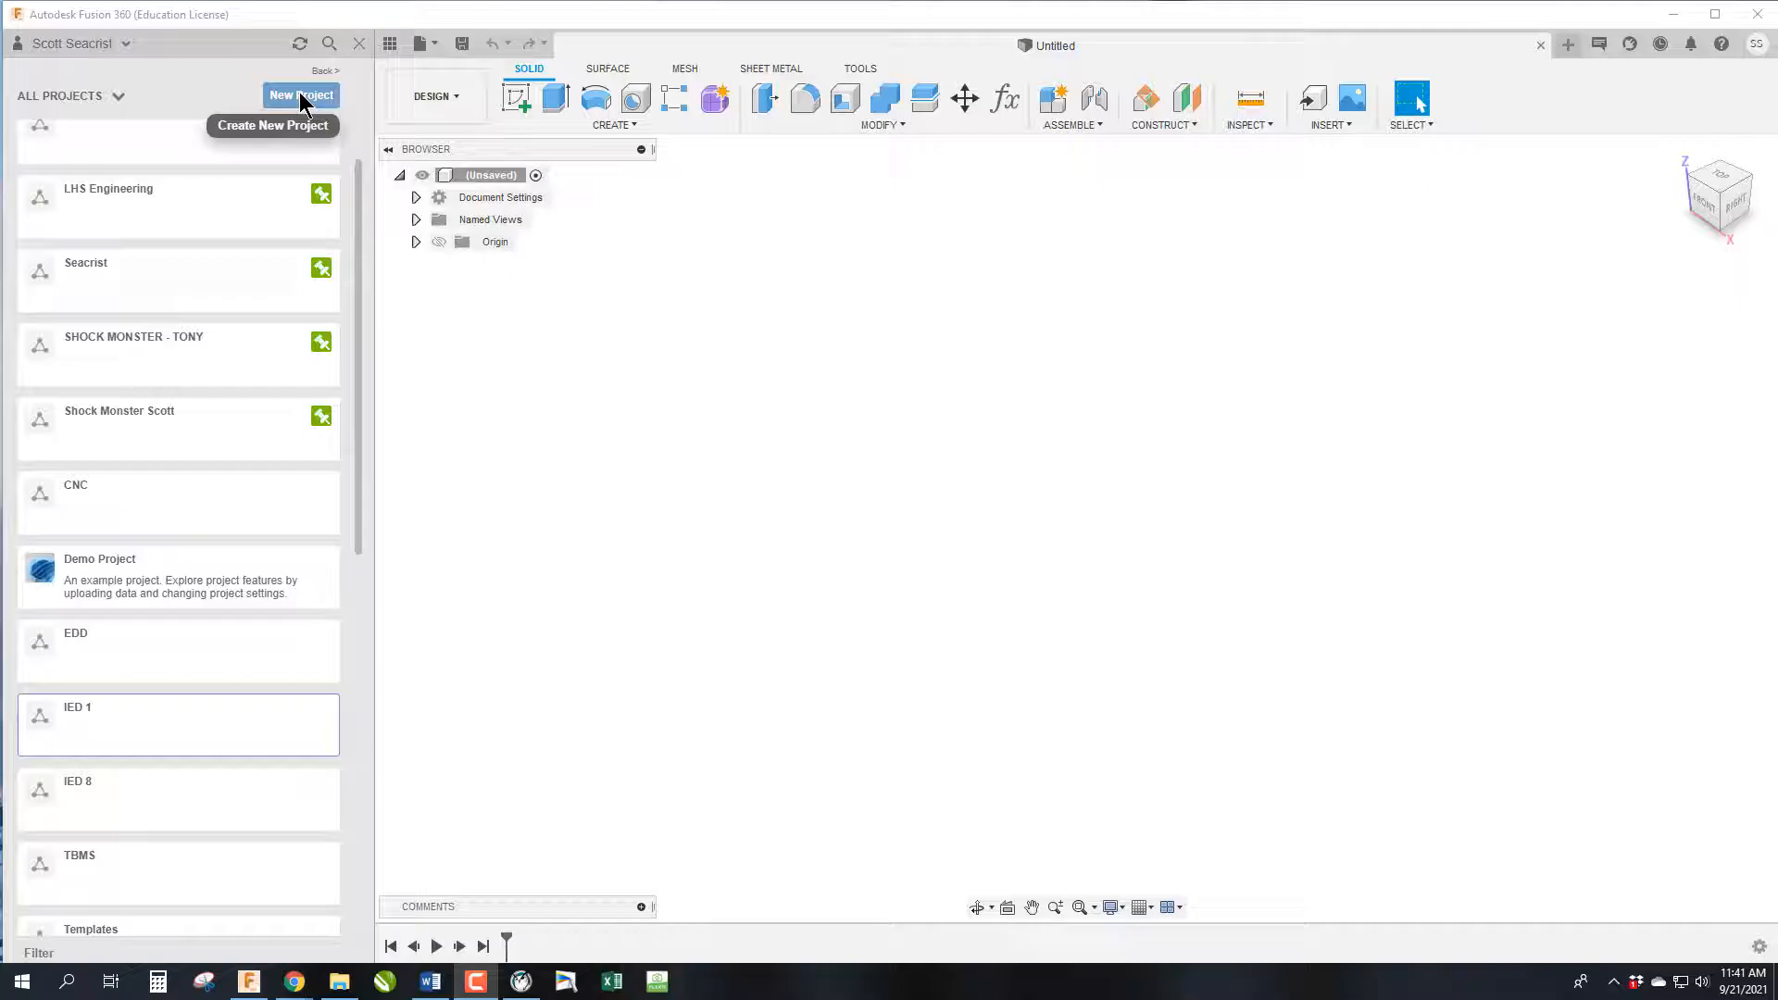
# Create a project named IED 4 from the Data Panel and locate it in the list
pyautogui.click(300, 94)
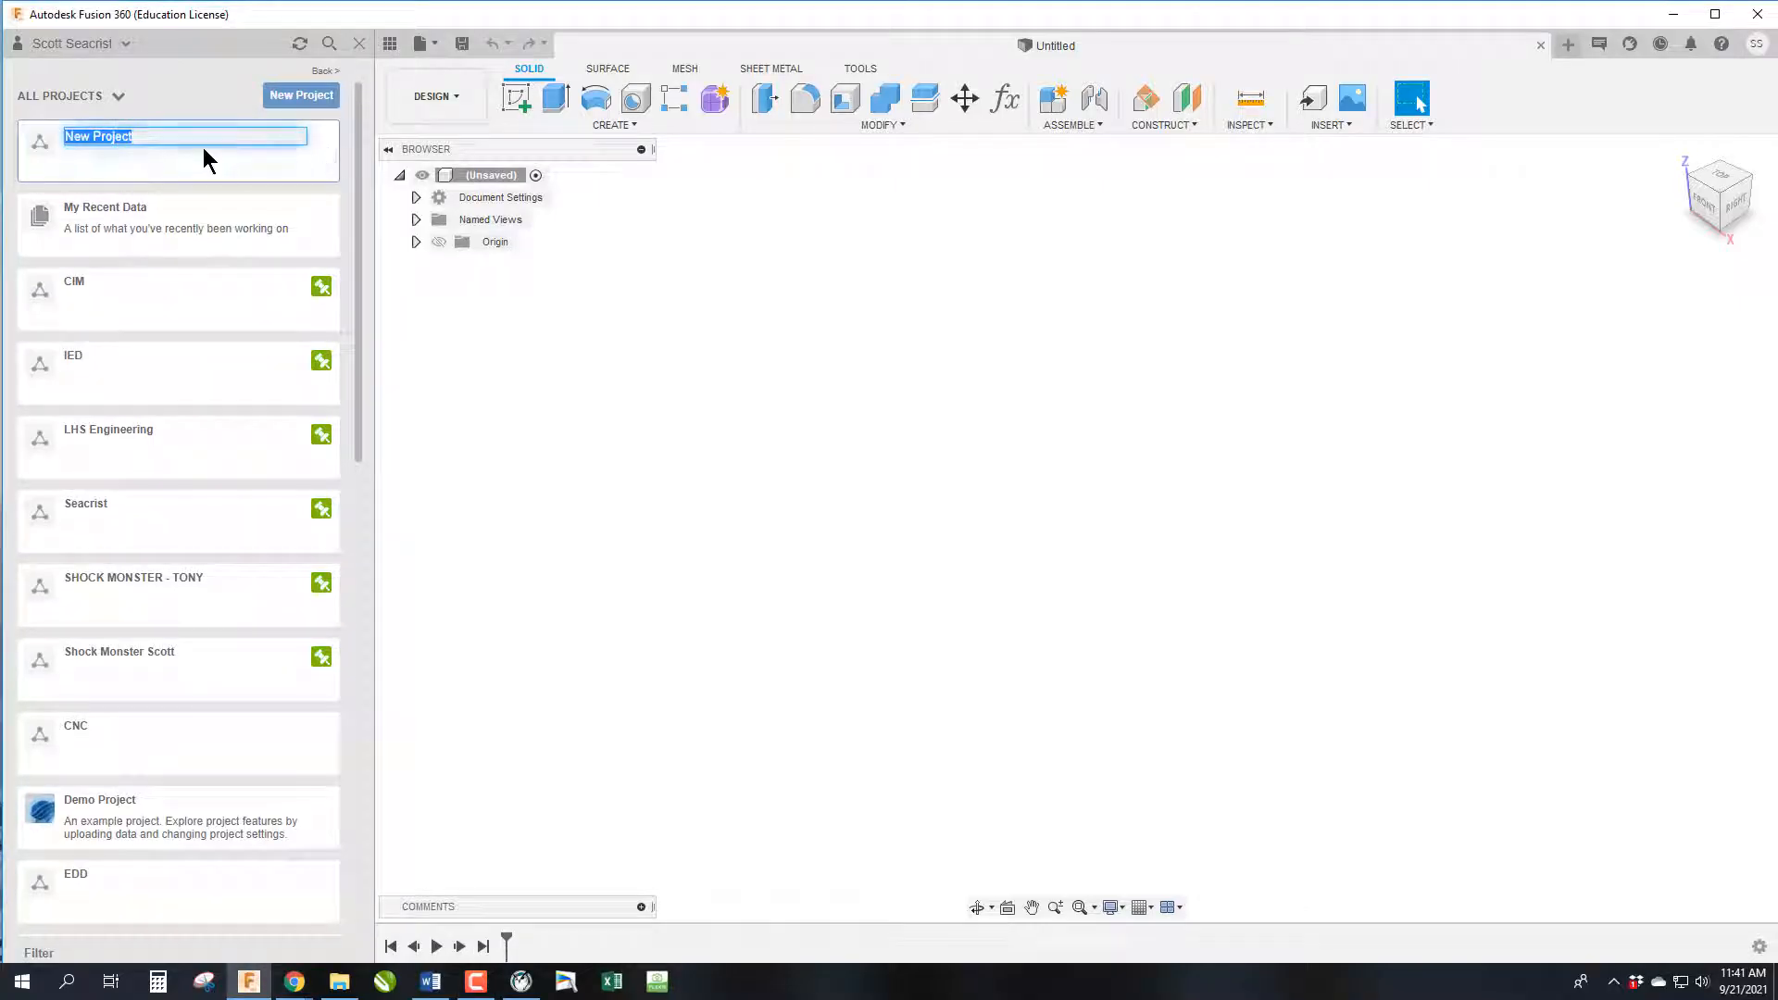
pyautogui.moveTo(303, 202)
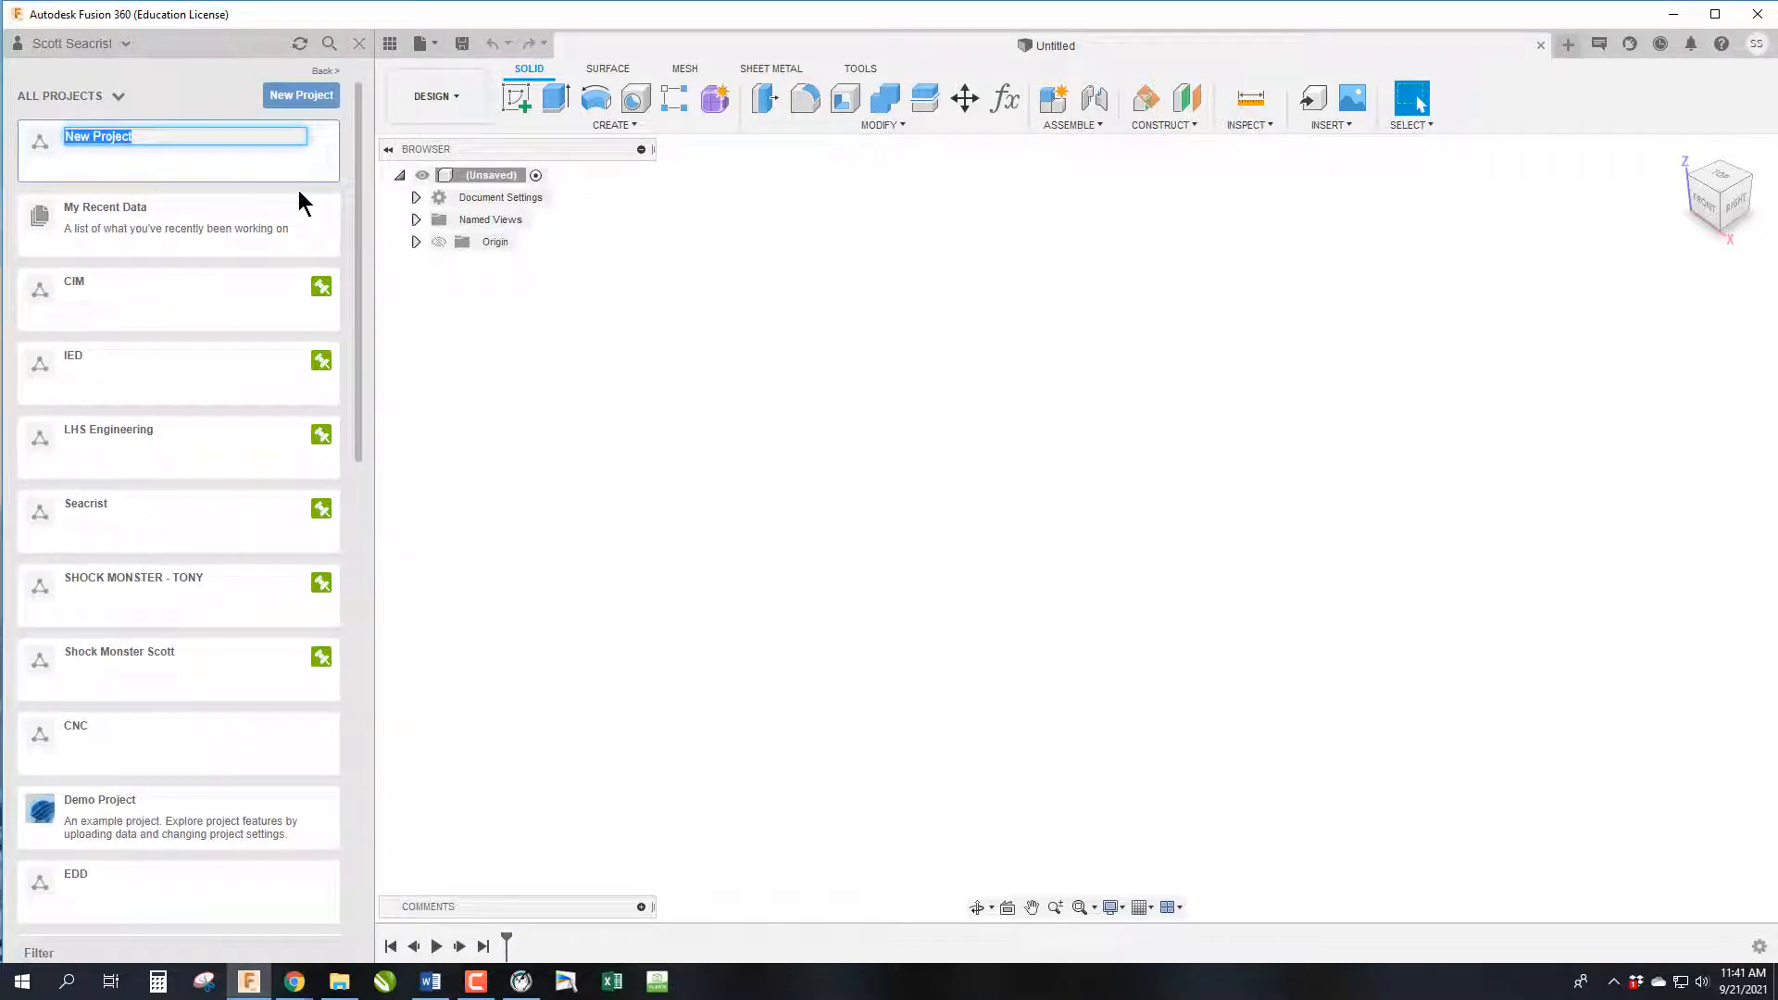
pyautogui.write('IED 4')
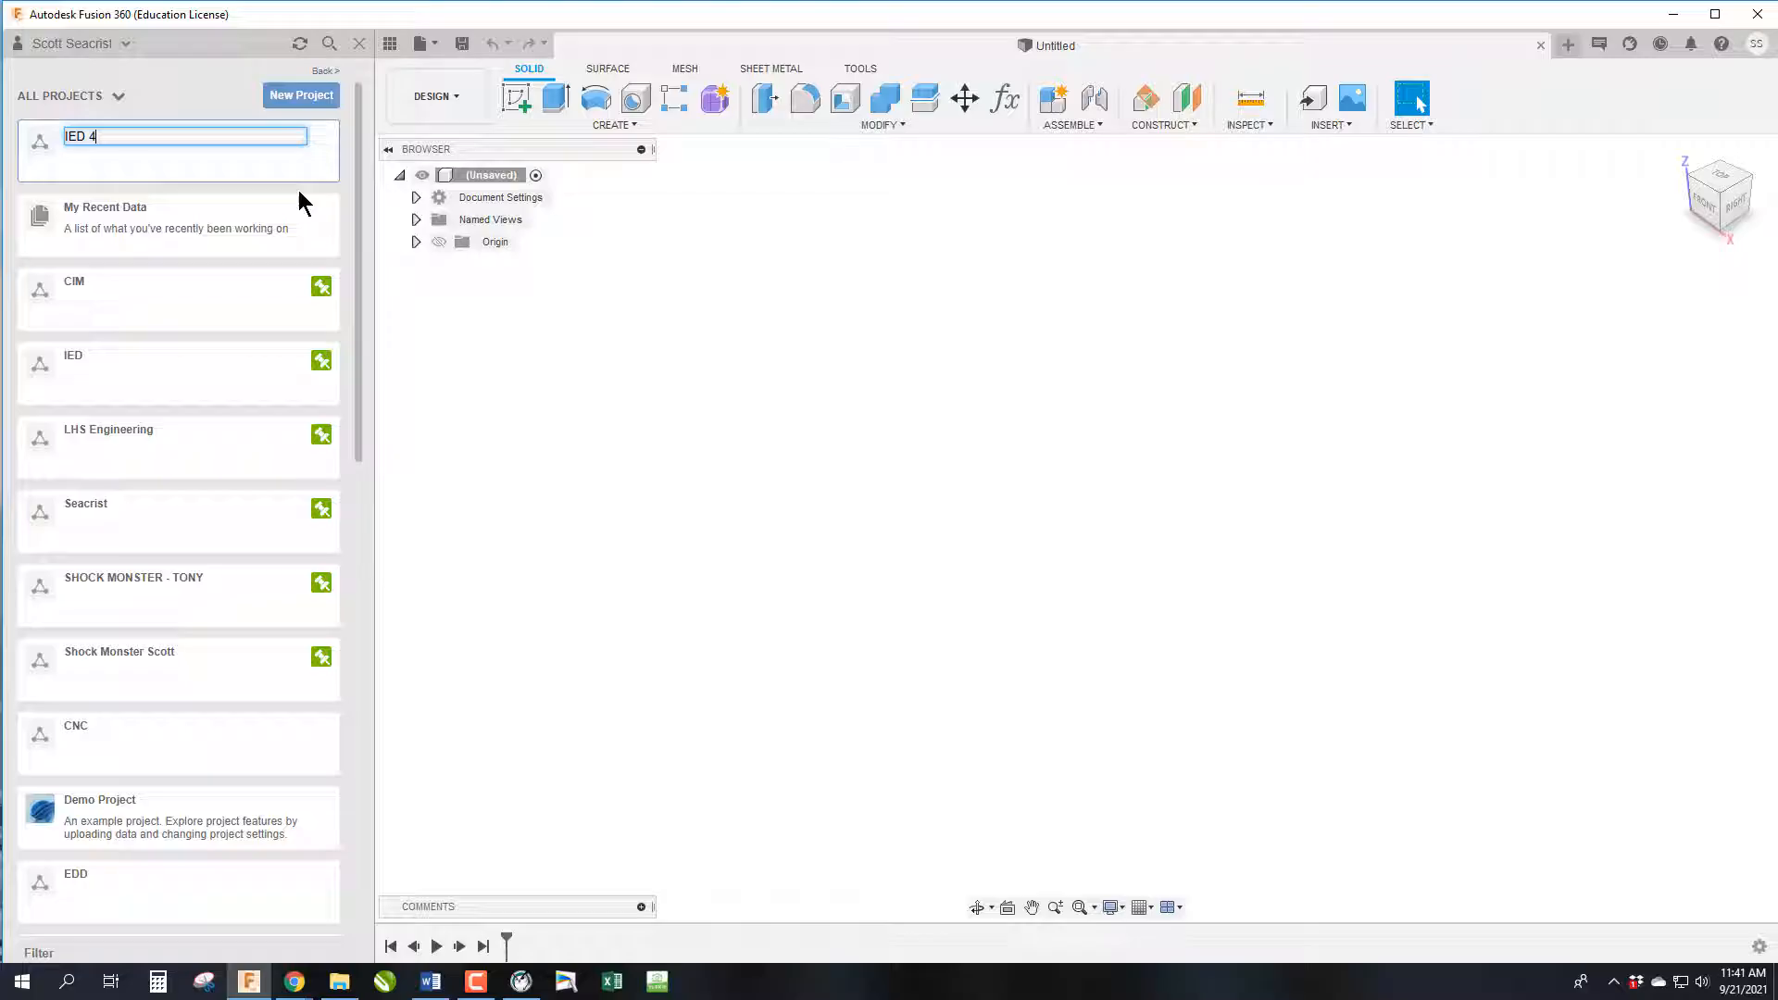
pyautogui.press('Return')
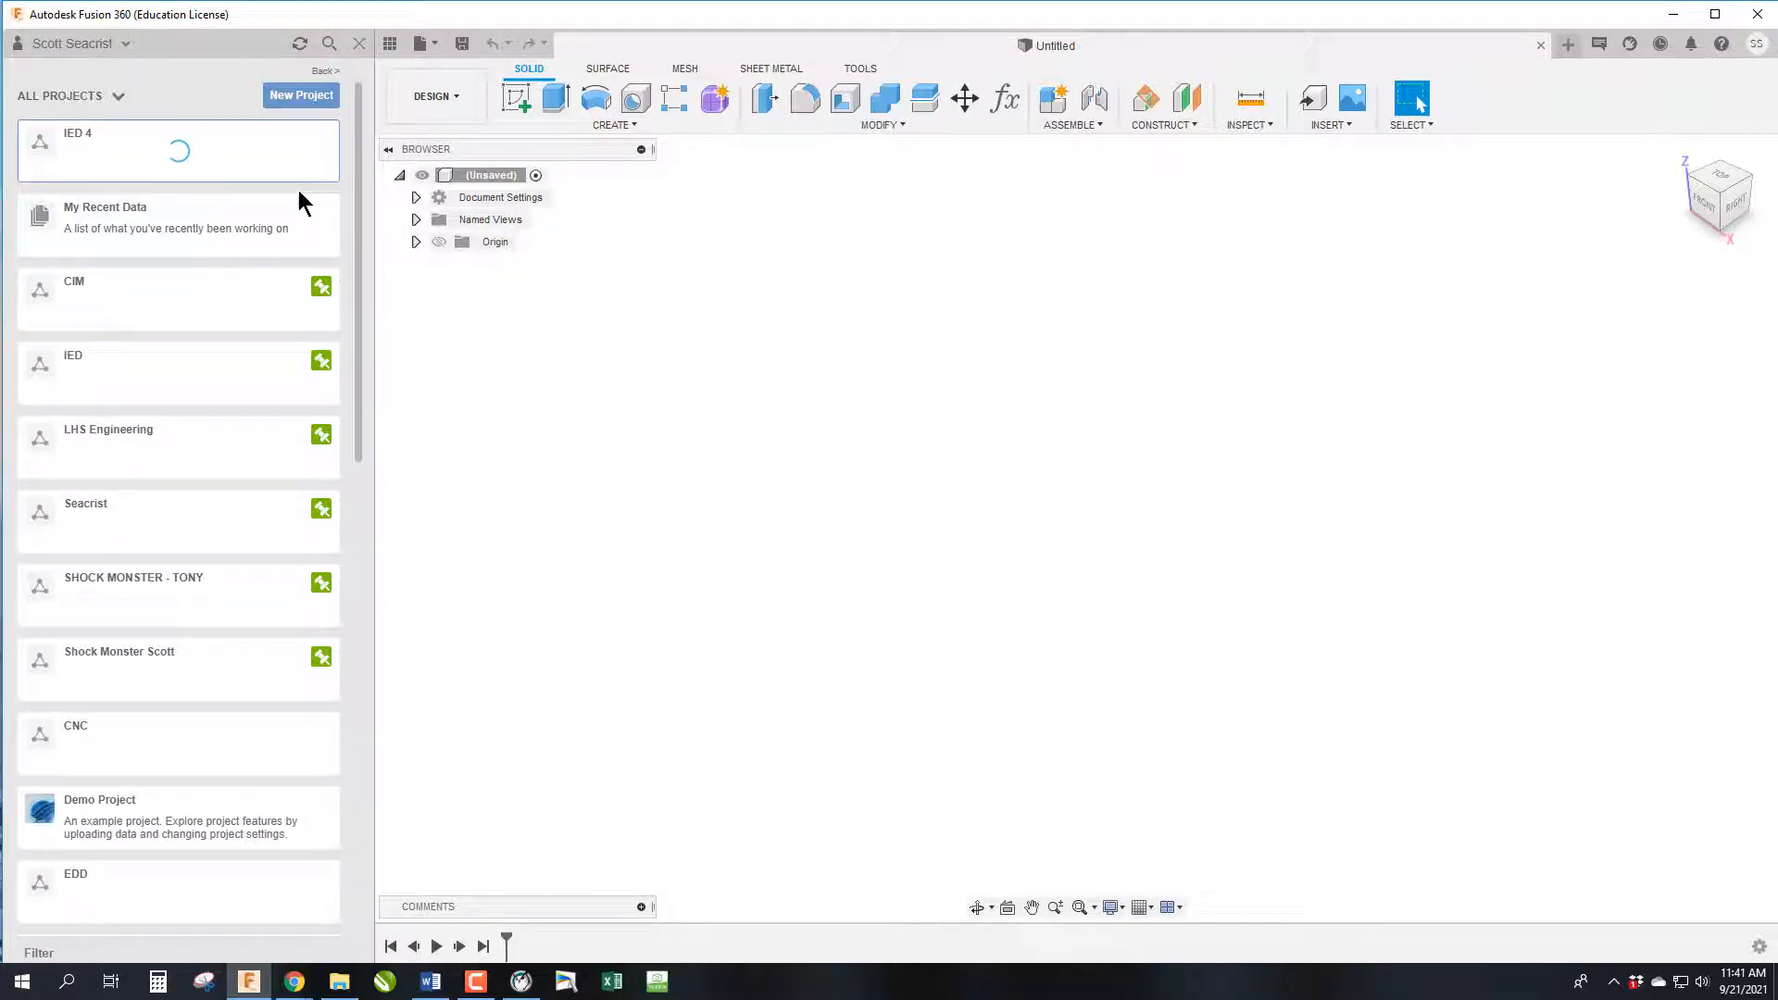
pyautogui.scroll(-3)
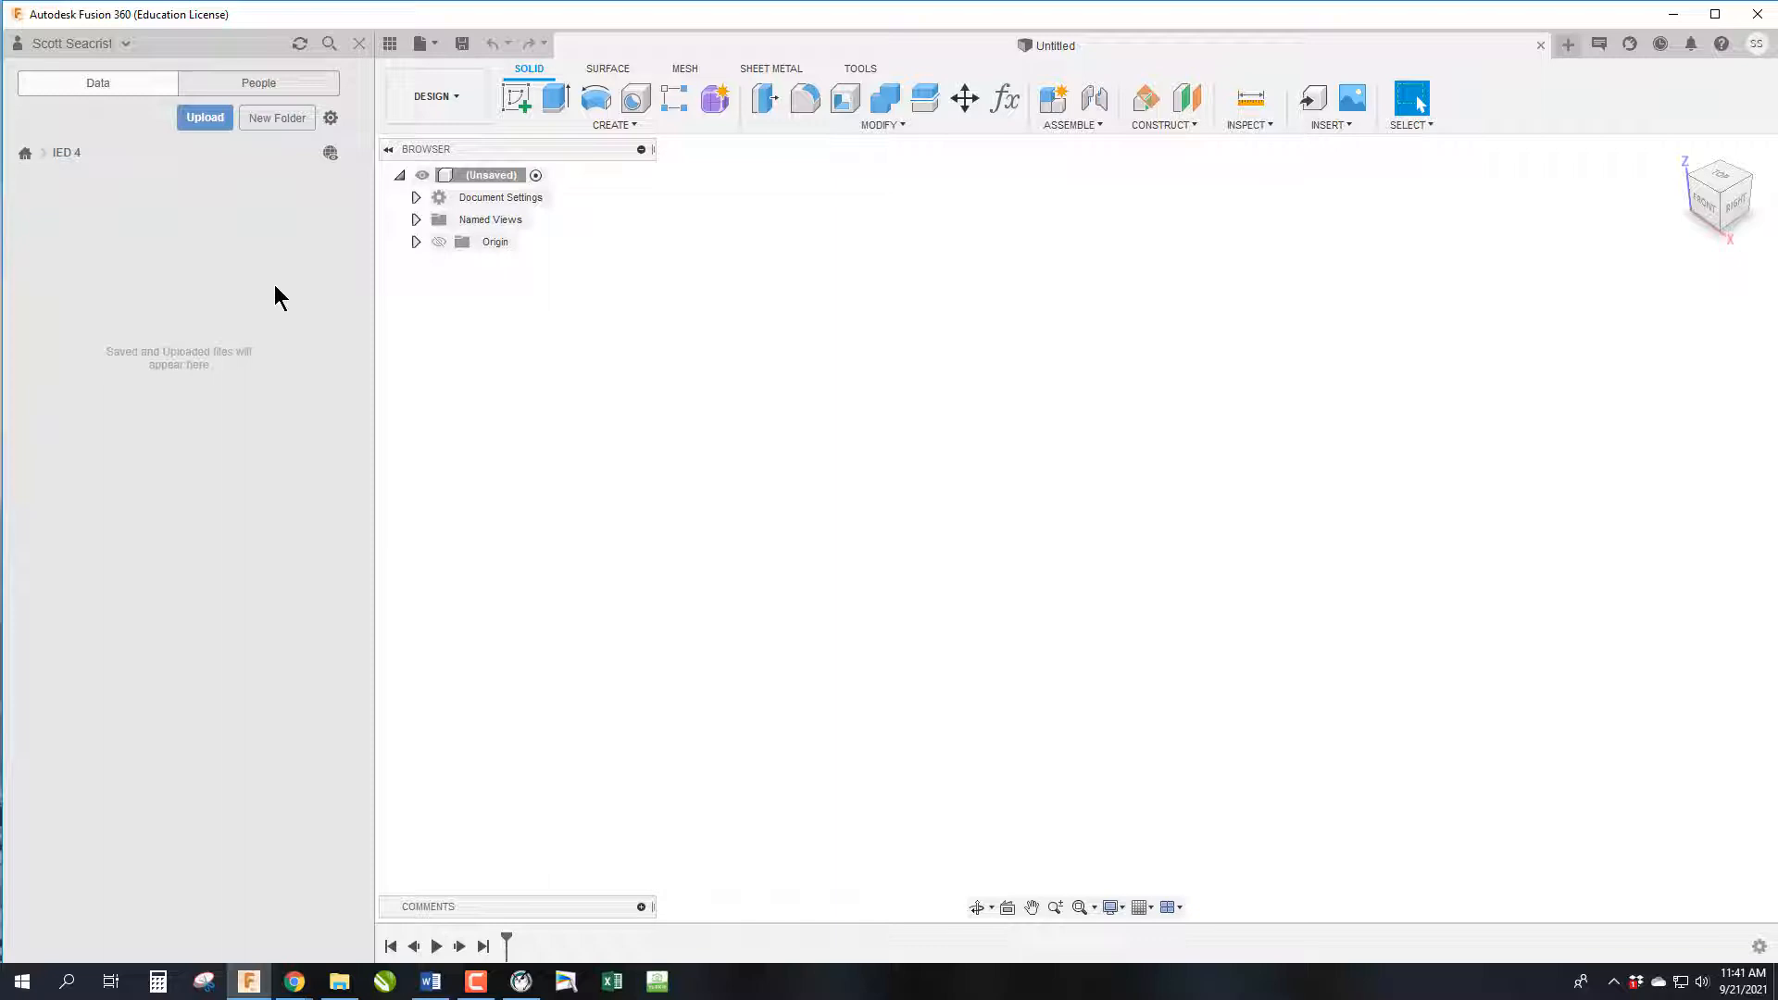
pyautogui.moveTo(347, 326)
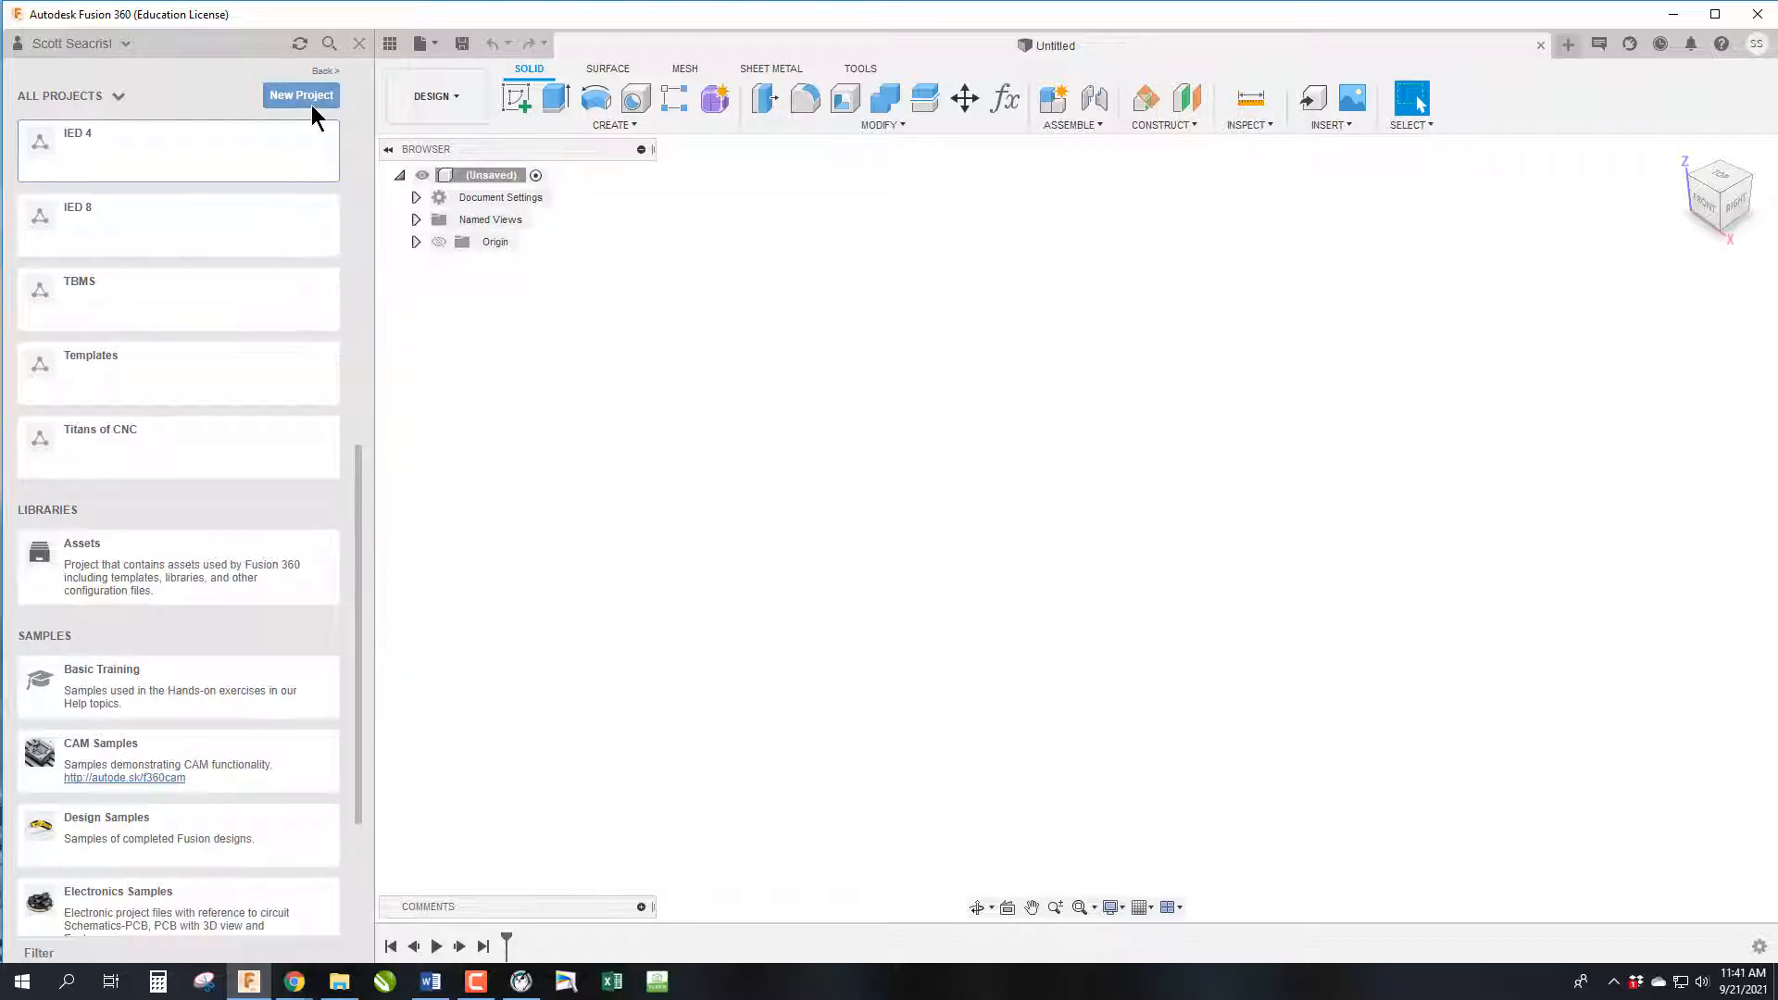
pyautogui.moveTo(261, 203)
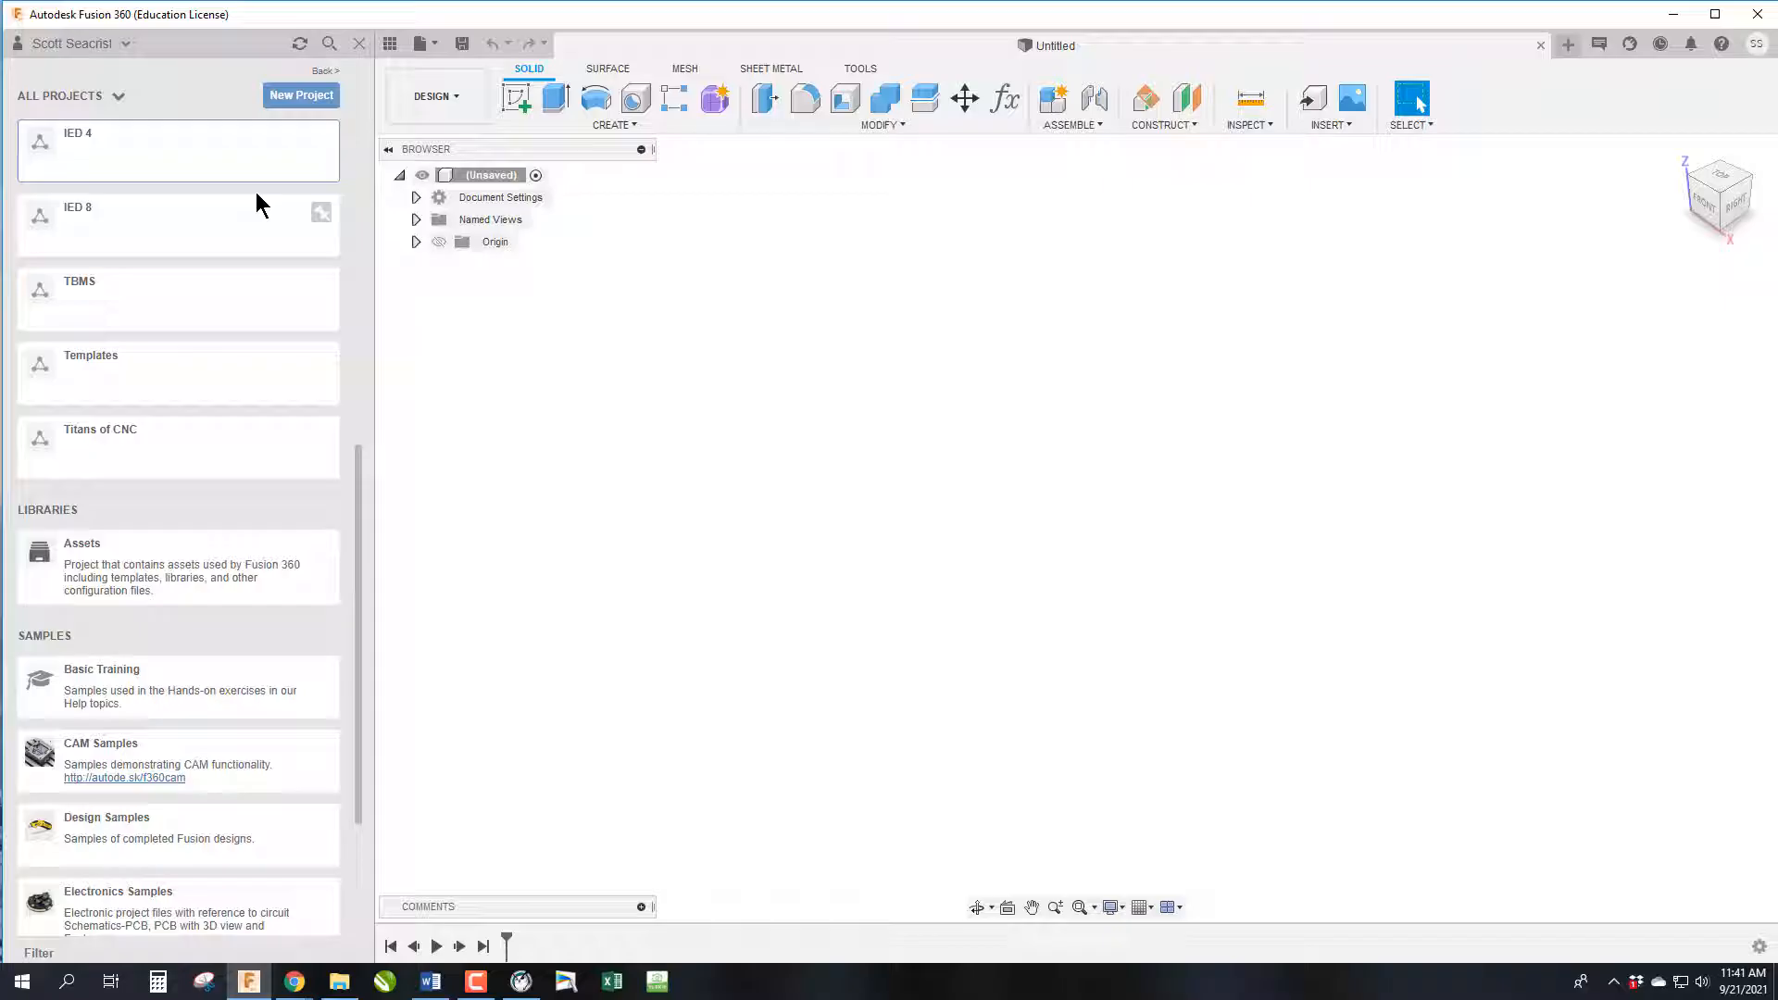
pyautogui.moveTo(241, 169)
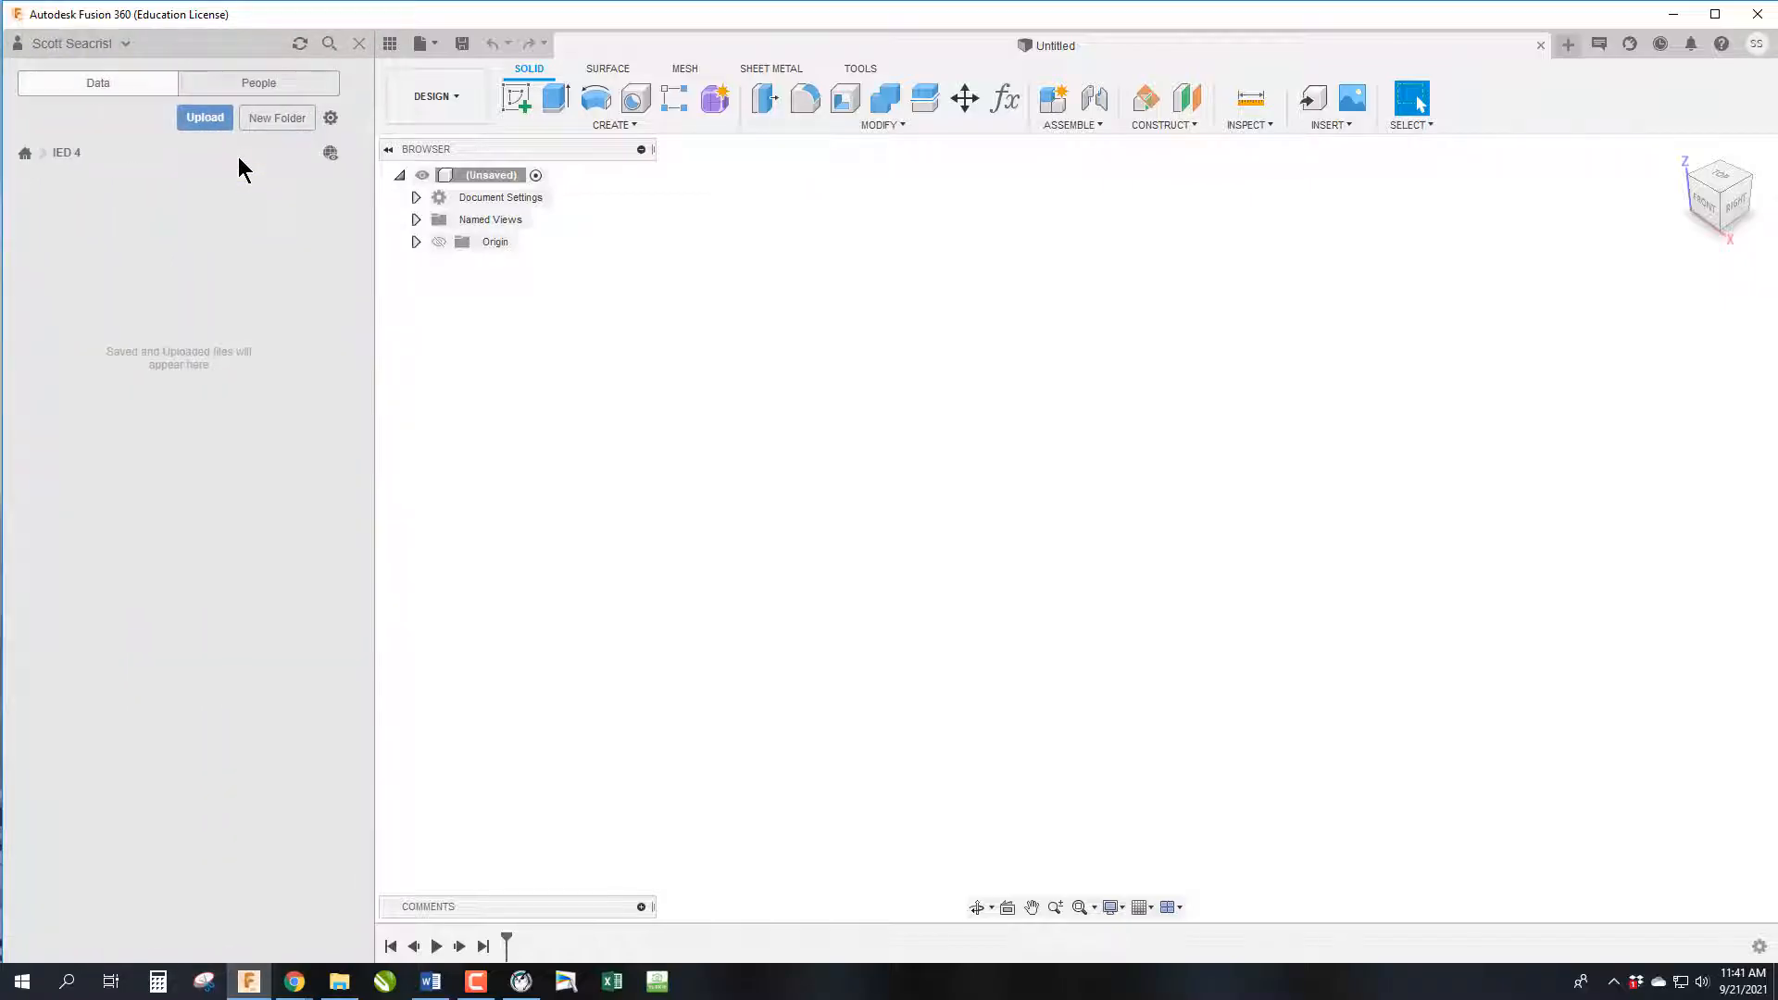
# Add a first project folder named 10000-Fusion Monday
pyautogui.click(276, 117)
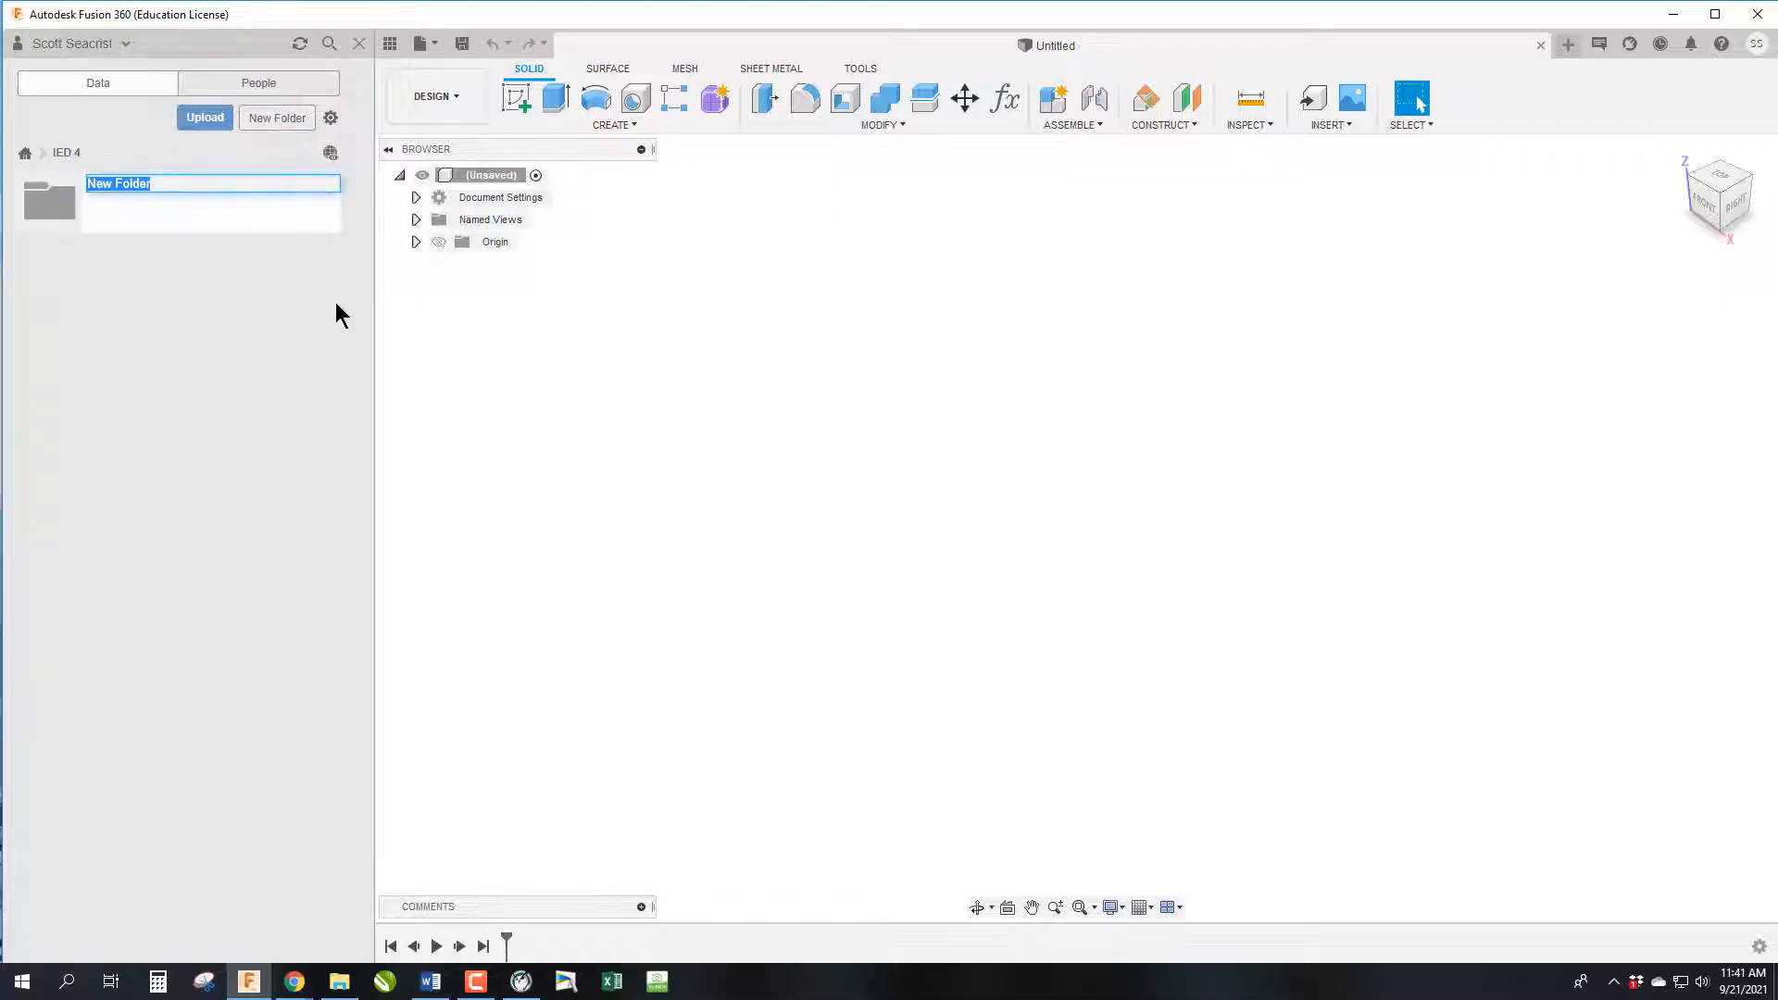
pyautogui.write('10000-')
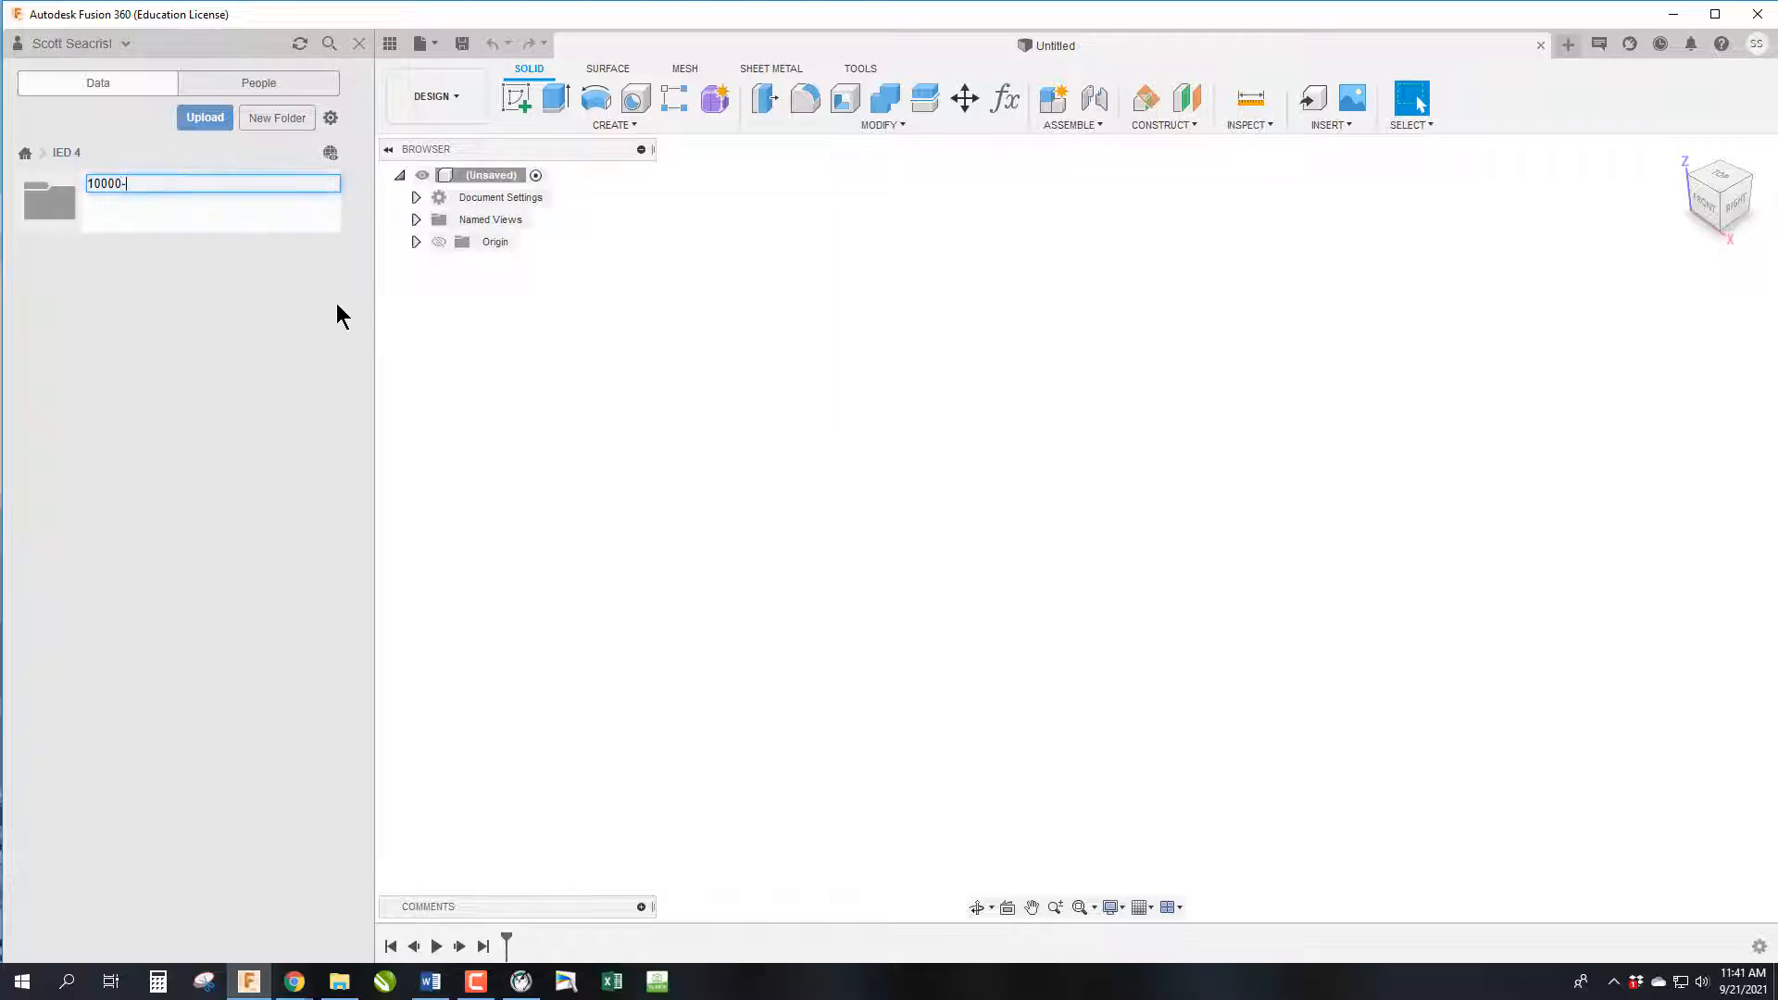
pyautogui.write('F')
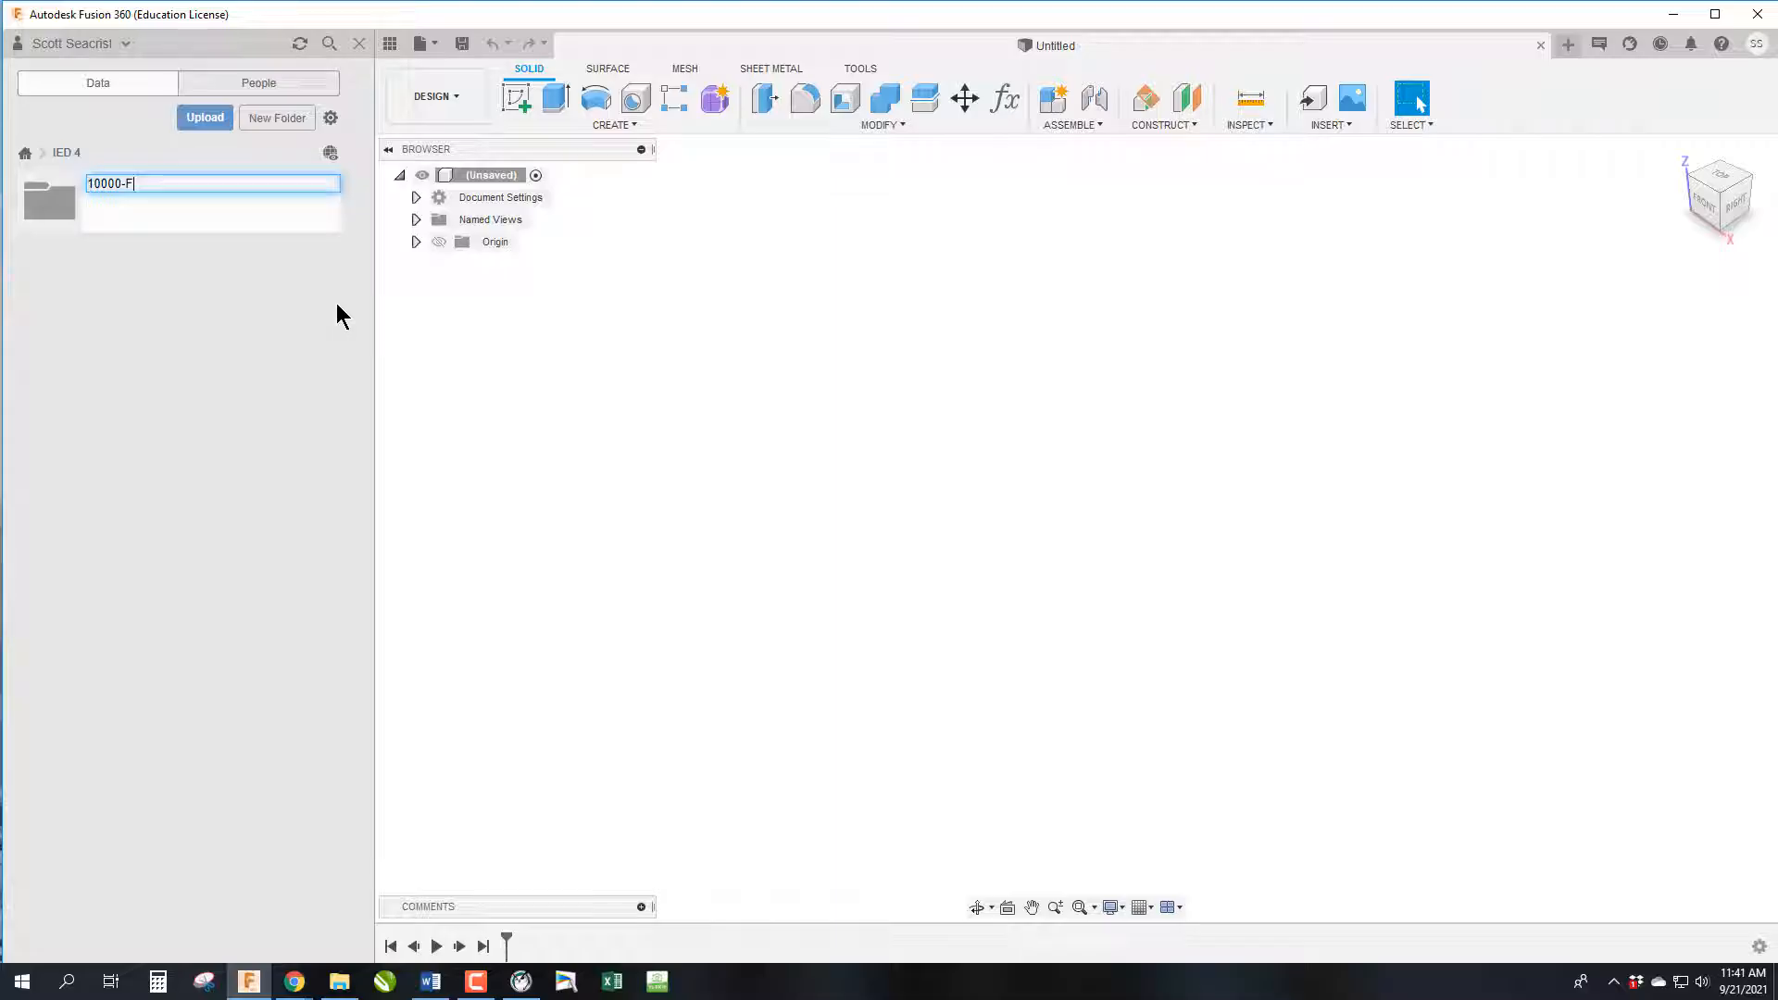
pyautogui.write('usion Monday')
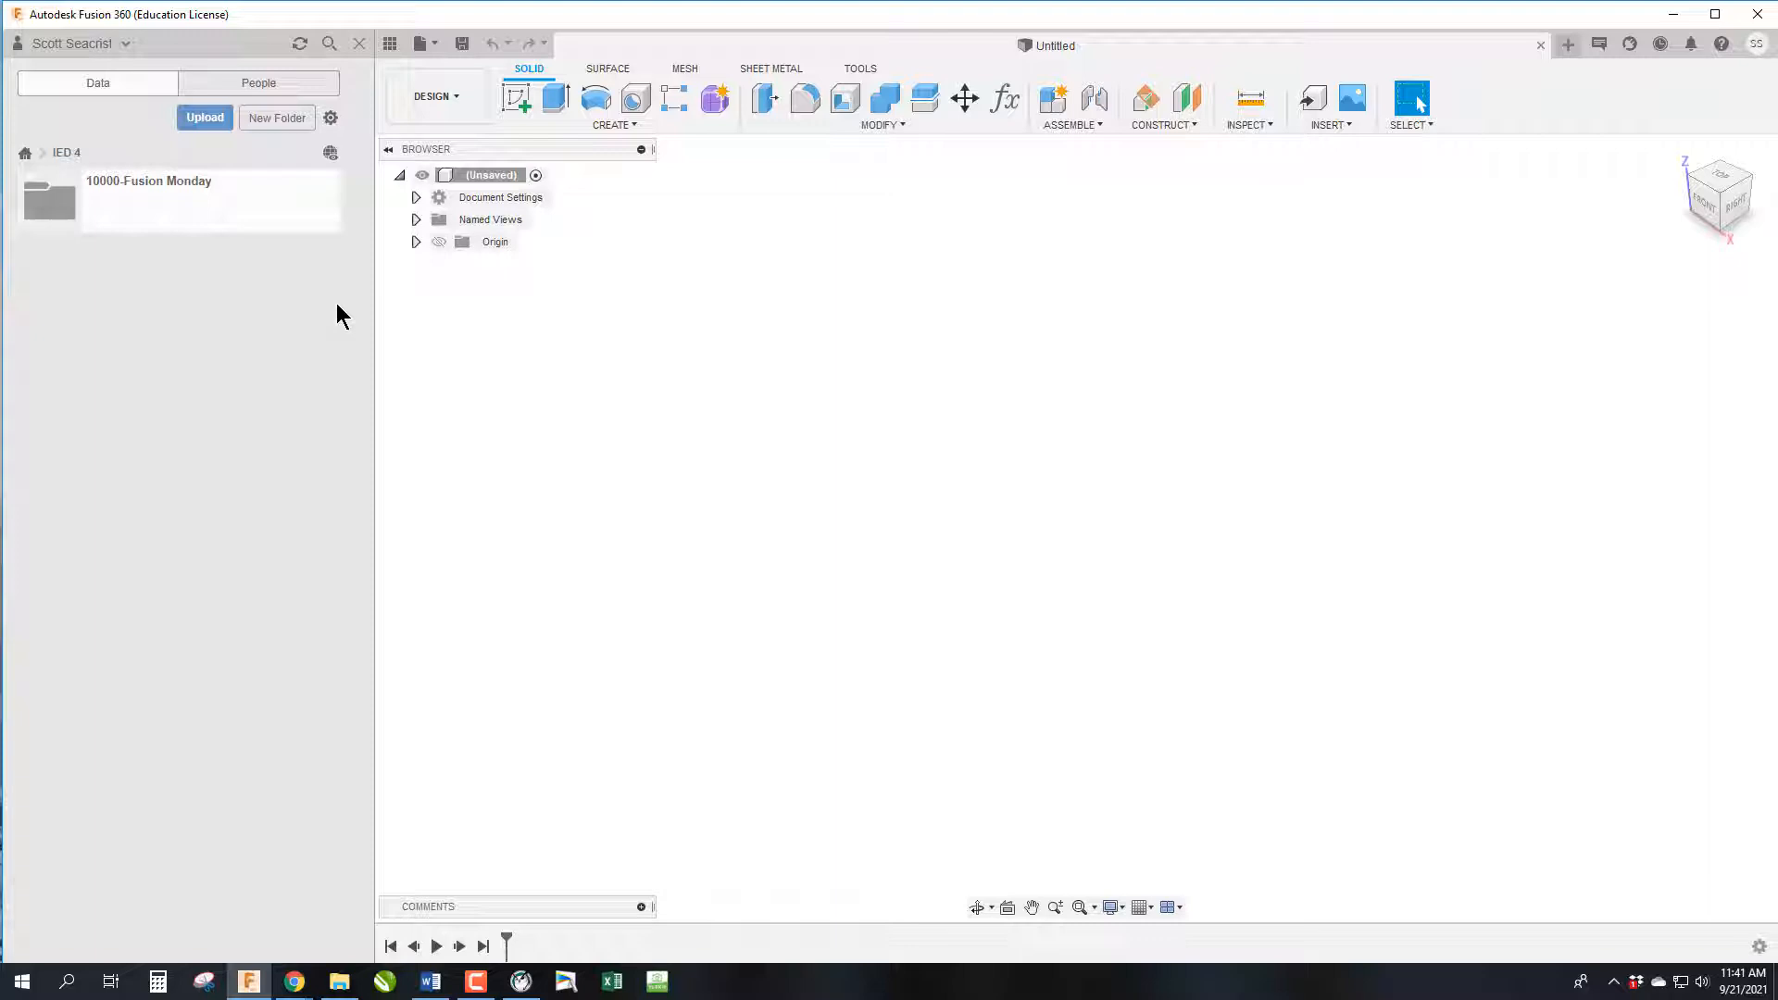
# Add a second project folder named 20000- Spinner
pyautogui.click(276, 117)
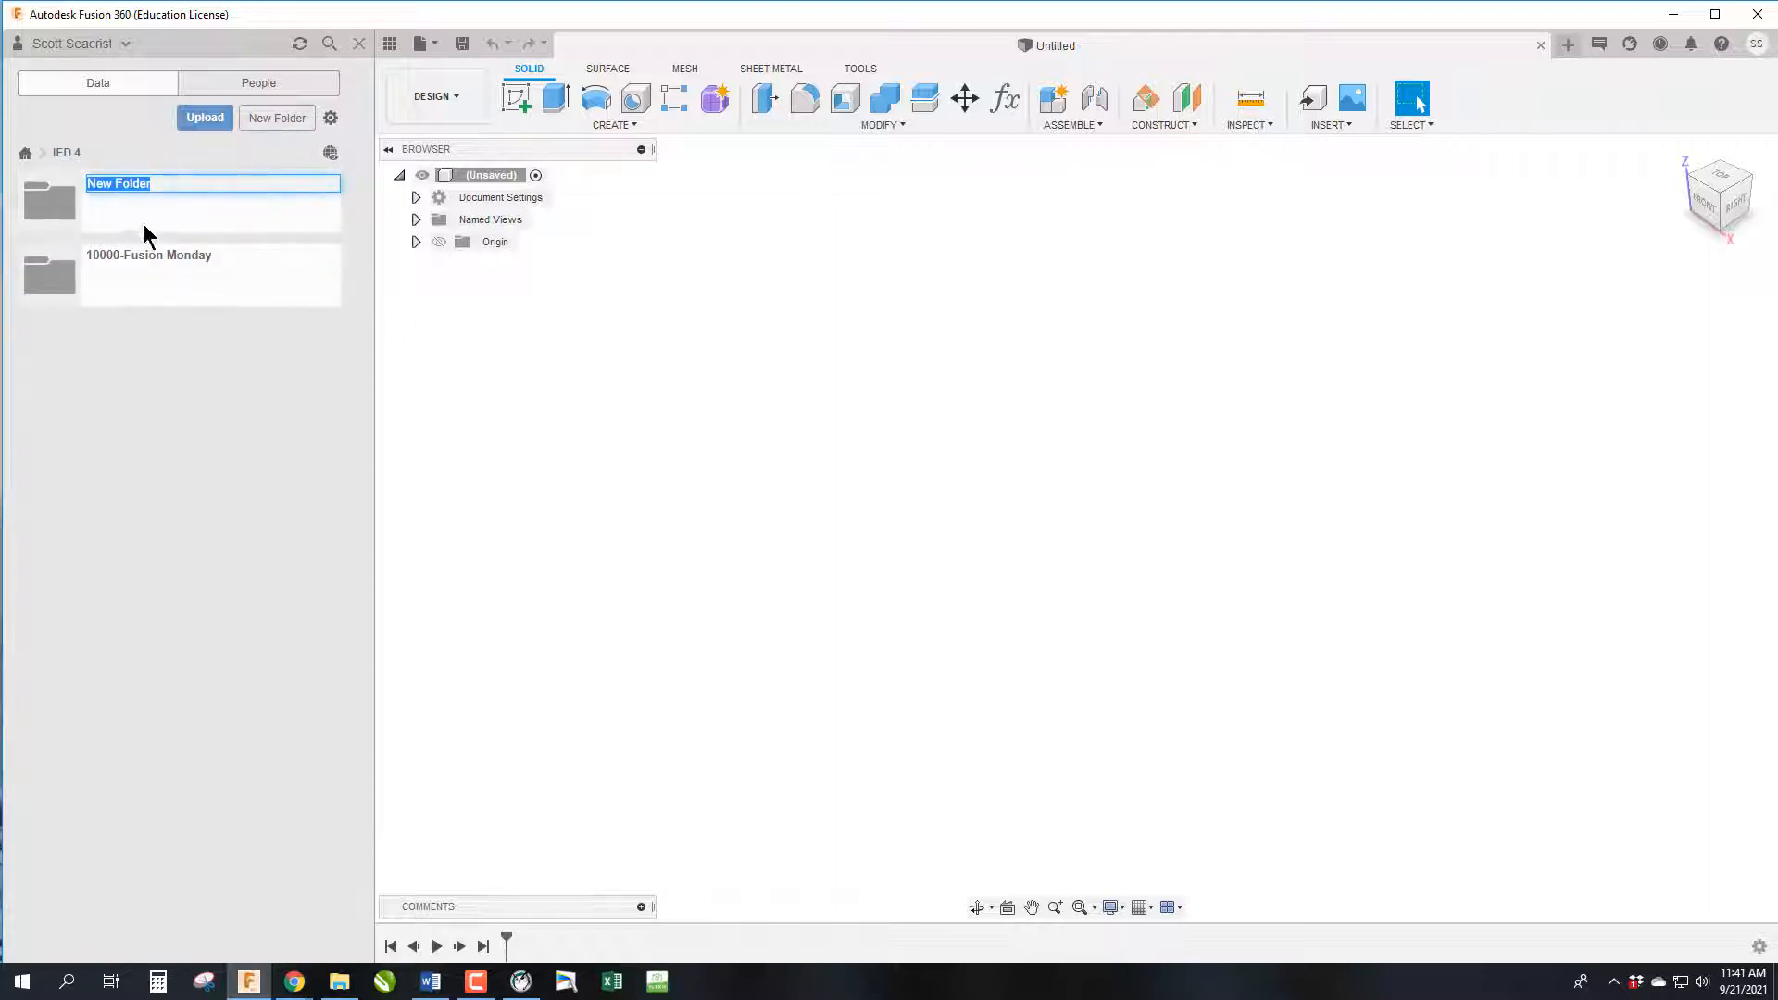
pyautogui.write('20000')
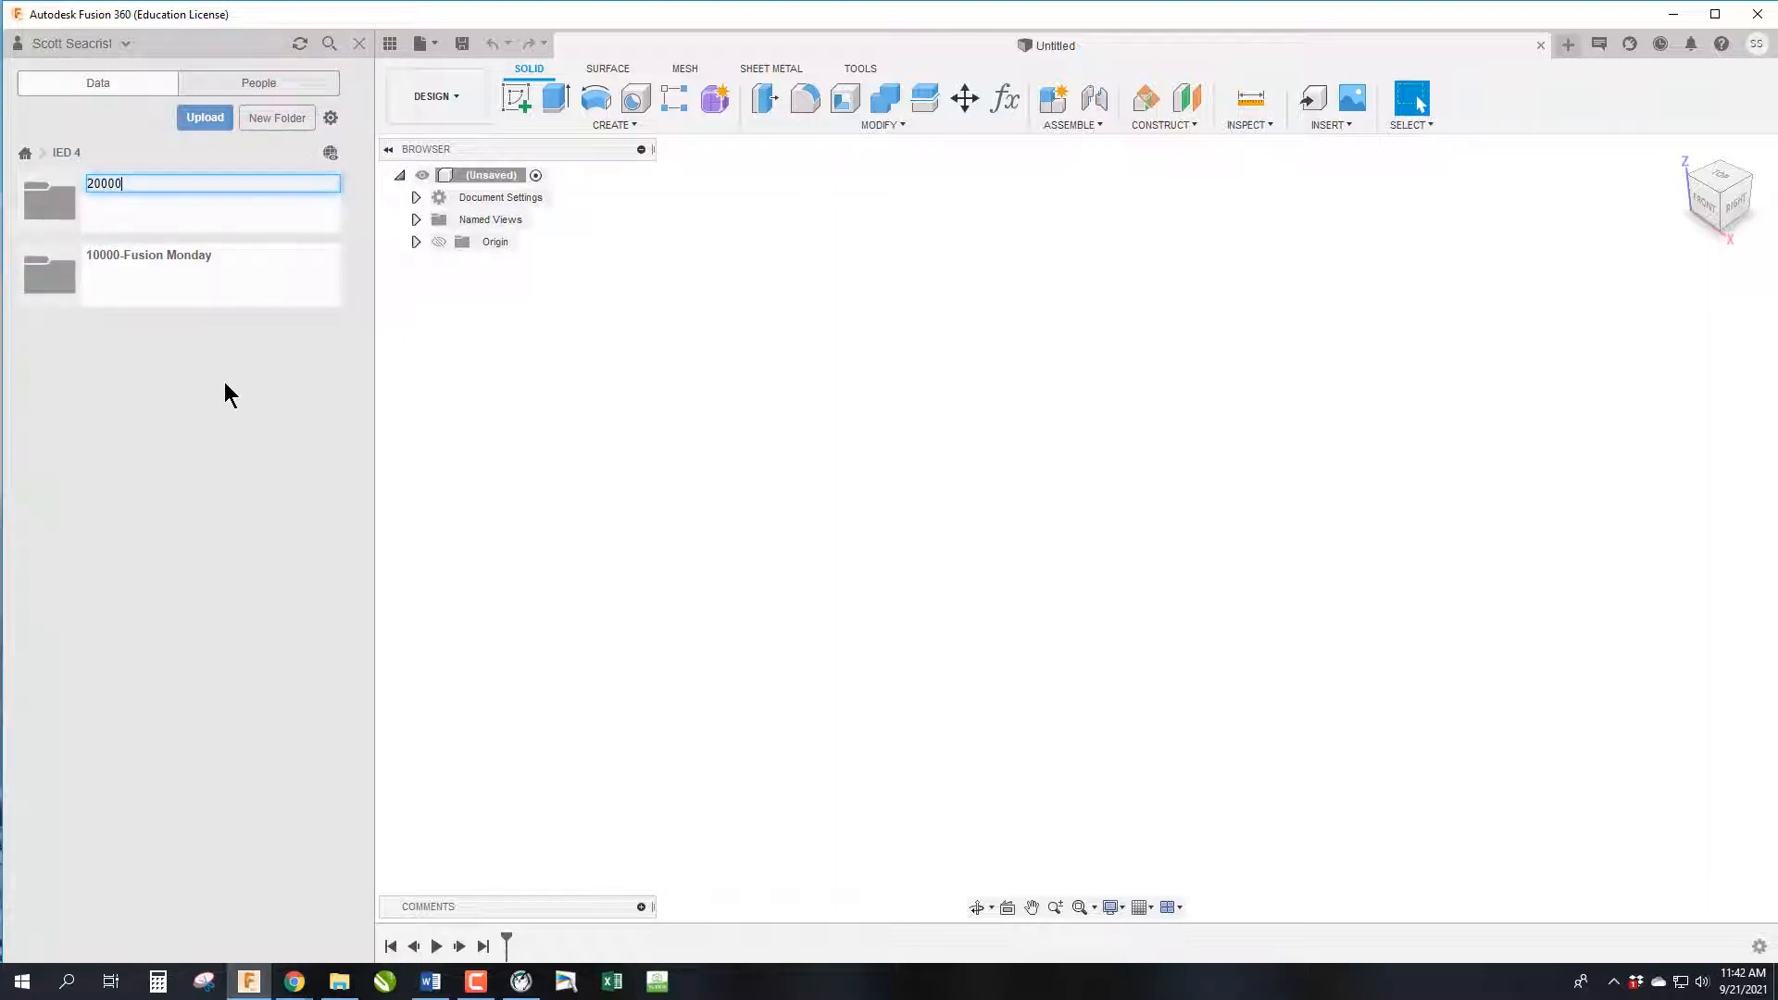
pyautogui.write('-')
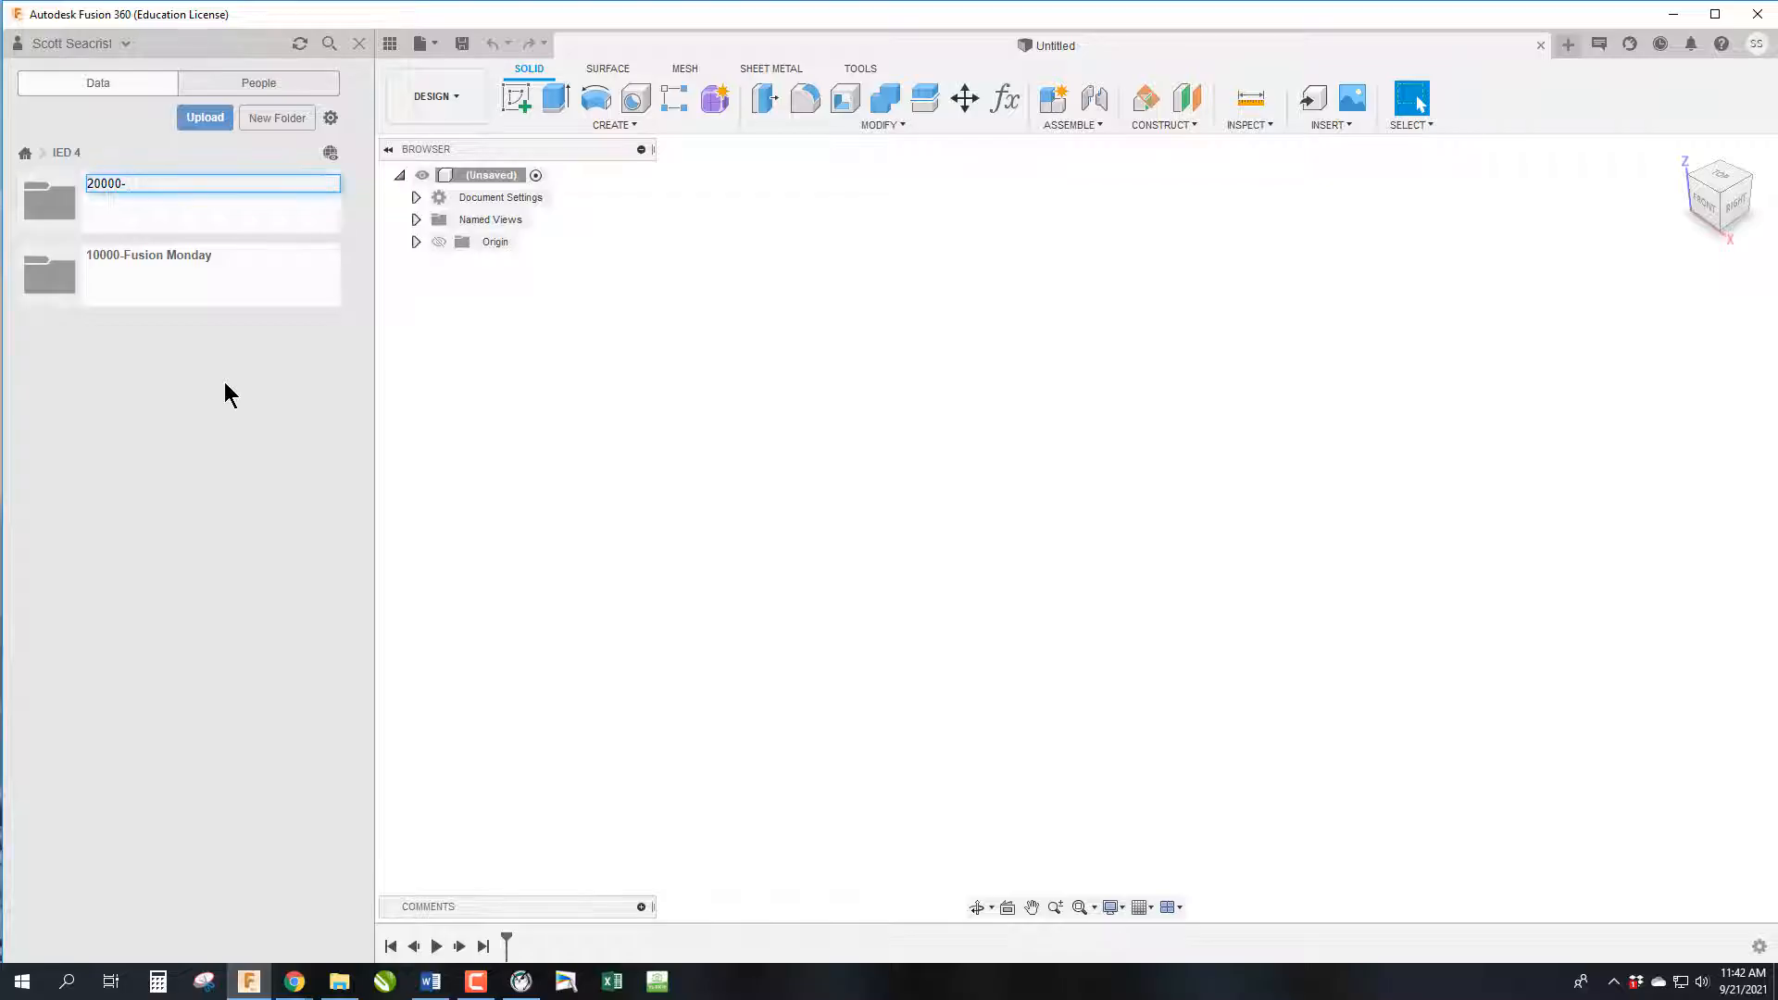
pyautogui.write('Spinner')
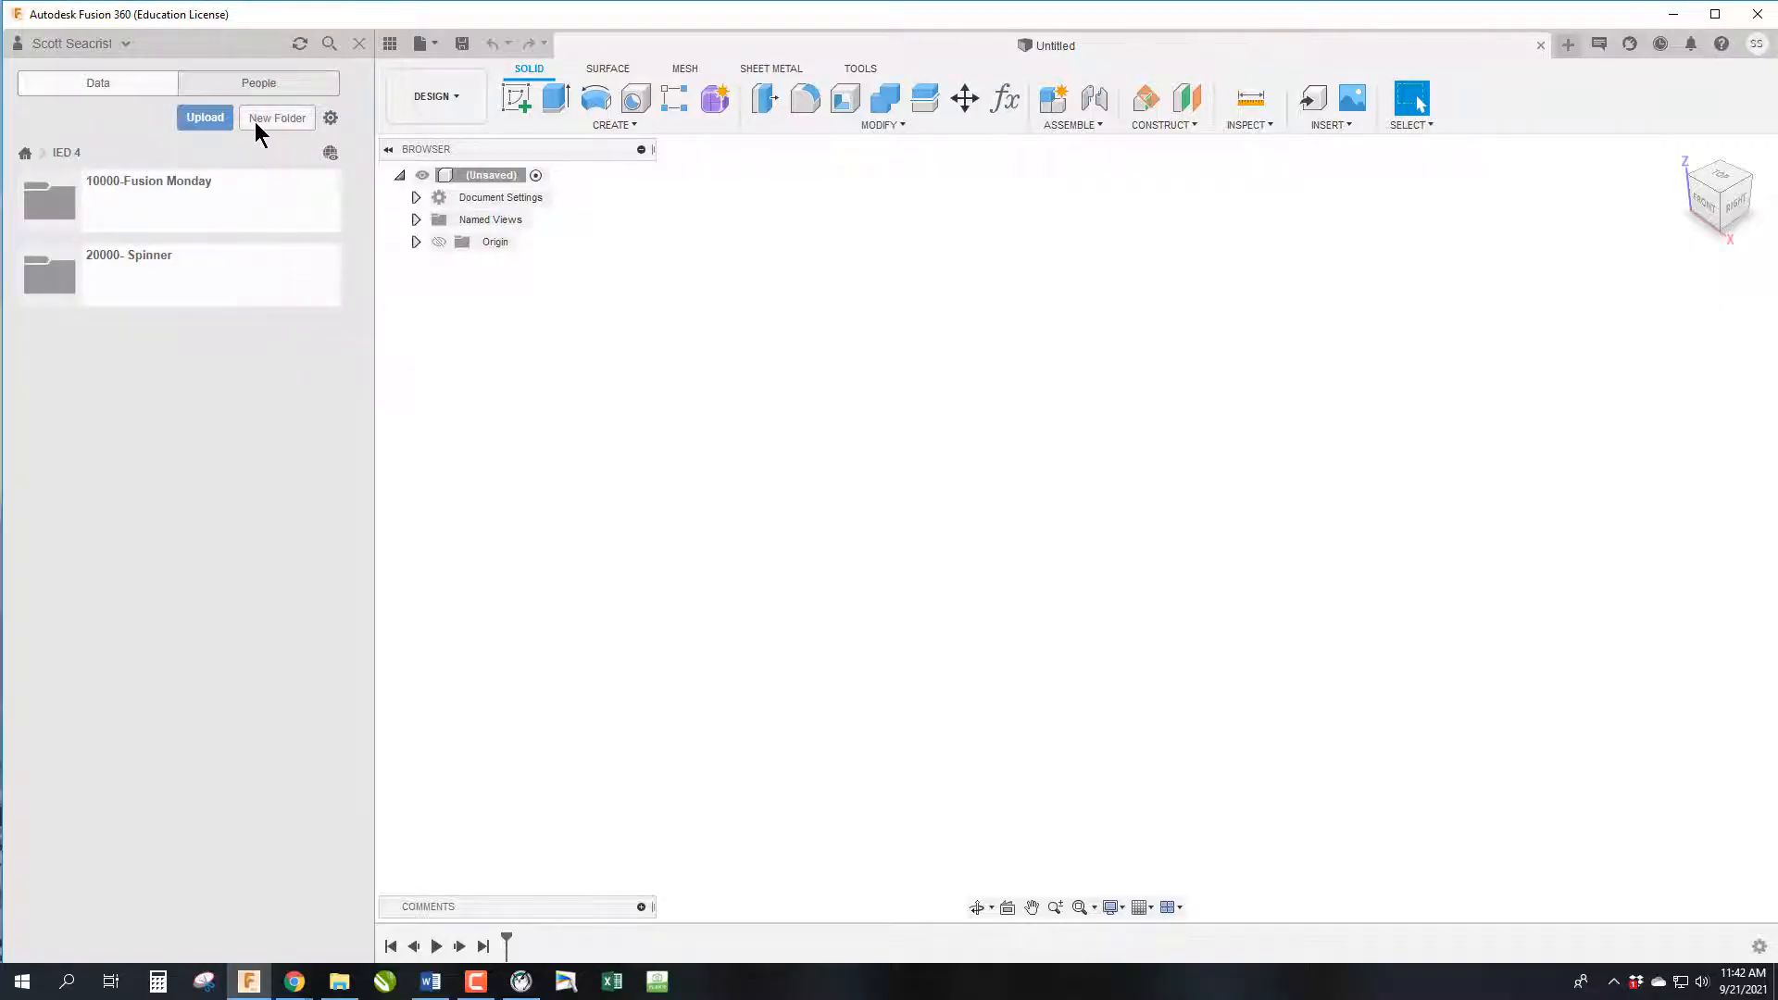
# Add a third project folder named 30000 Puzzle Cube
pyautogui.click(276, 117)
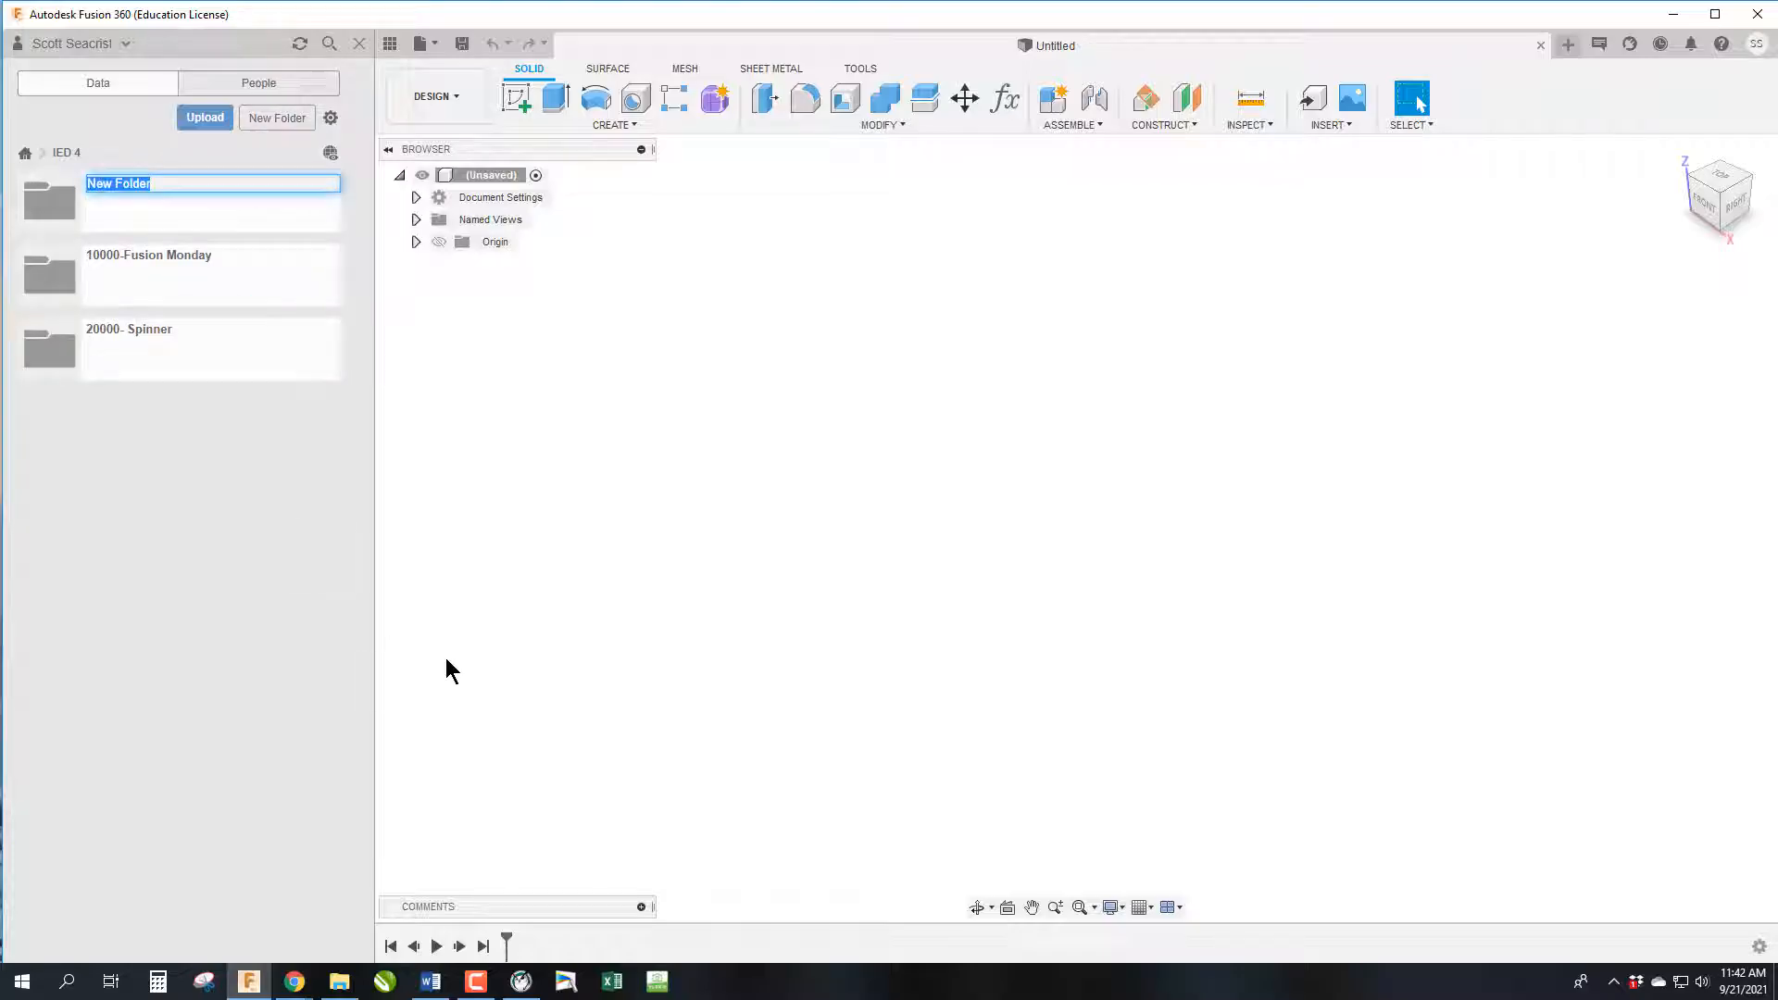
pyautogui.write('30000')
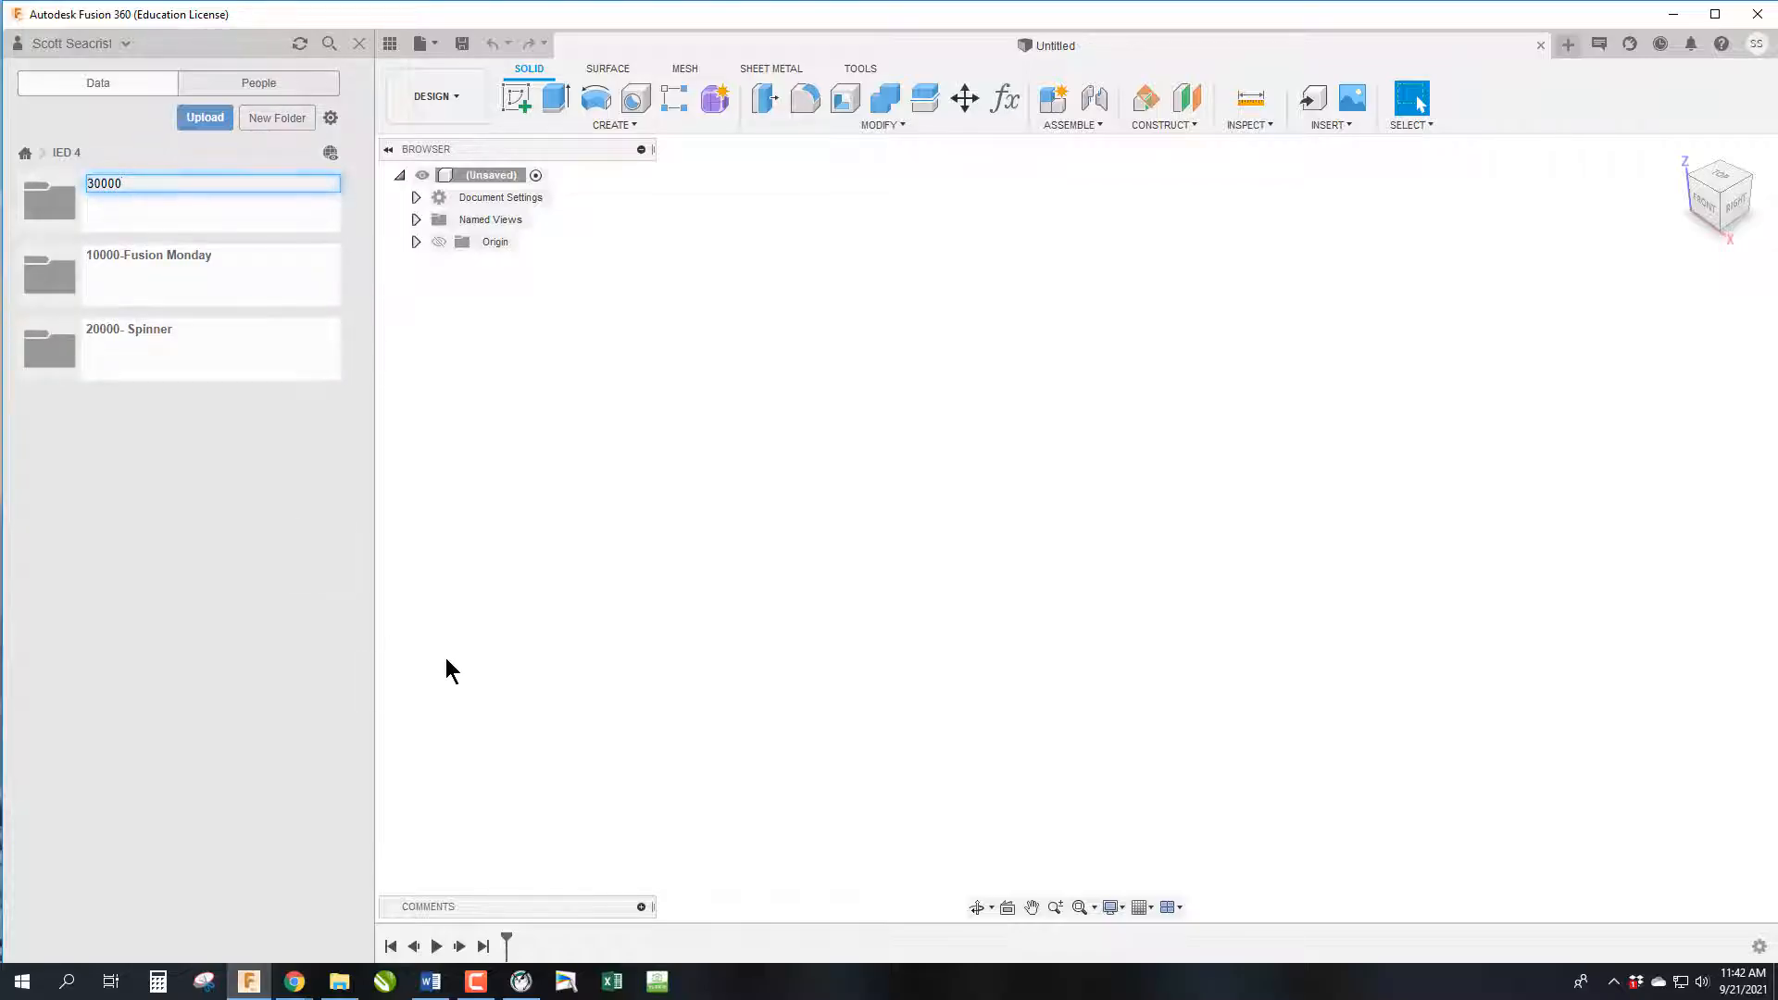
pyautogui.write('Puzzle Cube')
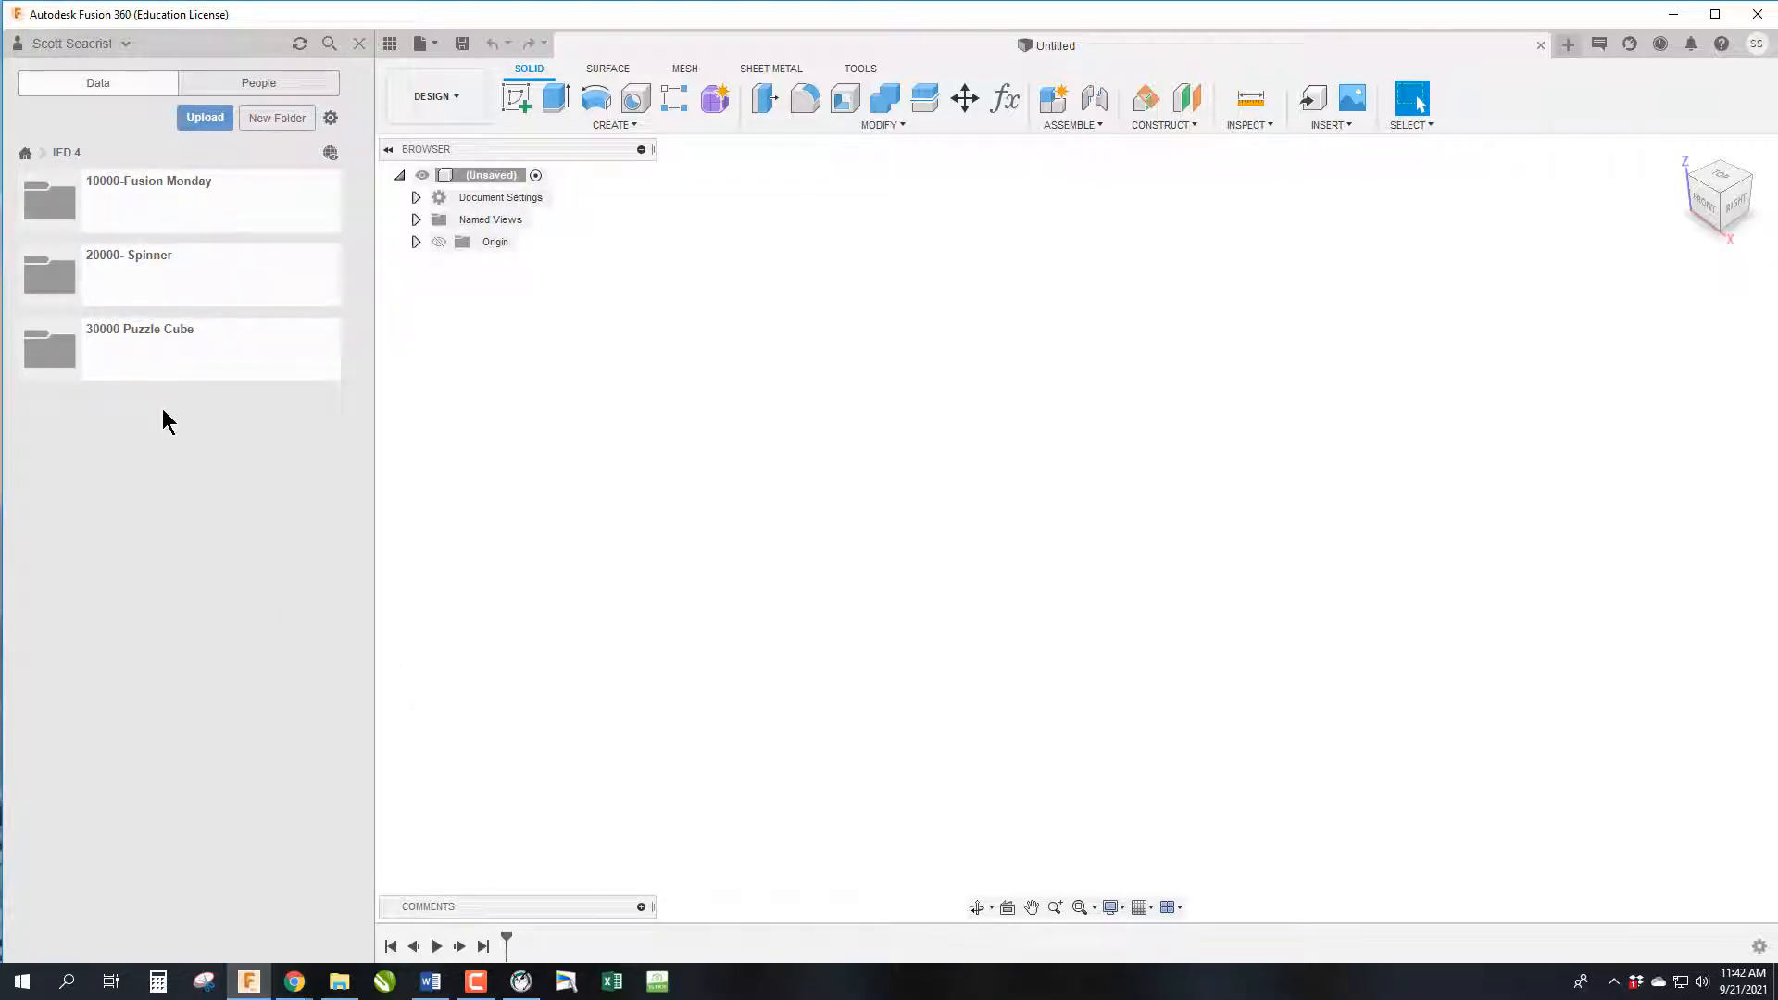
pyautogui.moveTo(199, 193)
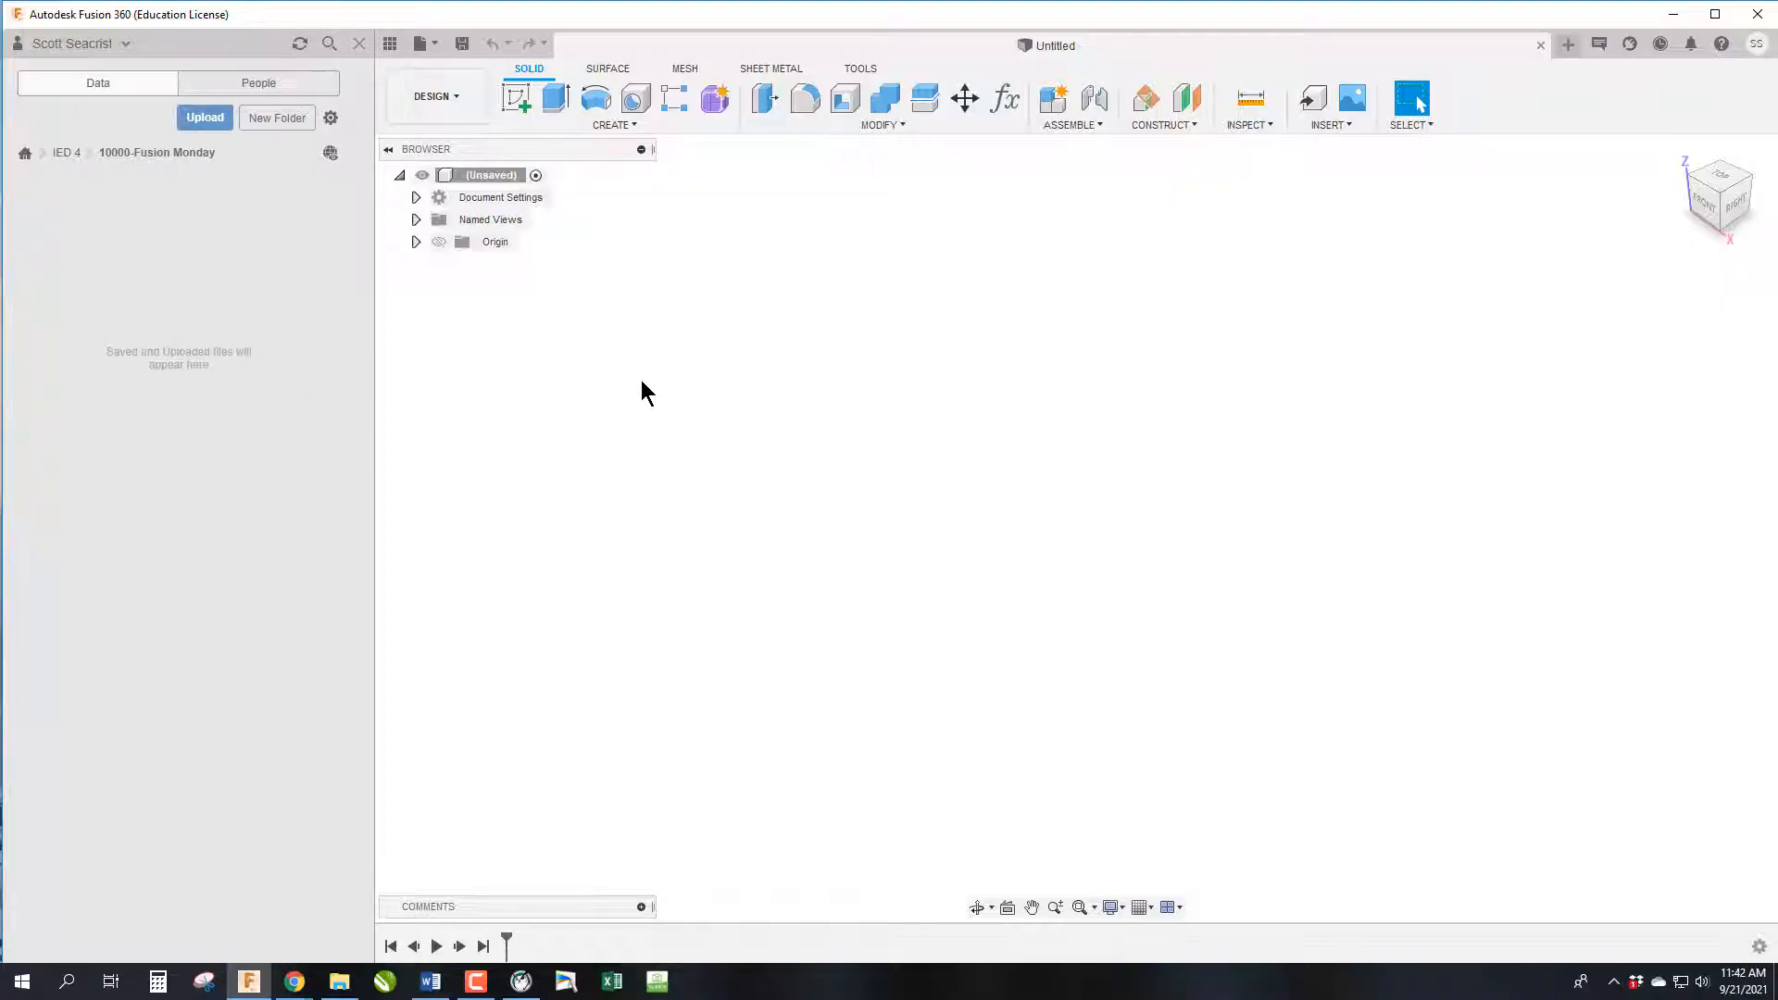
pyautogui.moveTo(89, 480)
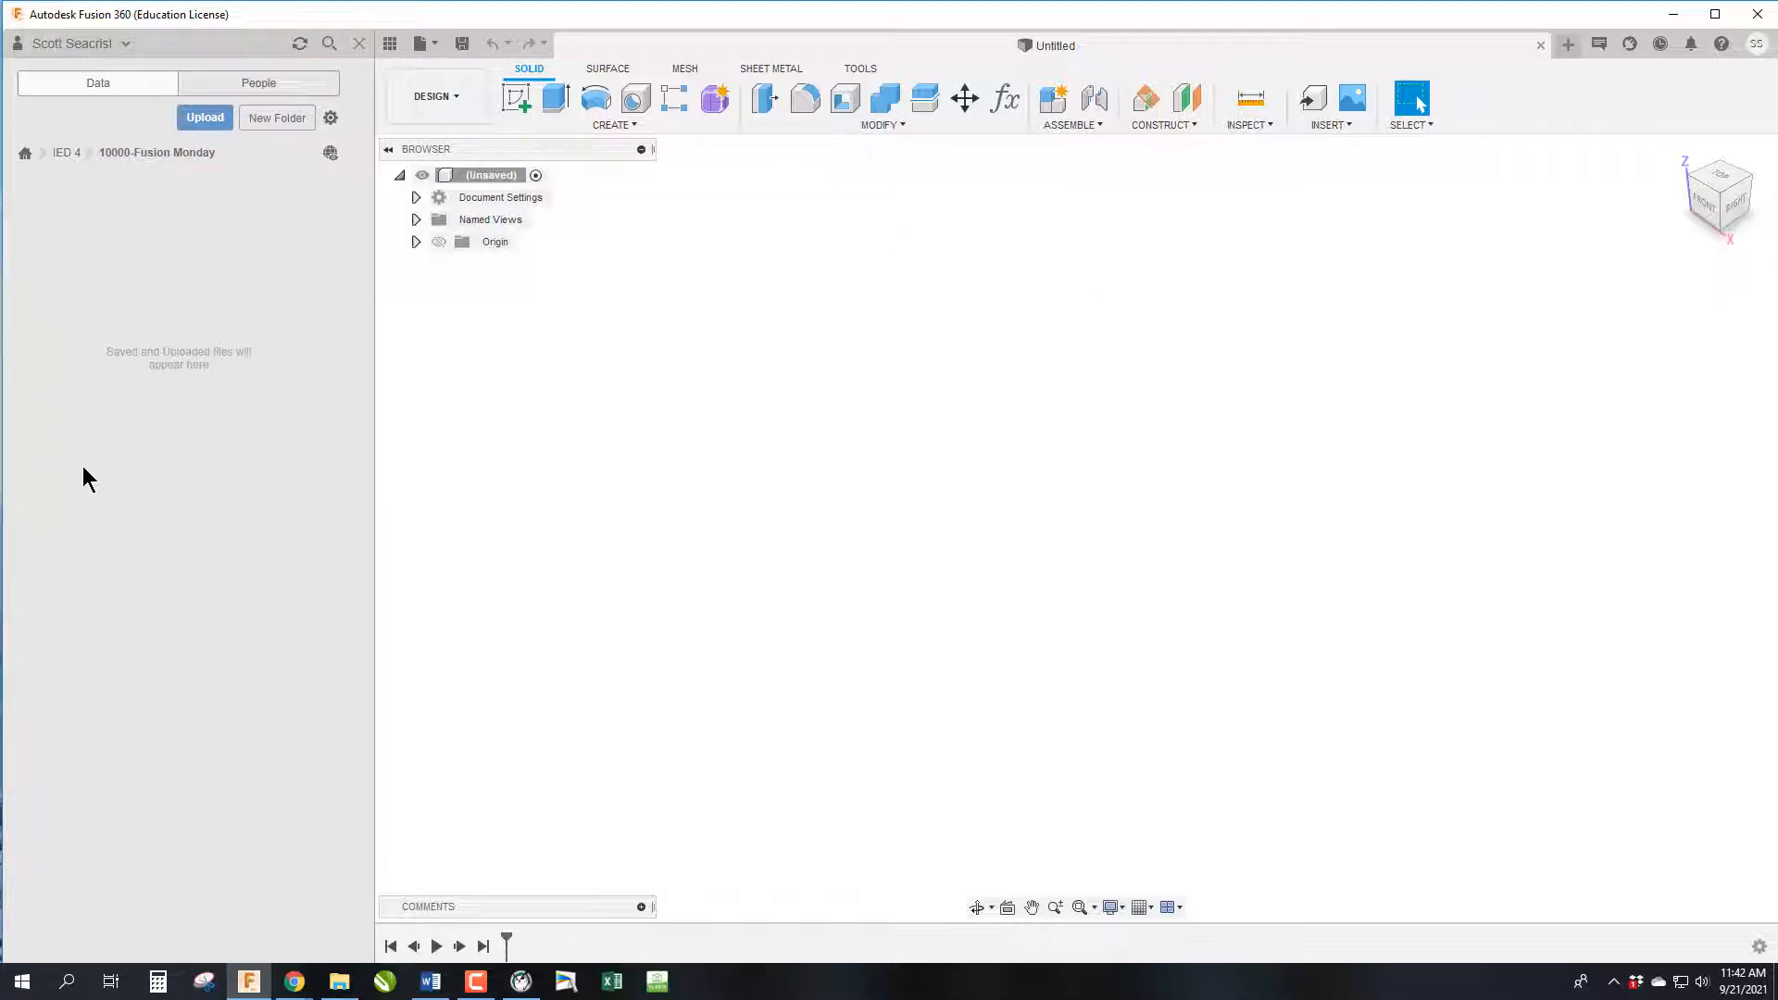
pyautogui.moveTo(256, 405)
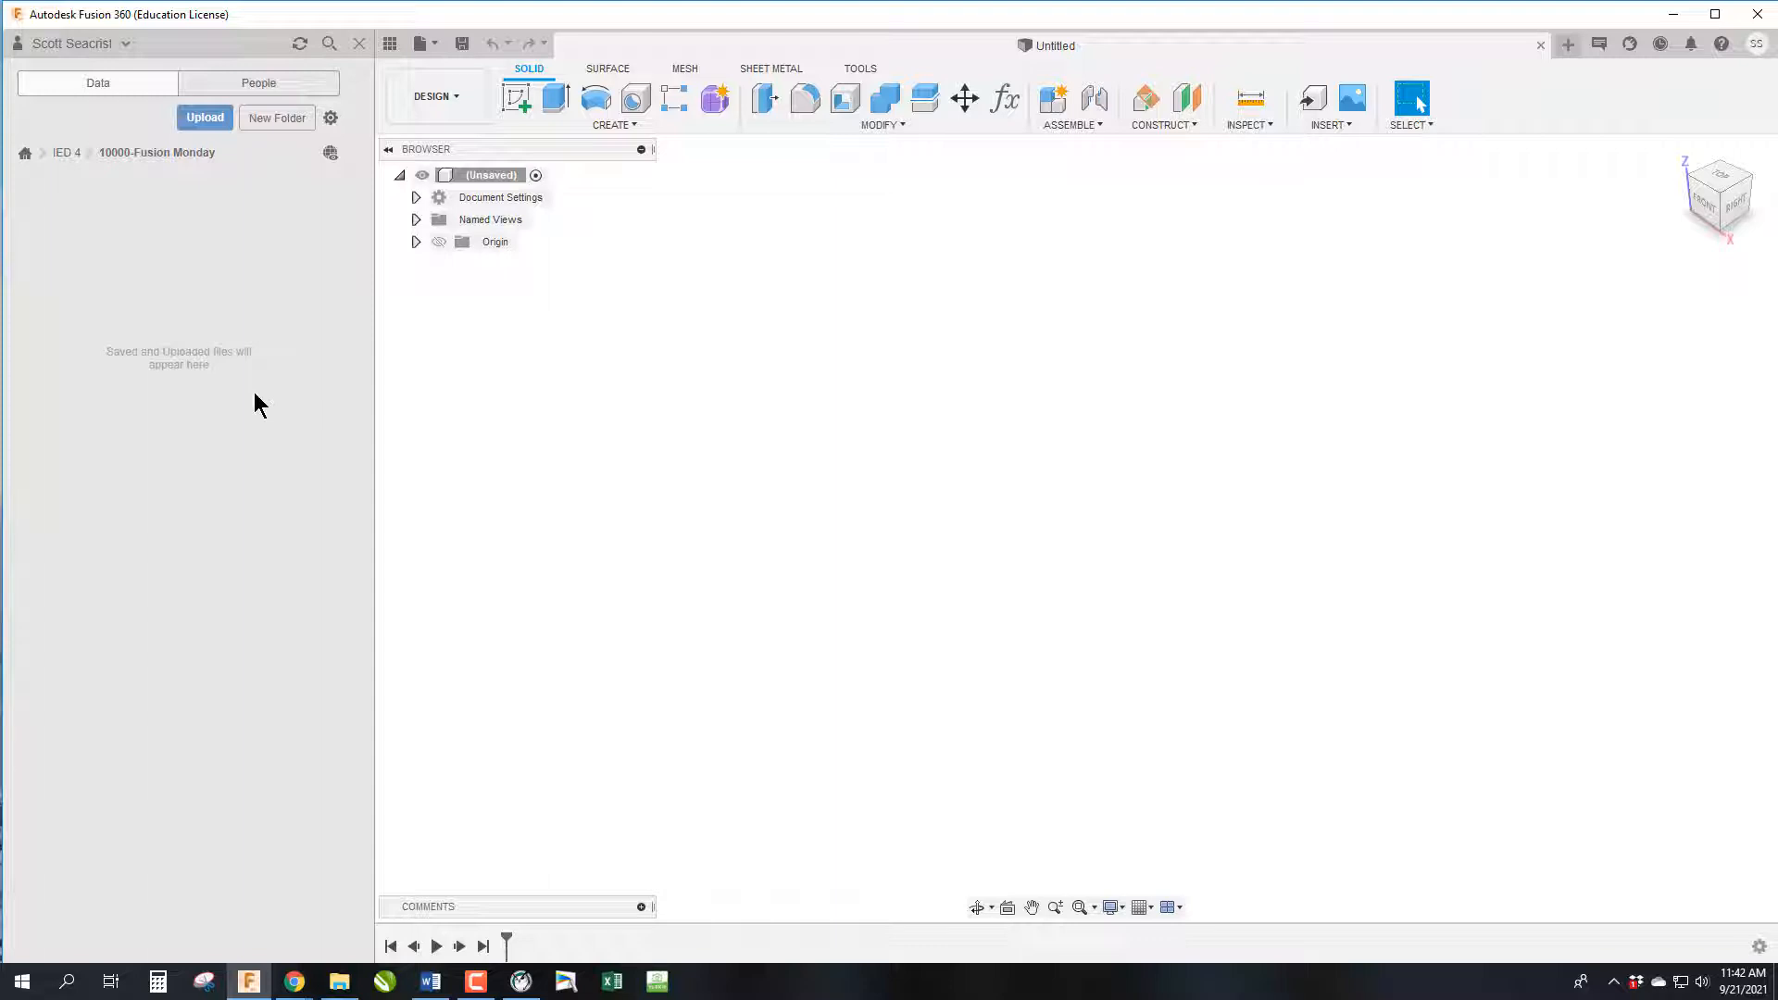
pyautogui.moveTo(1063, 810)
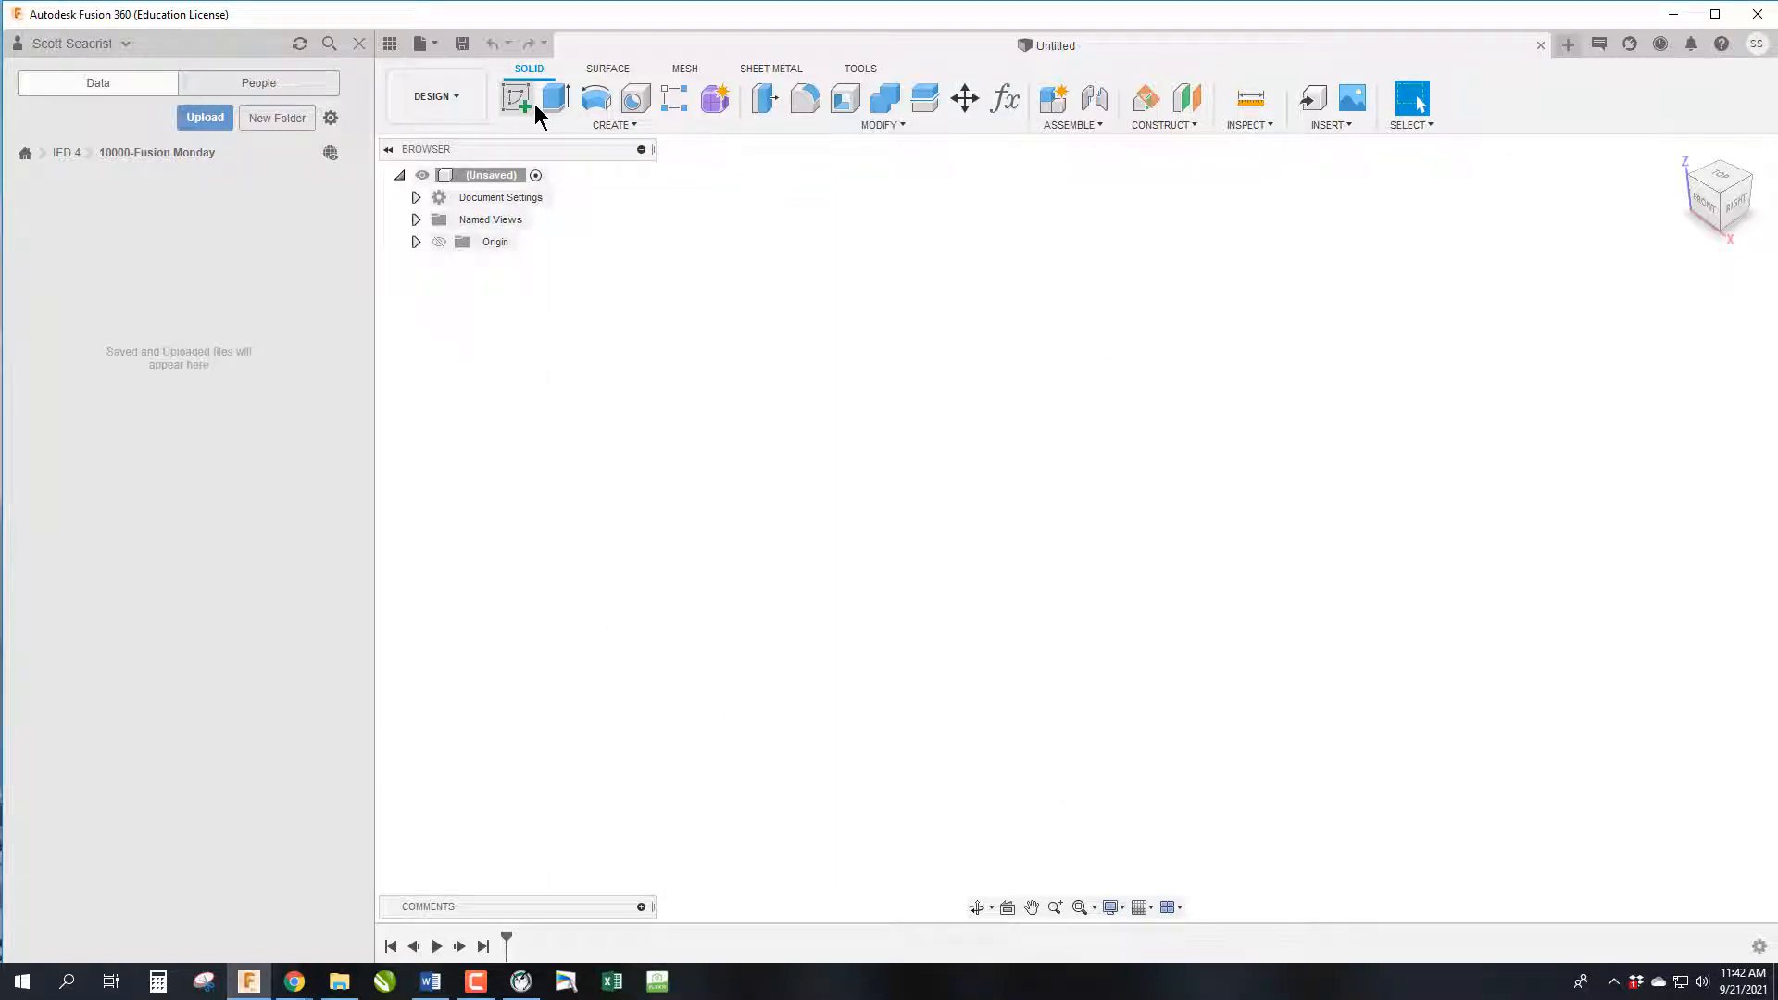
pyautogui.moveTo(513, 98)
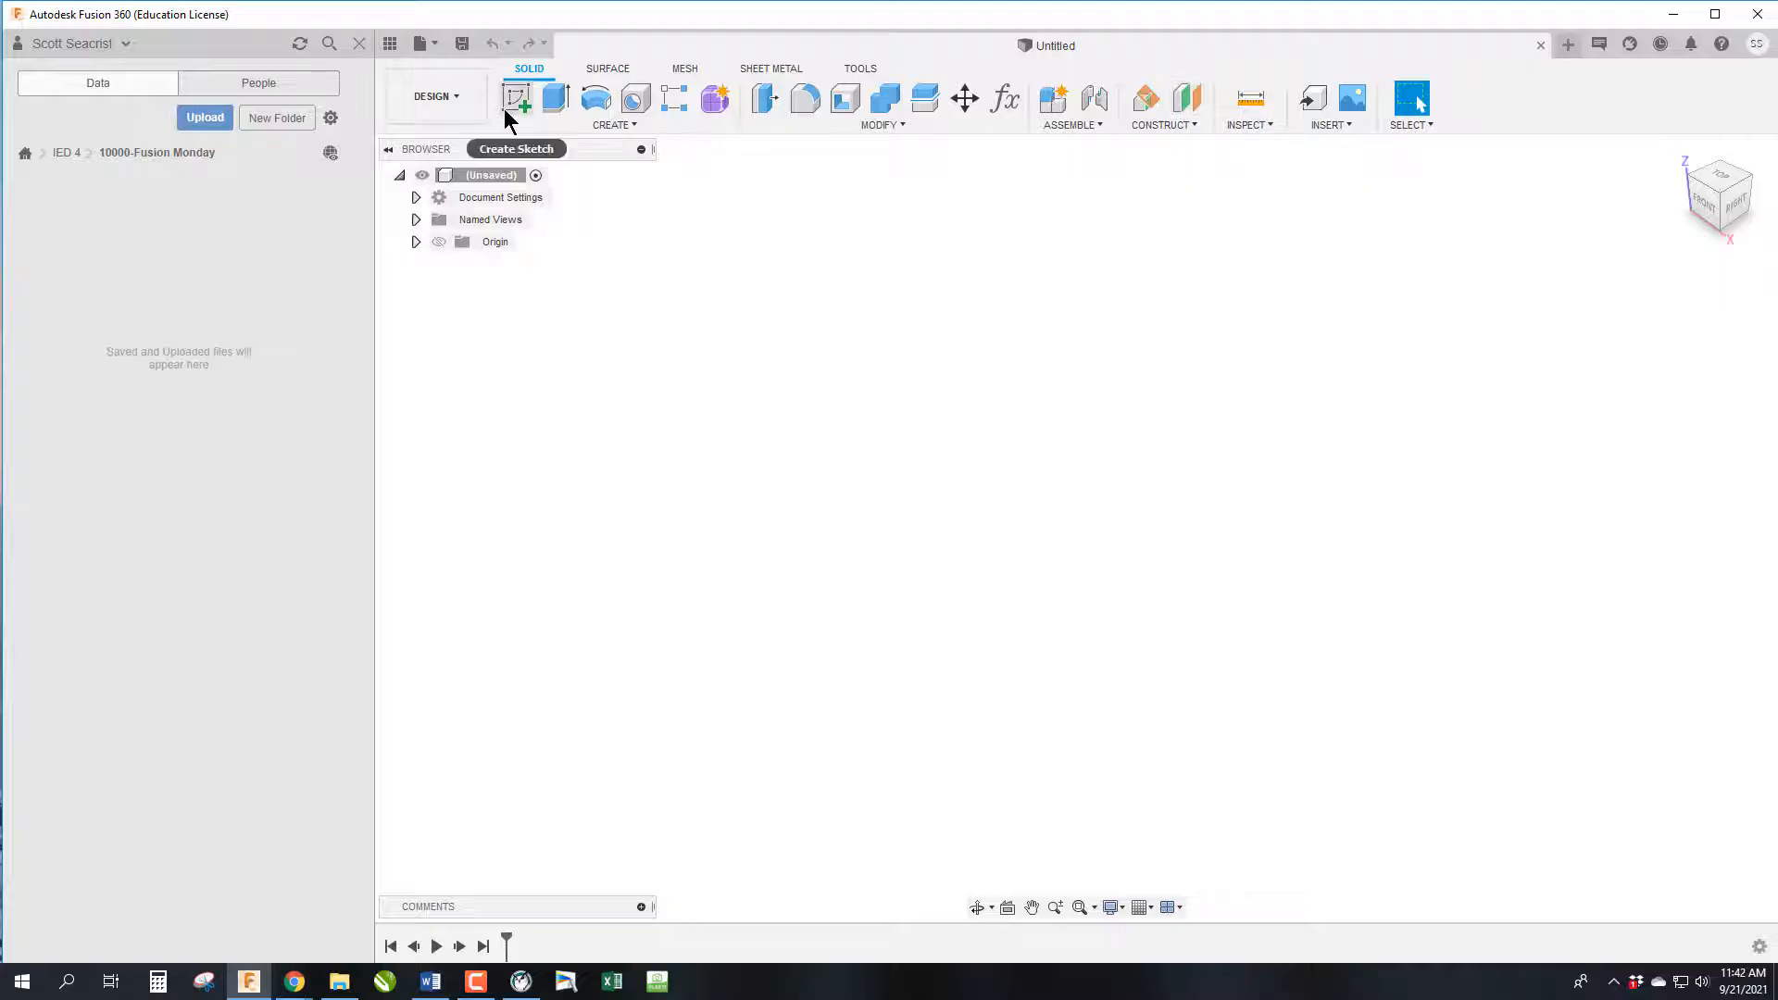
pyautogui.moveTo(516, 99)
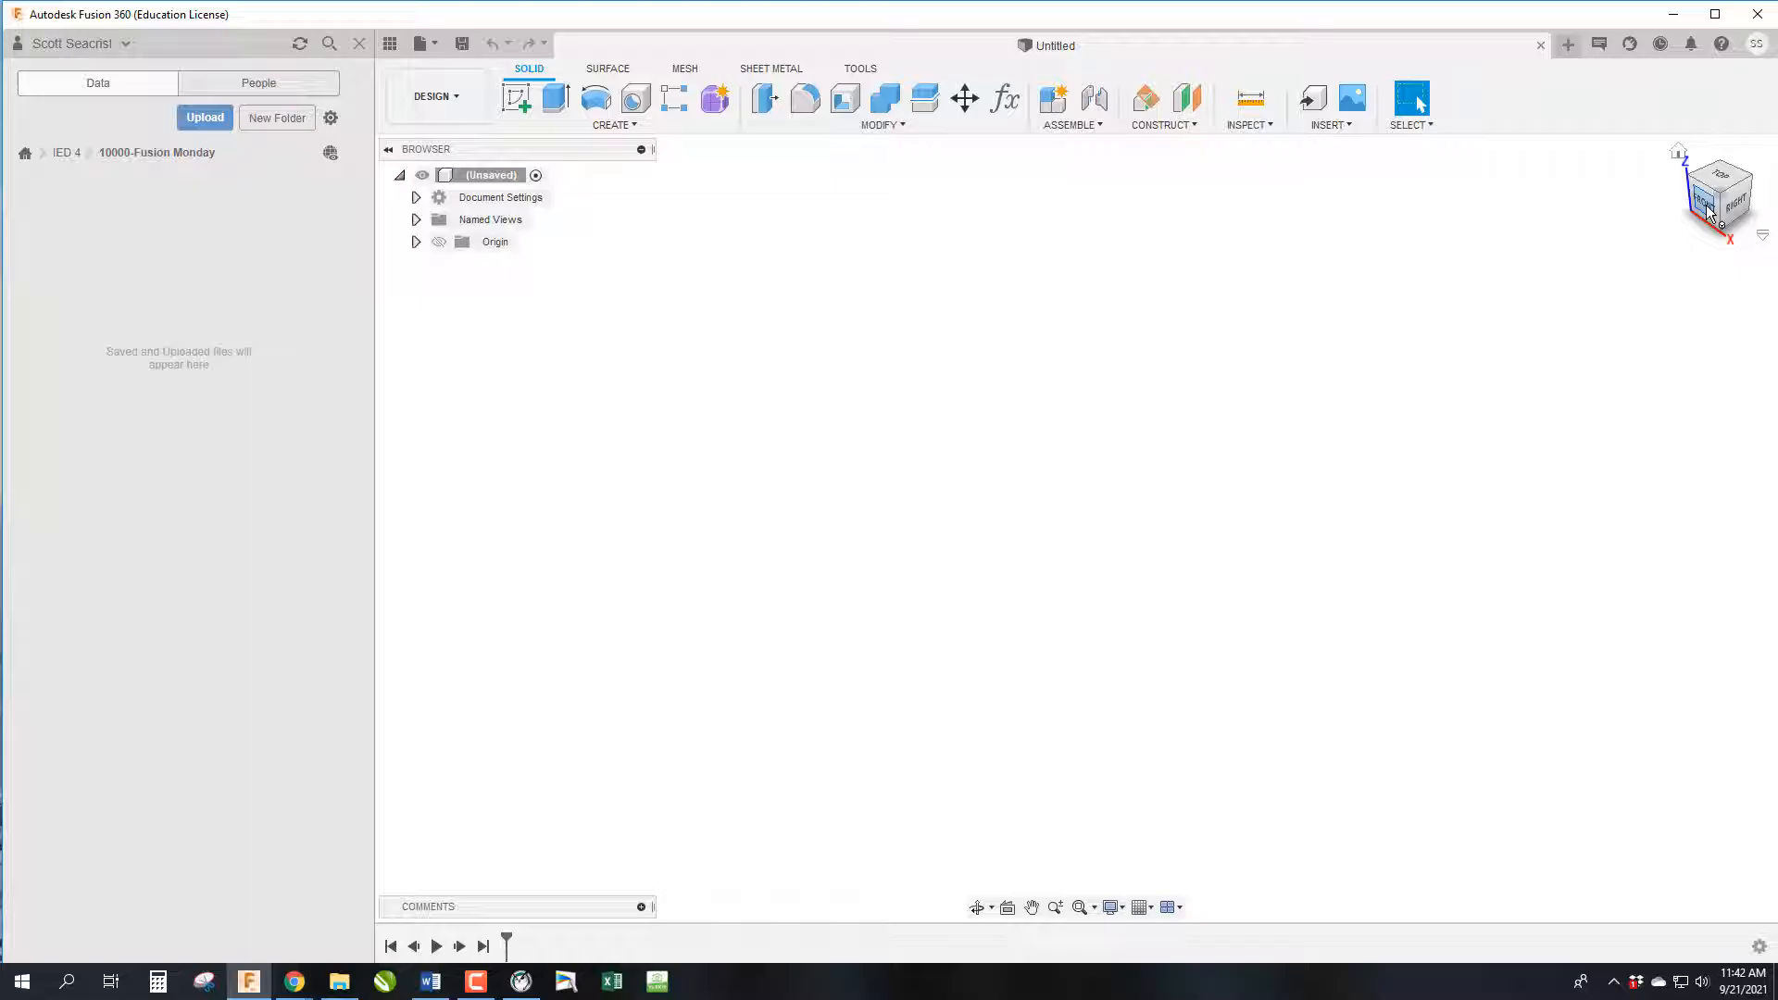
pyautogui.click(1719, 195)
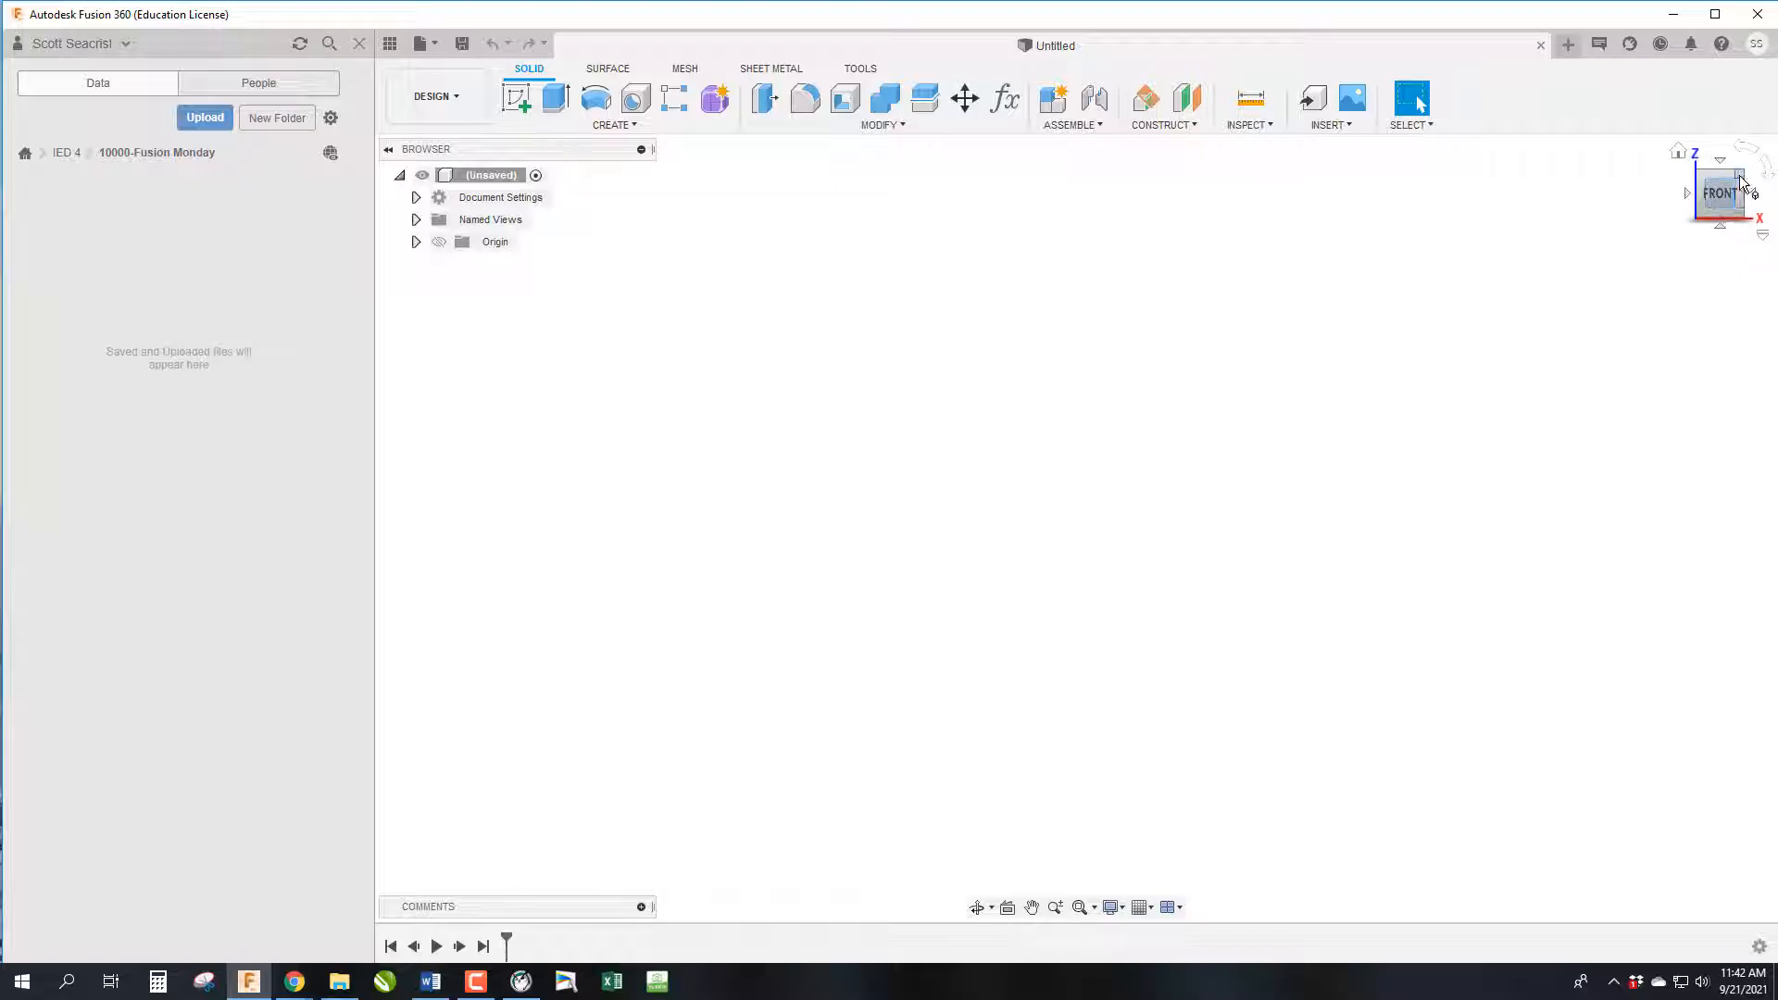
pyautogui.click(1756, 193)
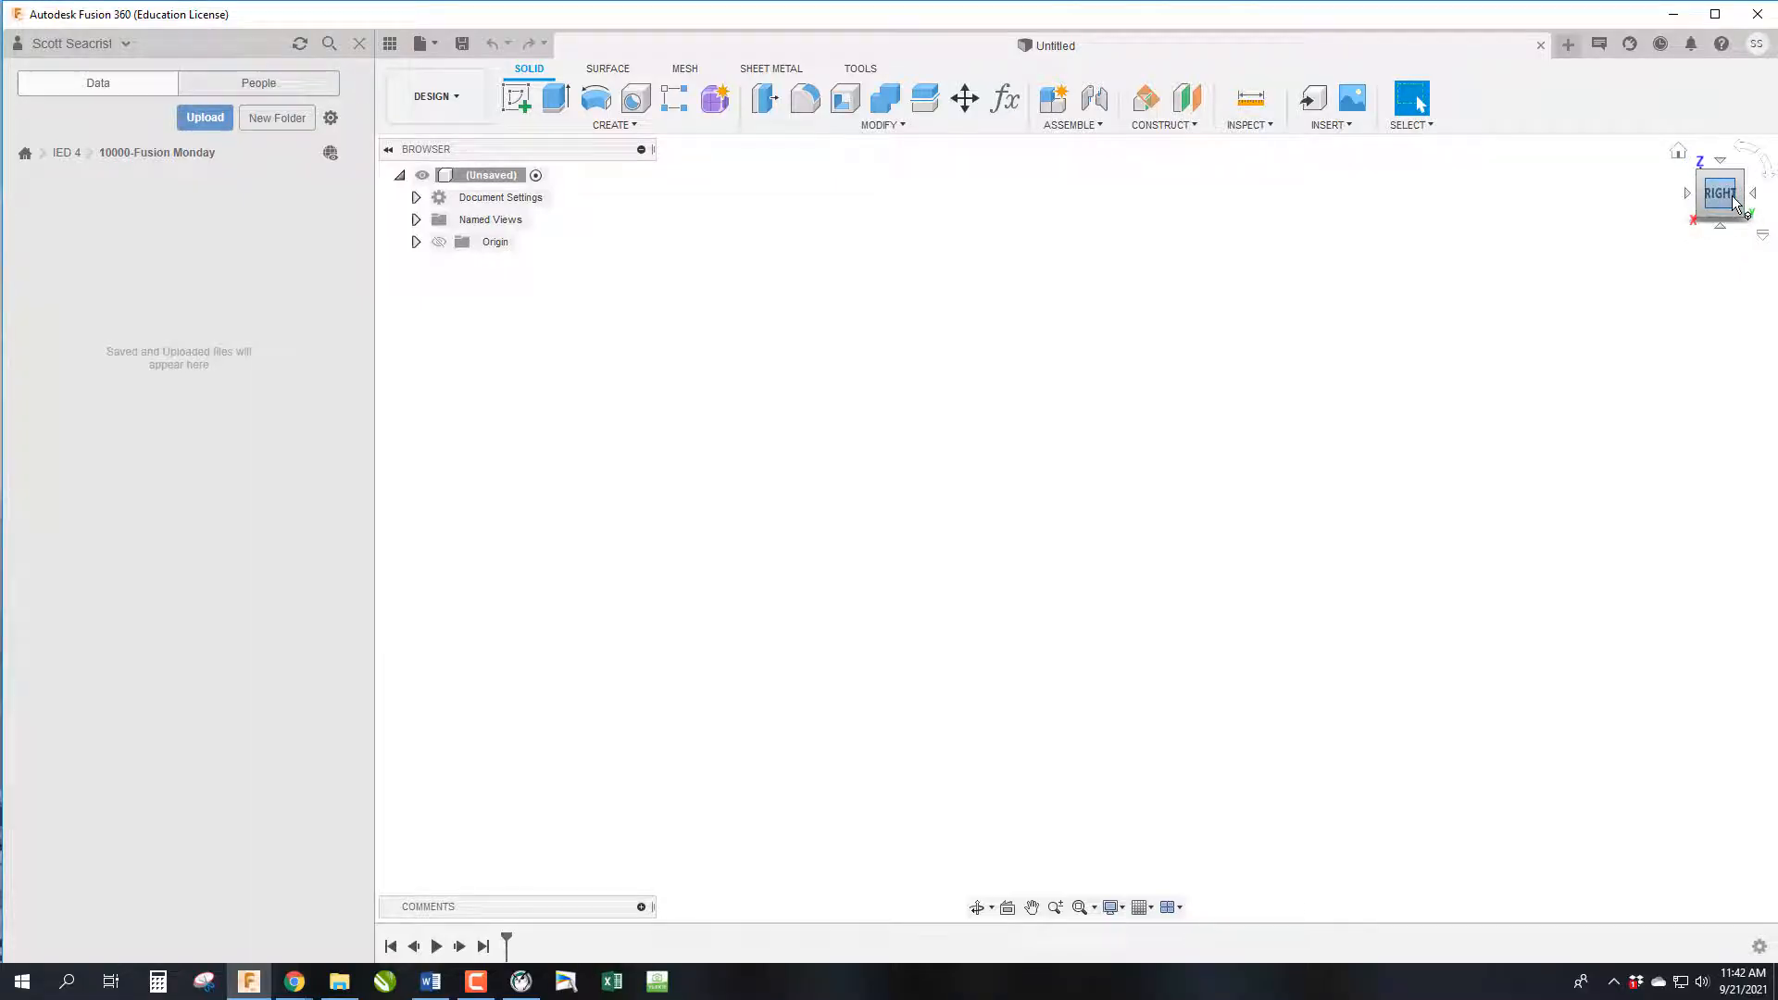
pyautogui.click(1719, 191)
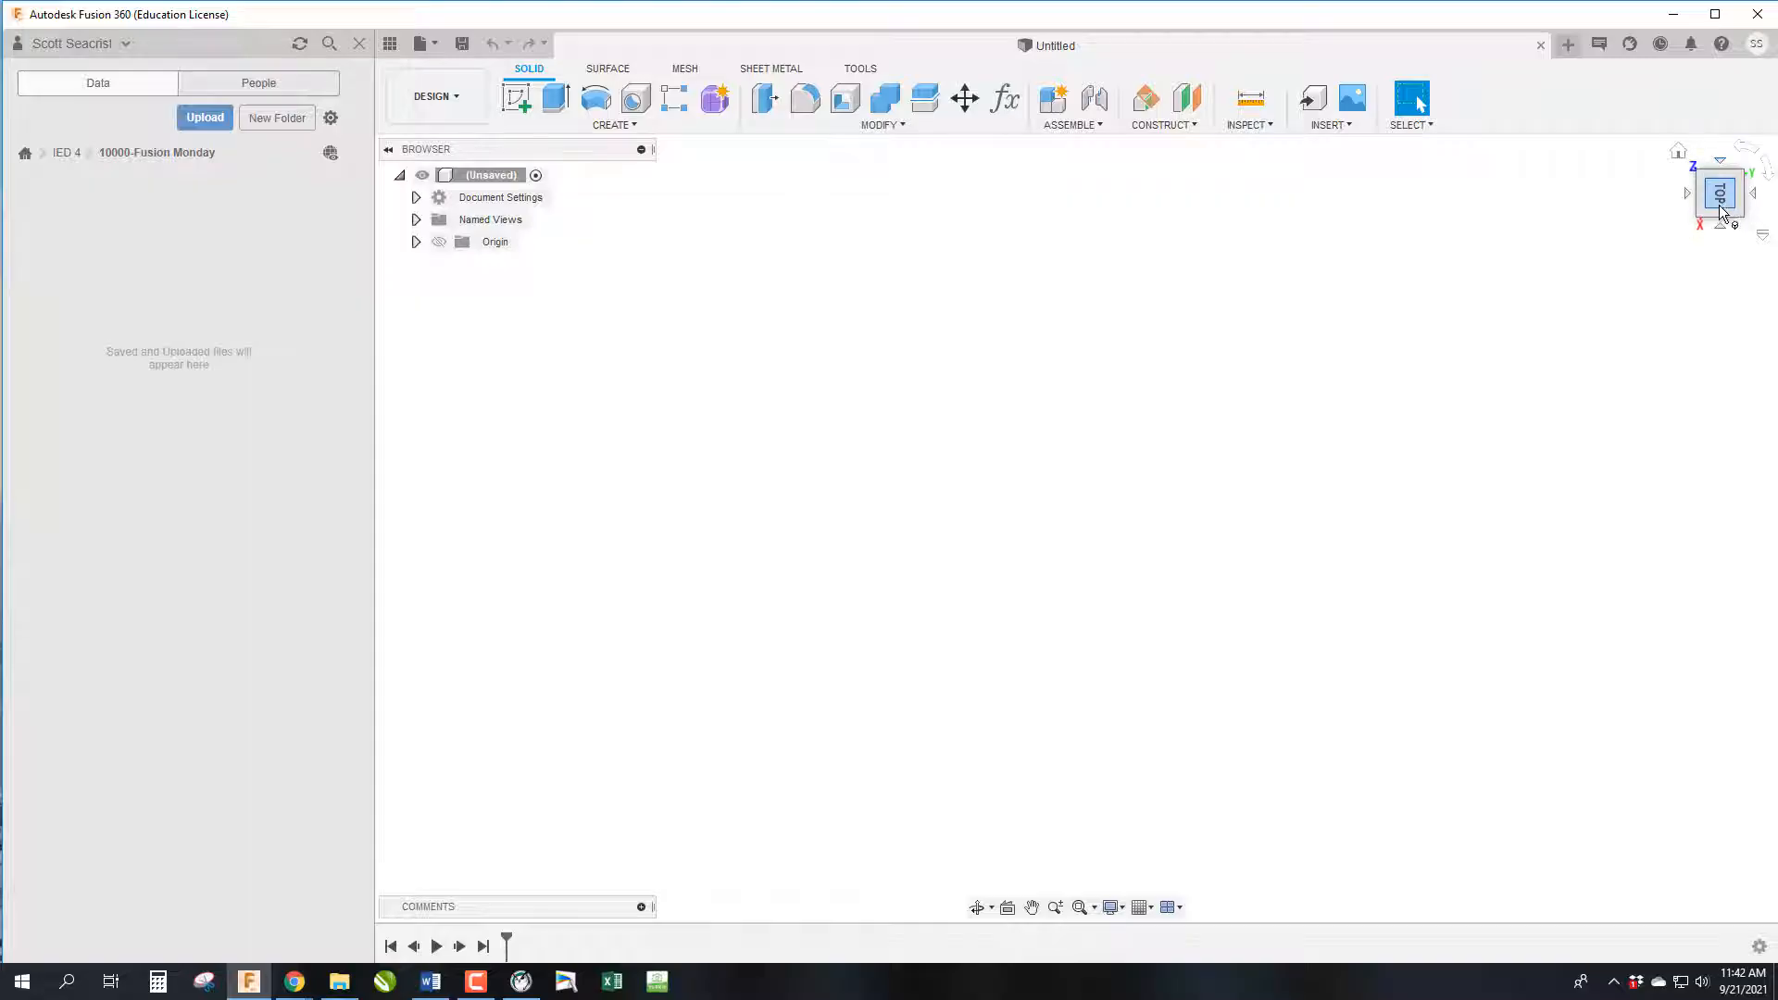
pyautogui.click(1721, 192)
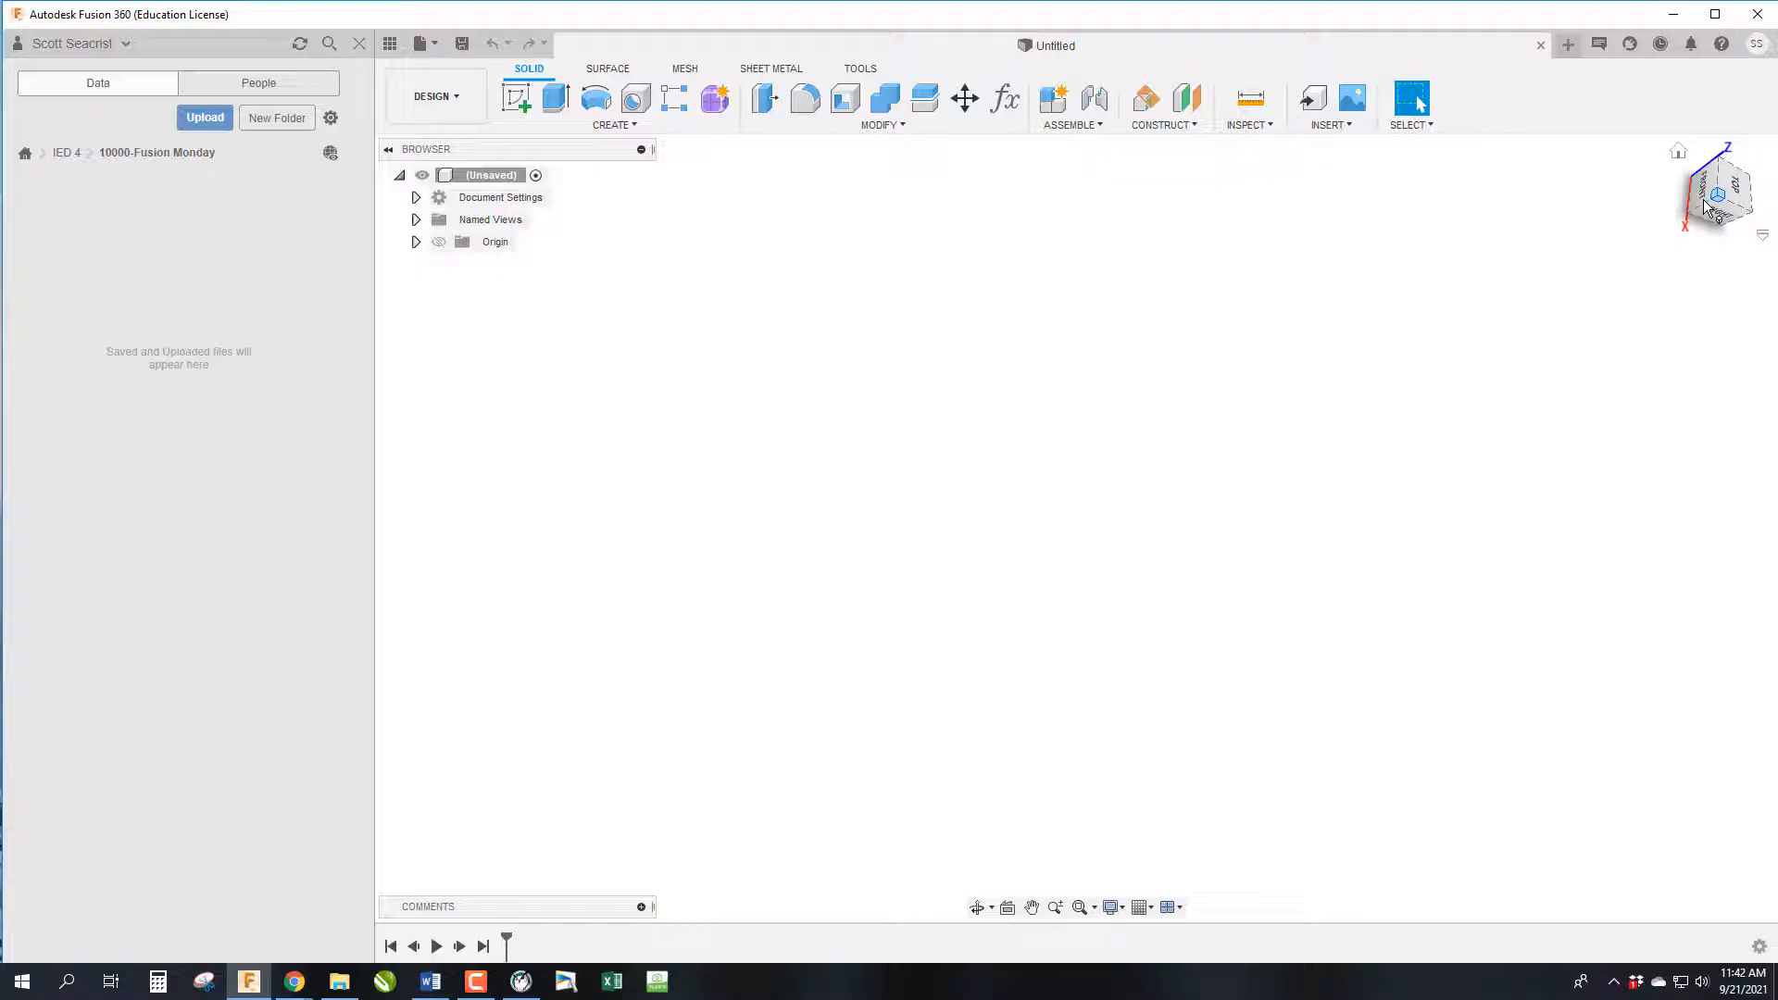
pyautogui.click(1716, 195)
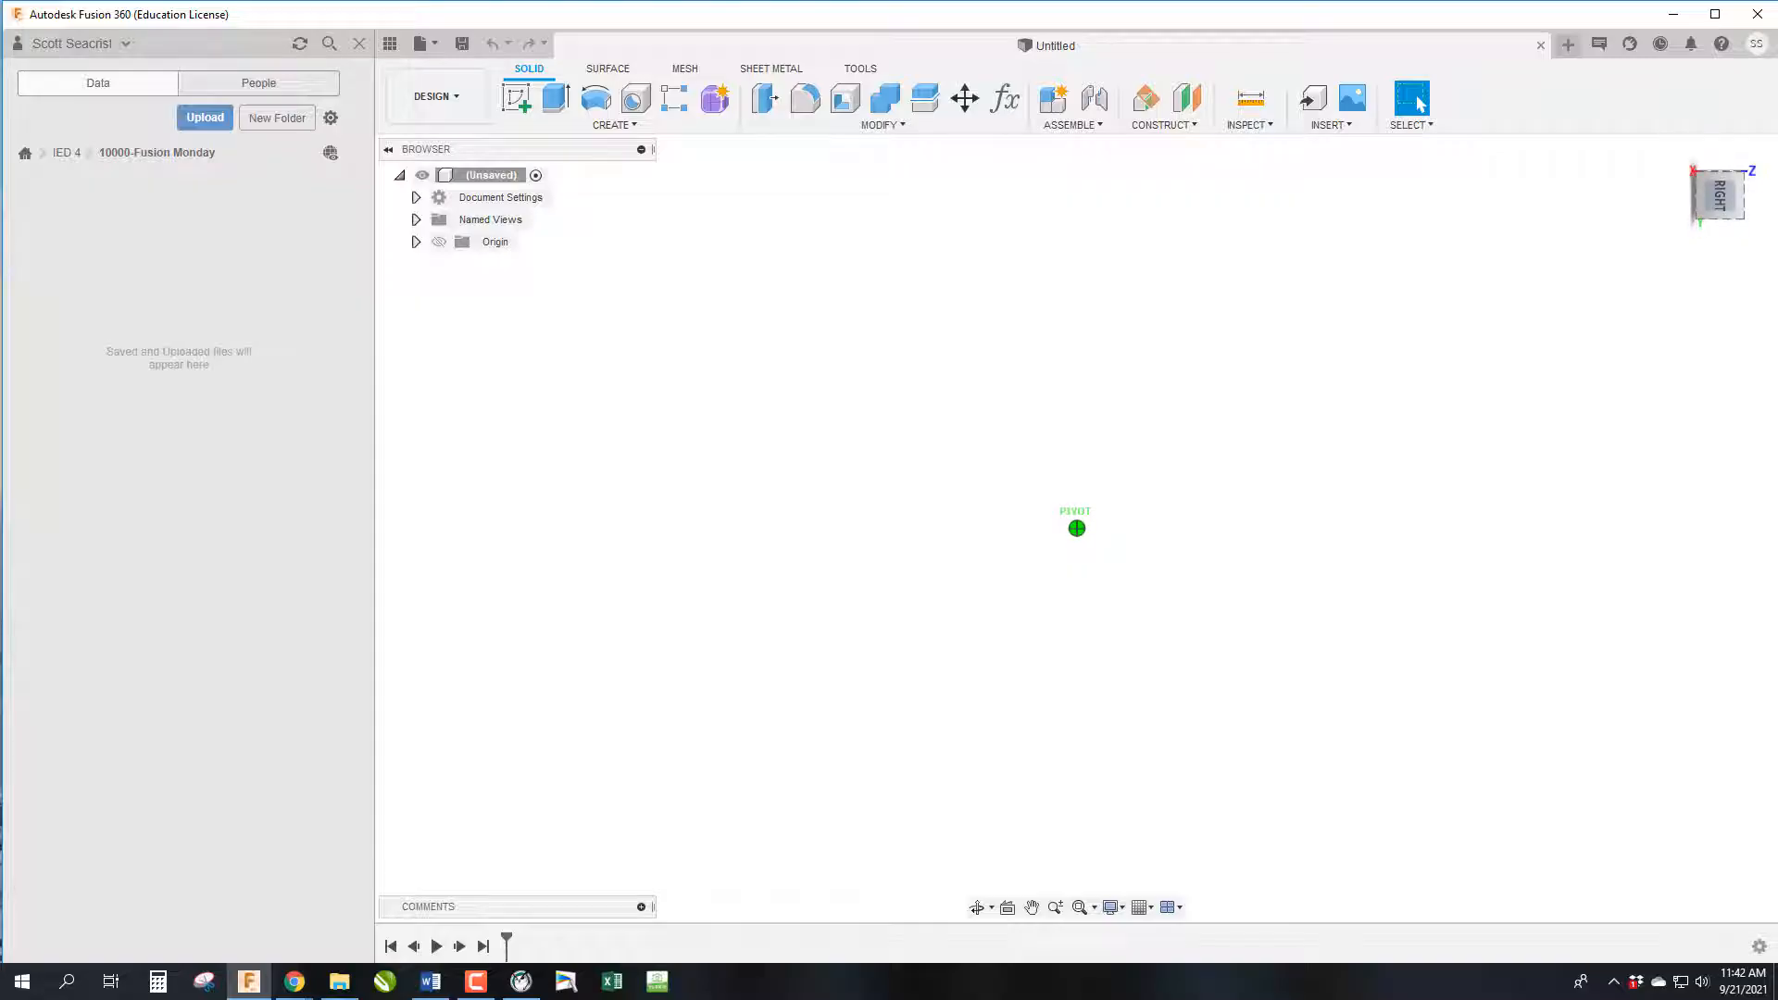
pyautogui.click(1719, 194)
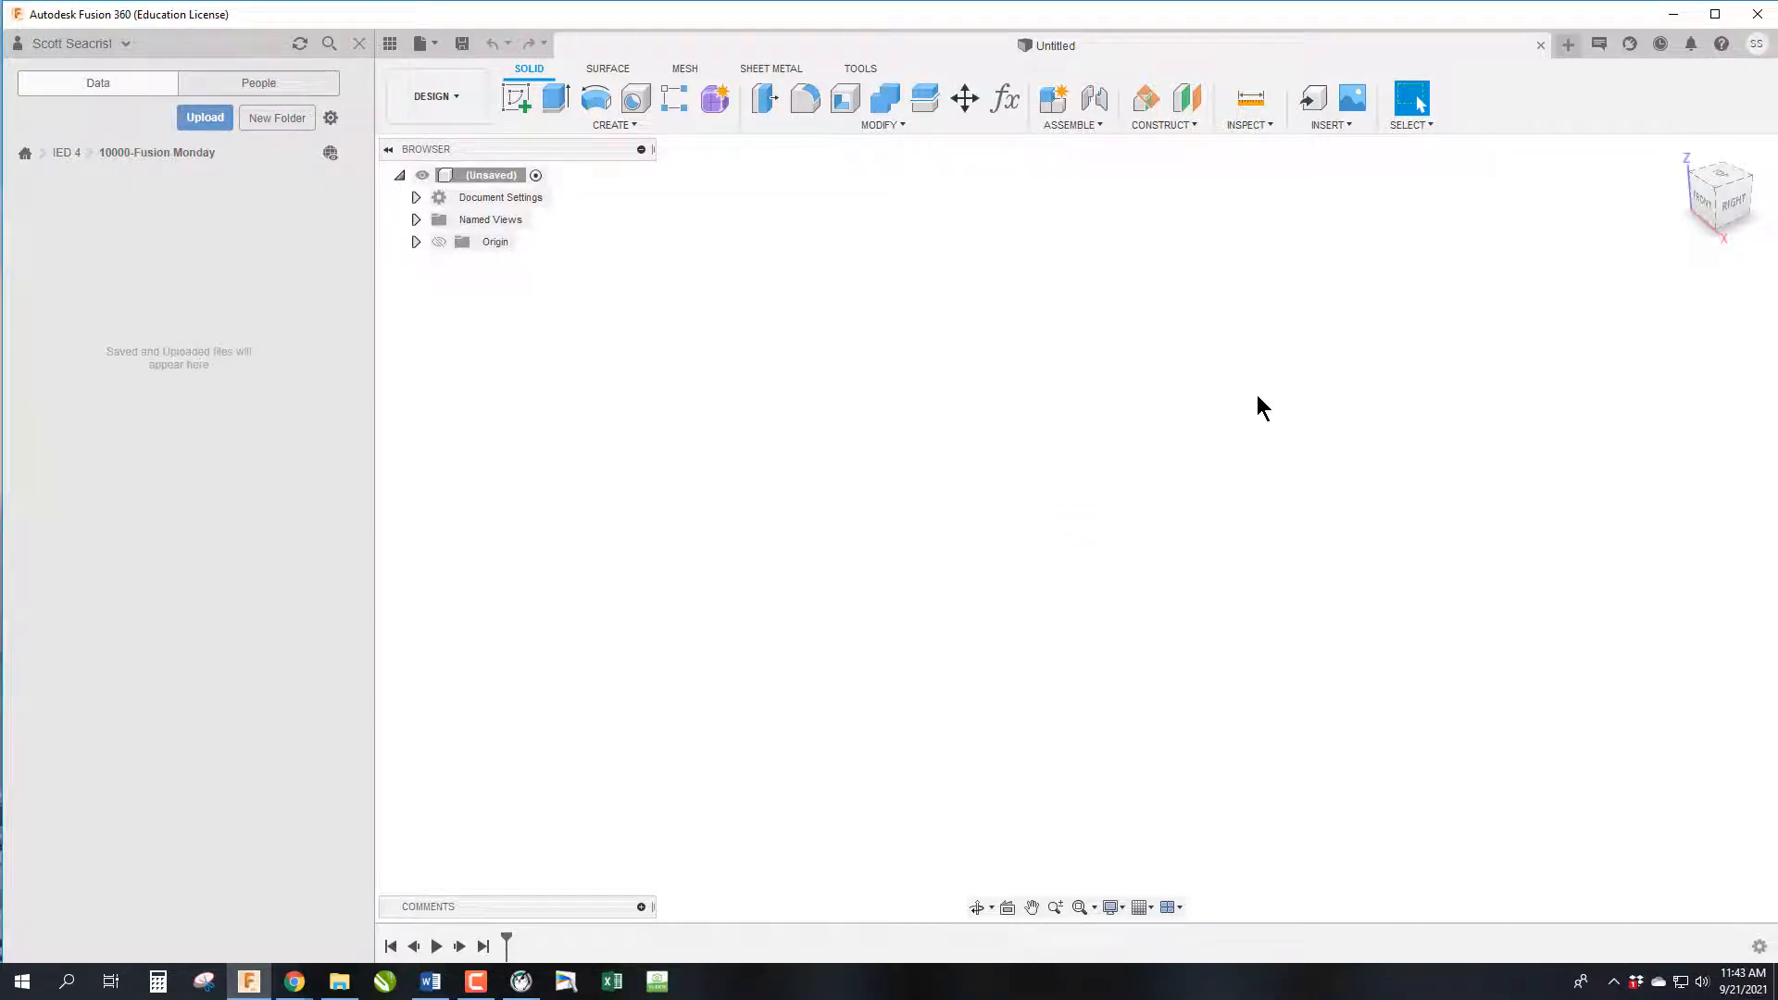
pyautogui.moveTo(1112, 504)
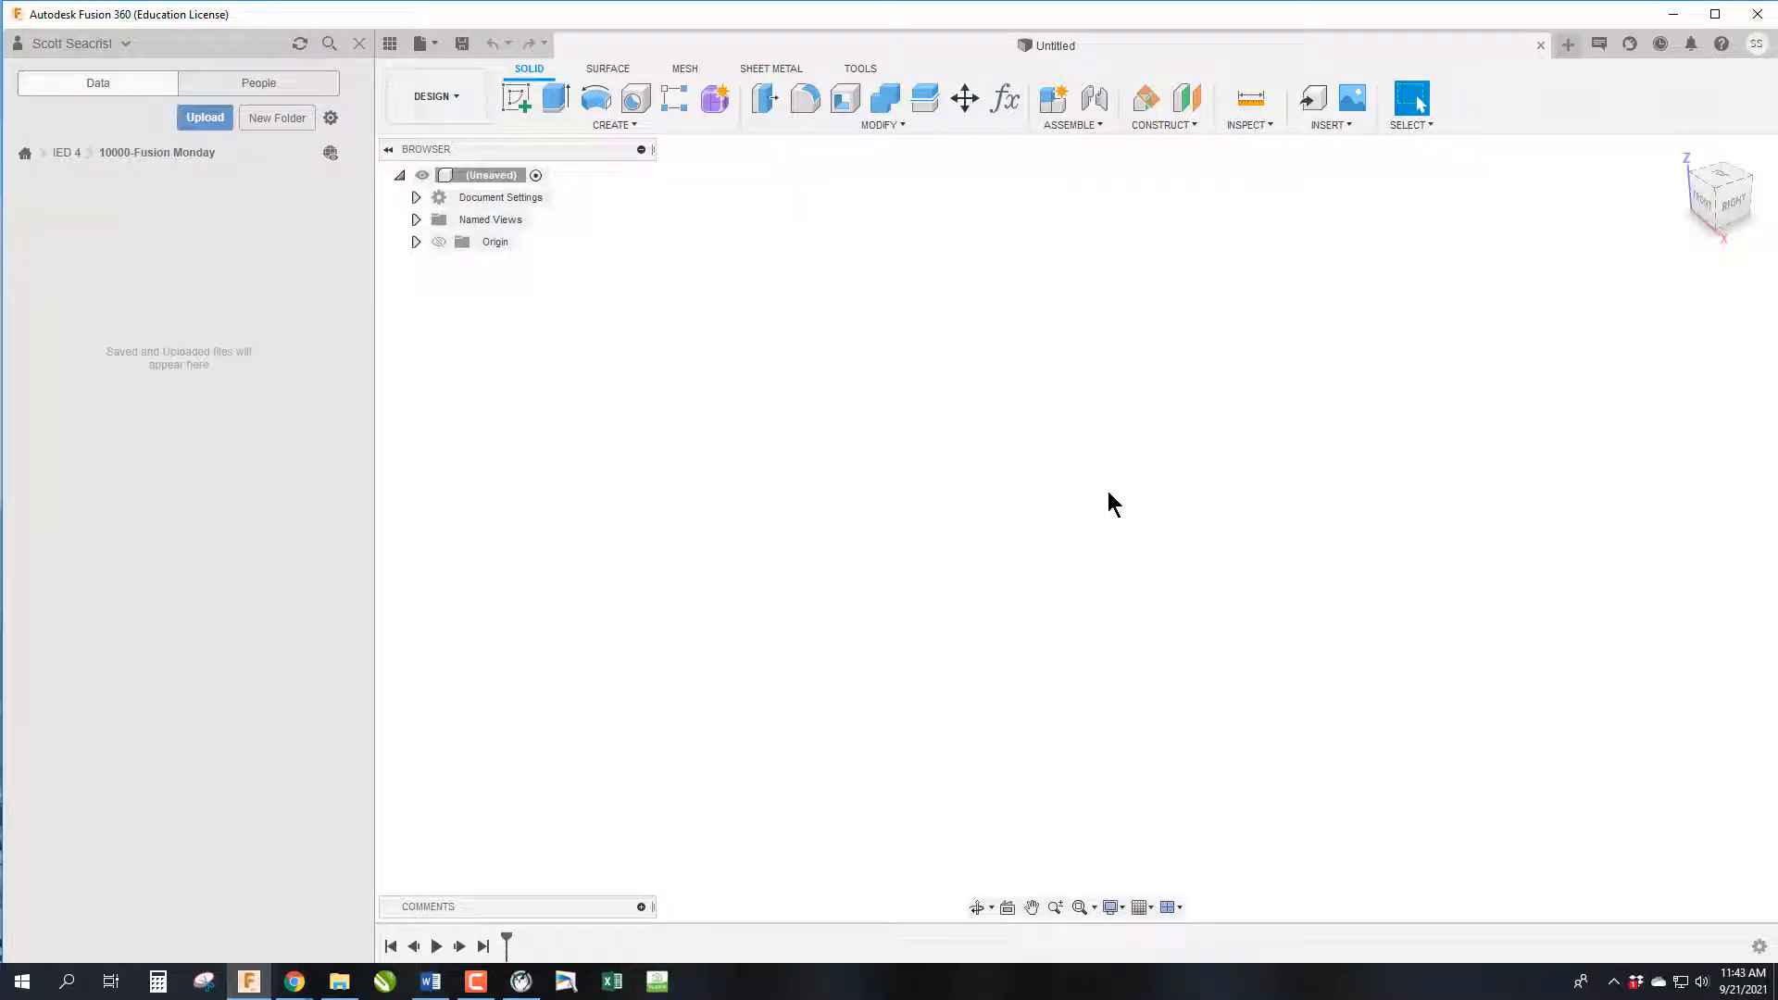
pyautogui.click(656, 982)
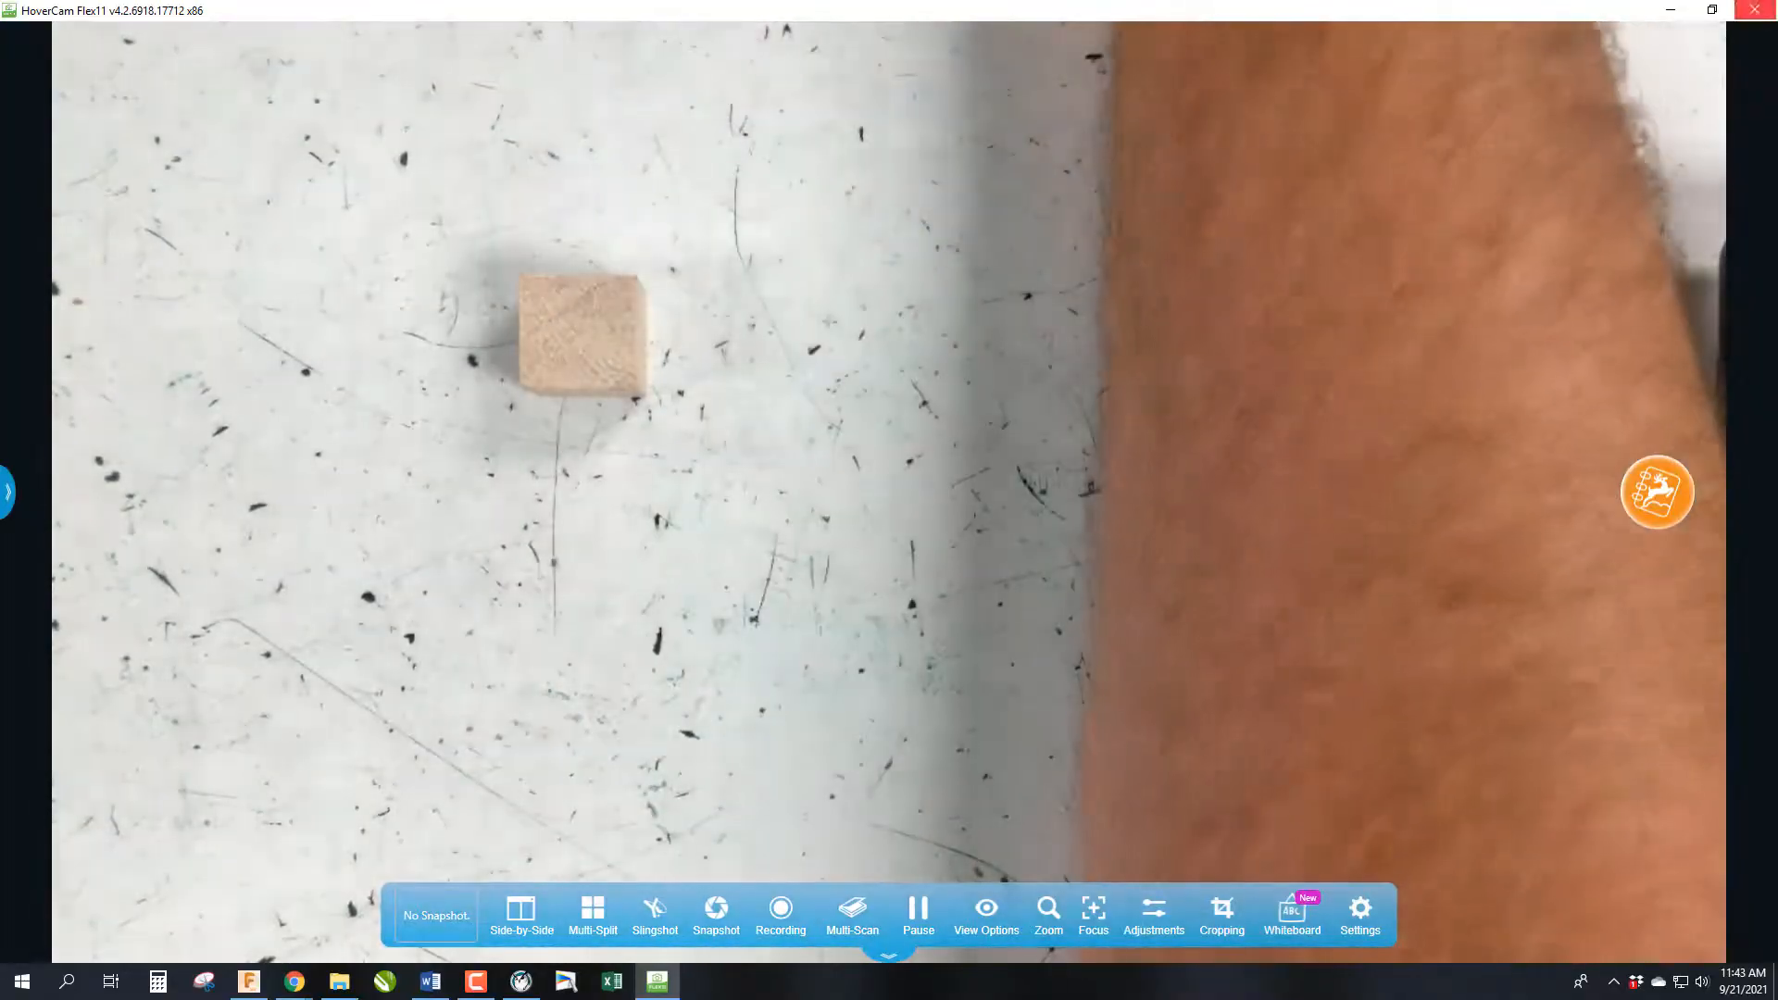
pyautogui.click(247, 982)
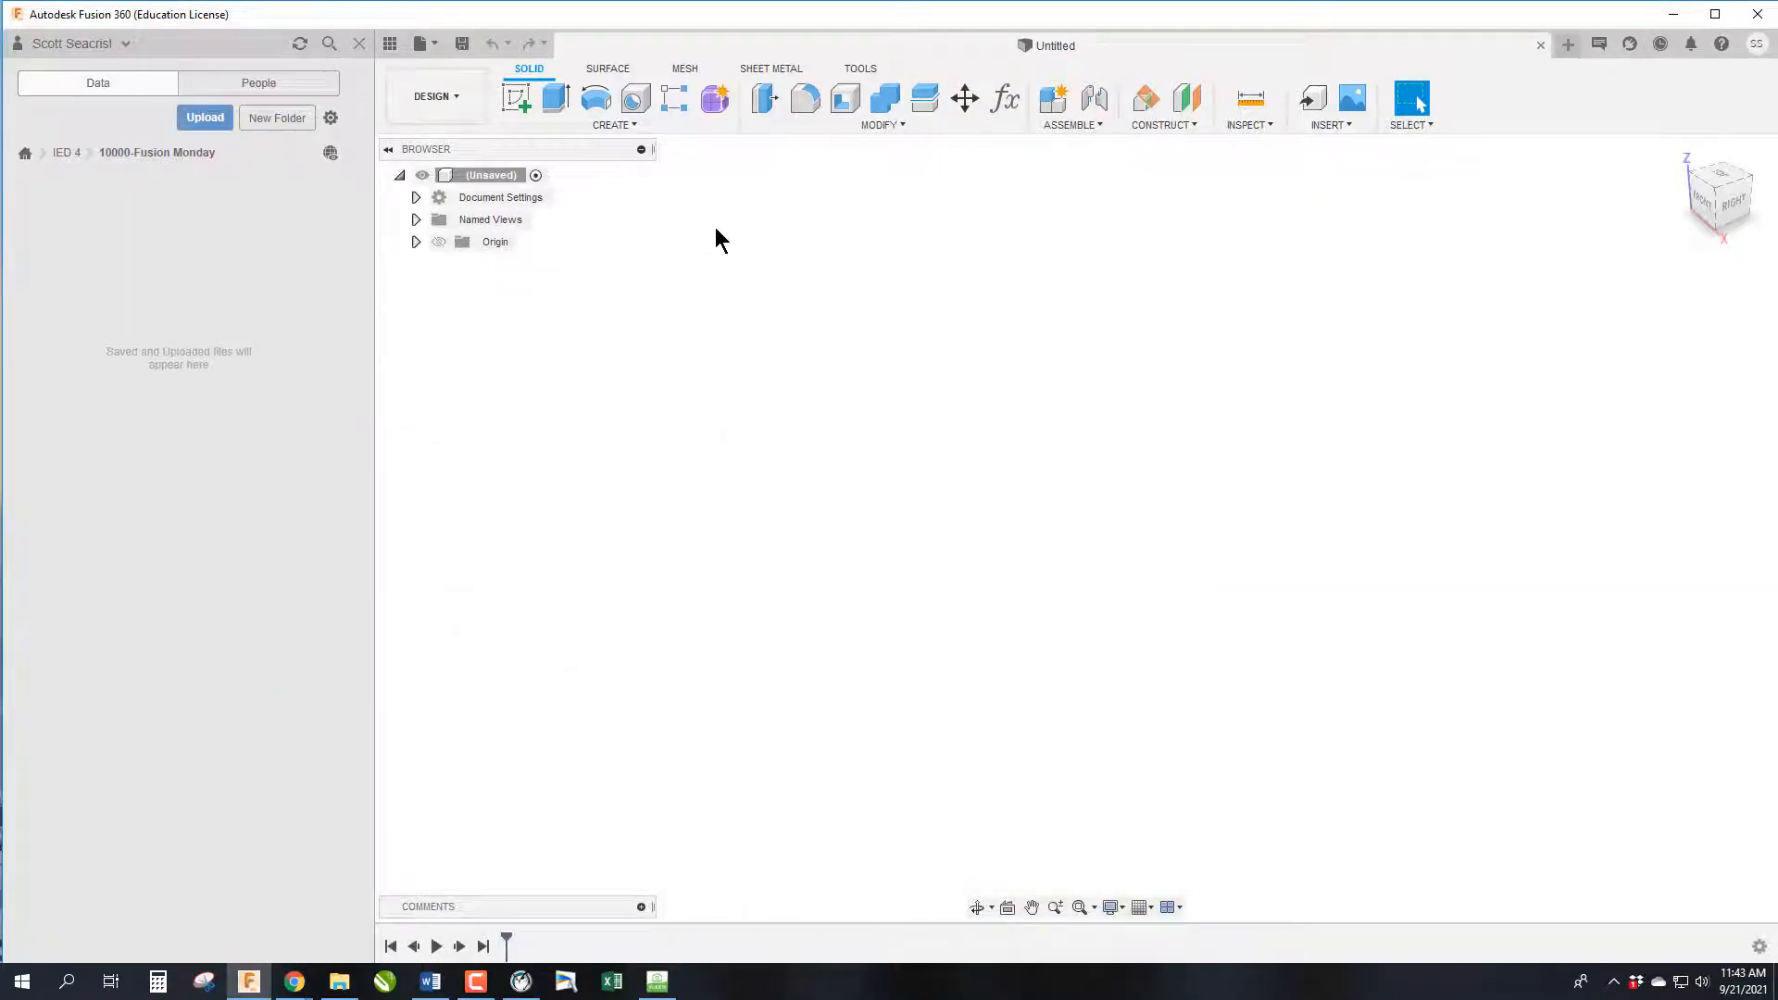
pyautogui.moveTo(679, 213)
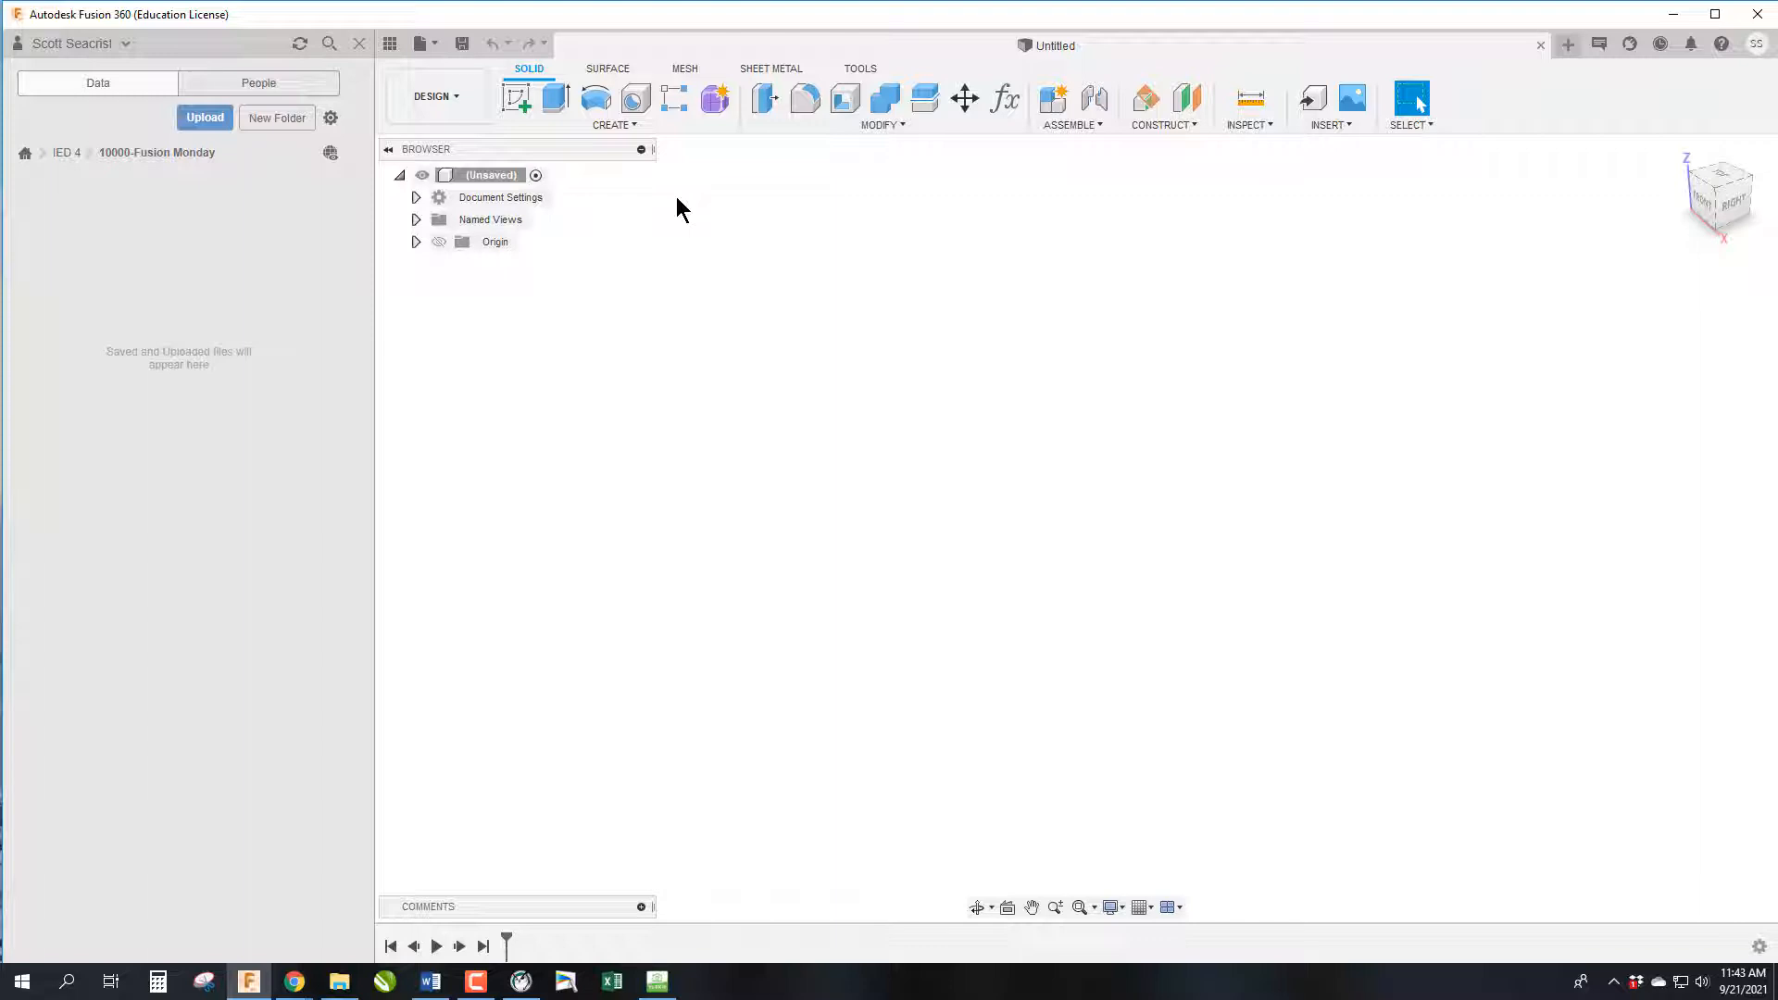
pyautogui.moveTo(517, 98)
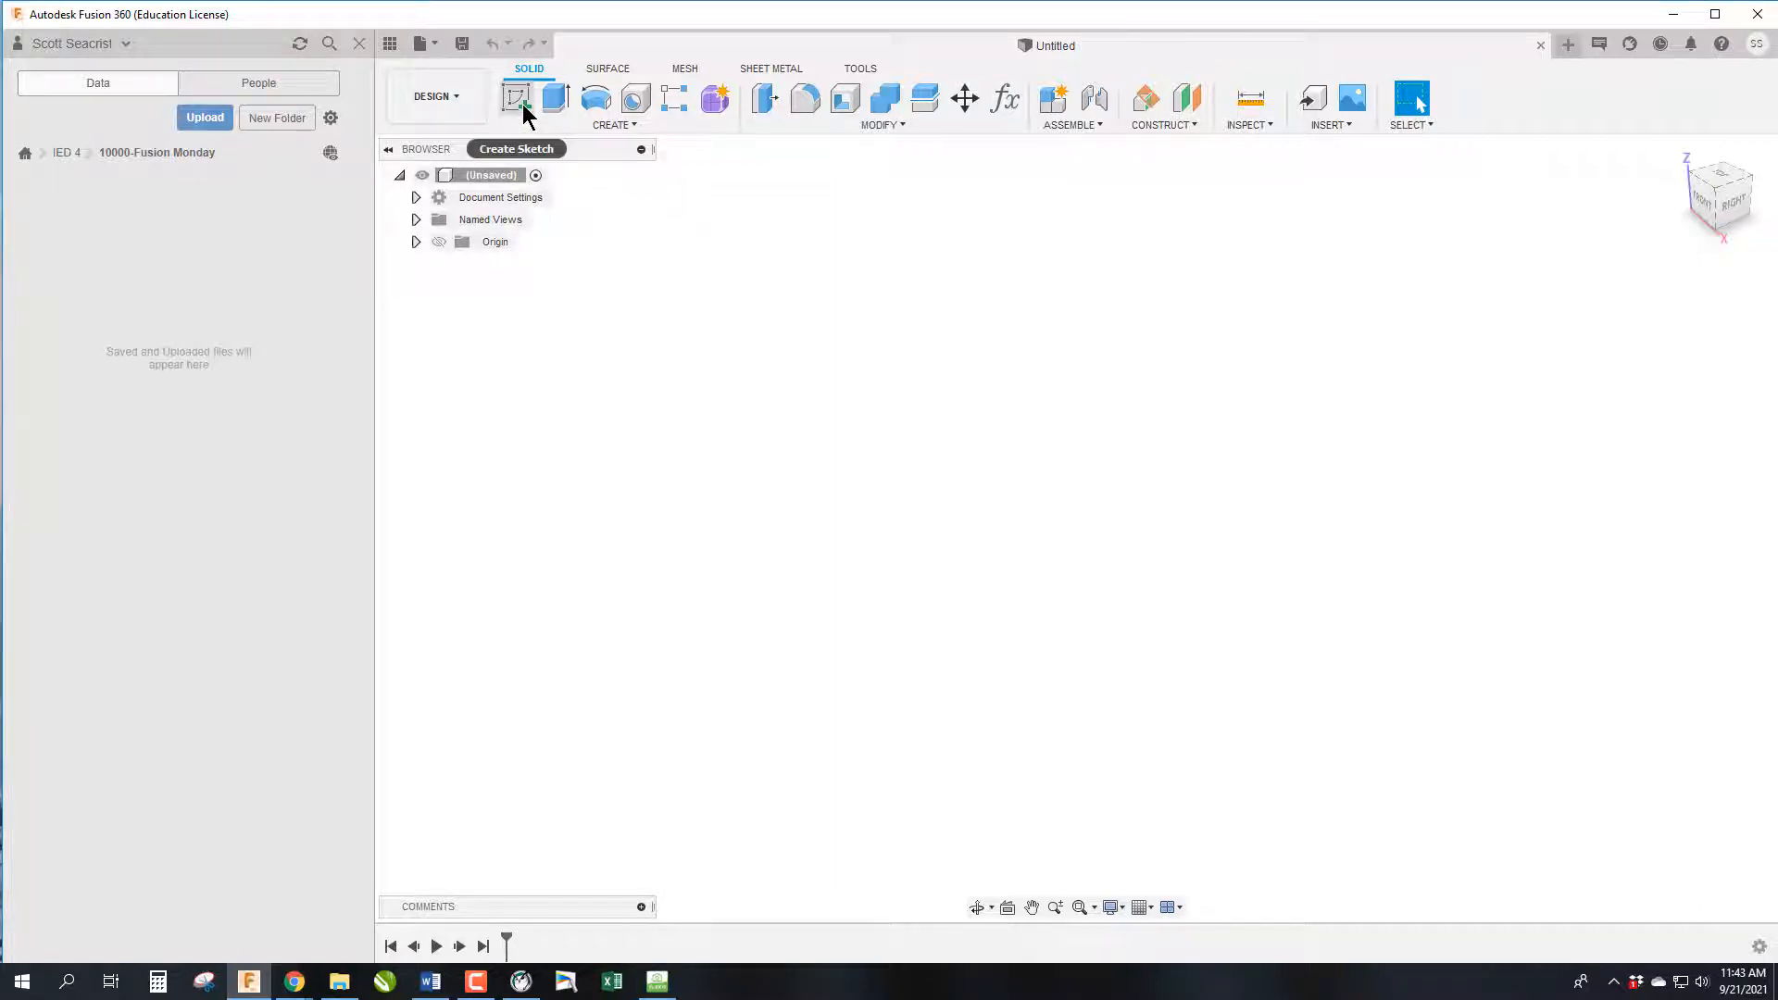
# Start a new sketch from the Solid toolbar, awaiting a plane
pyautogui.click(515, 98)
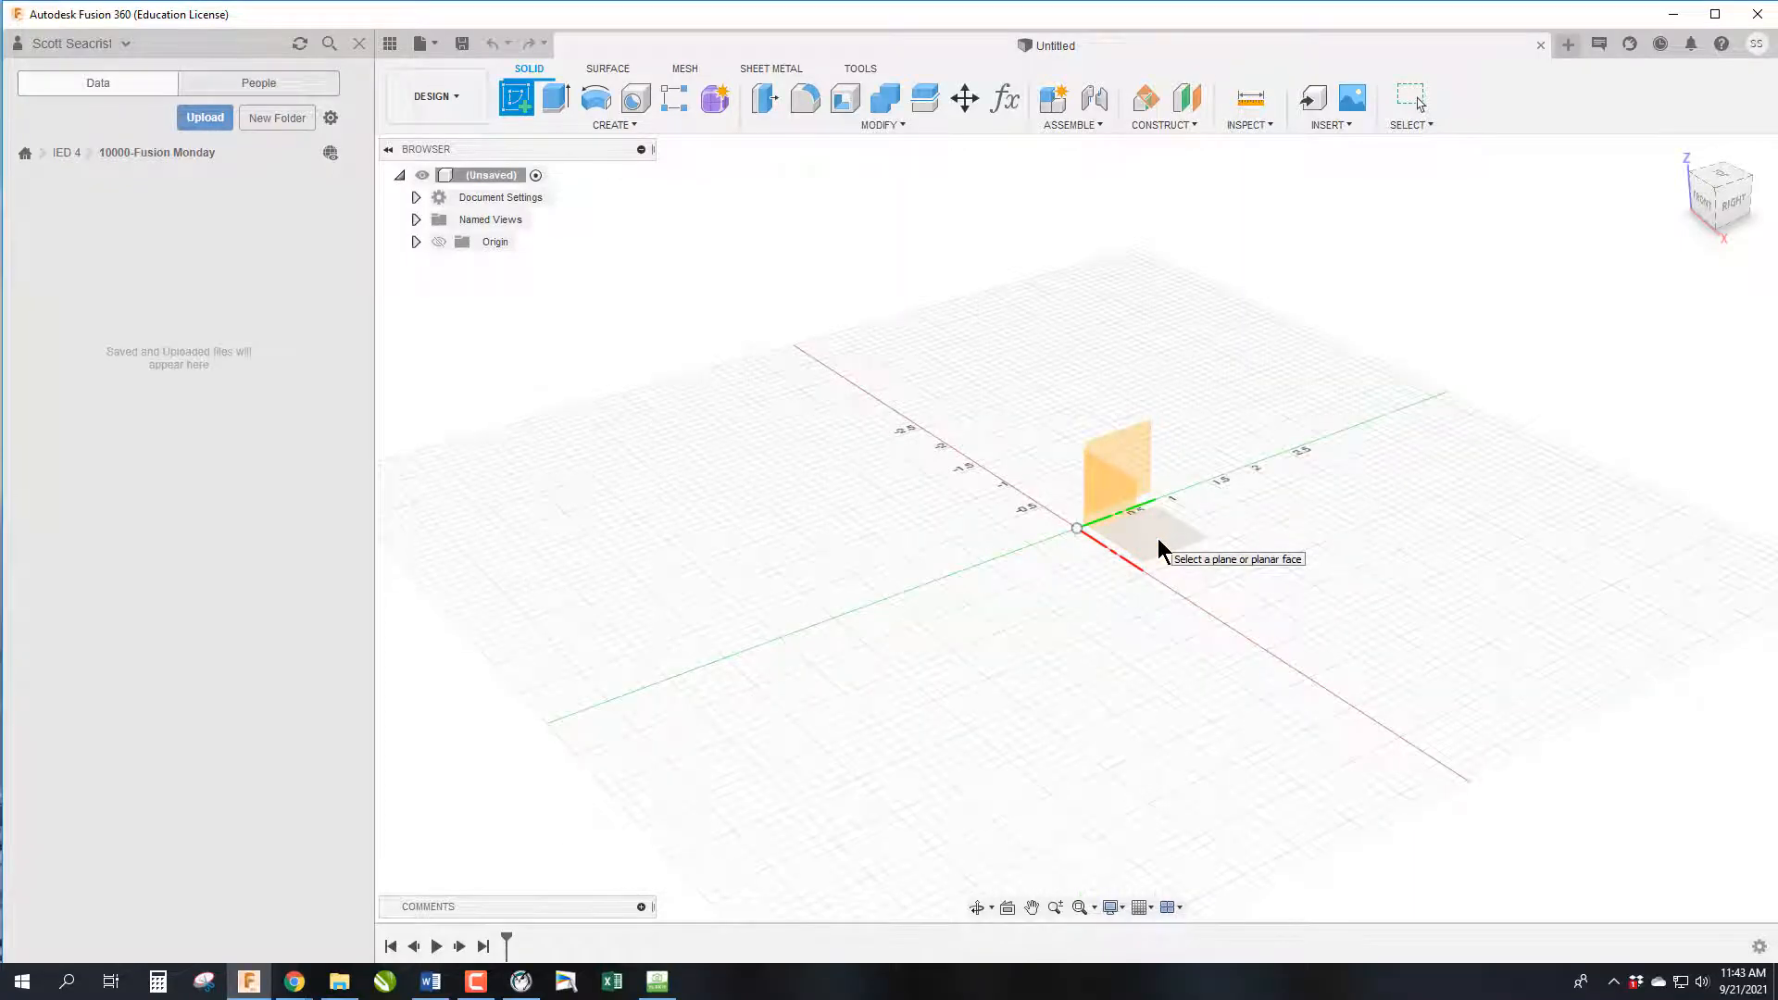
pyautogui.moveTo(1160, 546)
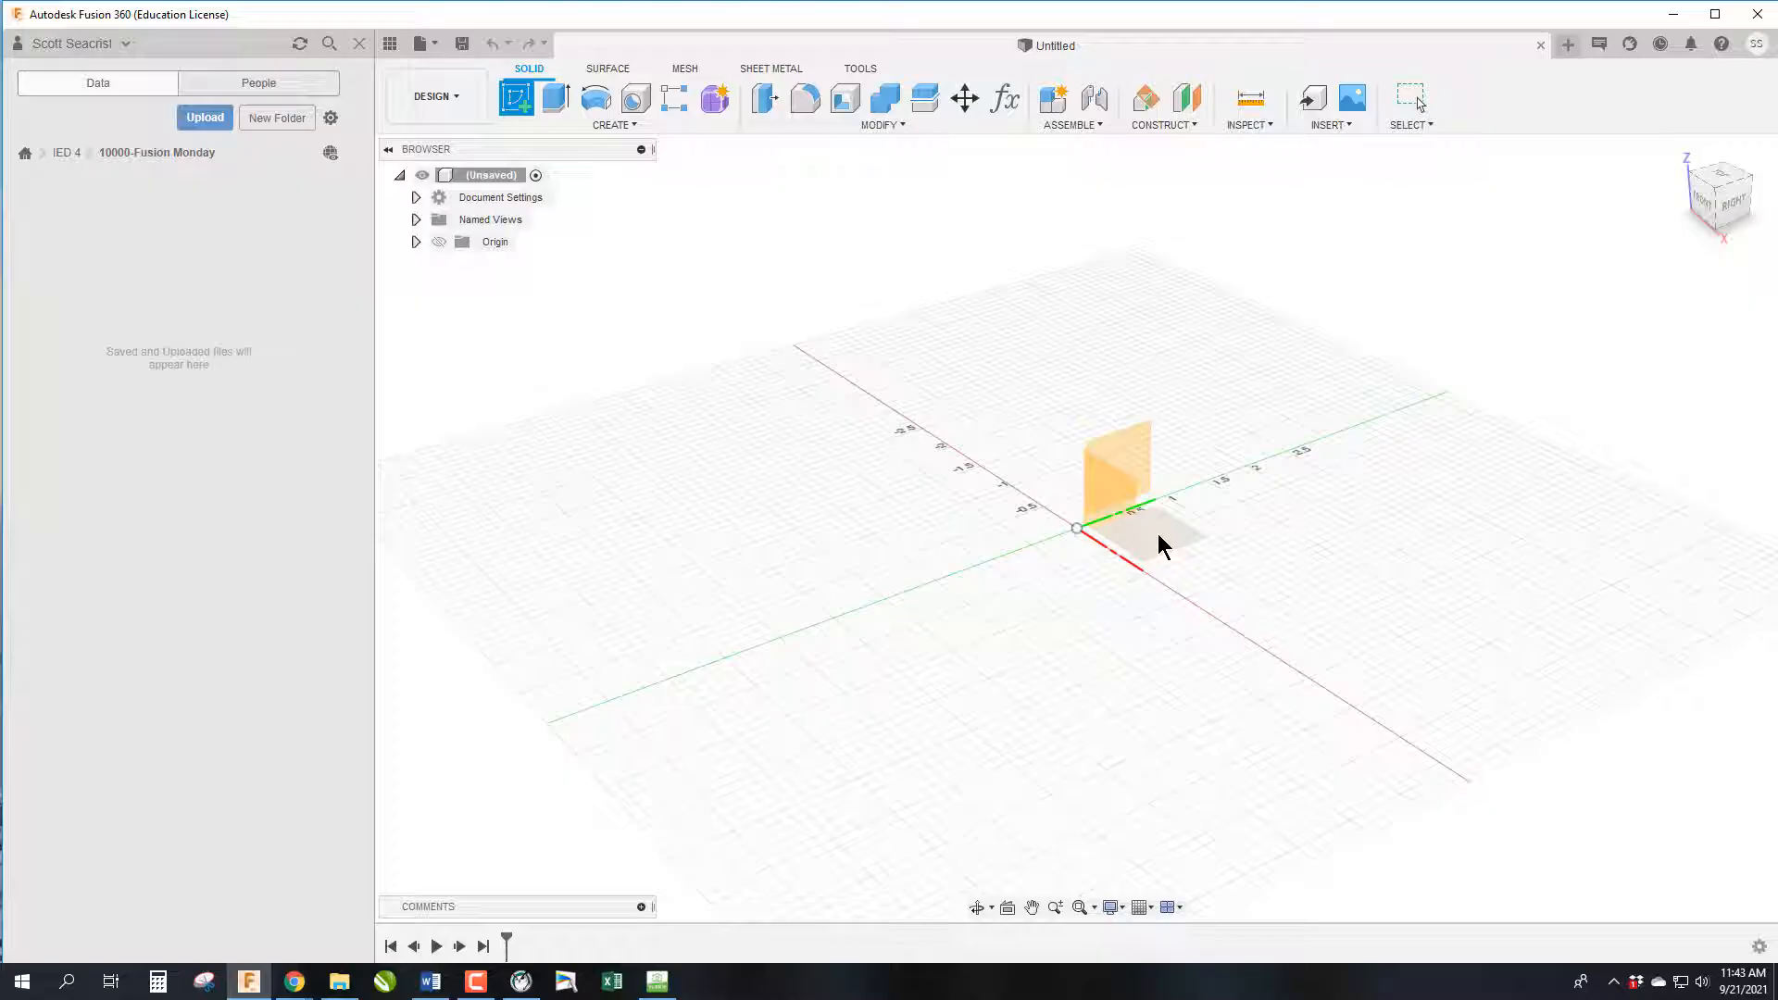
pyautogui.moveTo(1159, 543)
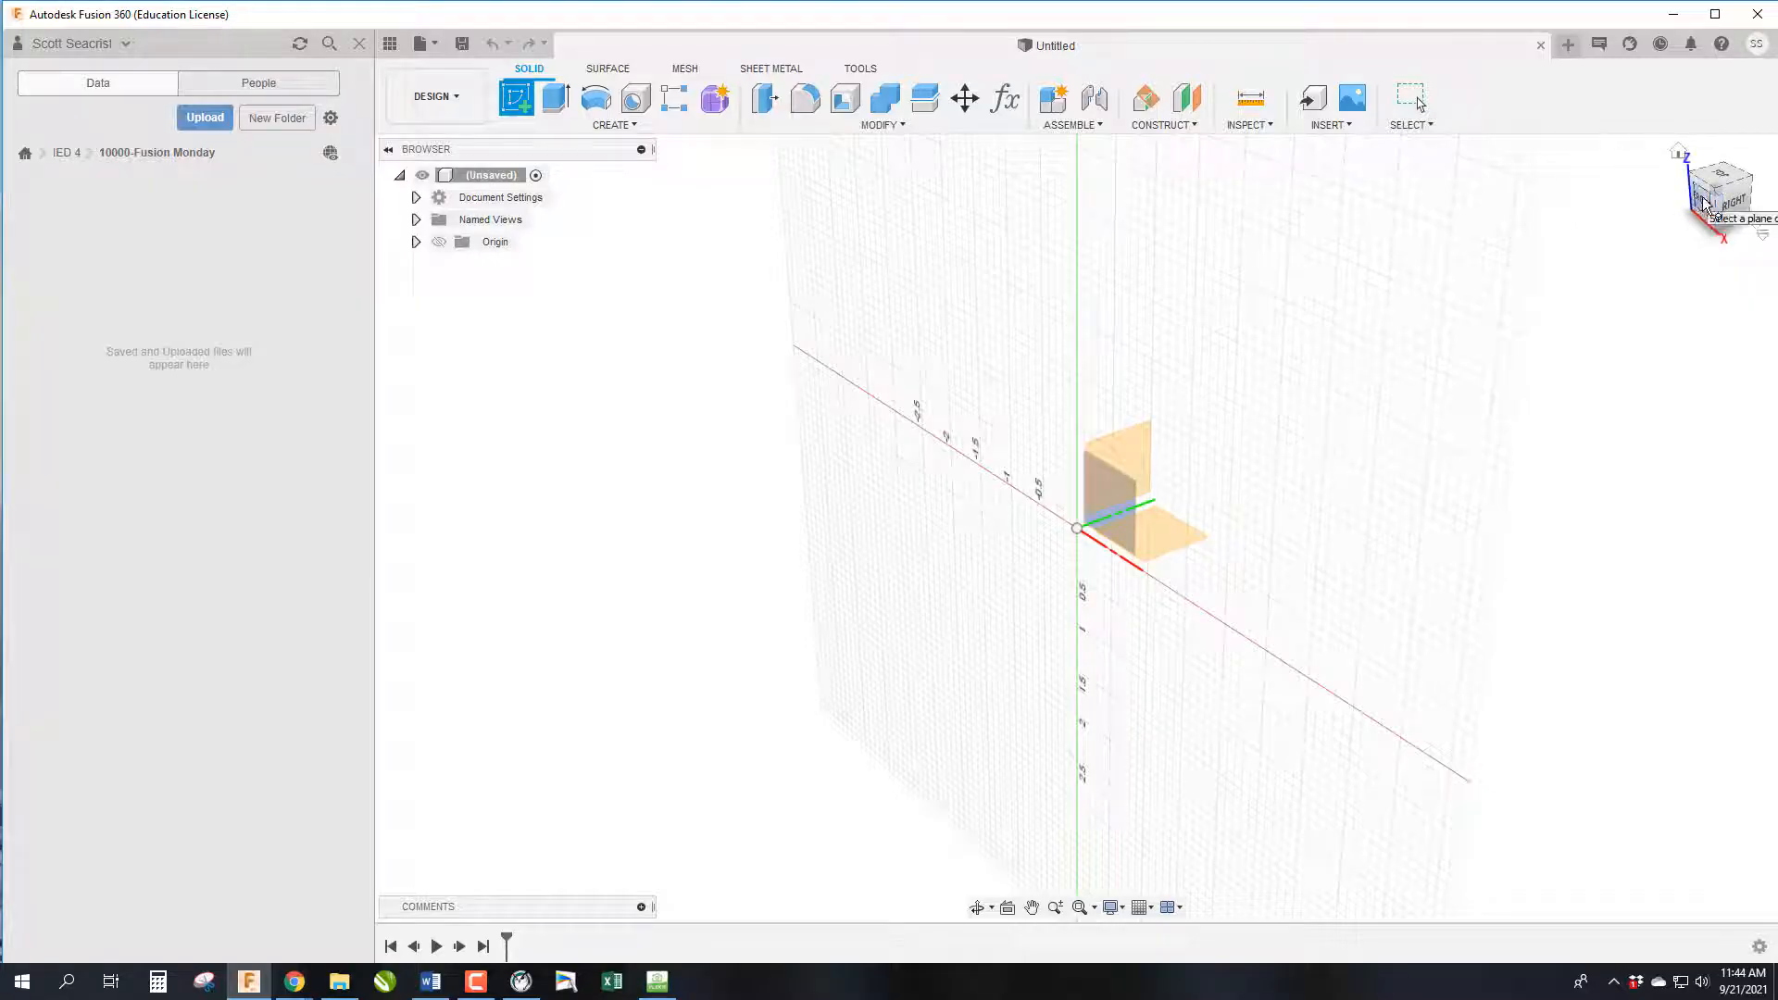
pyautogui.moveTo(1699, 126)
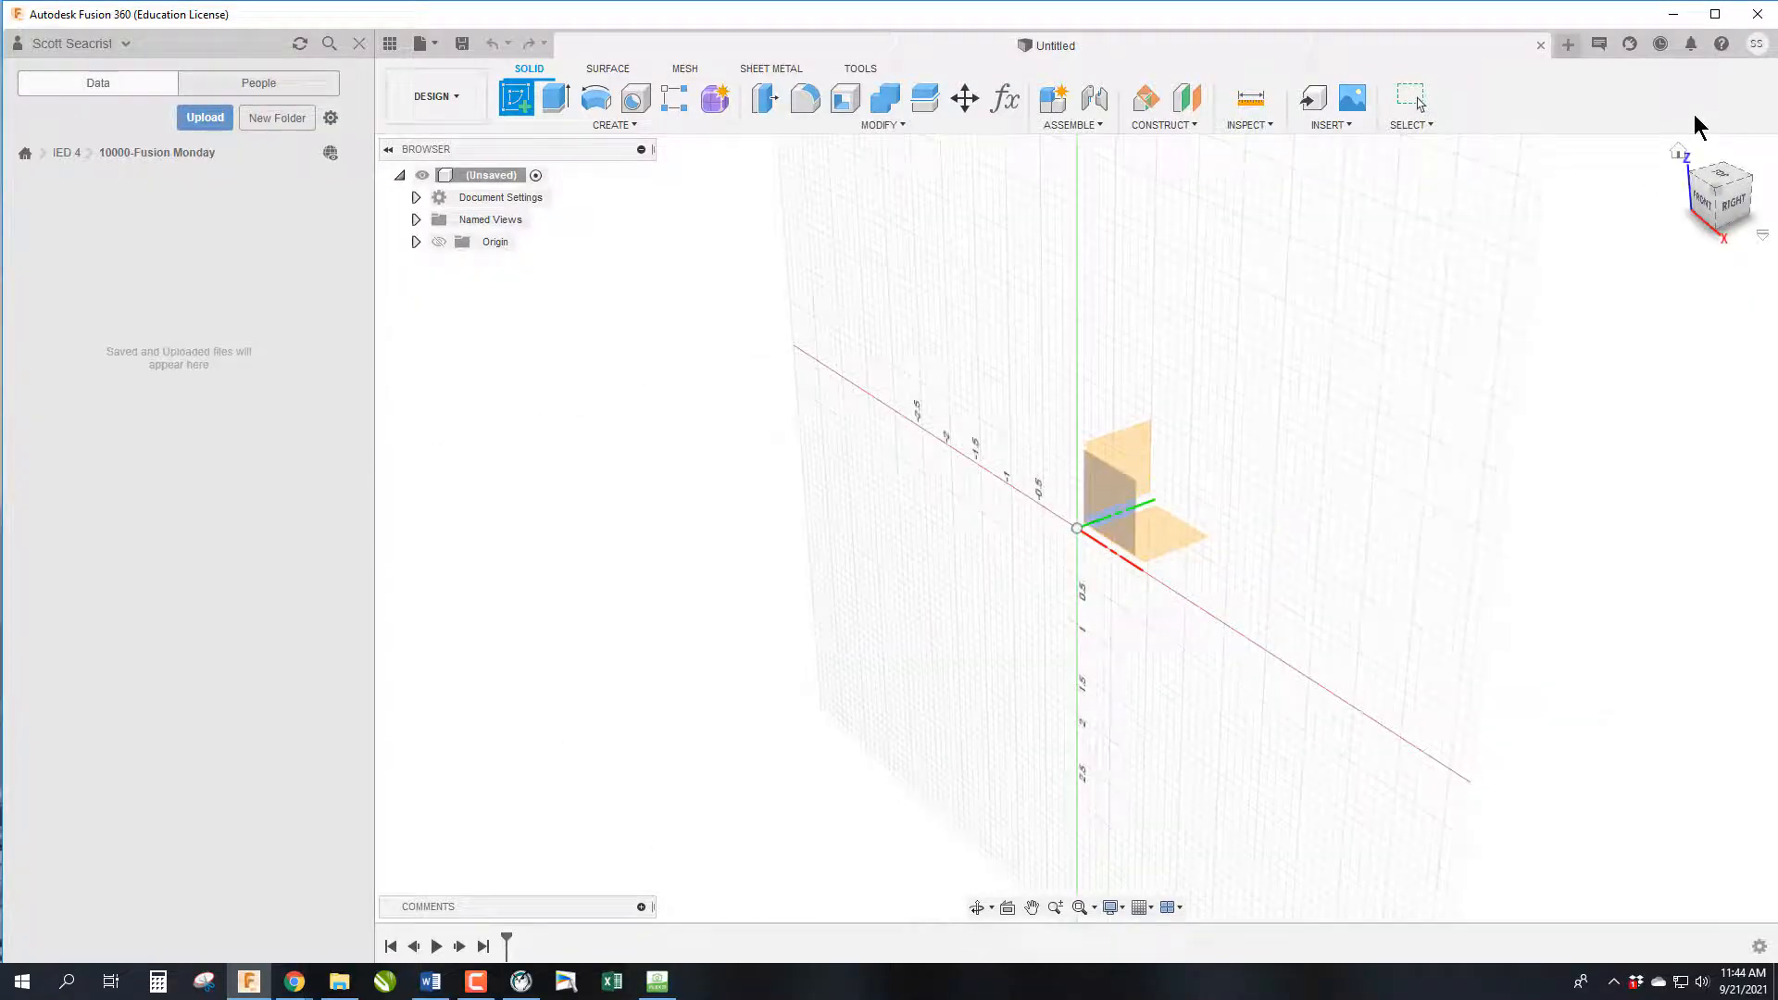
pyautogui.moveTo(1719, 192)
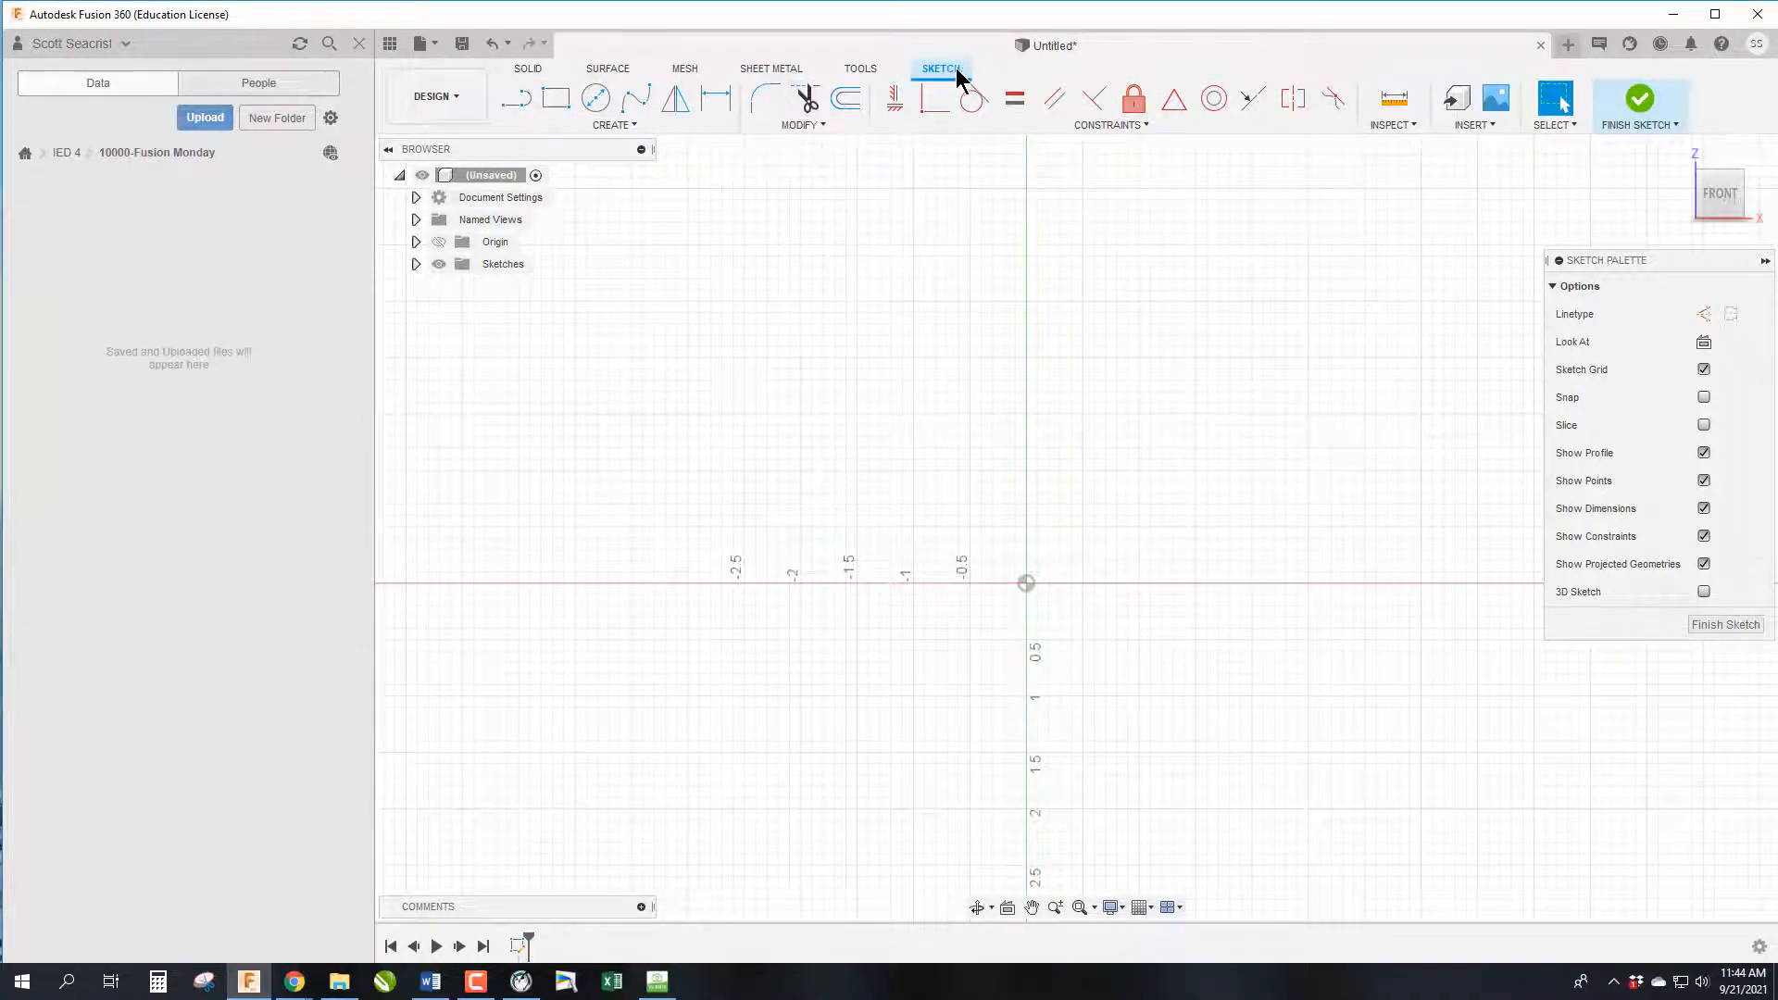
pyautogui.moveTo(950, 76)
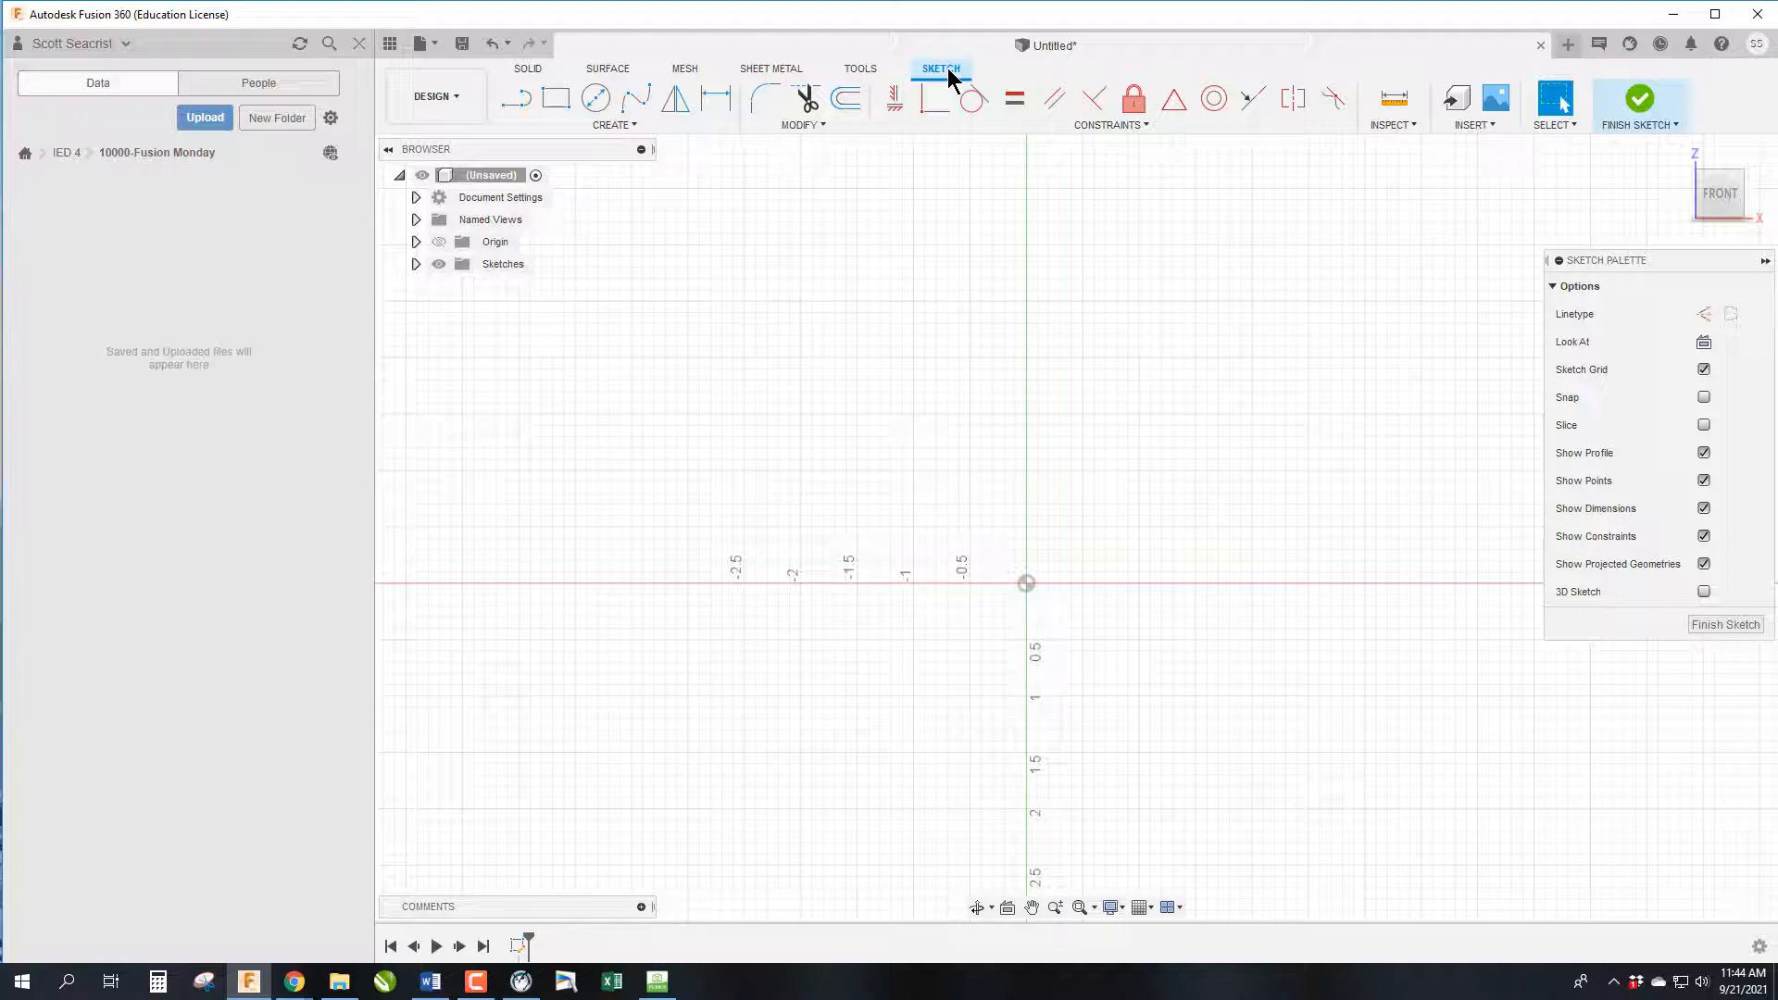
# Review the Create tools and arm the 2-Point Rectangle tool in the sketch
pyautogui.click(528, 68)
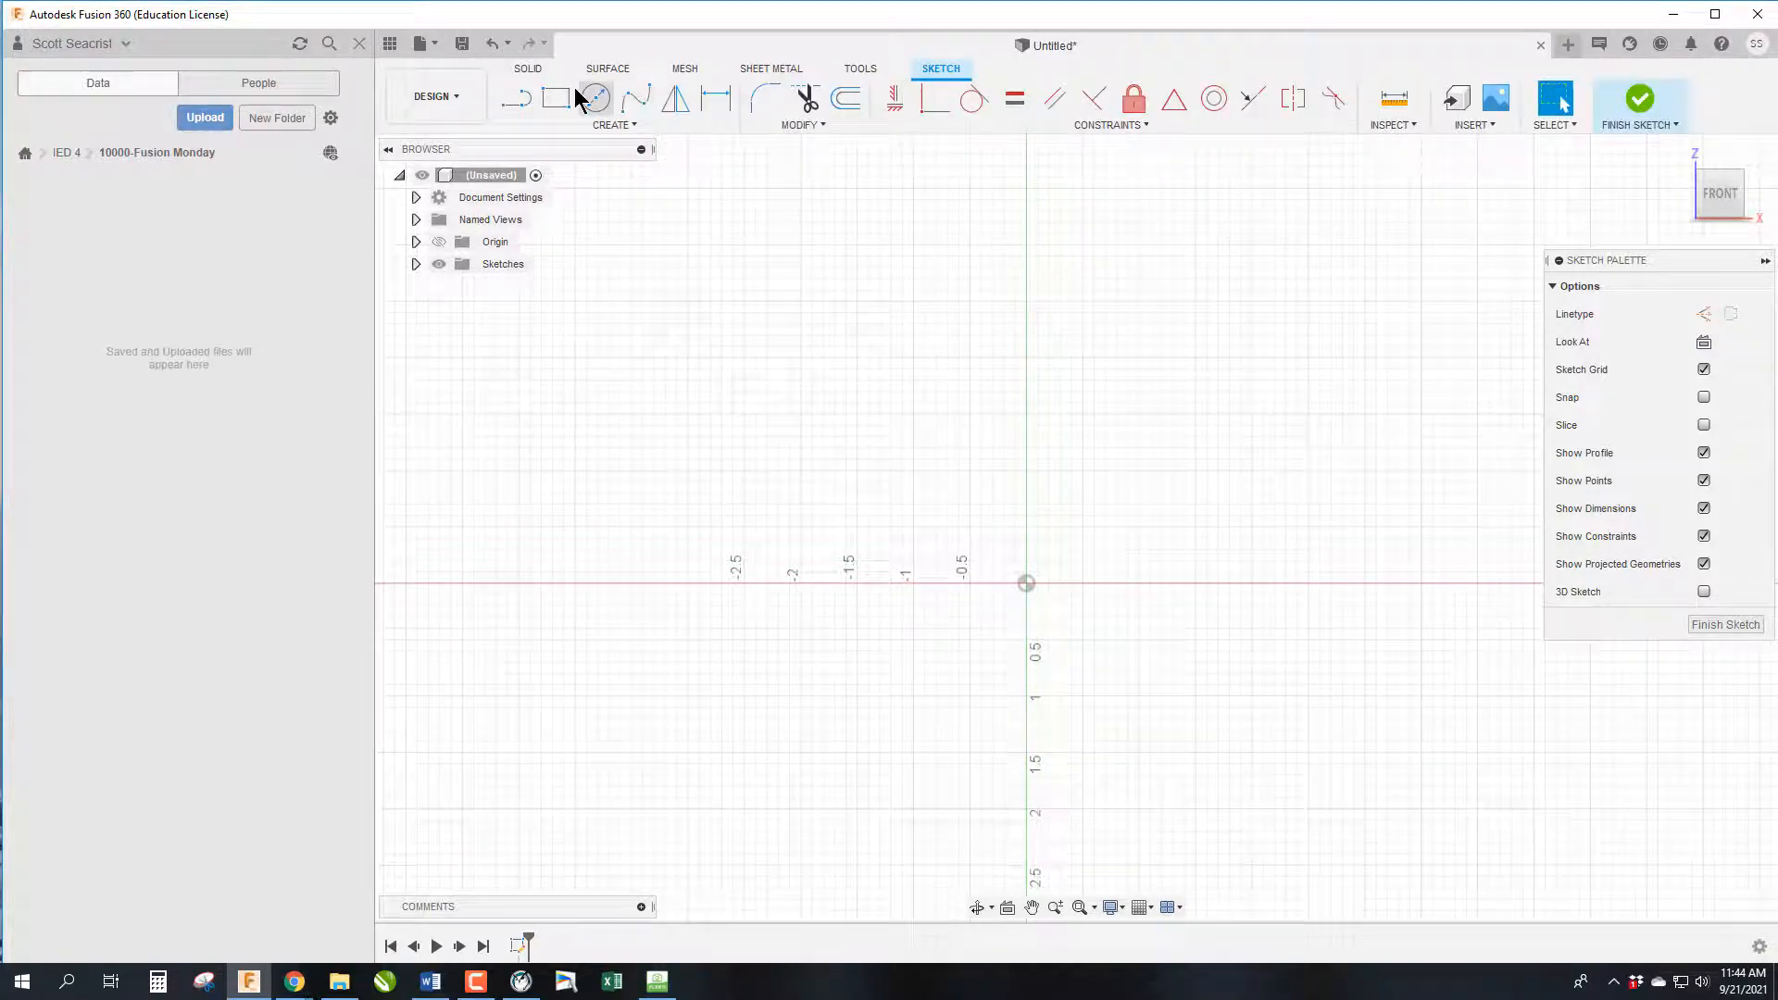
pyautogui.moveTo(517, 100)
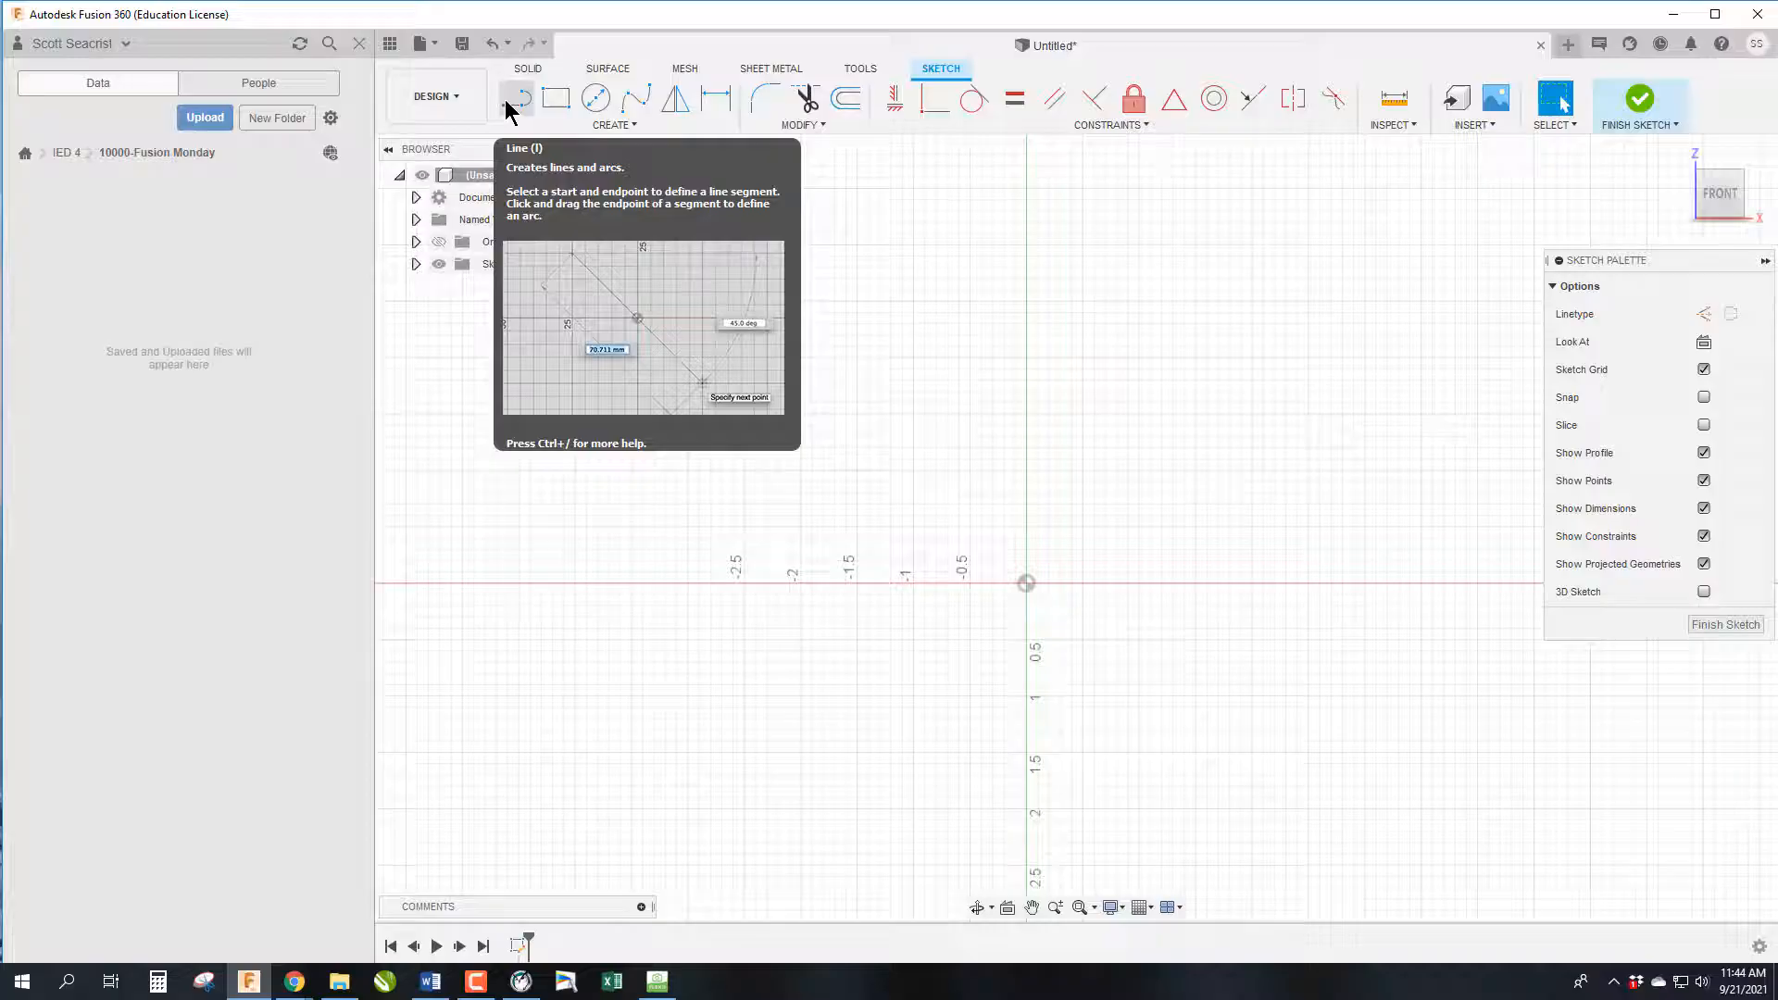
pyautogui.moveTo(556, 99)
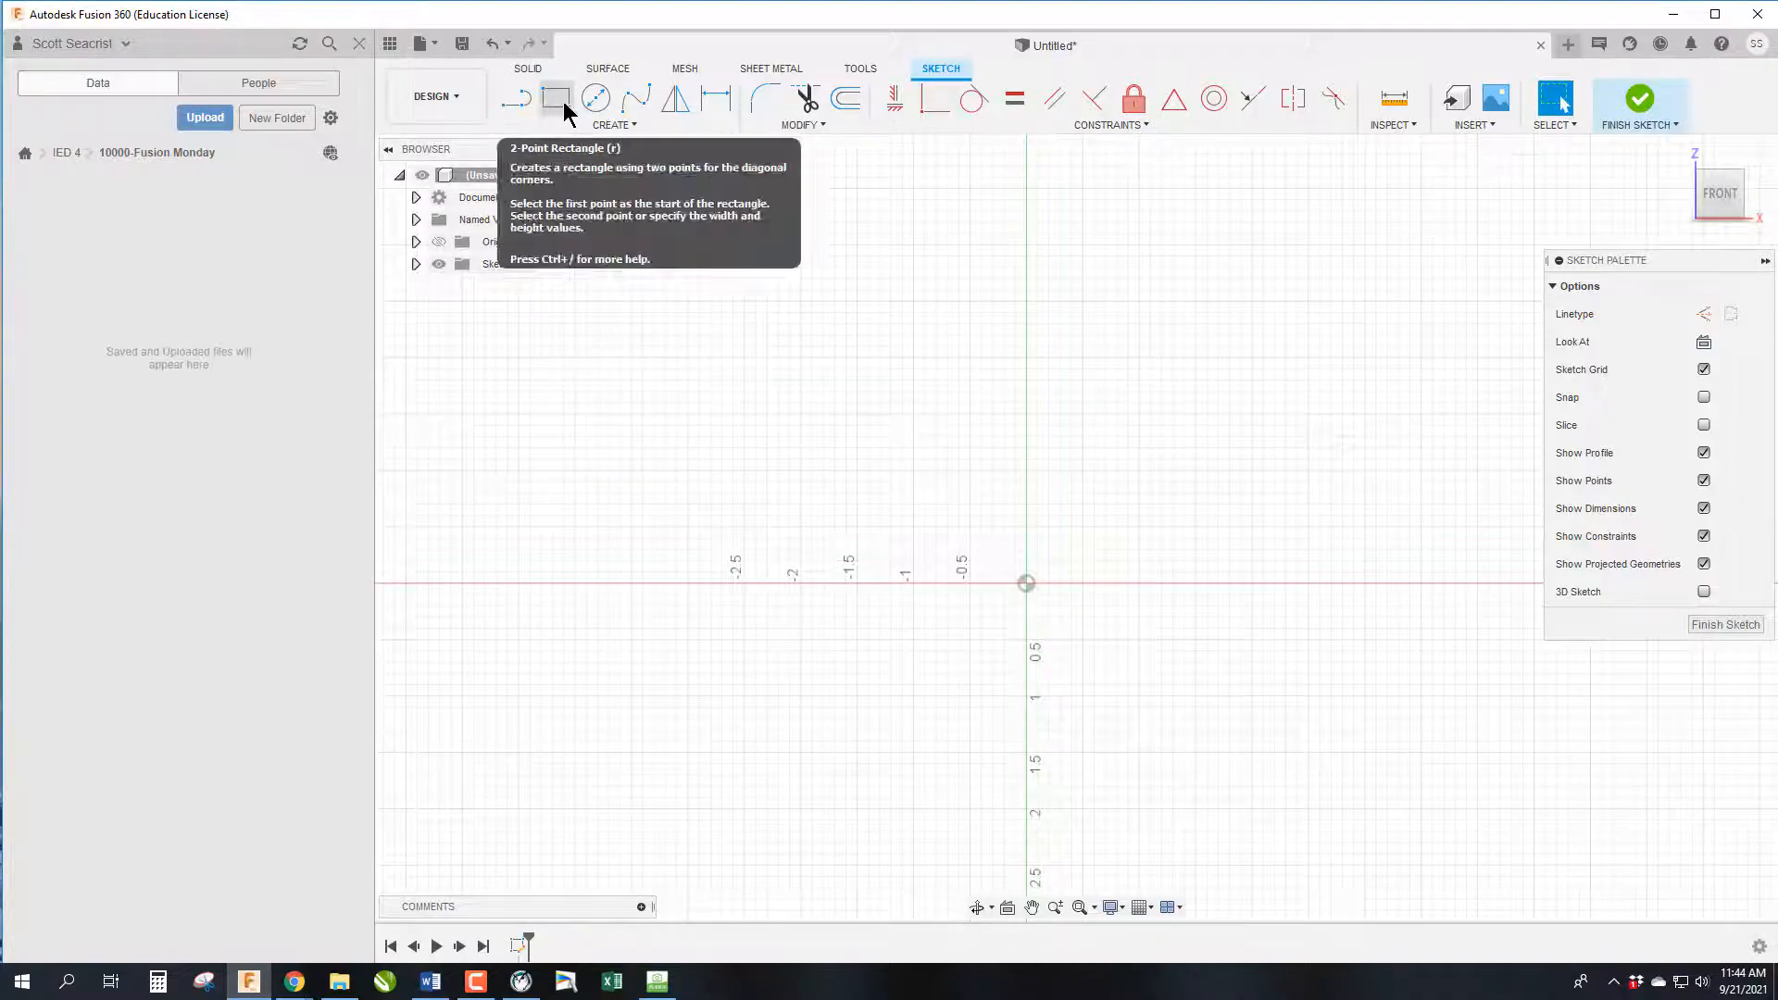
pyautogui.moveTo(635, 102)
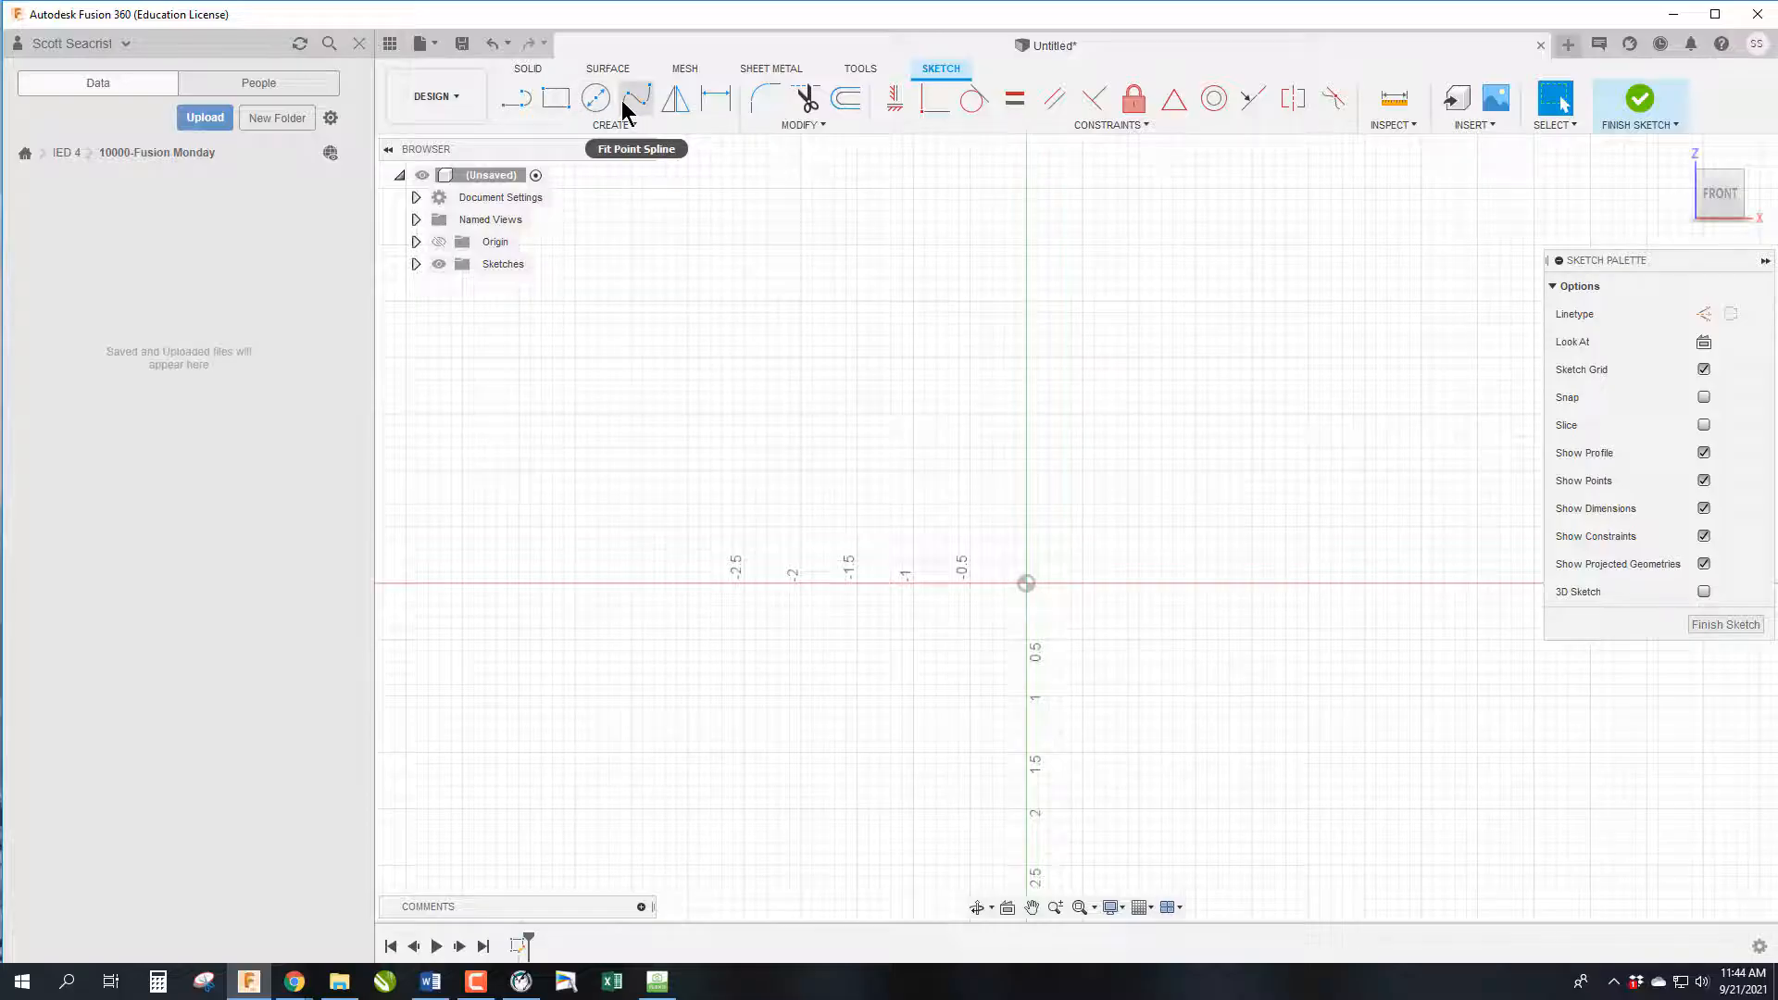
pyautogui.moveTo(719, 100)
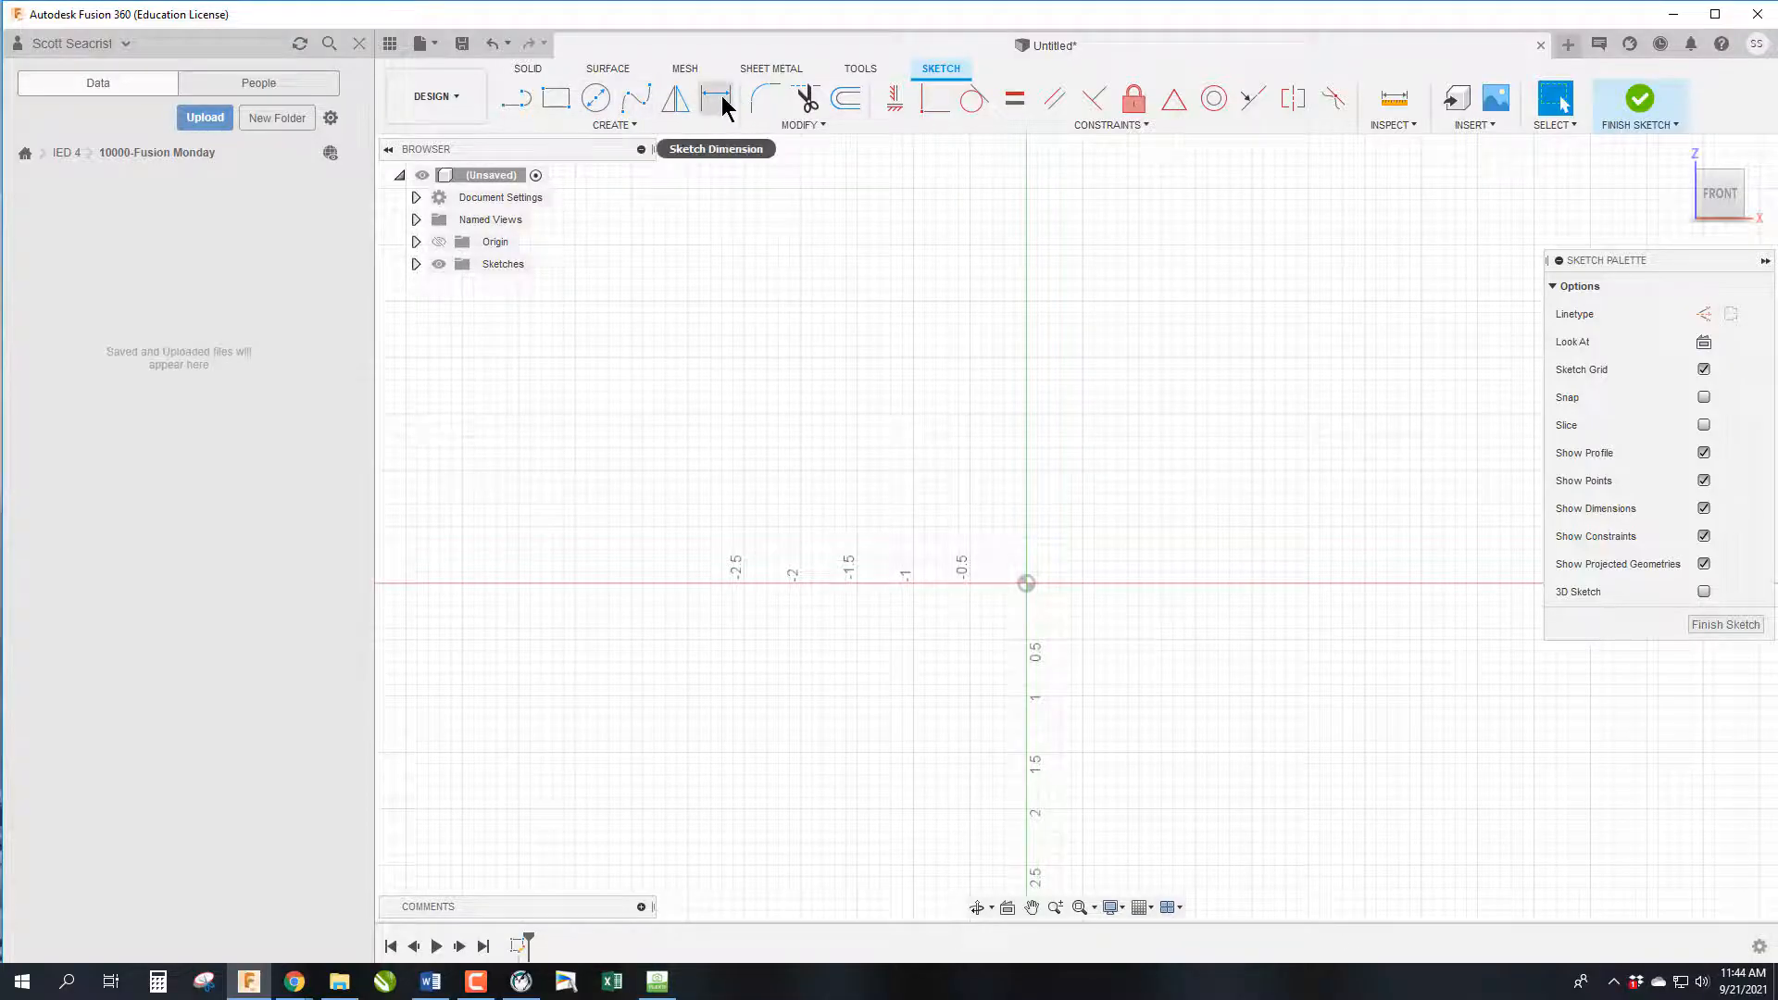
pyautogui.moveTo(719, 100)
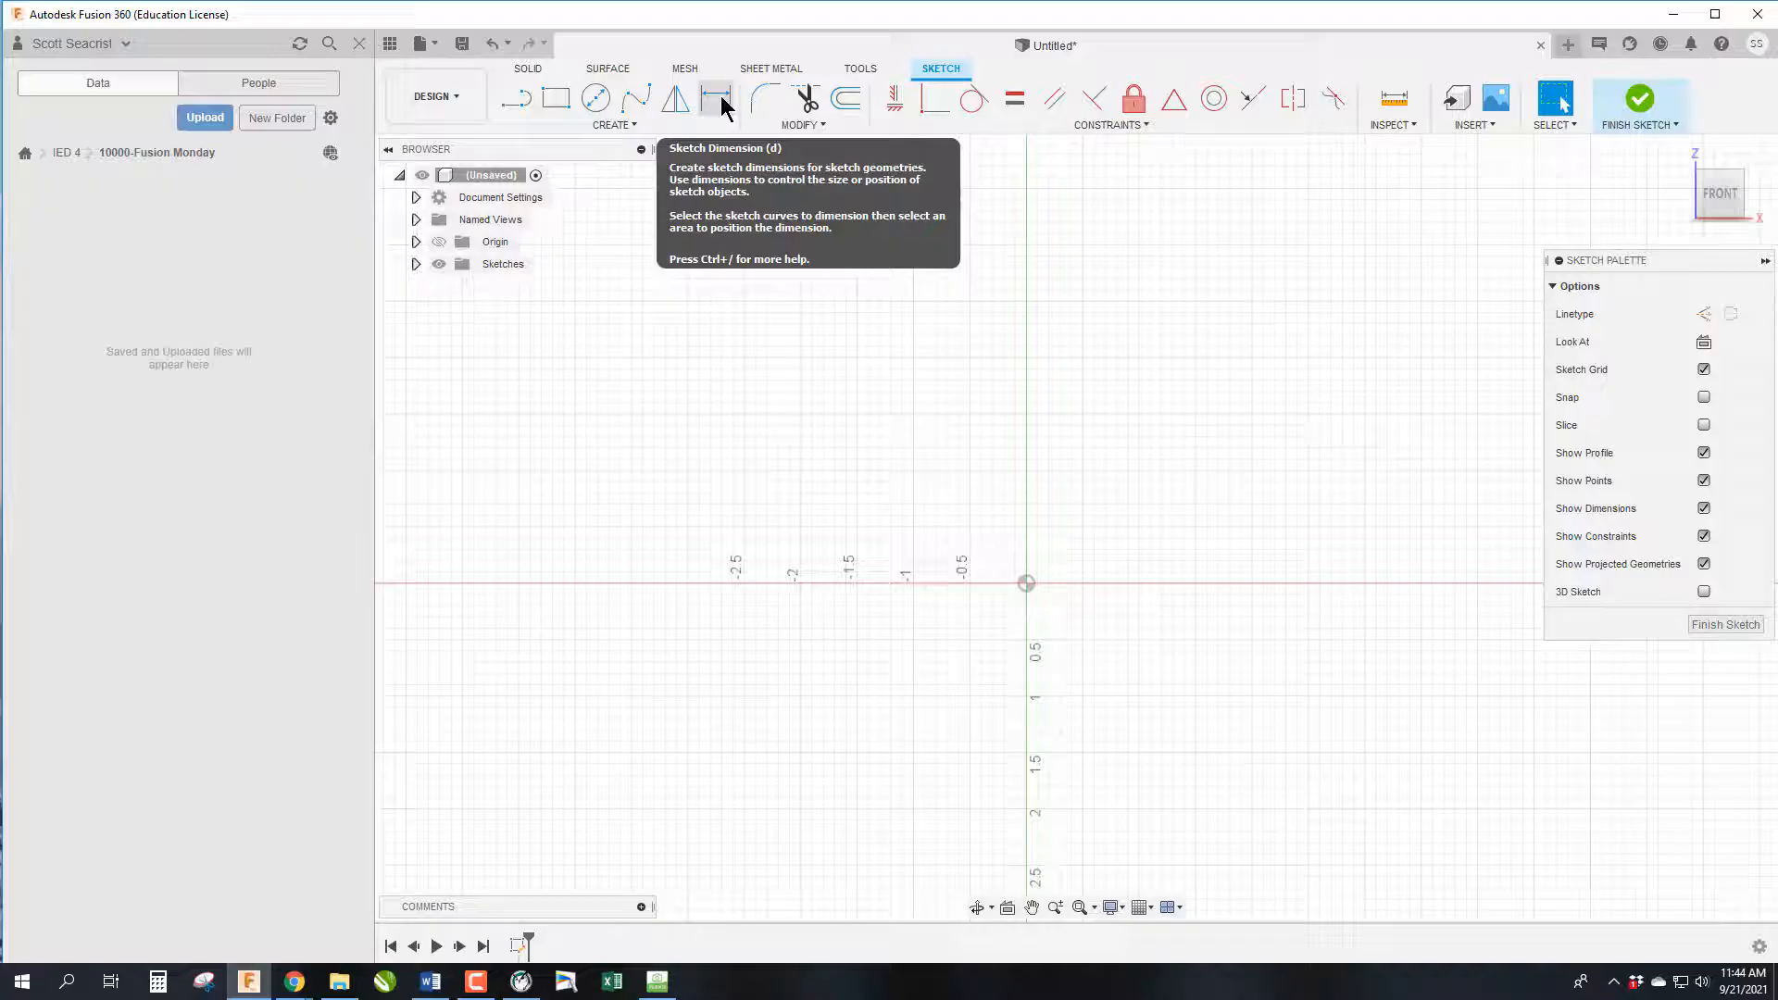
pyautogui.click(555, 98)
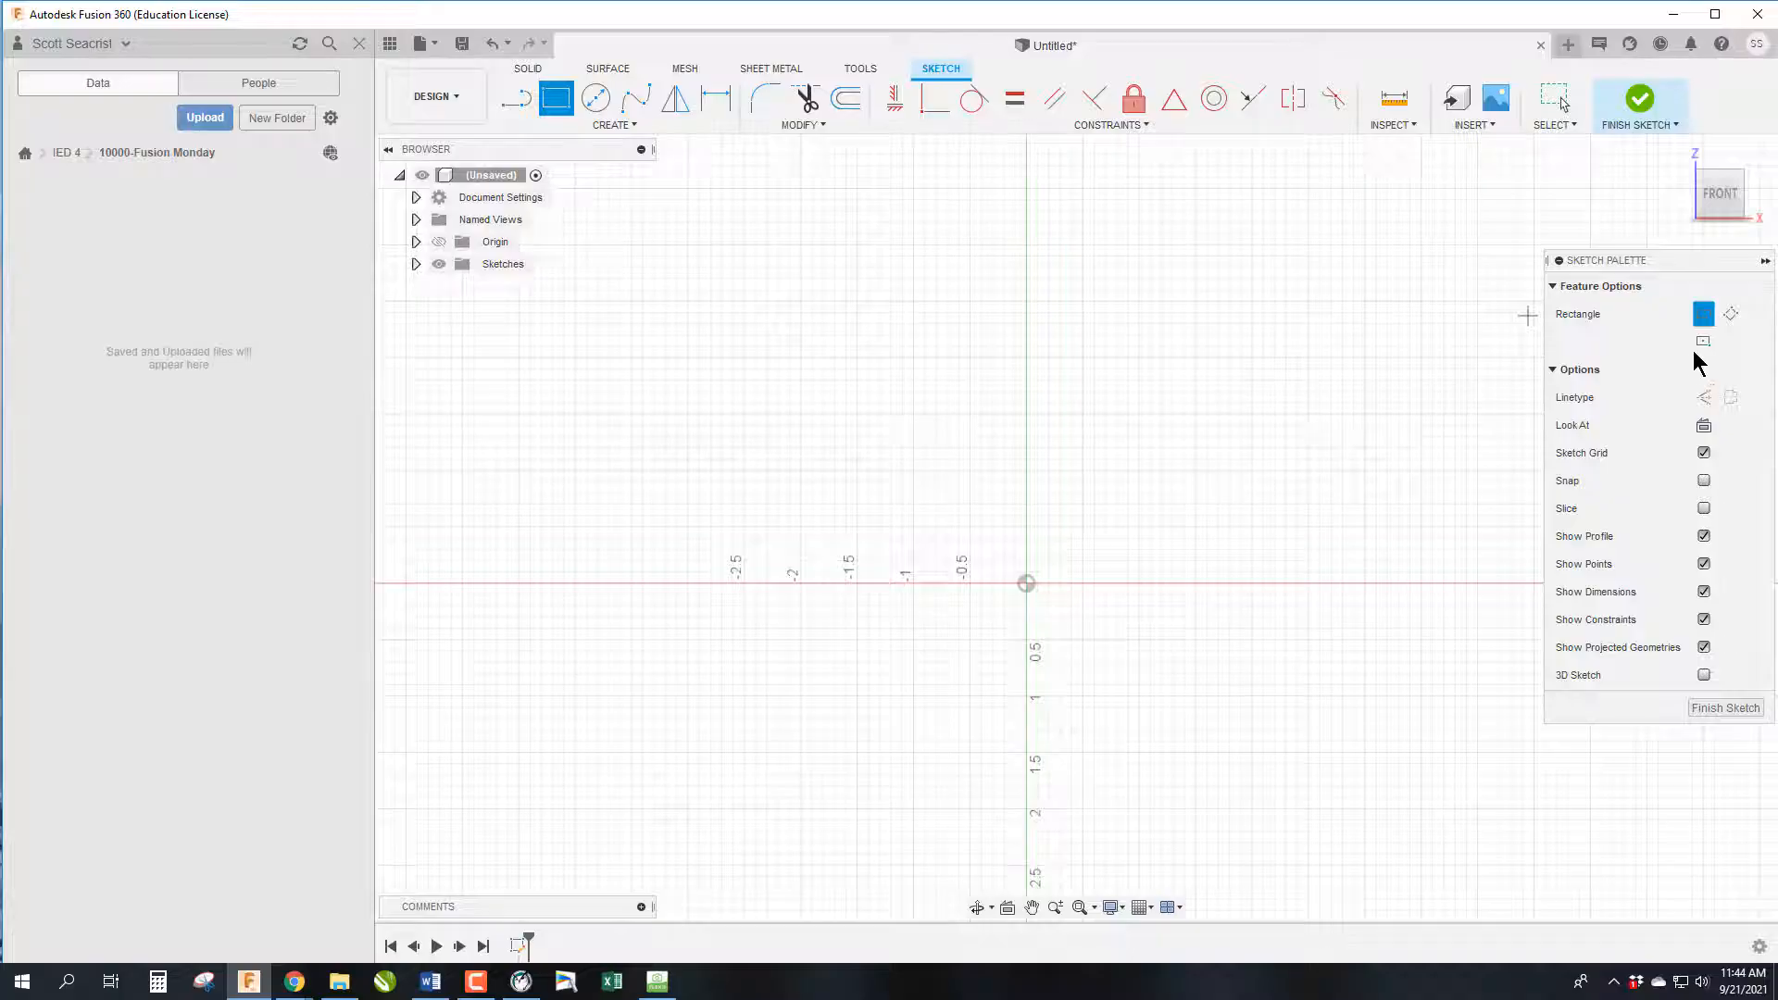
pyautogui.moveTo(1027, 598)
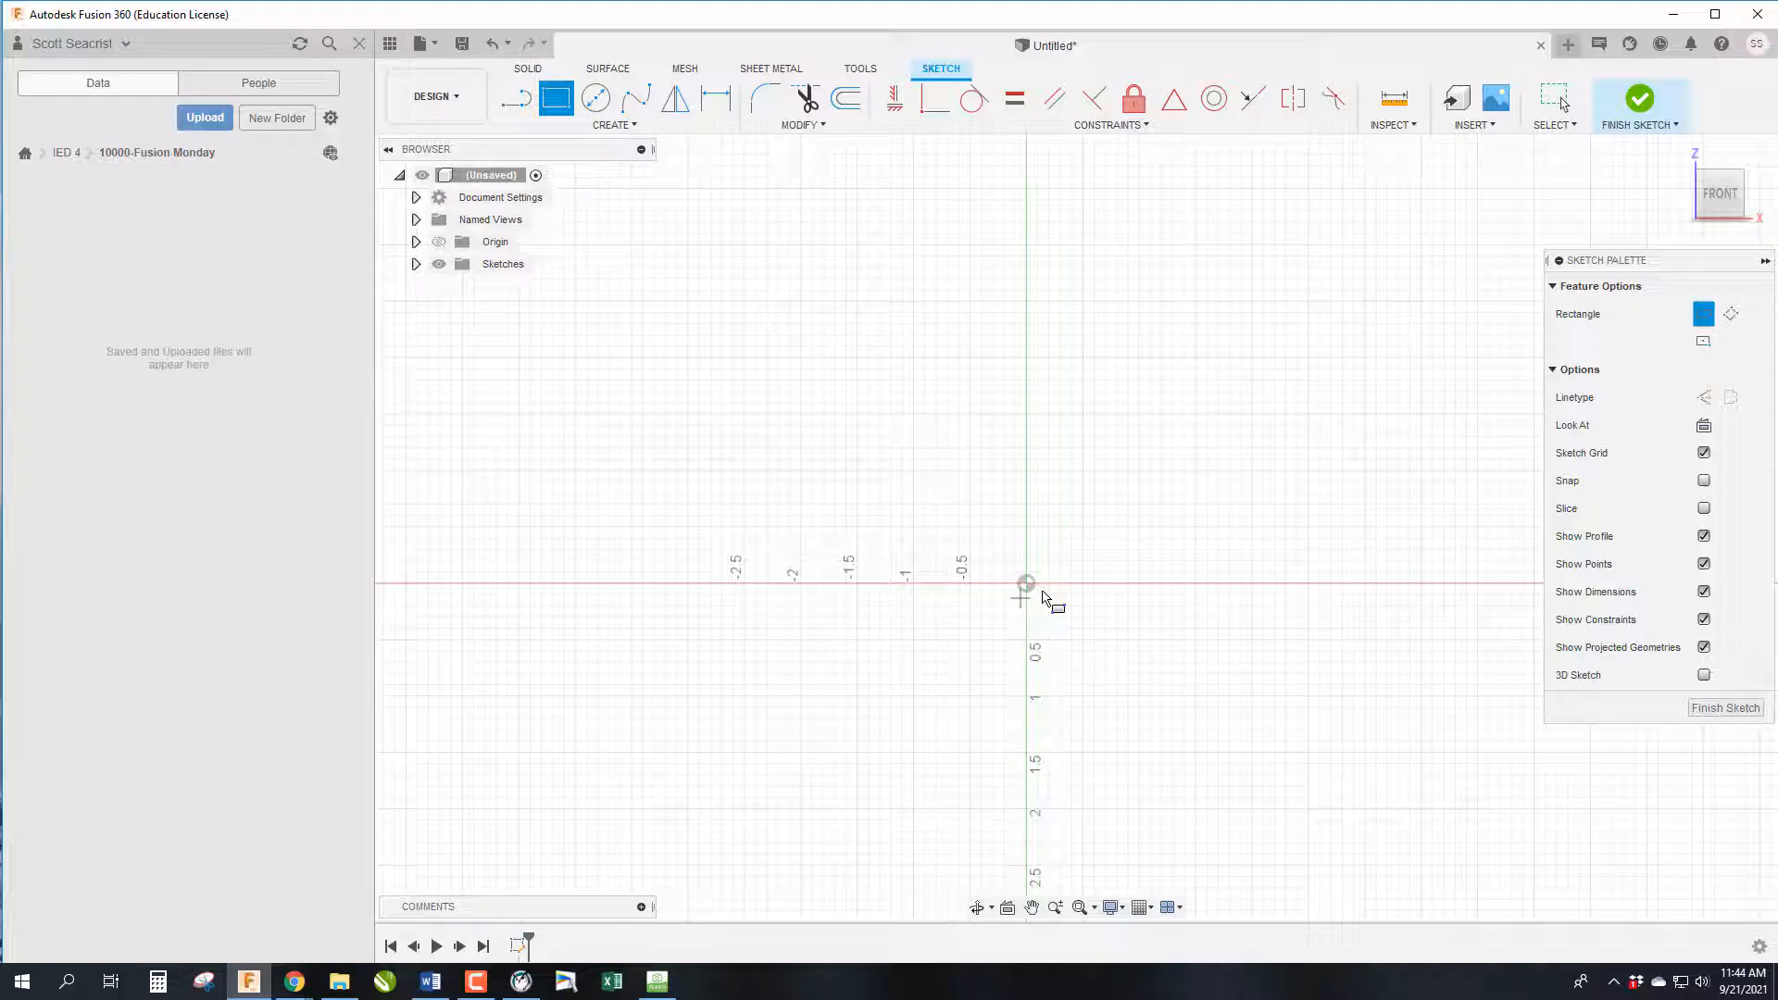
pyautogui.moveTo(1015, 608)
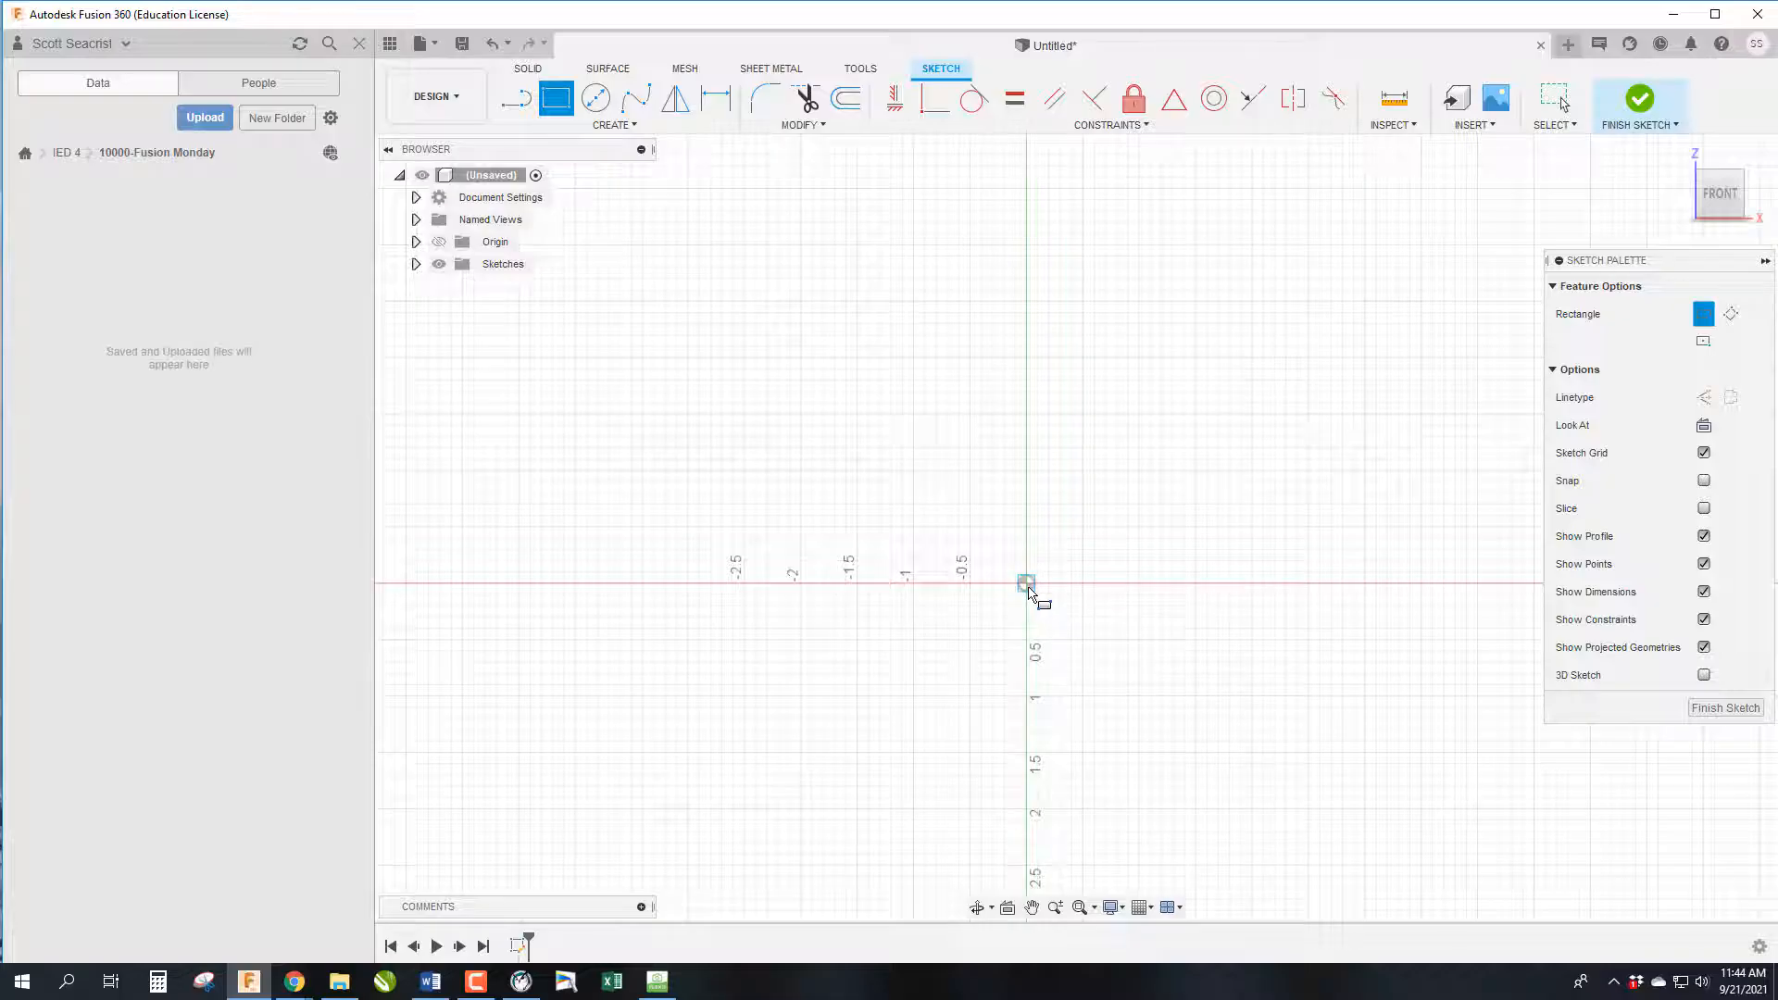
pyautogui.moveTo(1704, 341)
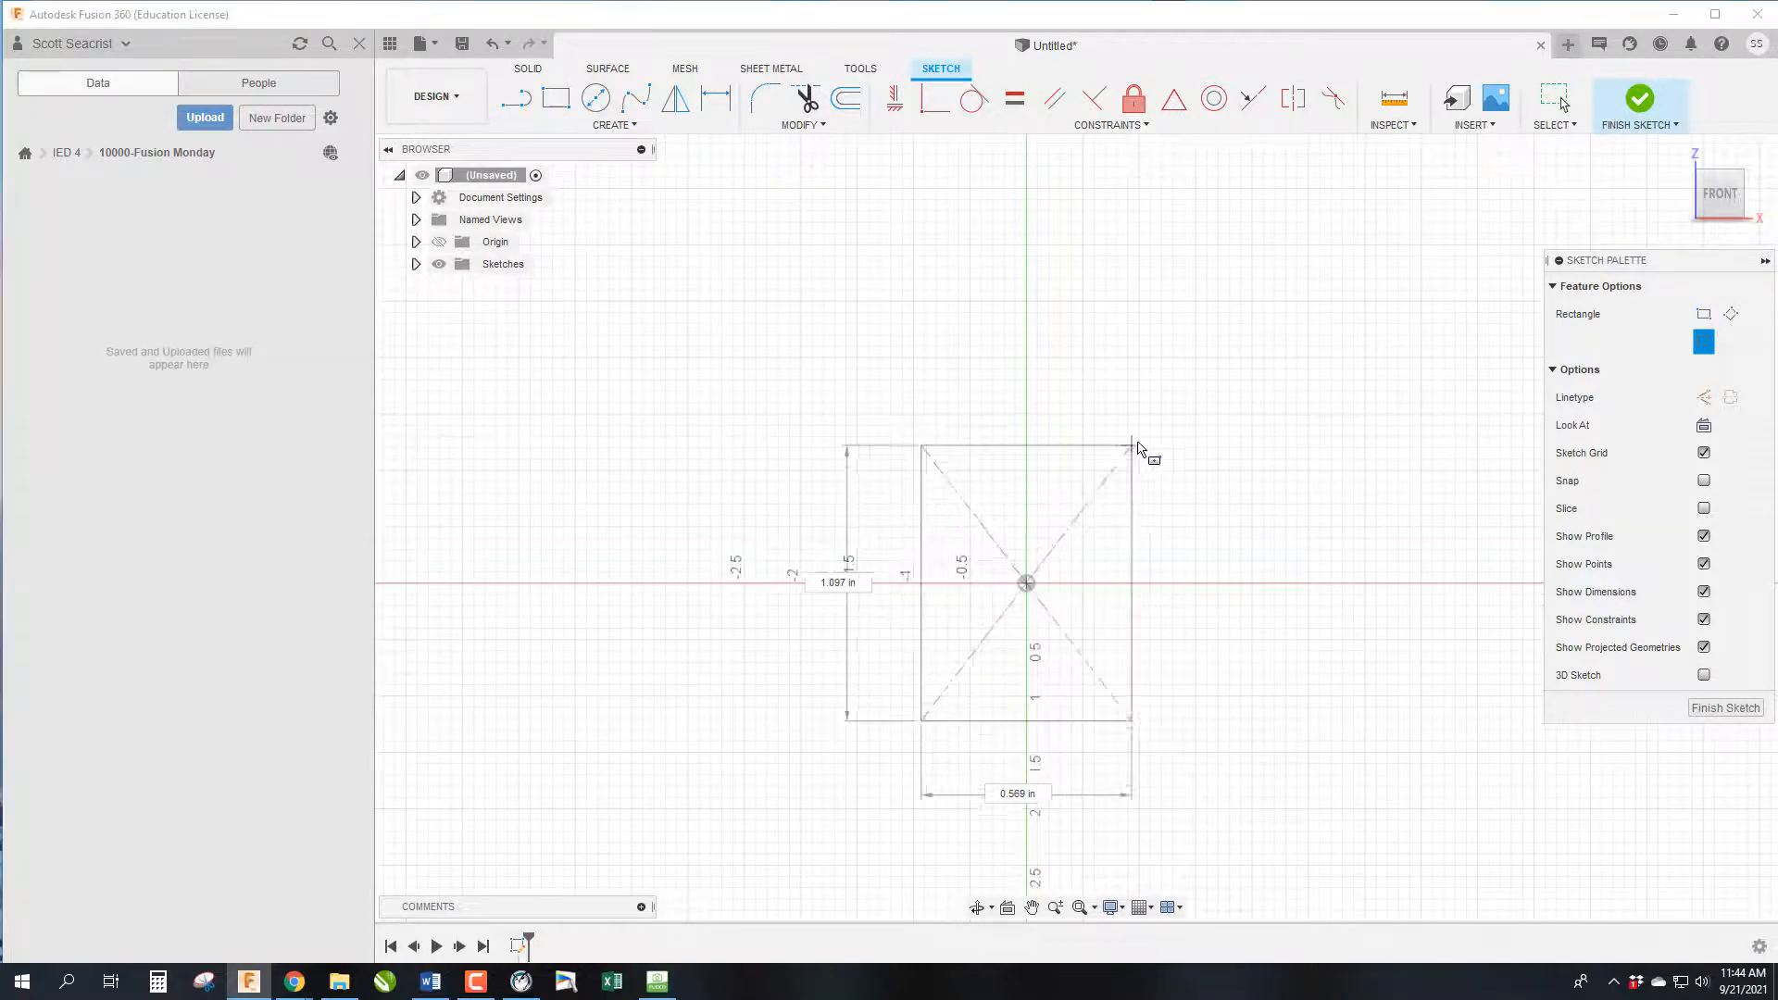
pyautogui.moveTo(1256, 382)
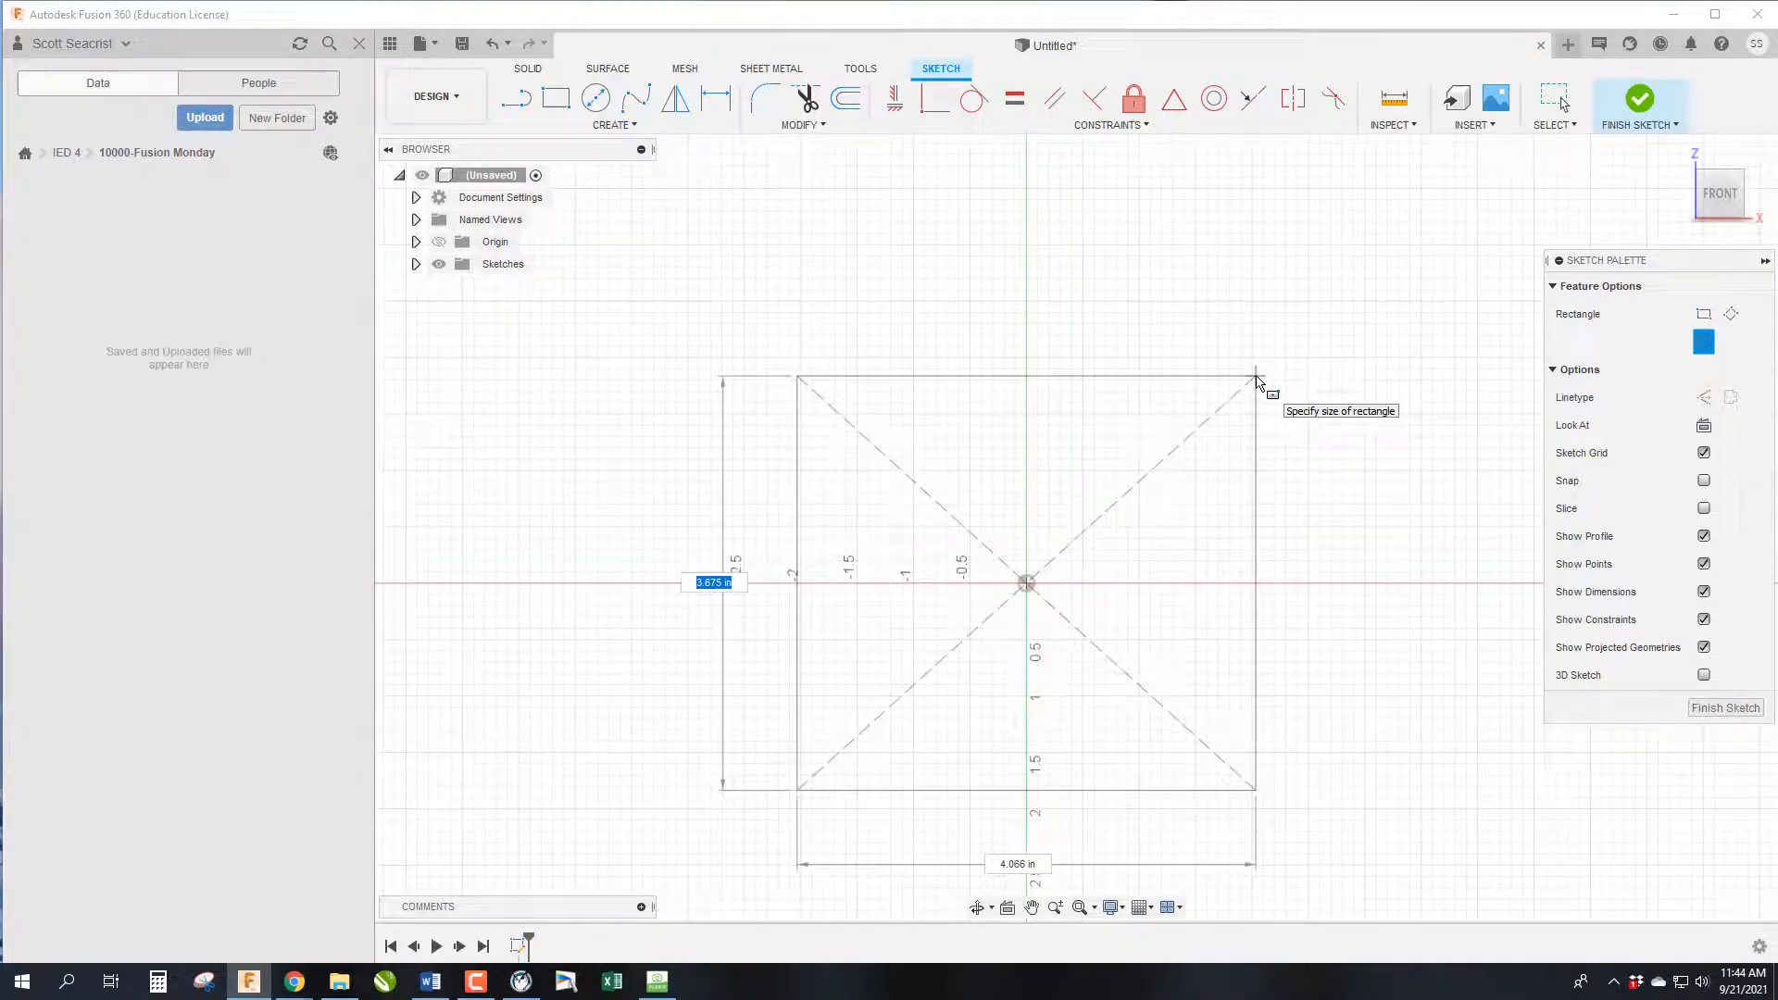
# Place the corner of a centre rectangle on the origin, roughly 4 by 3.7 inches
pyautogui.click(1256, 382)
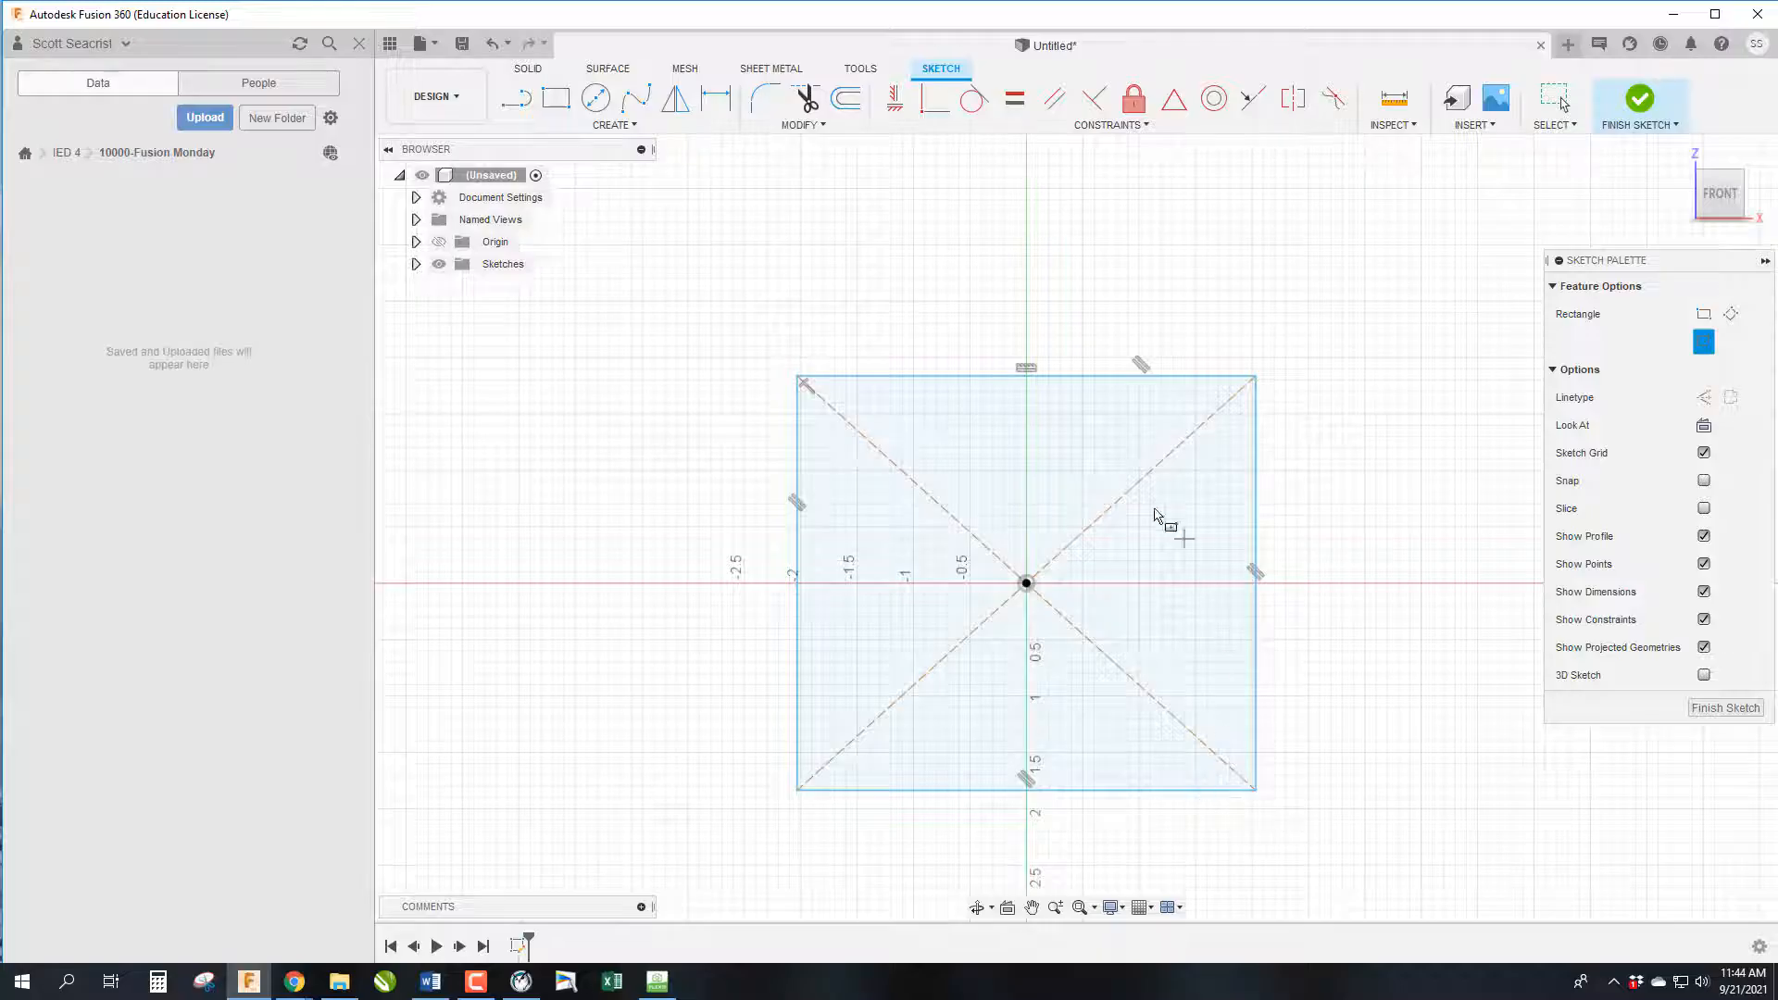
pyautogui.moveTo(1074, 781)
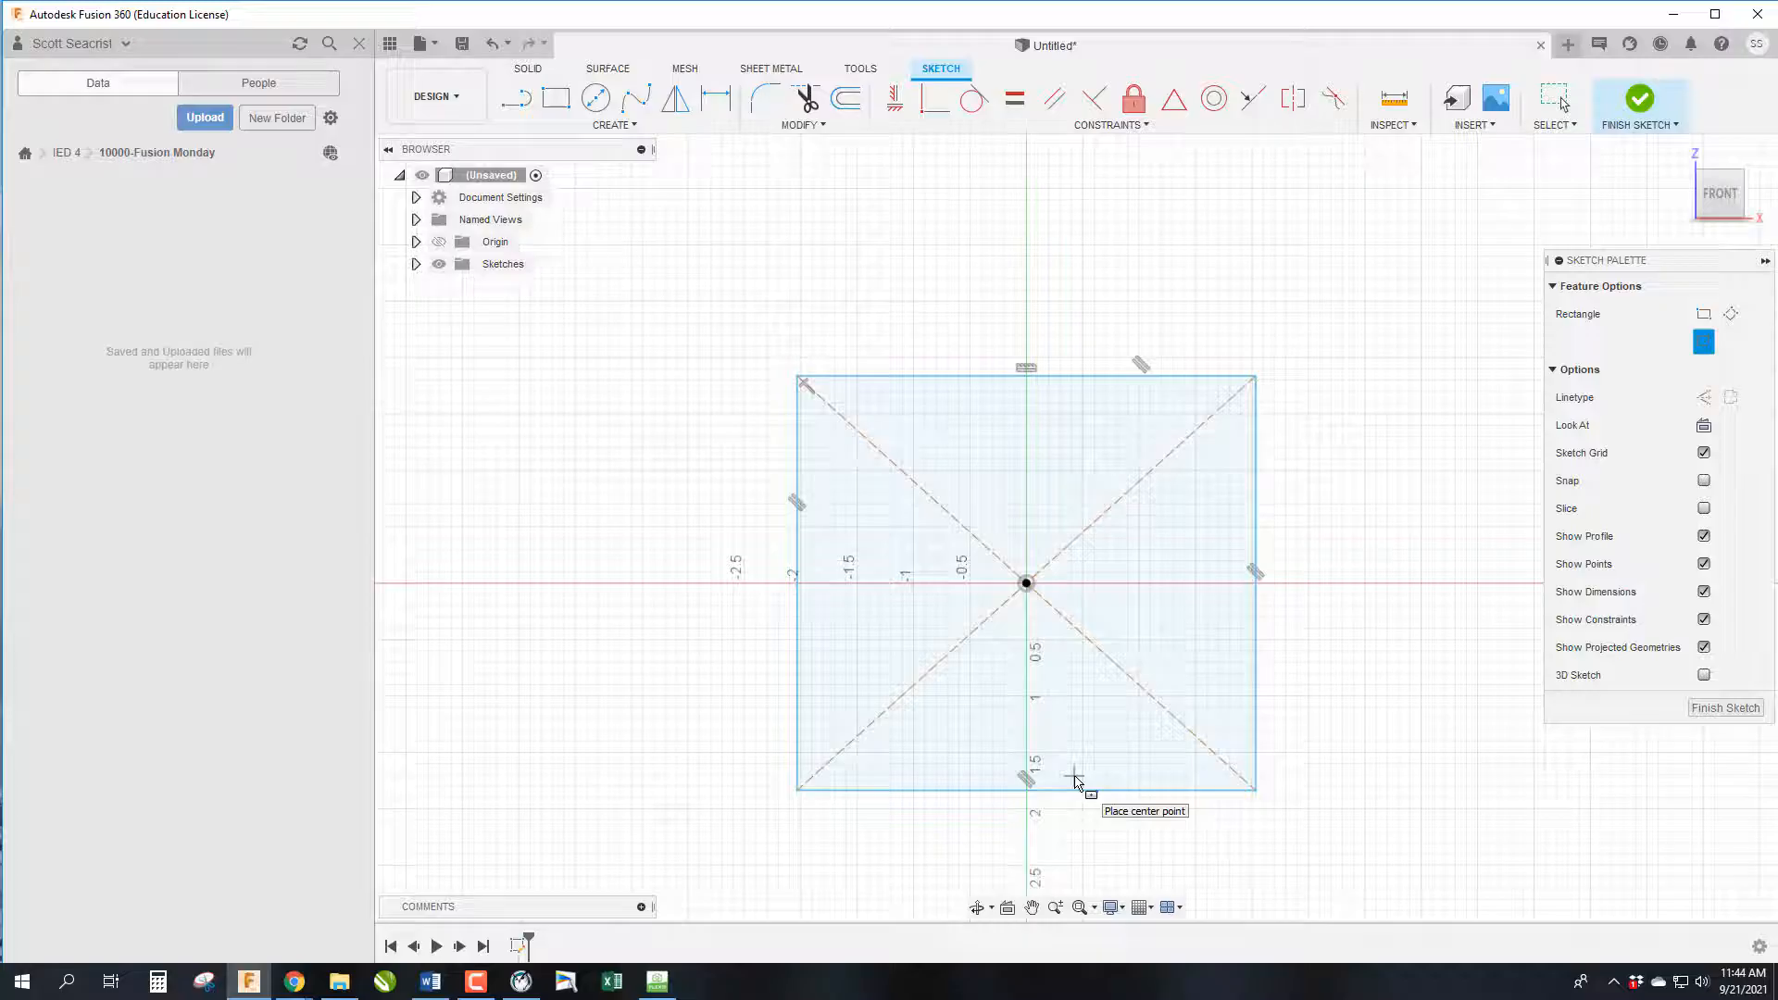
pyautogui.moveTo(1121, 377)
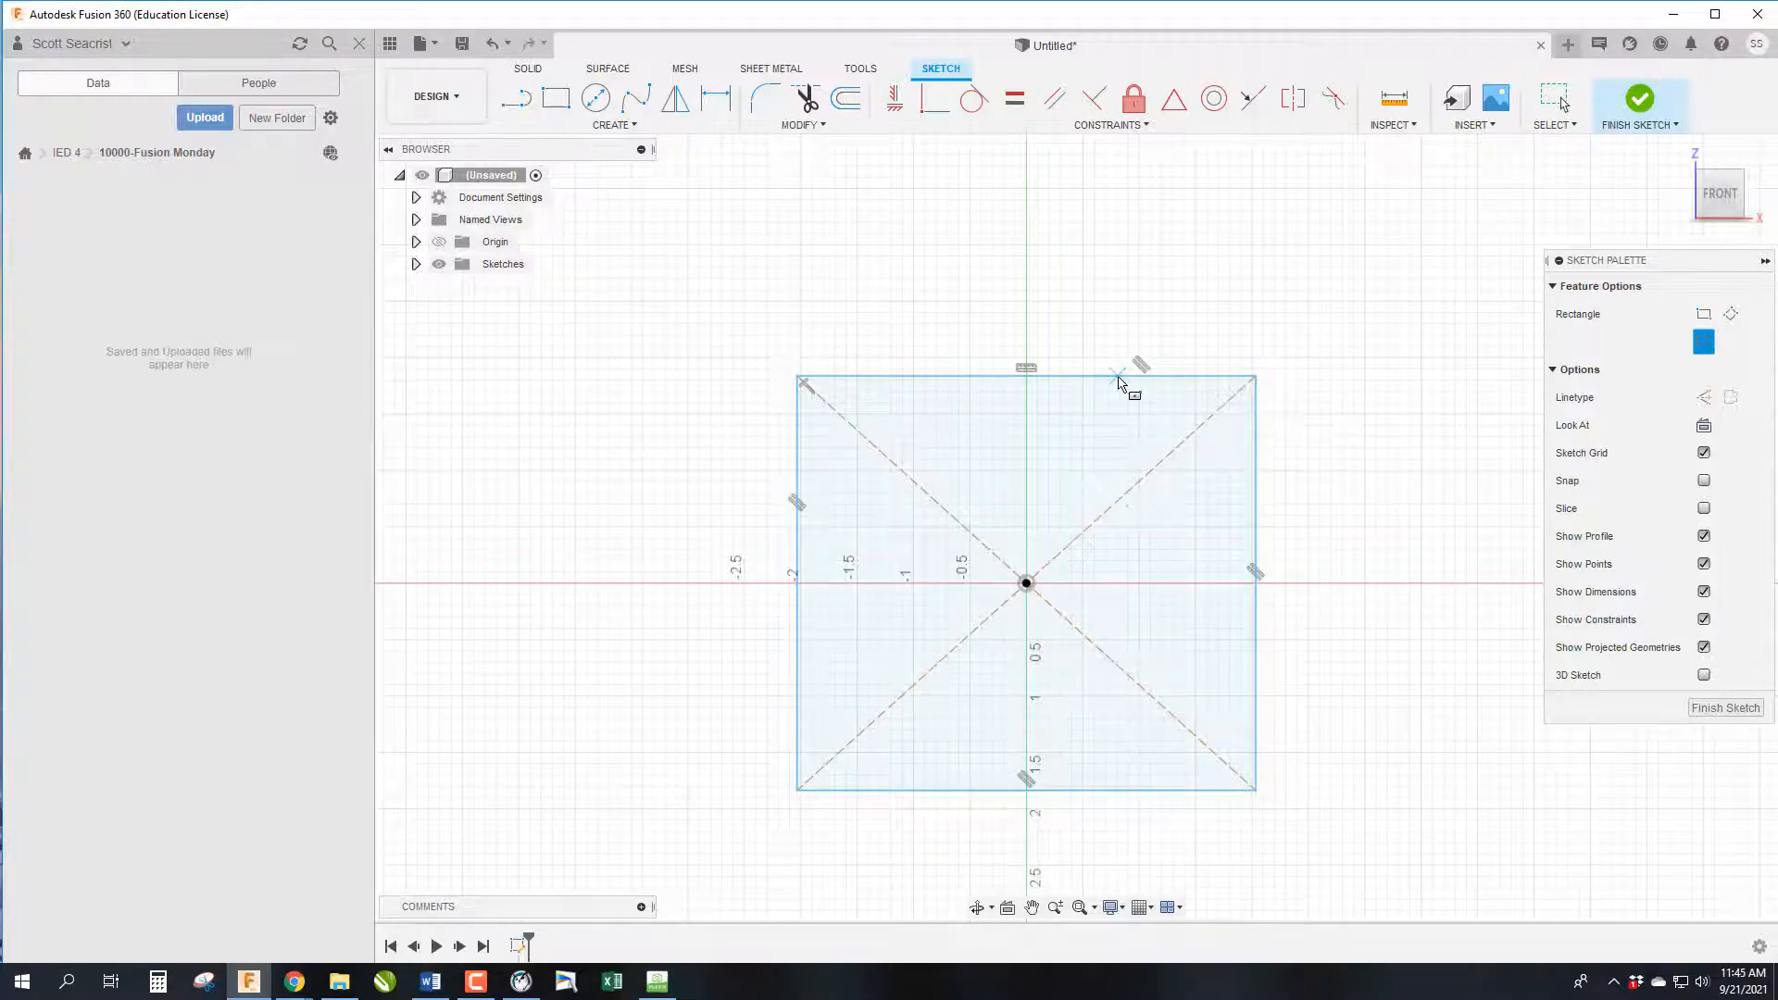
pyautogui.moveTo(1121, 385)
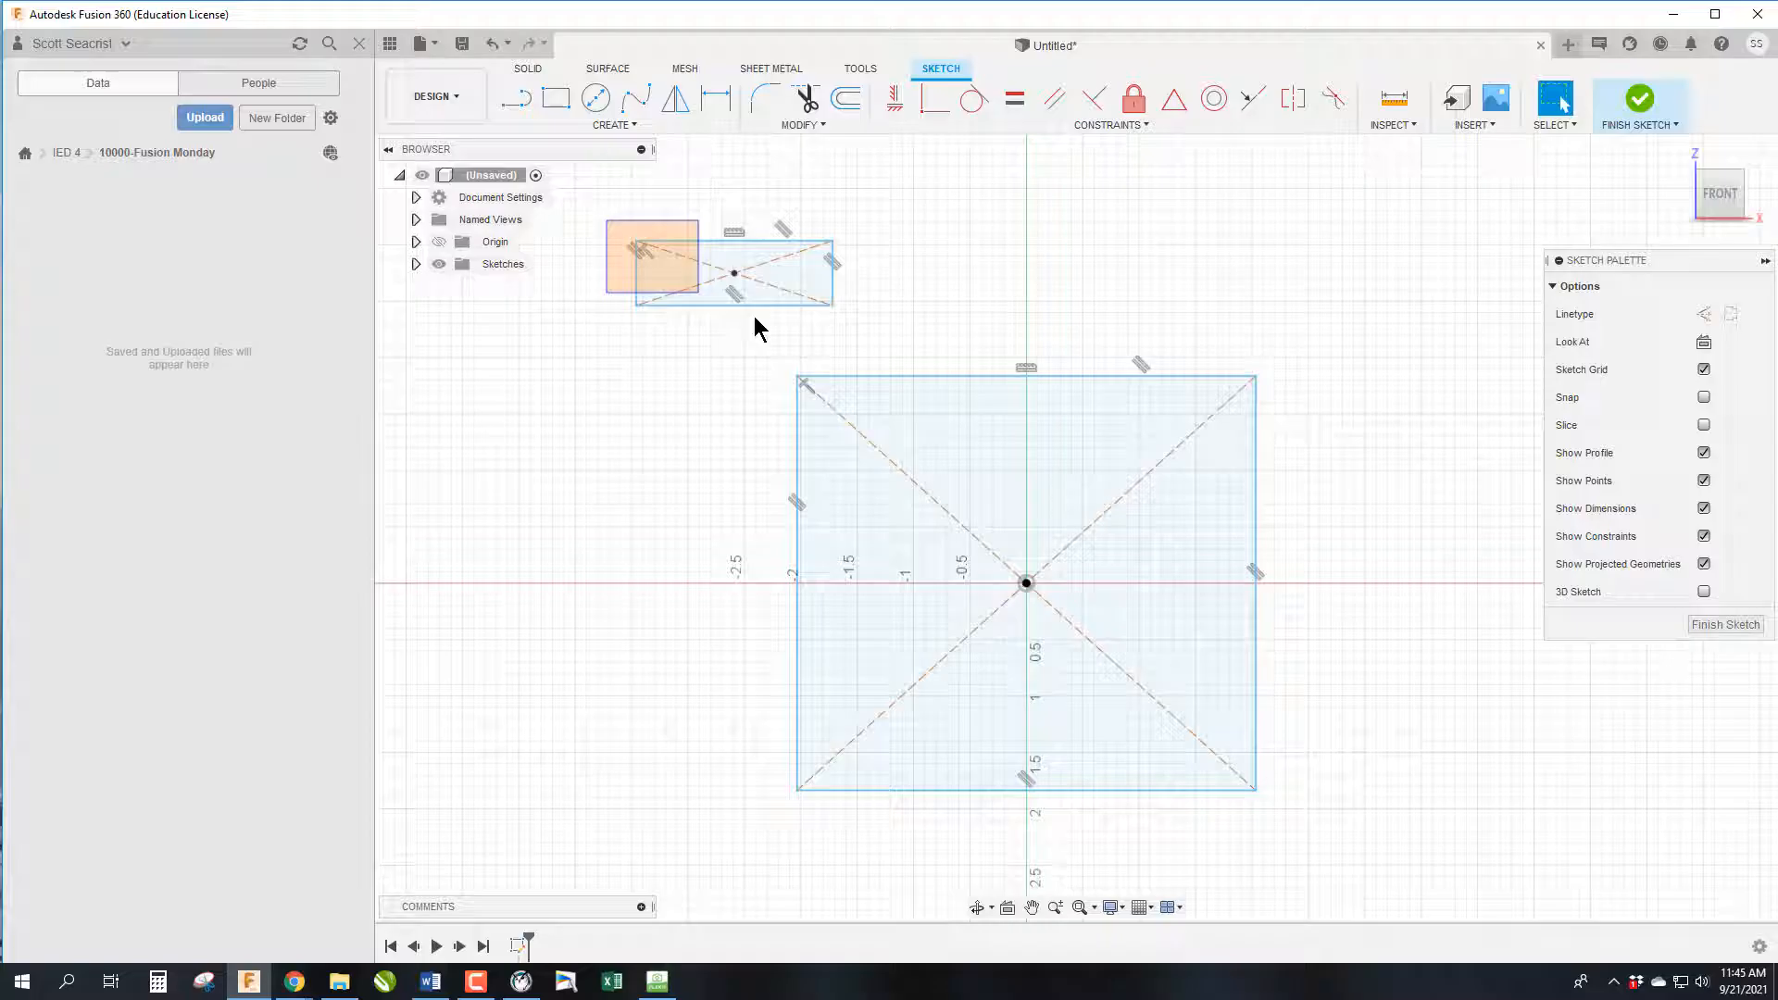
# Delete the stray small rectangle's lines above the 1.50 by 1.50 square
pyautogui.click(607, 235)
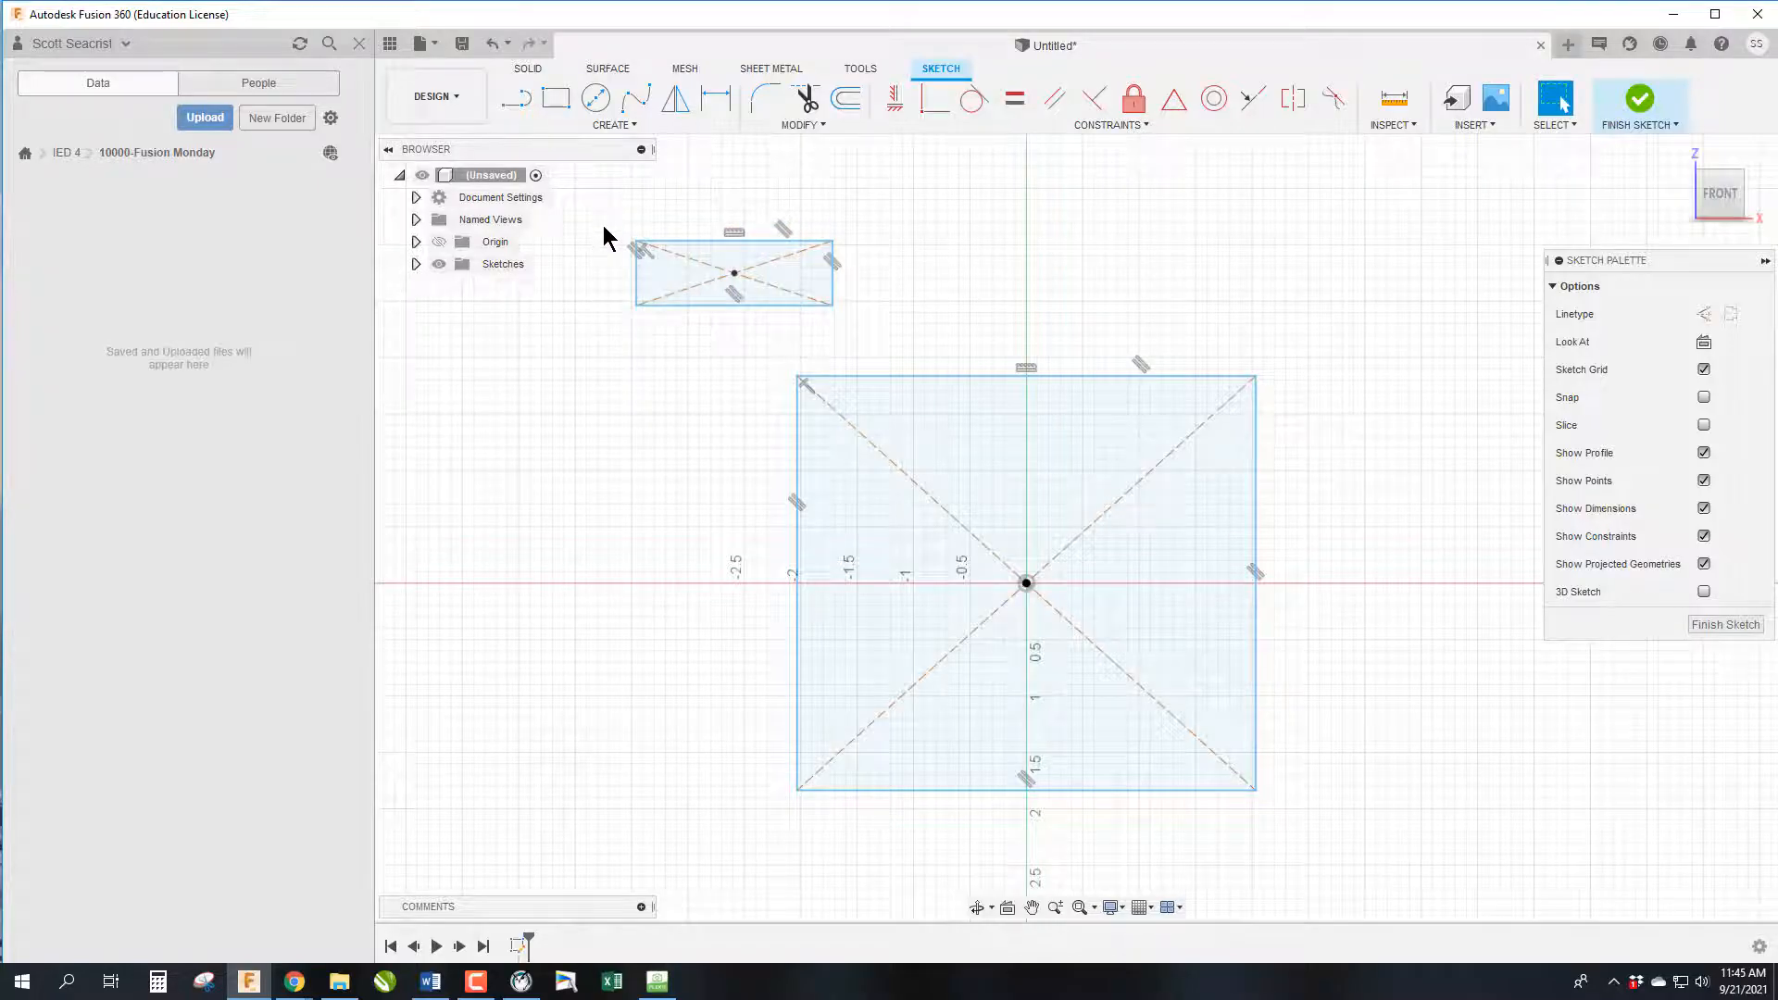
pyautogui.click(733, 272)
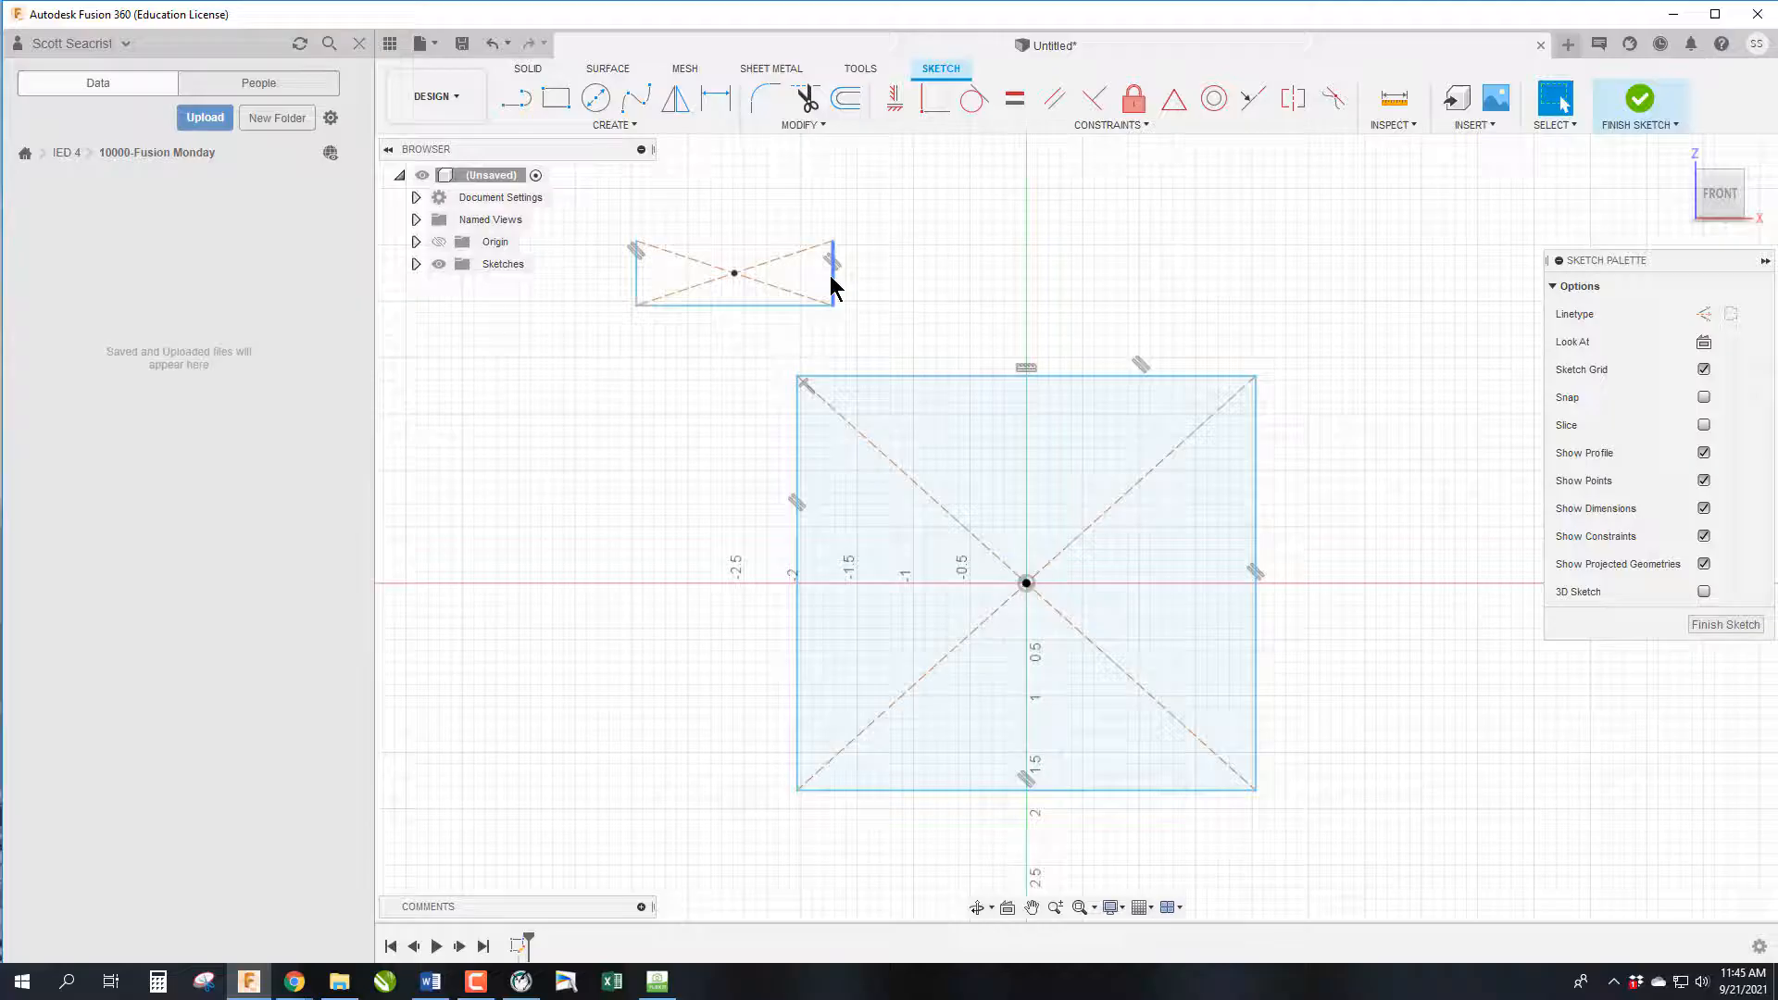
pyautogui.rightClick(828, 278)
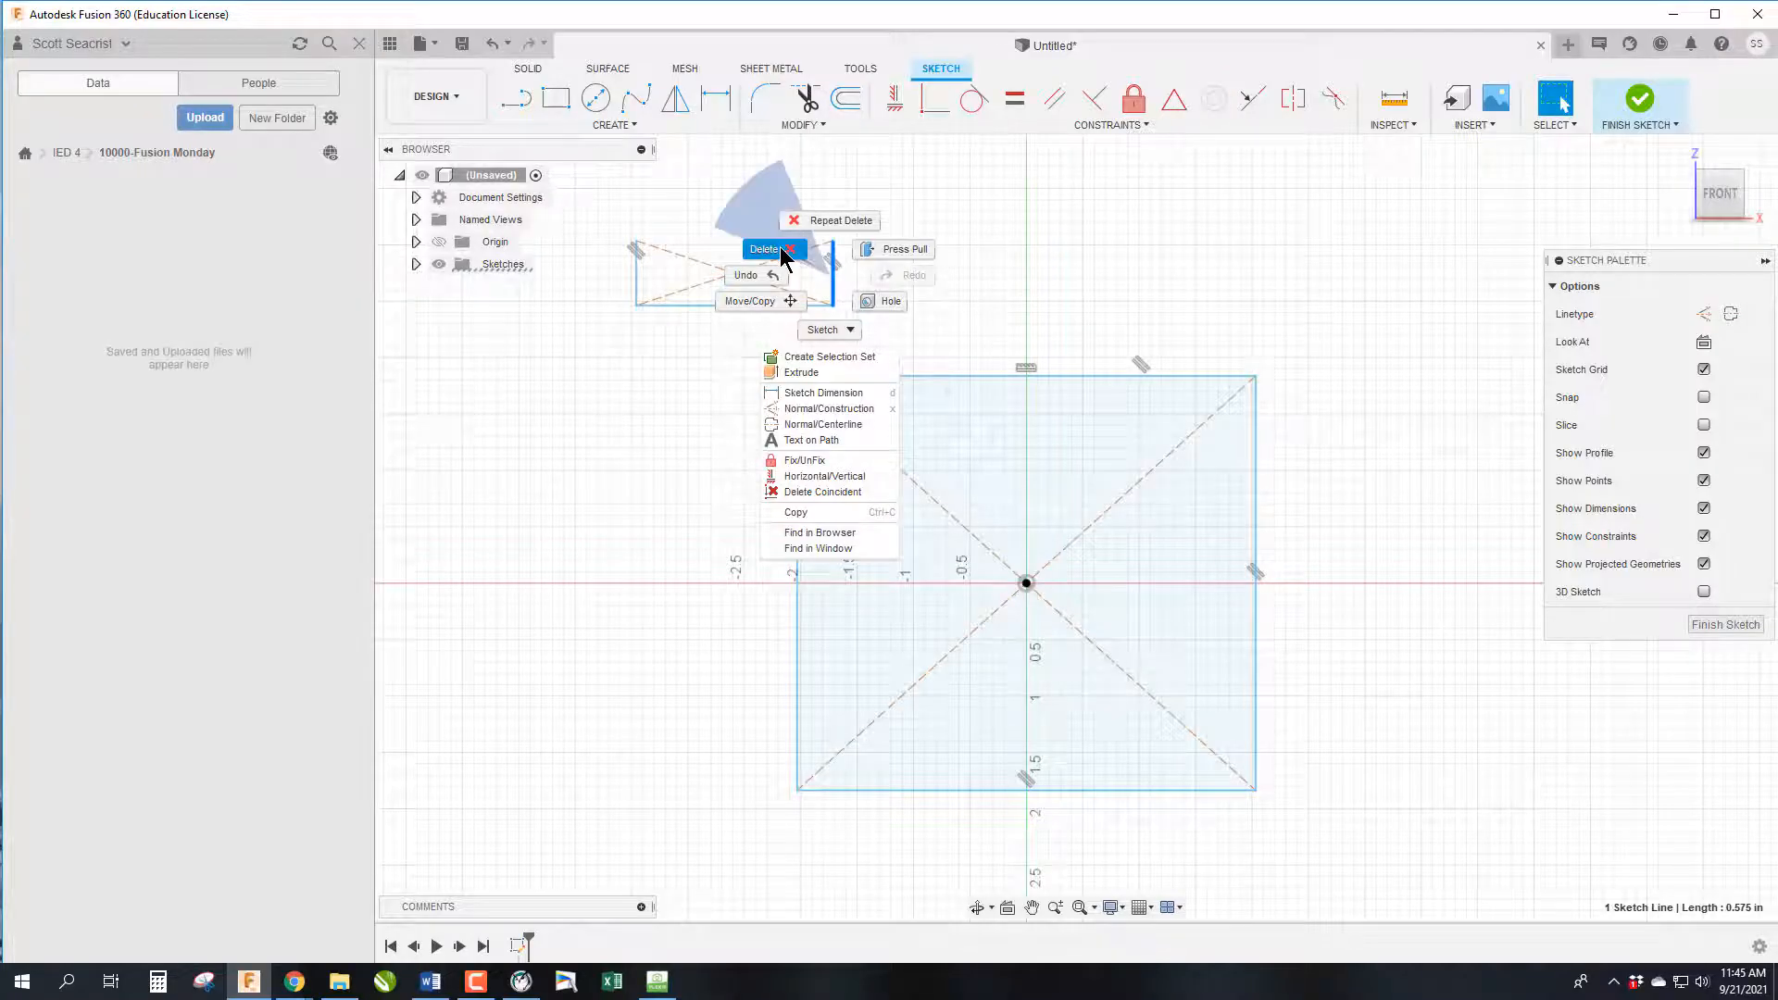
pyautogui.click(763, 249)
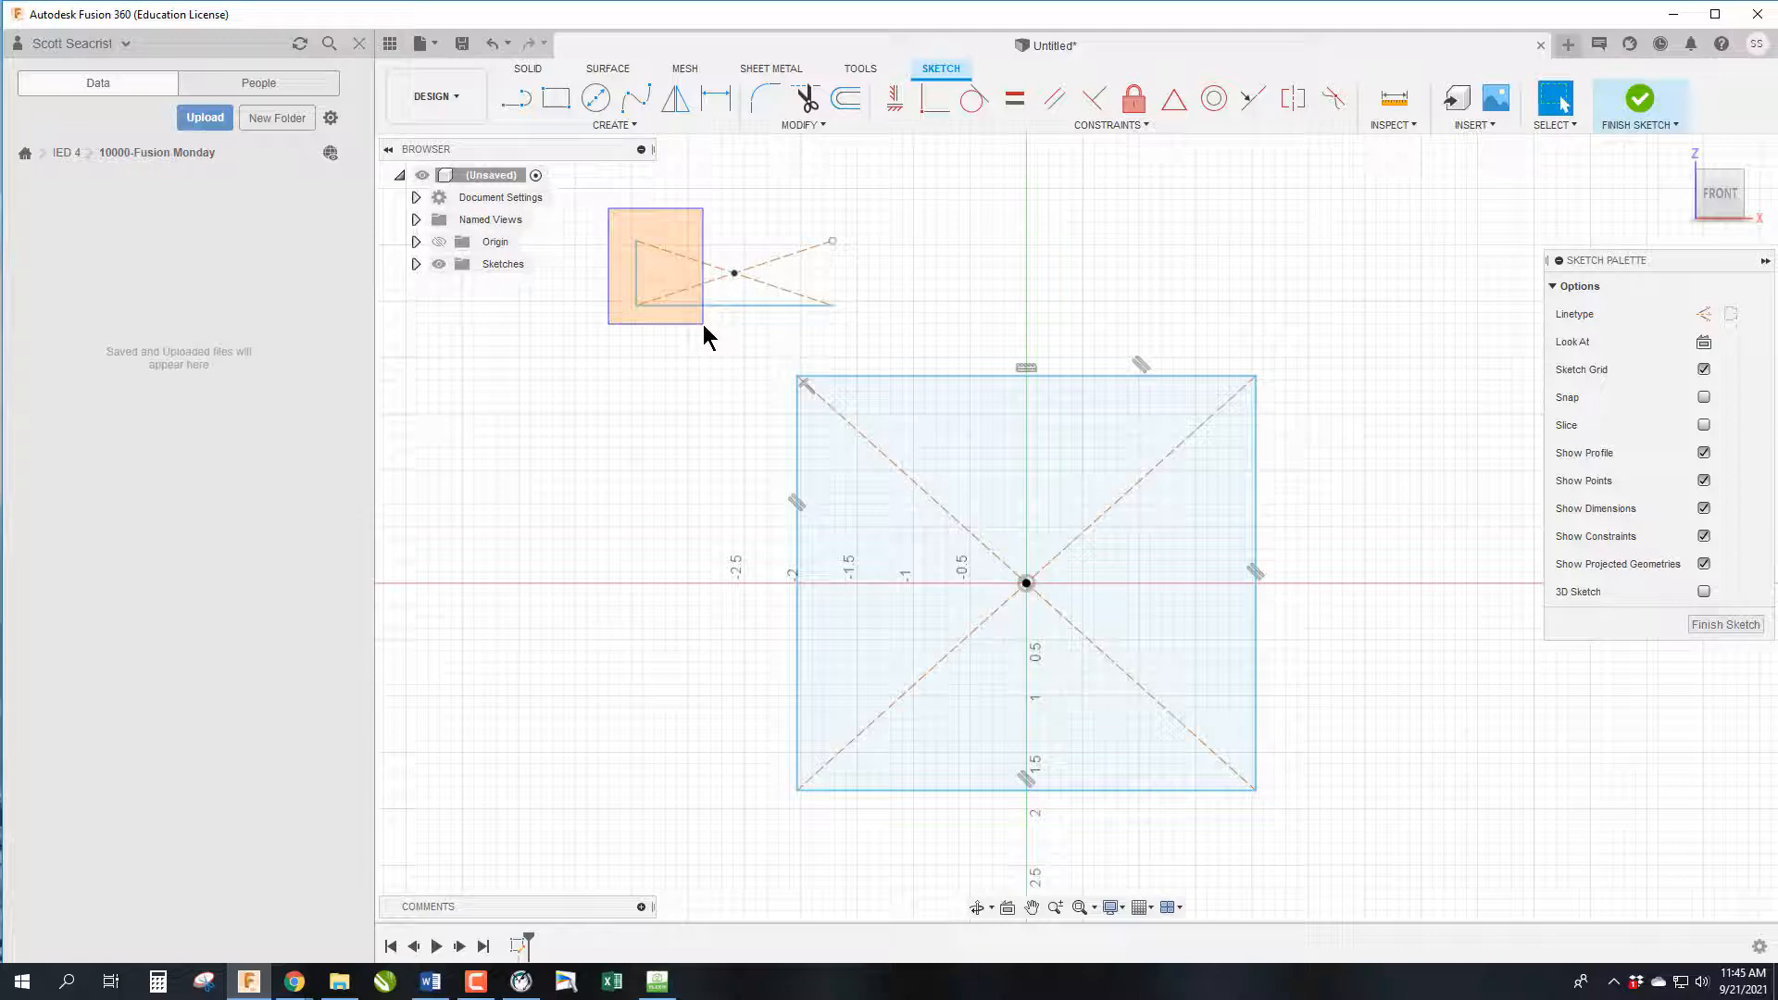
pyautogui.click(636, 272)
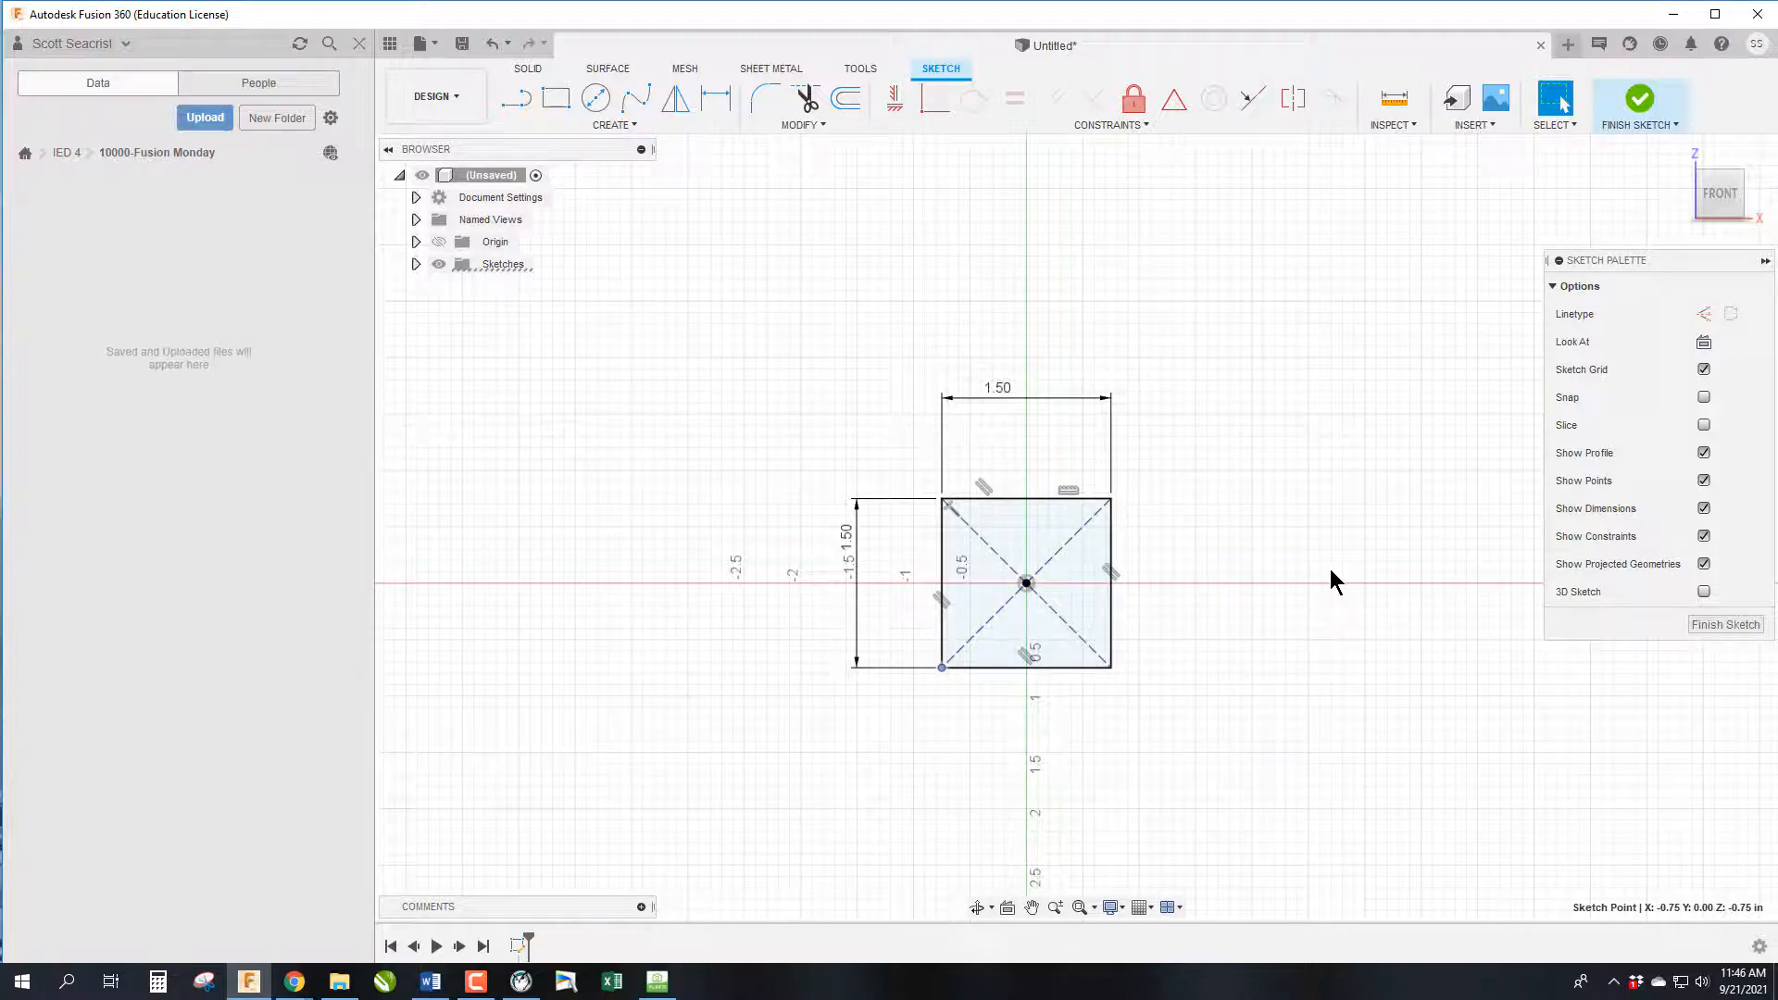
pyautogui.moveTo(1725, 624)
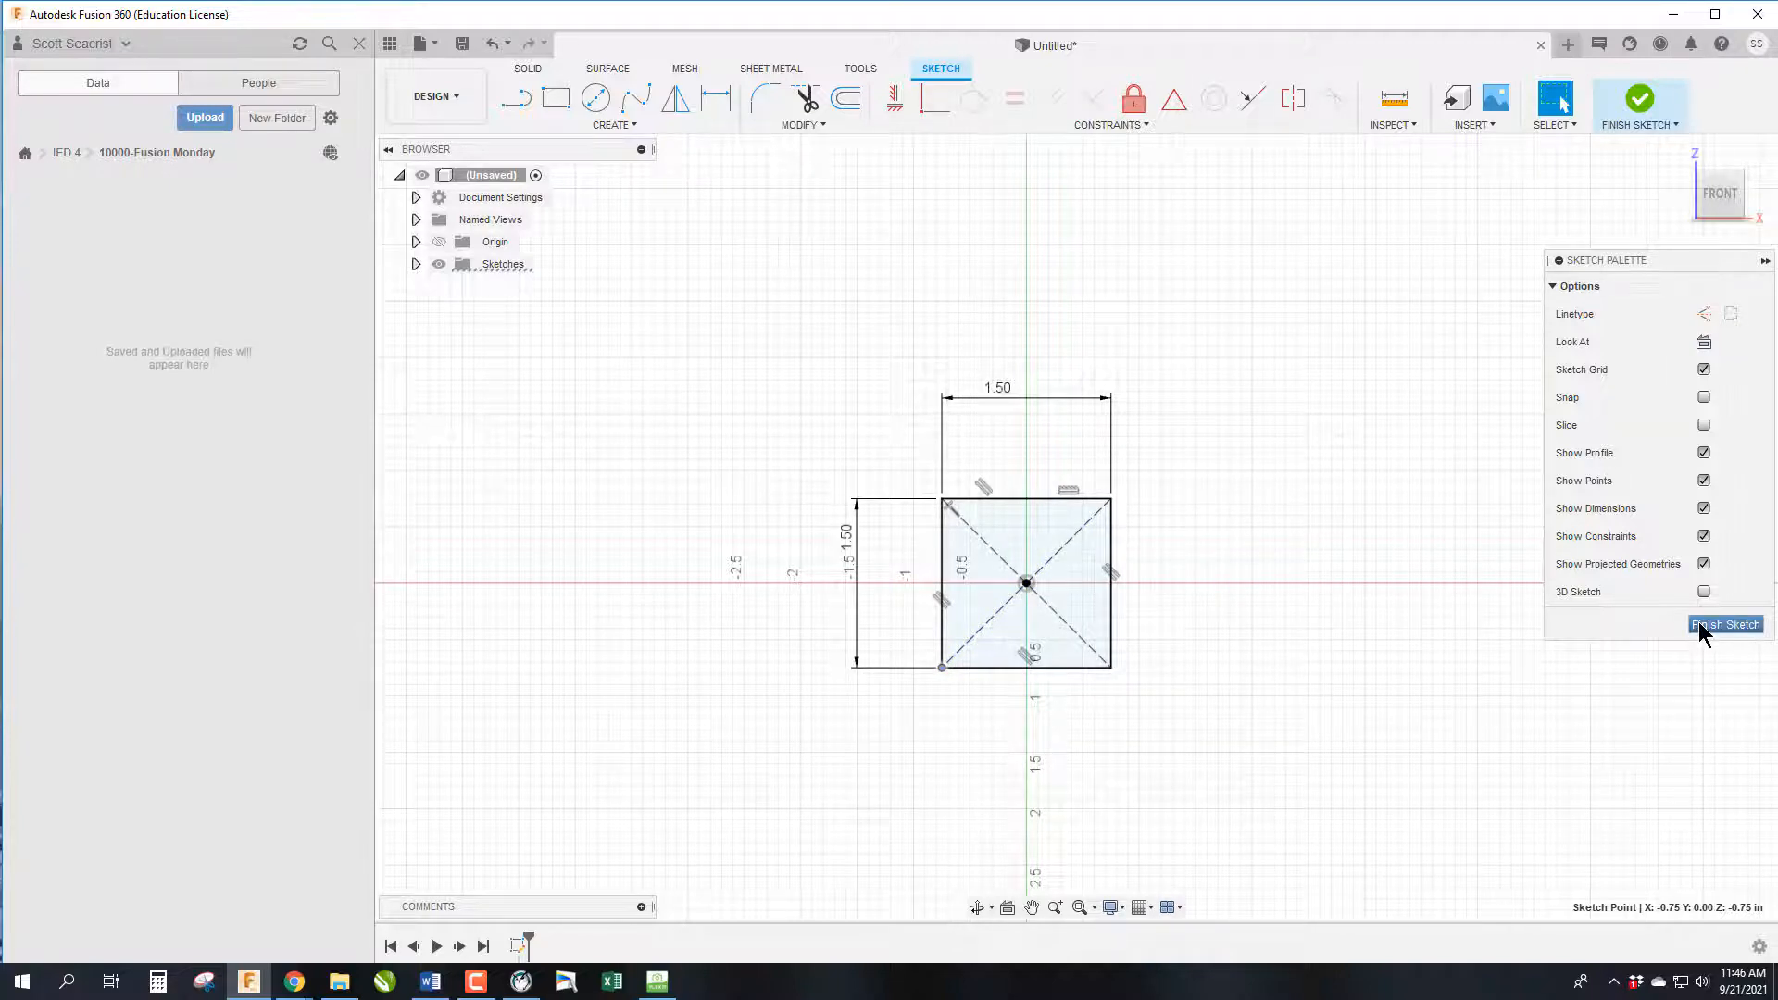
pyautogui.moveTo(1639, 108)
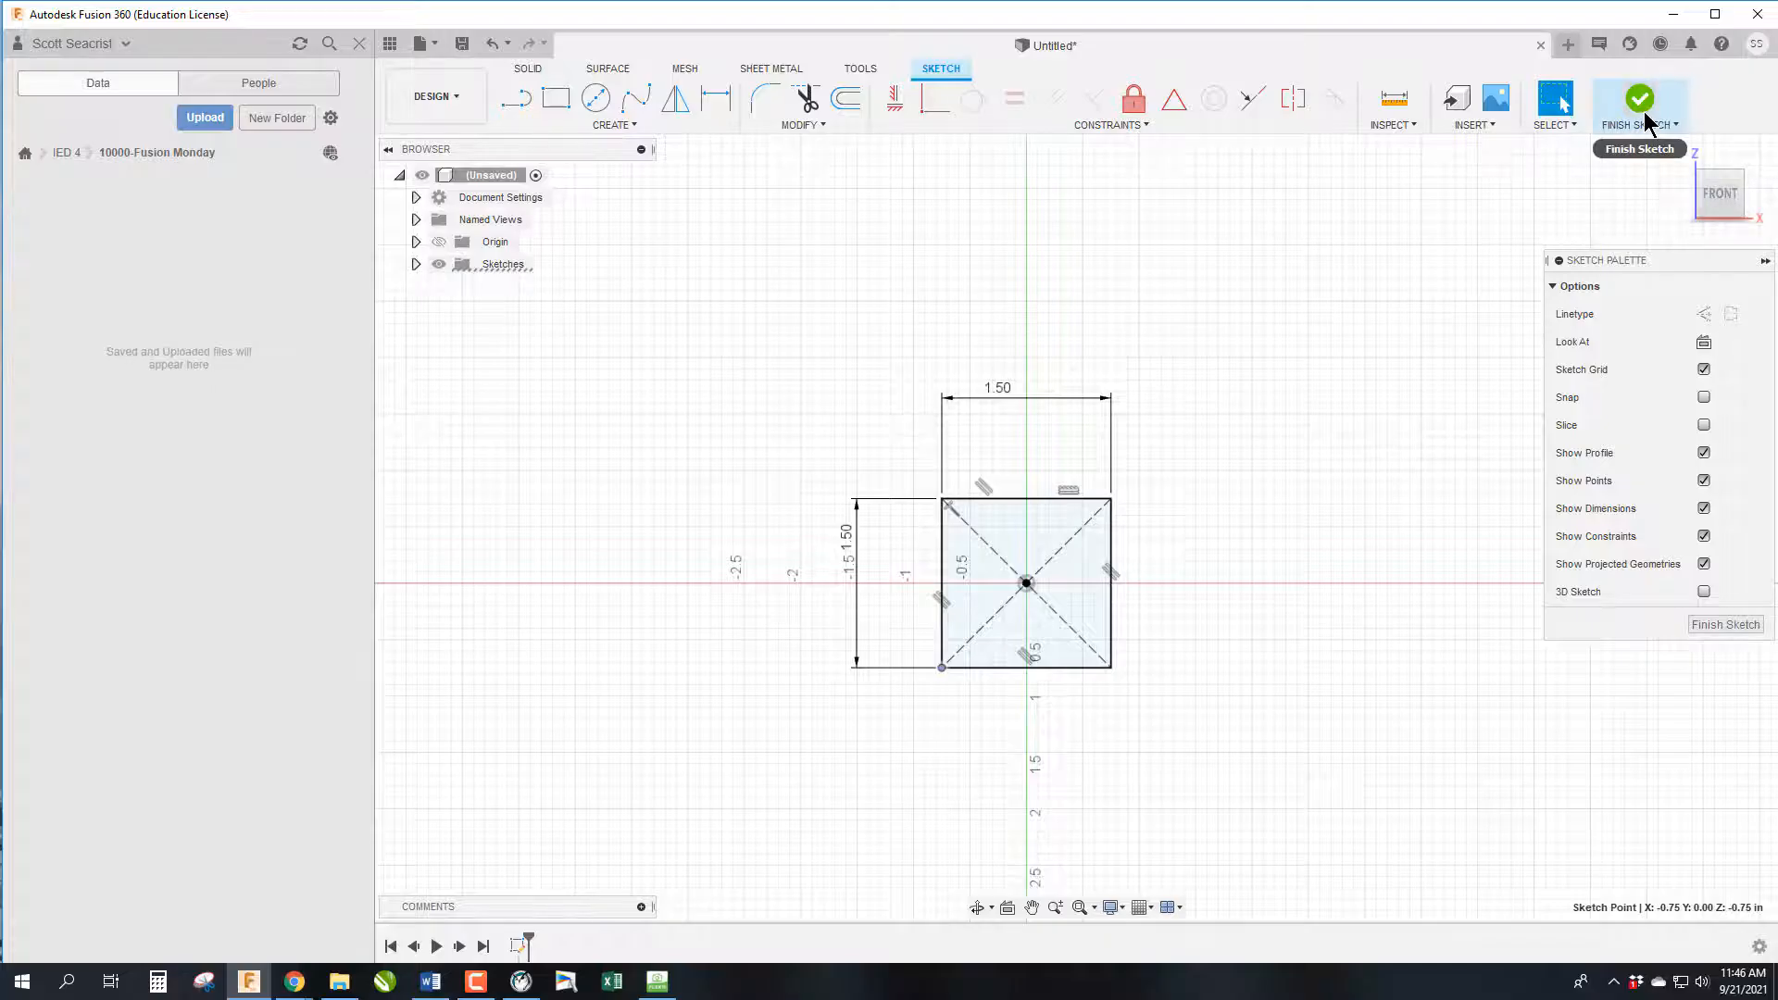
# Finish the square sketch and return to the solid modelling workspace
pyautogui.click(1639, 100)
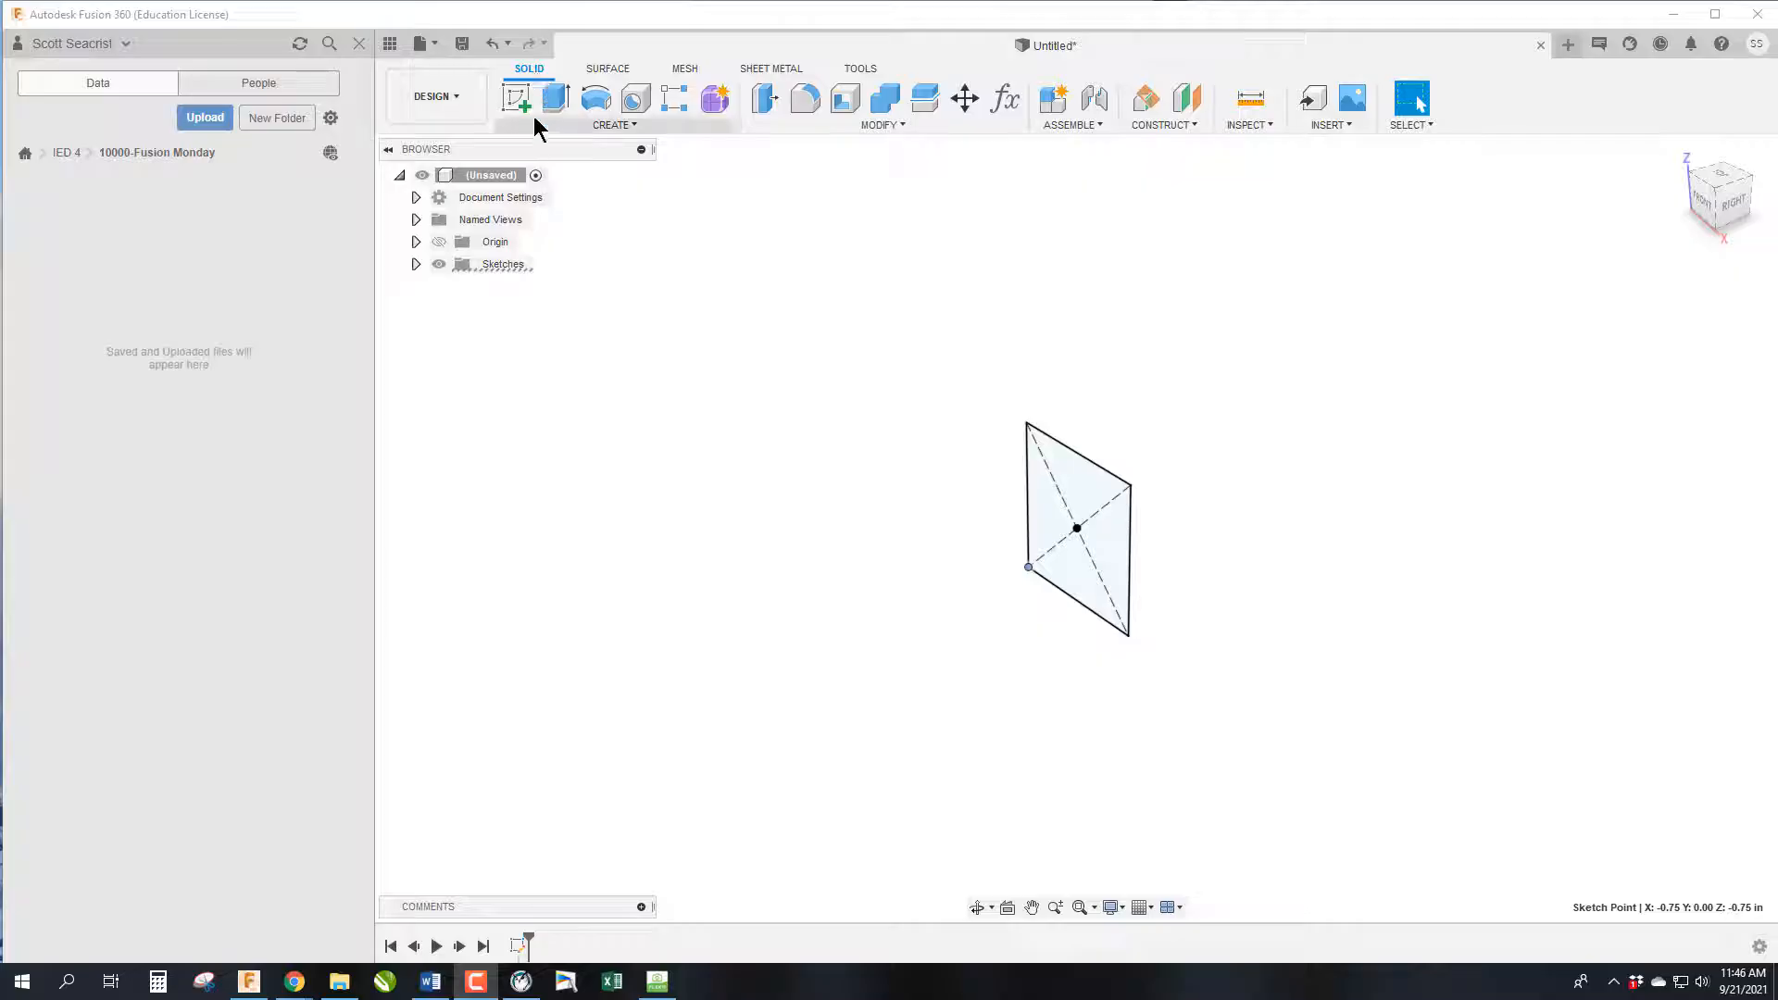
pyautogui.moveTo(554, 98)
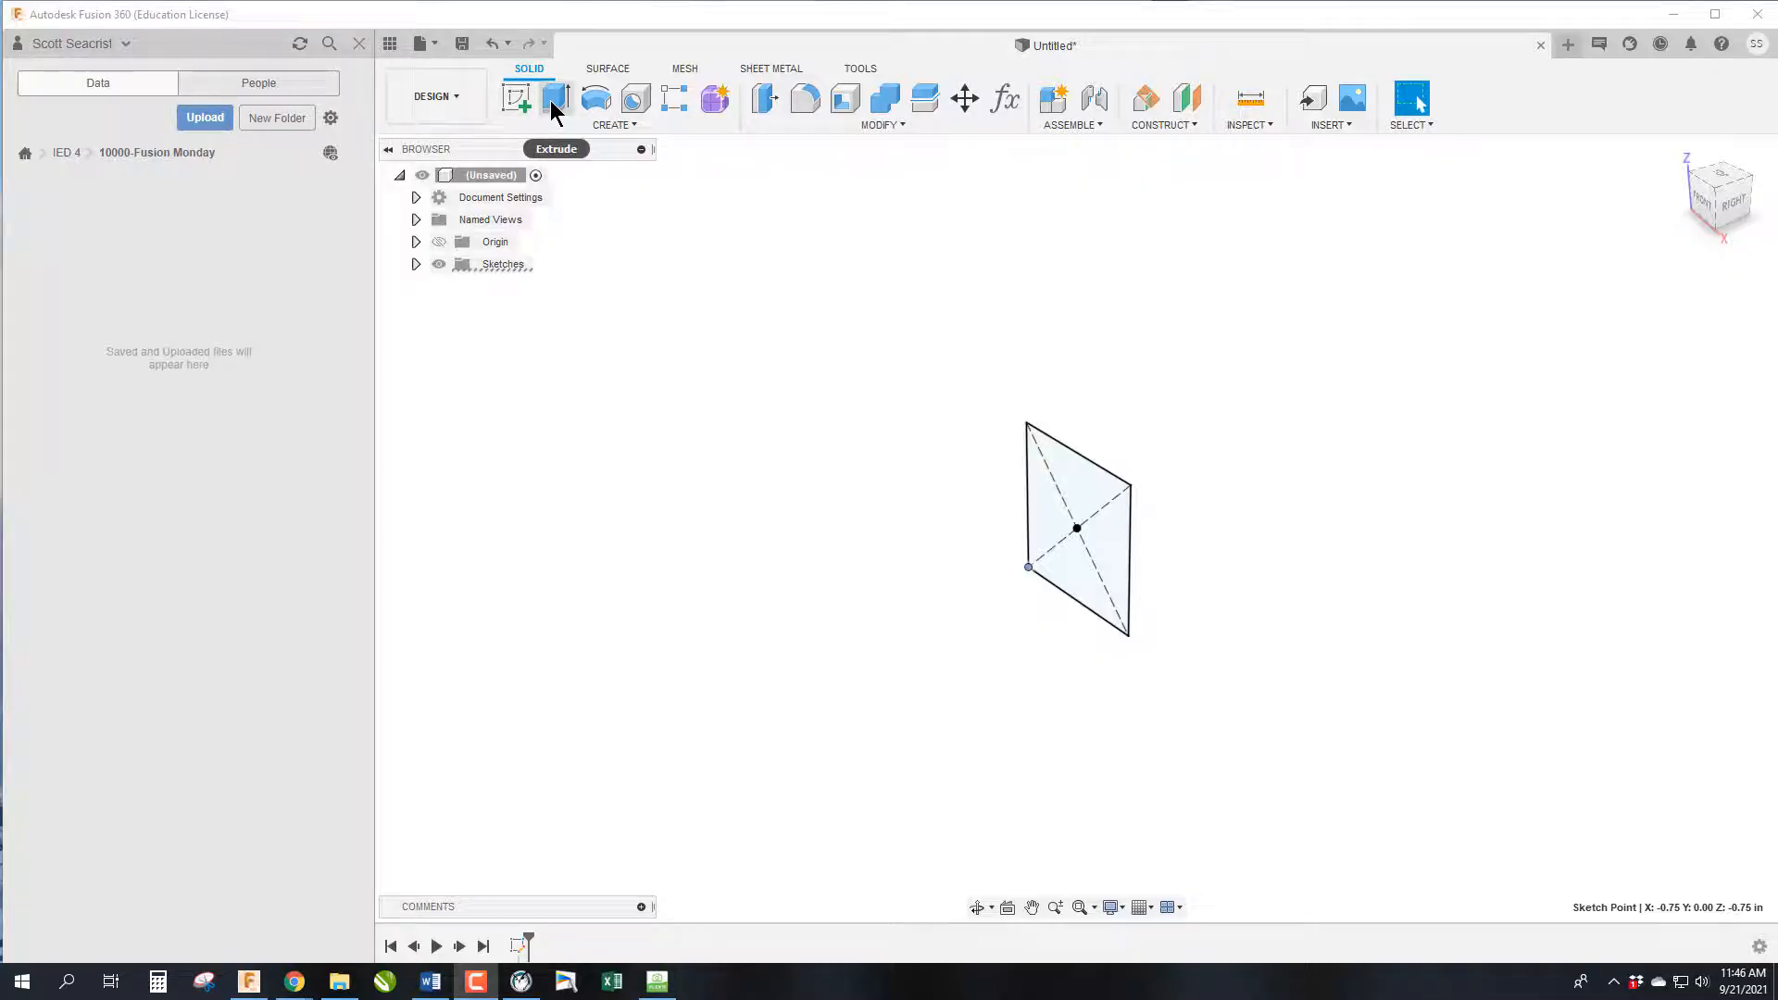
pyautogui.moveTo(554, 98)
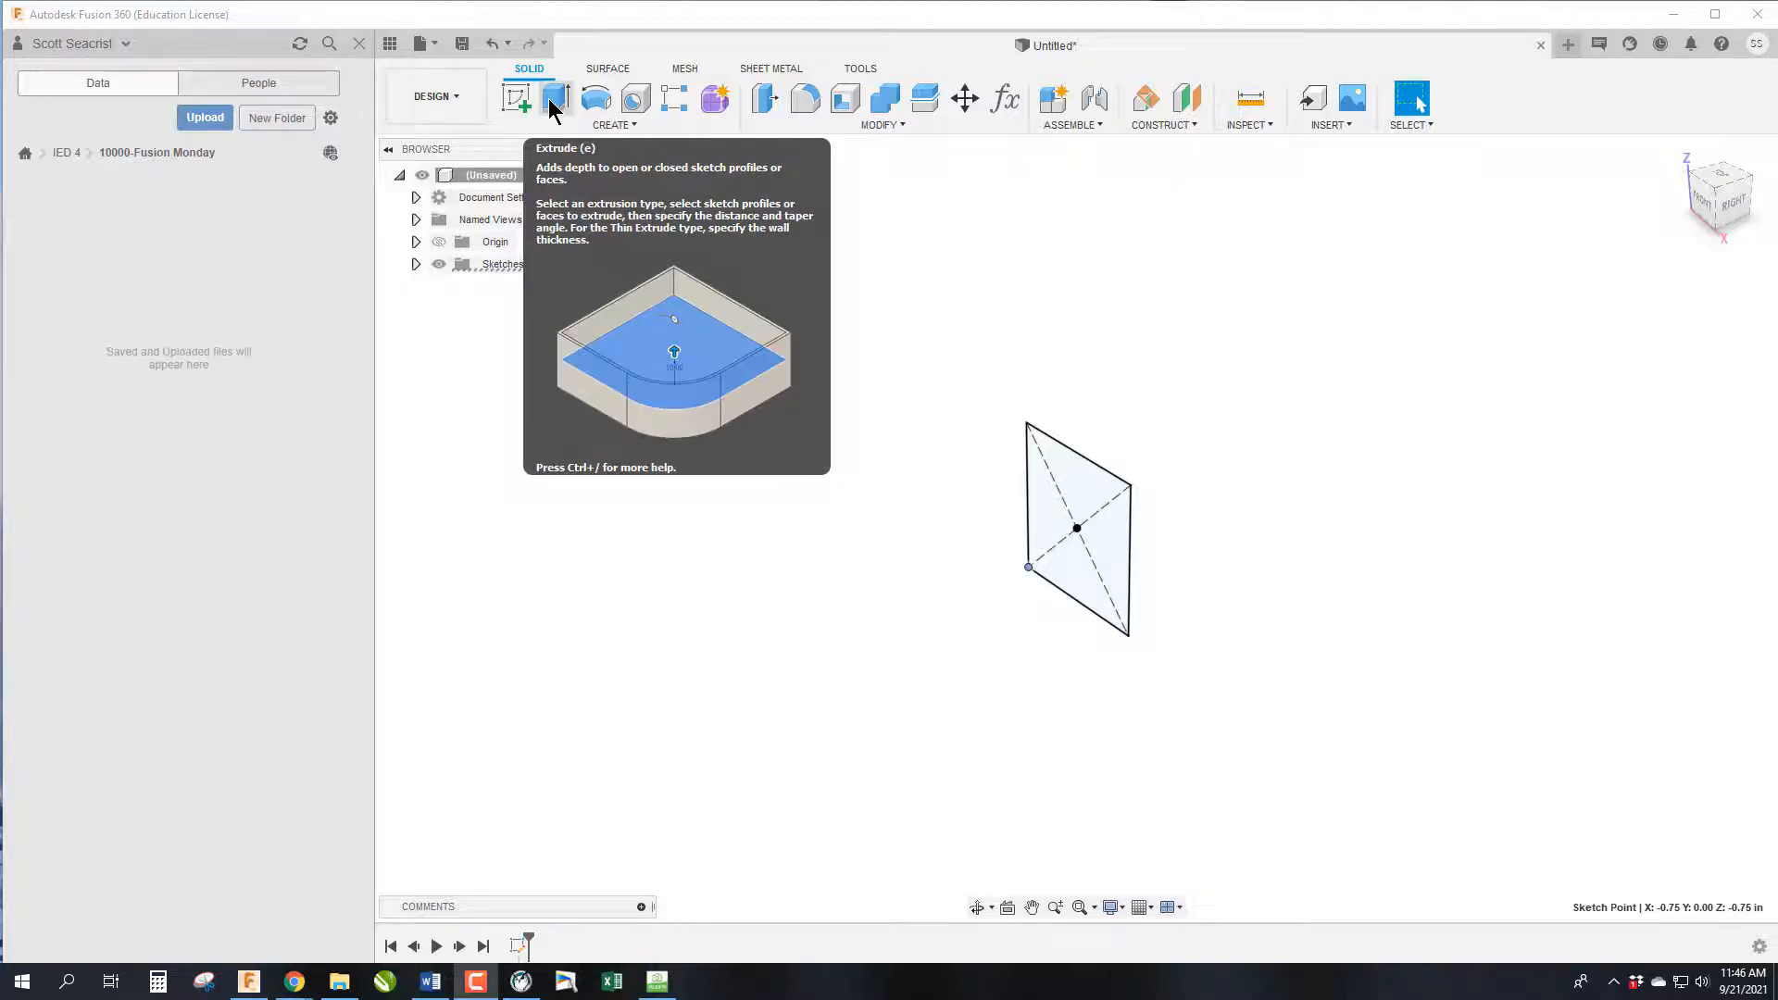
# Extrude the square profile 1.5 in into a cube body
pyautogui.click(556, 98)
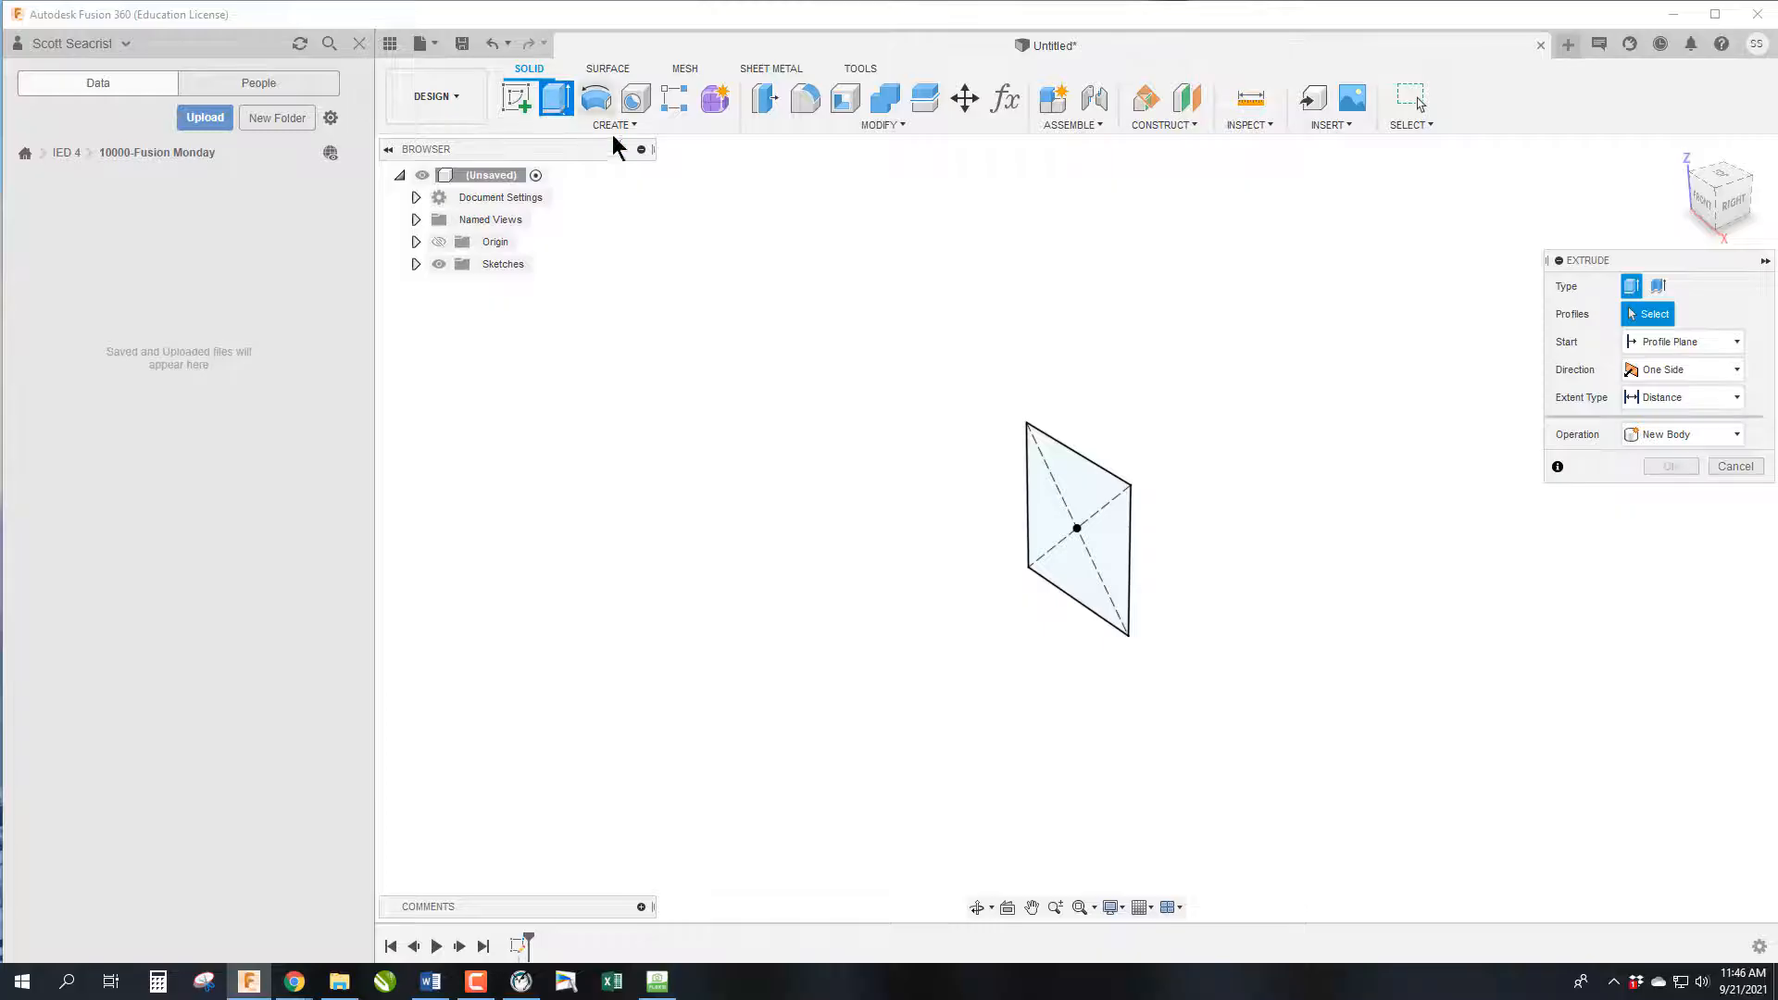
pyautogui.click(1074, 528)
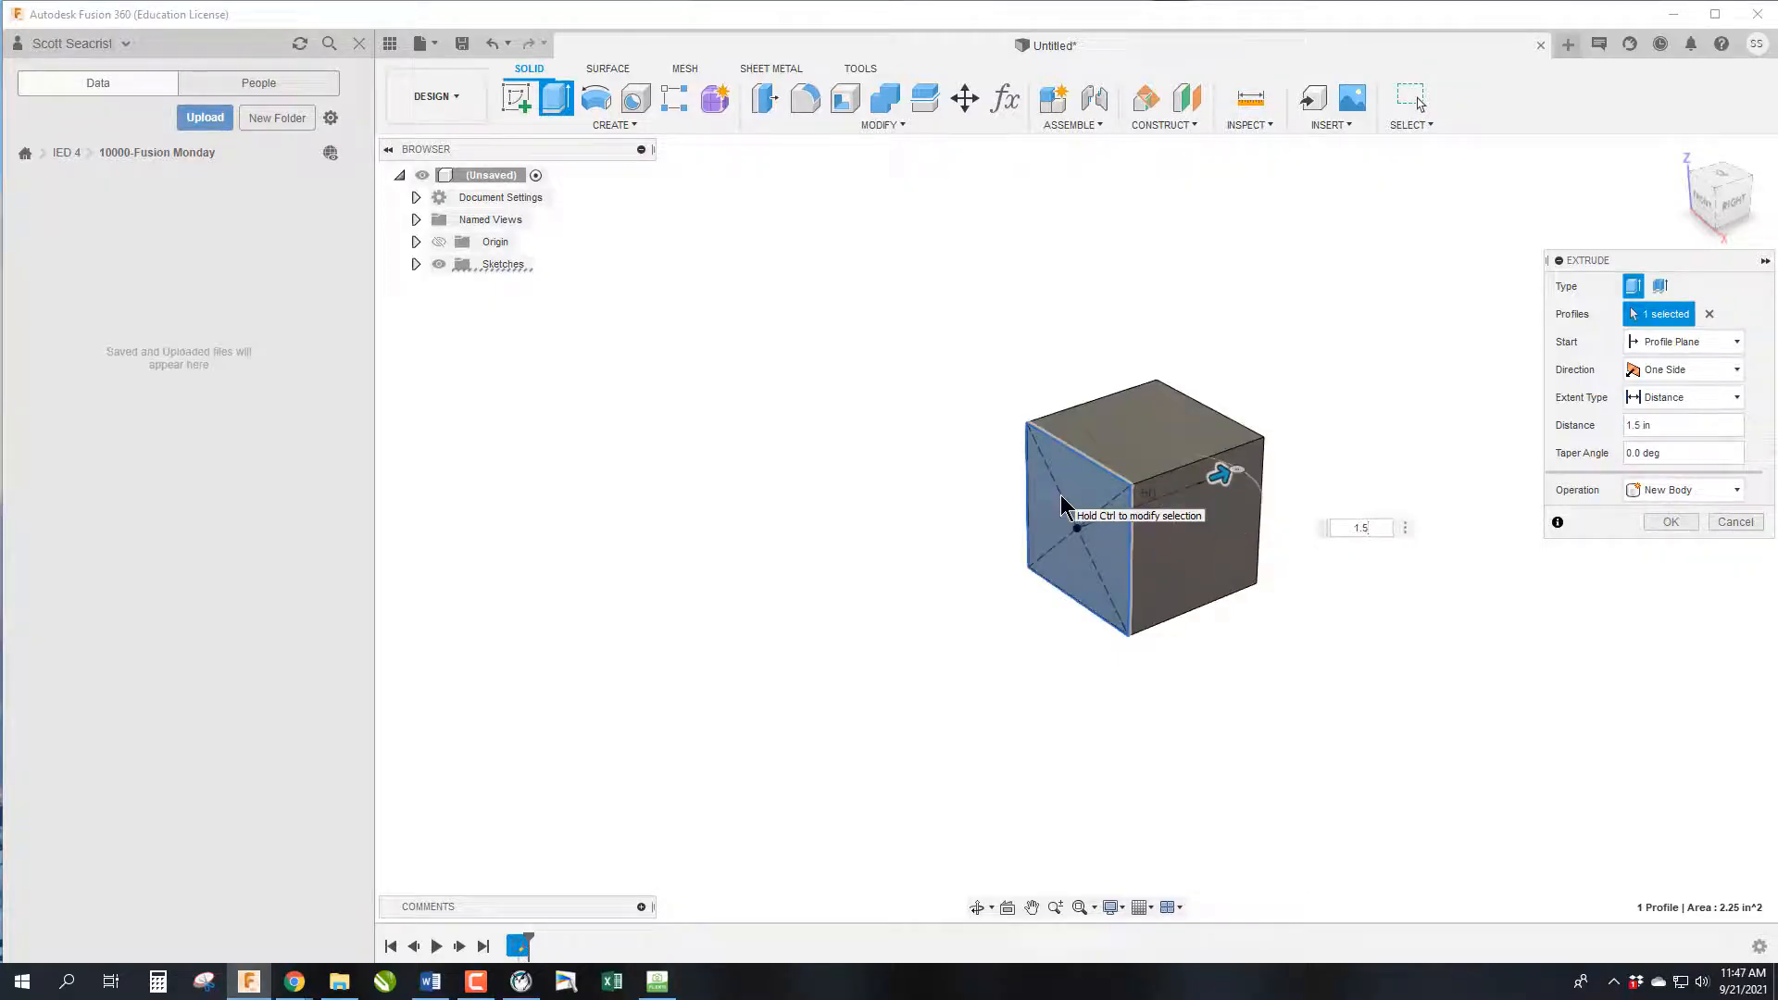
pyautogui.moveTo(1358, 526)
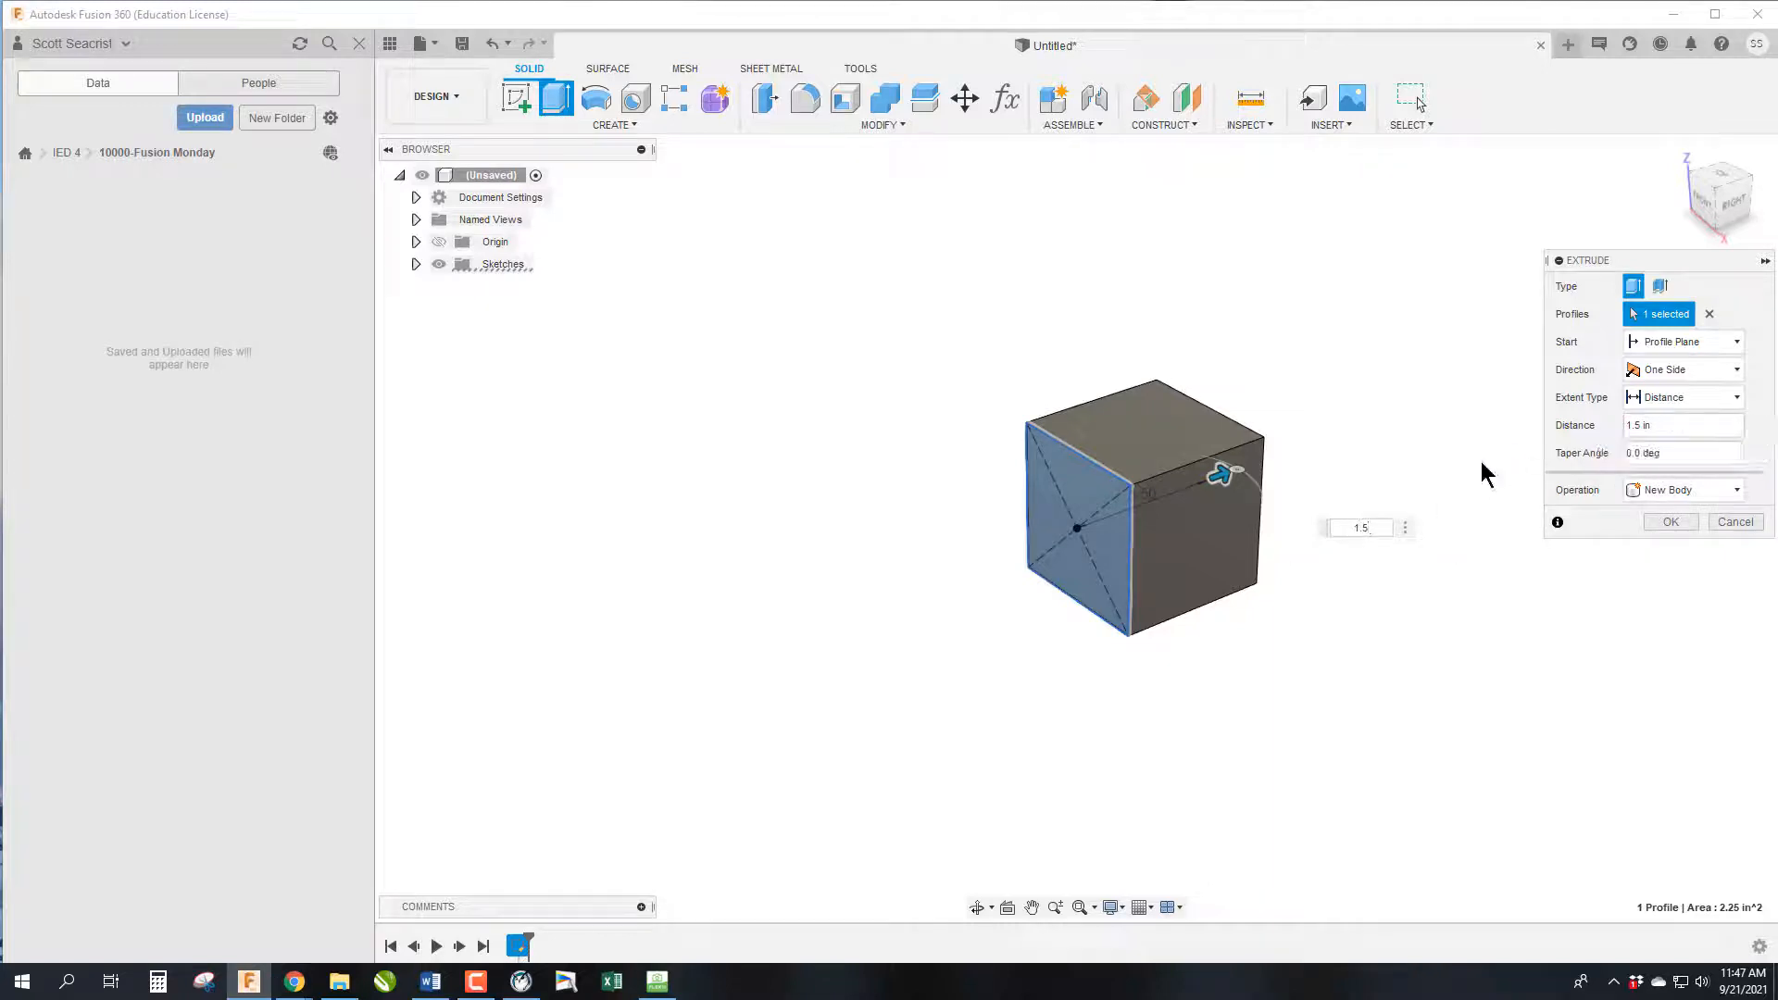
pyautogui.click(1669, 522)
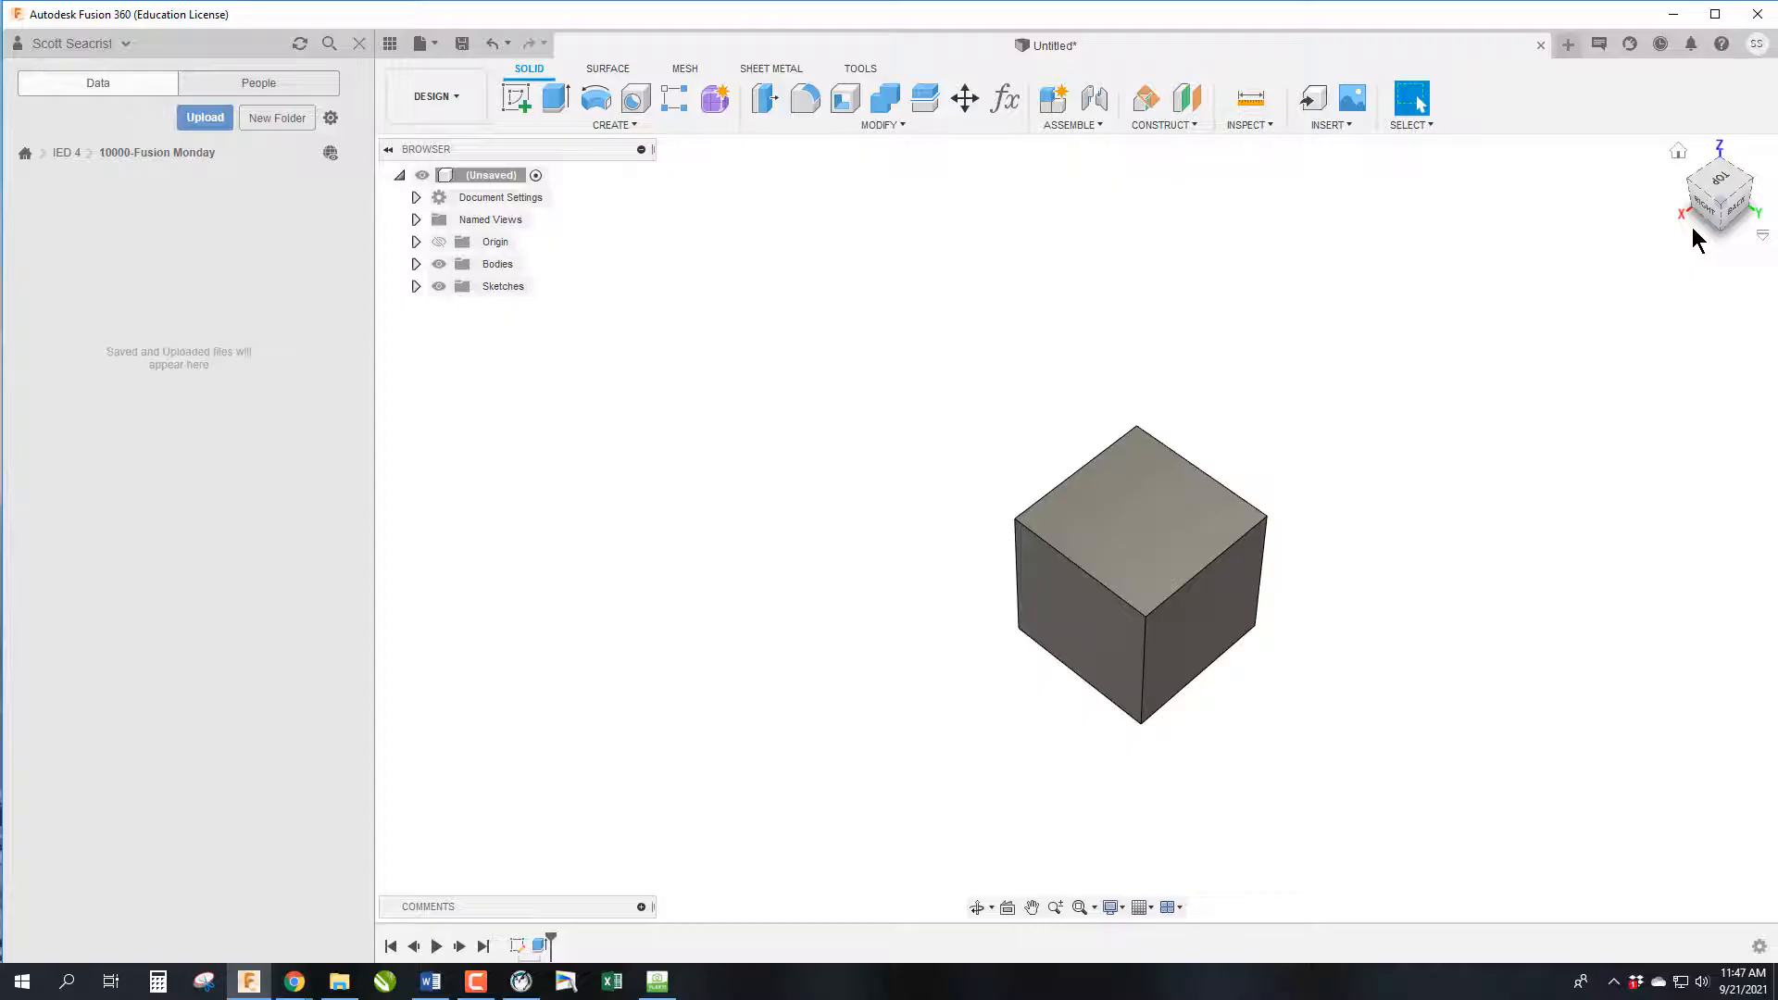
pyautogui.moveTo(1582, 271)
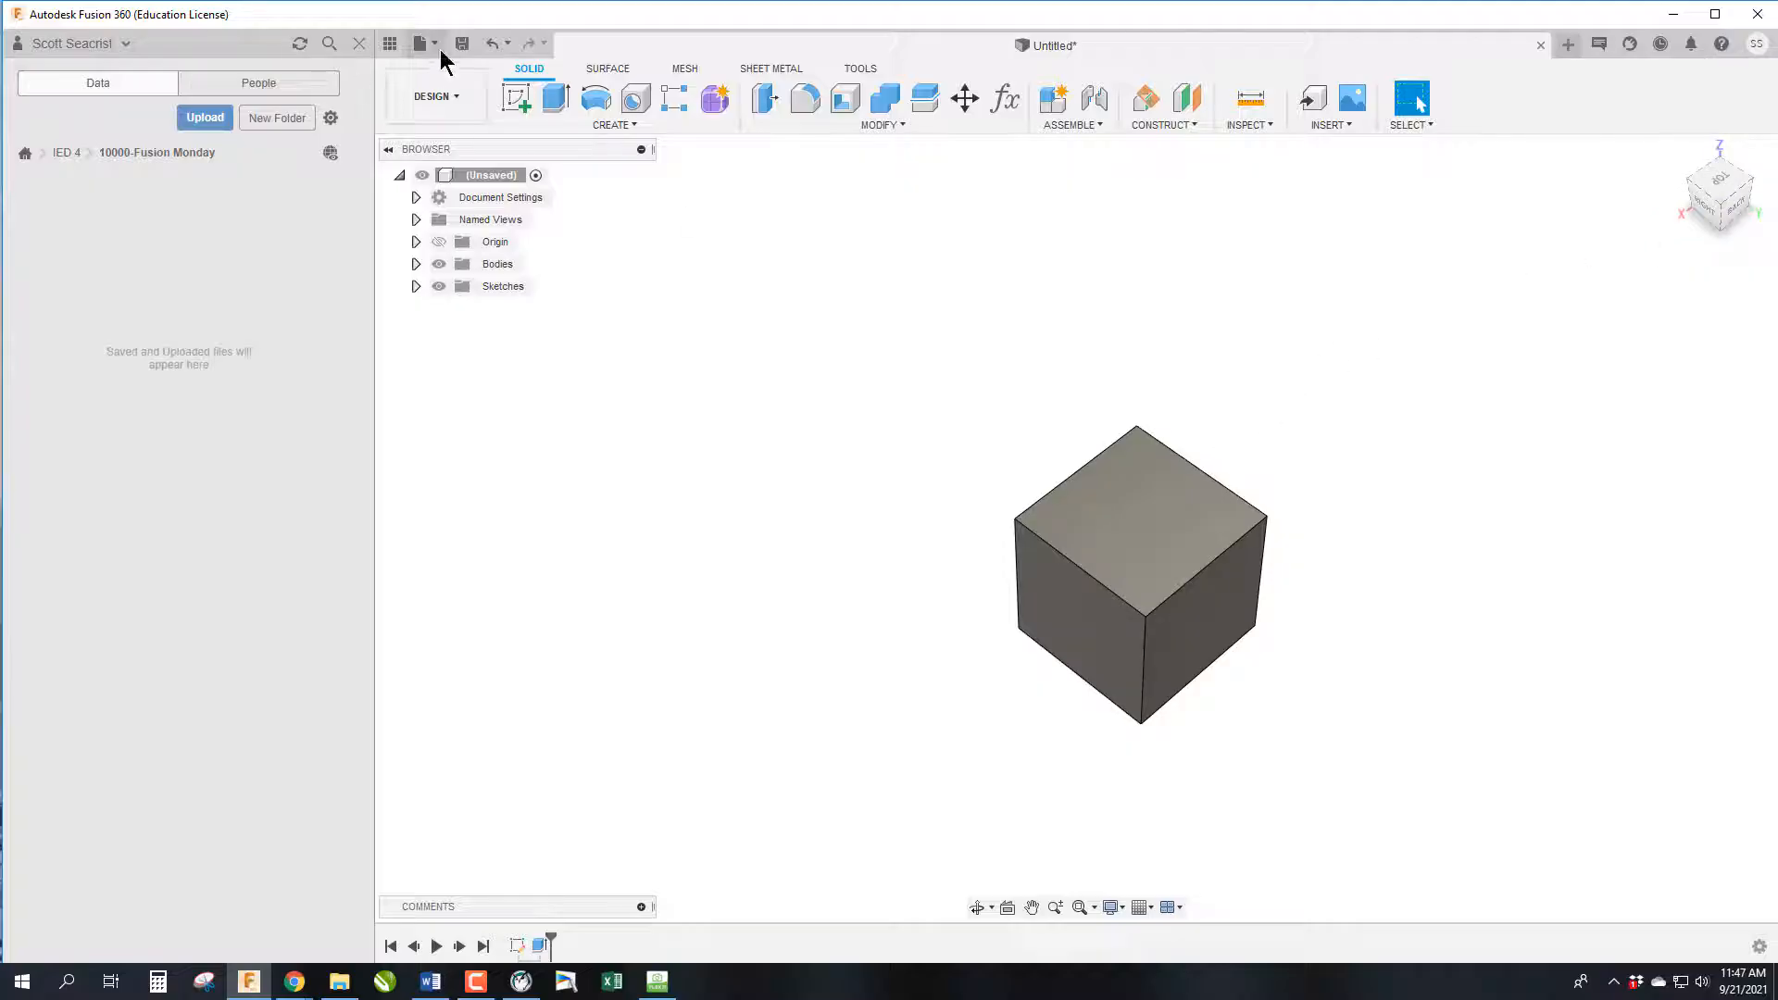
pyautogui.moveTo(461, 42)
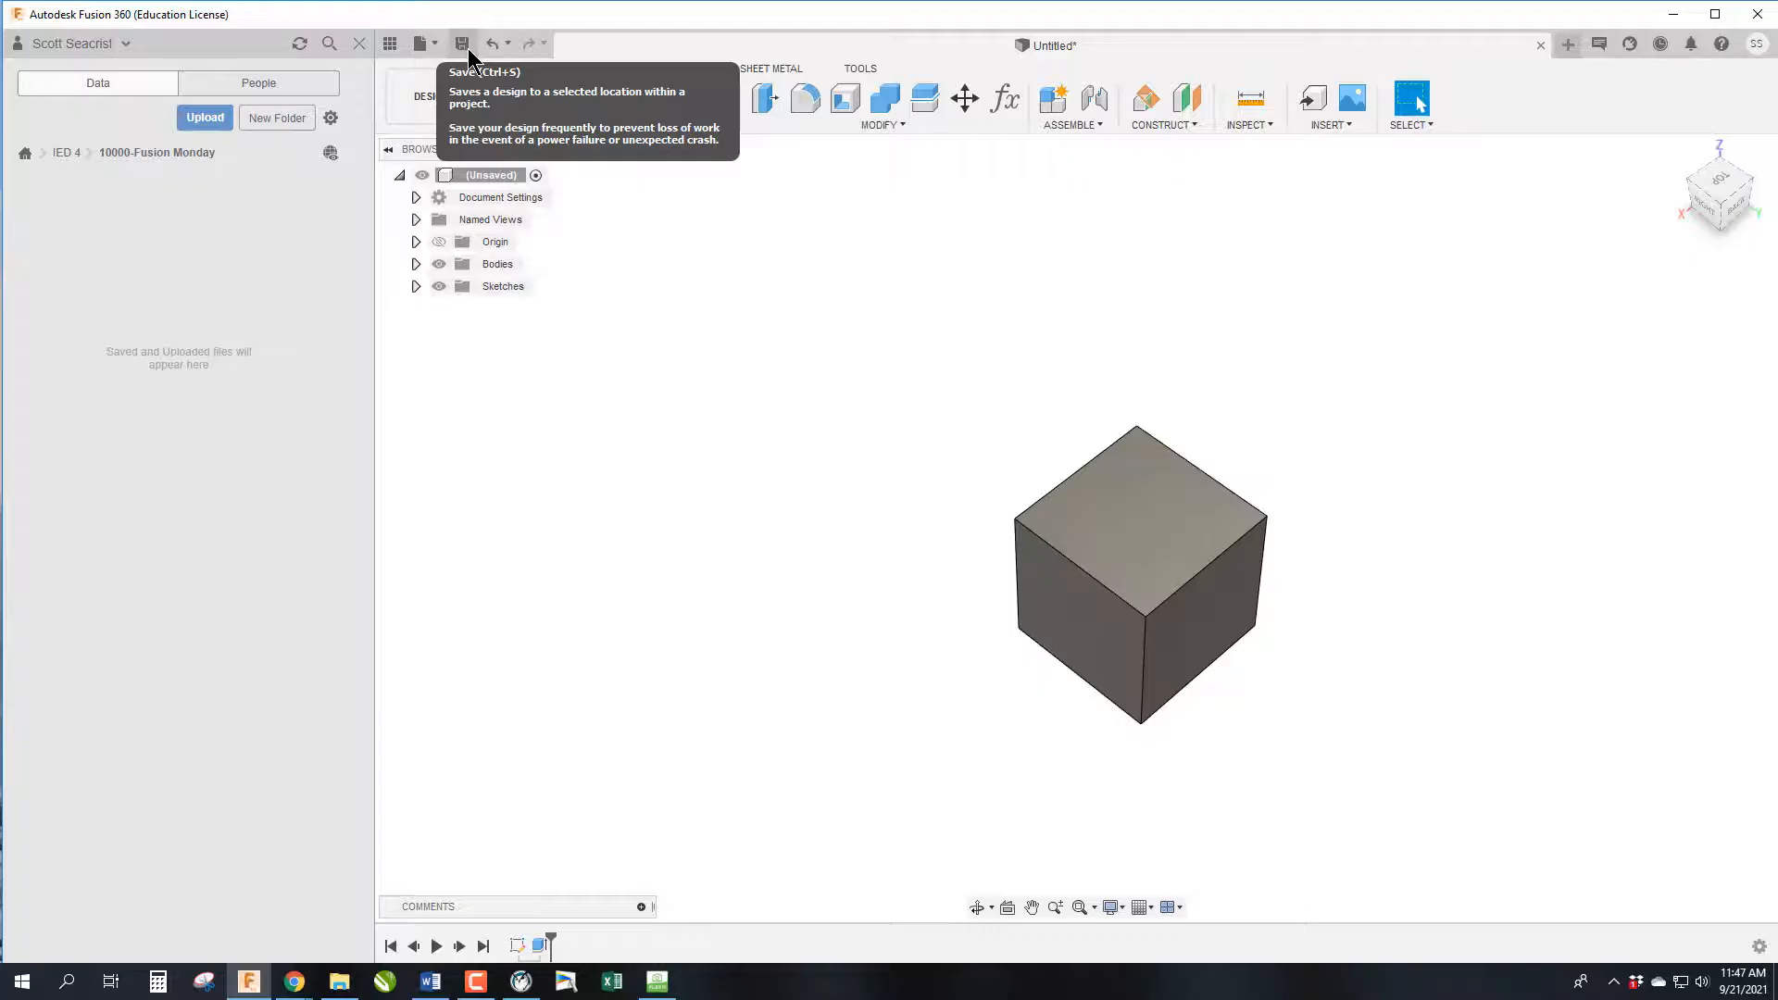
# Bring up the Save dialog for the untitled cube design
pyautogui.click(461, 42)
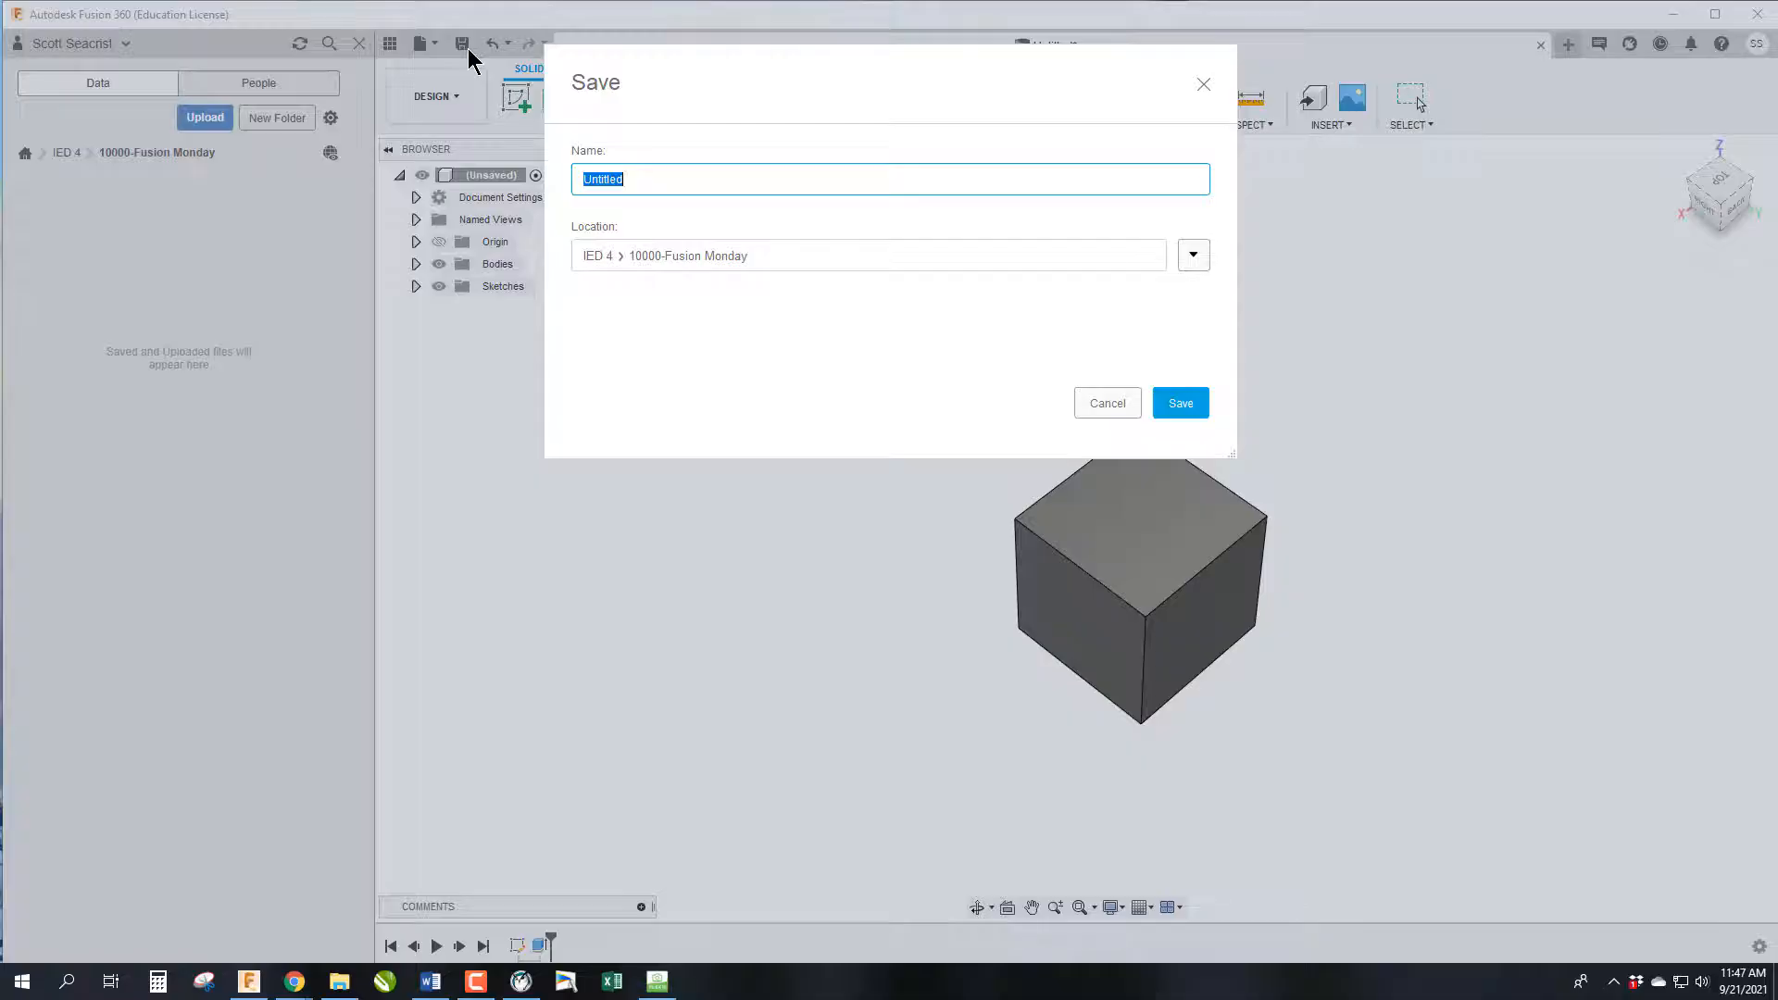
# Save the design as W1-Seacrist-Cube in the 10000-Fusion Monday folder
pyautogui.write('W1')
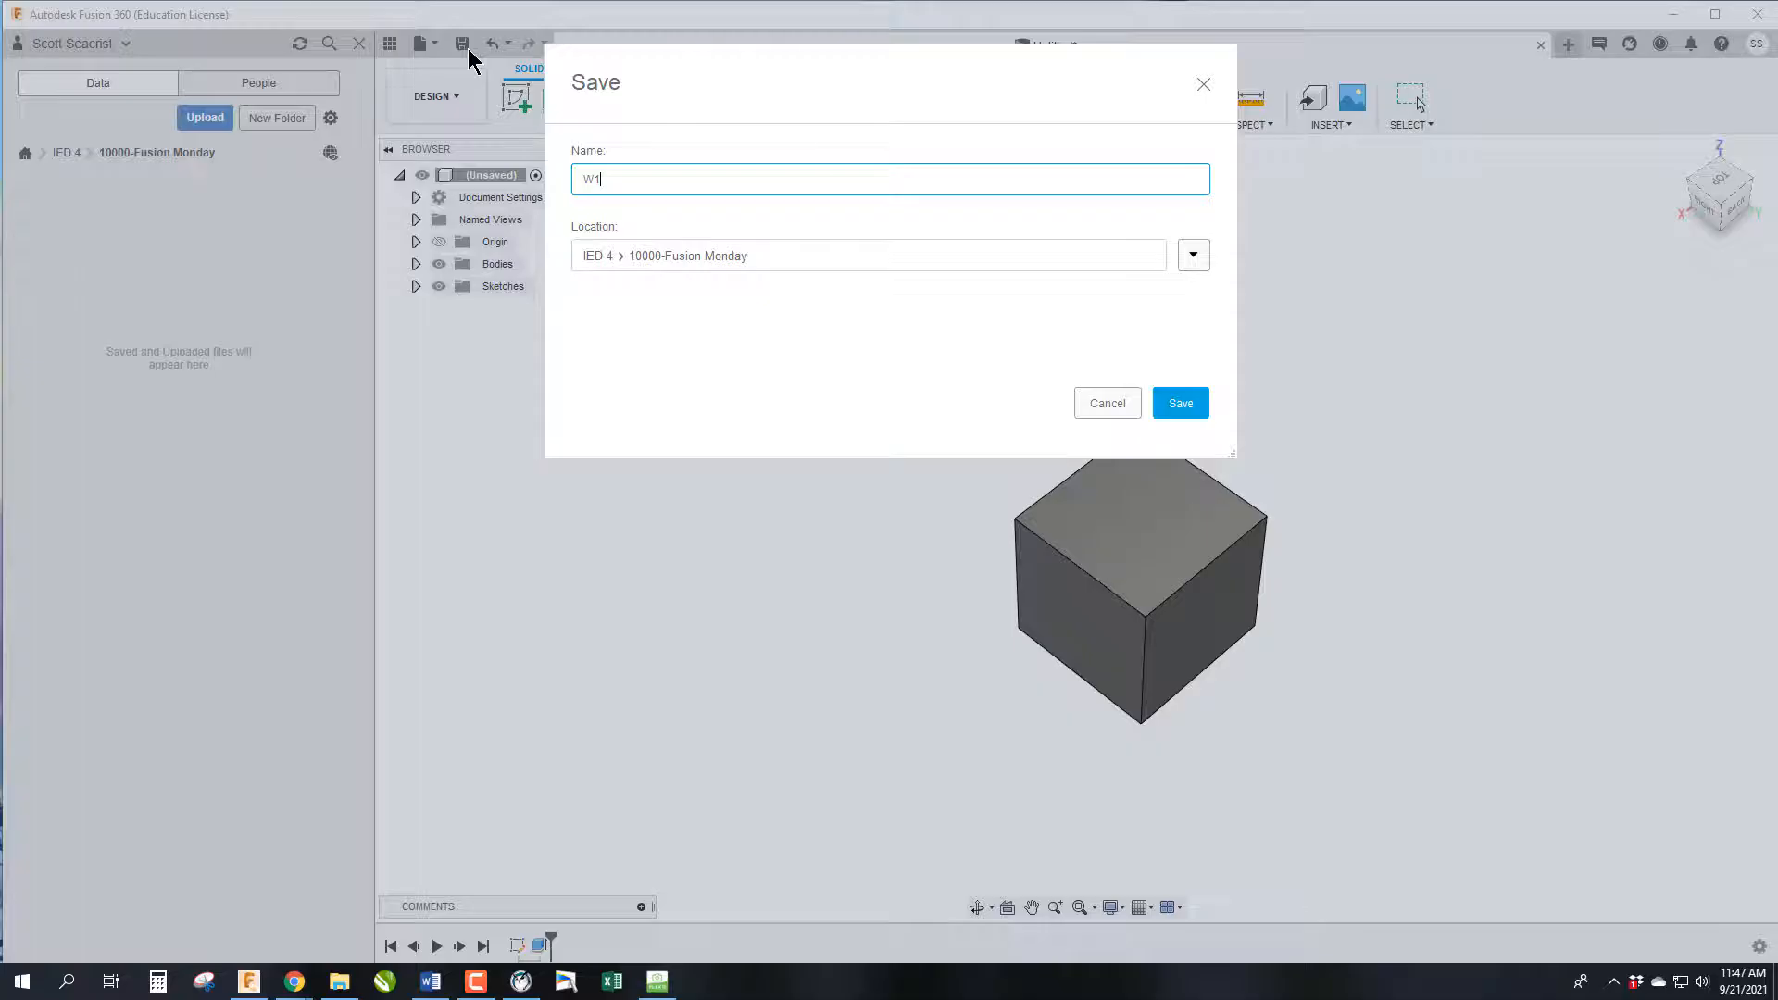
pyautogui.write('-')
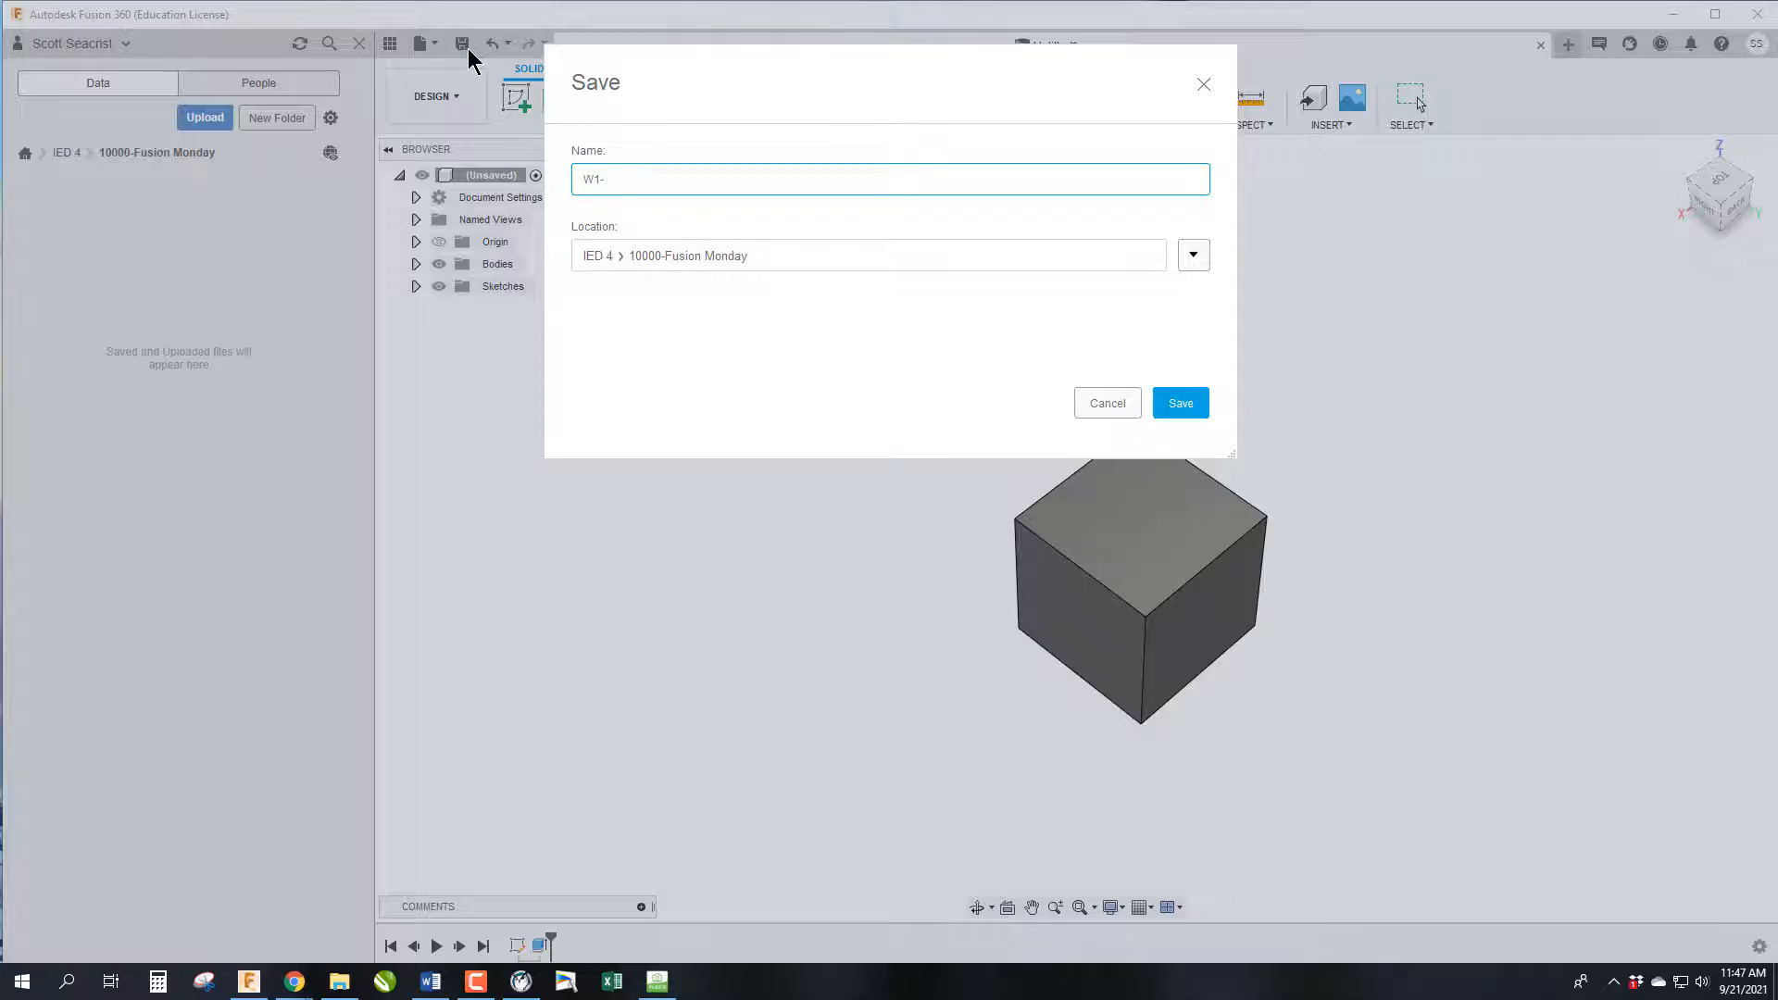
pyautogui.write('Seacrist')
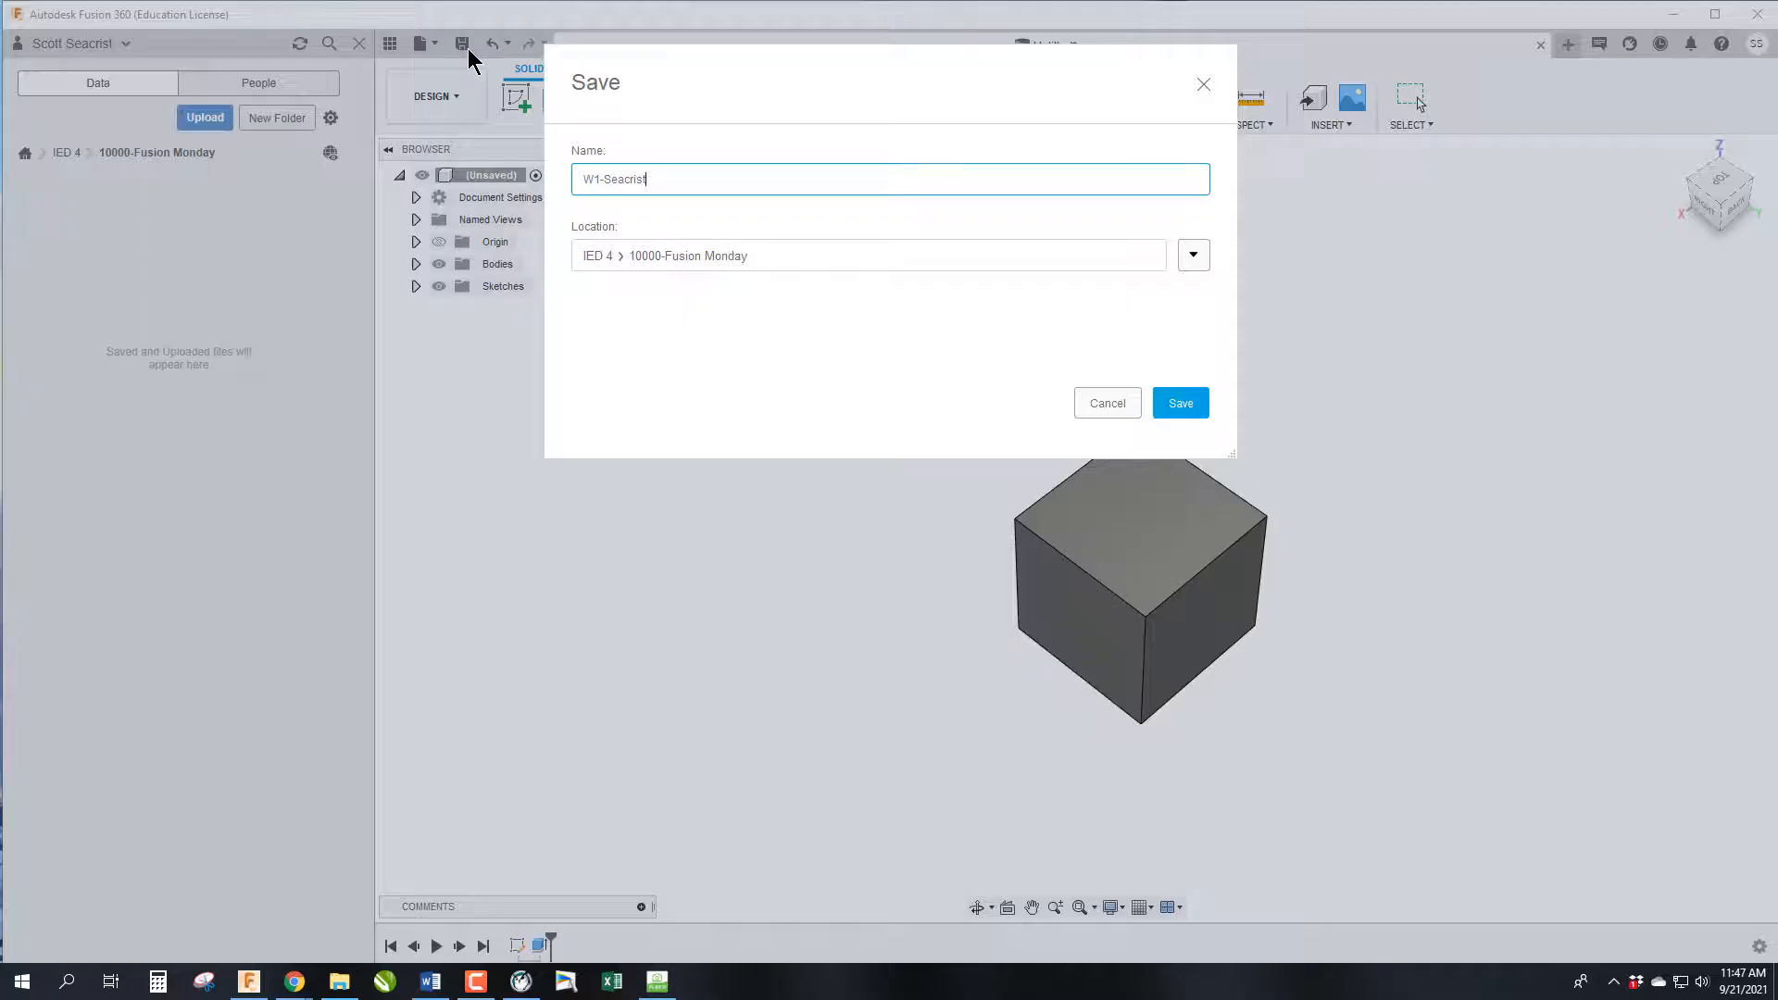
pyautogui.write('-')
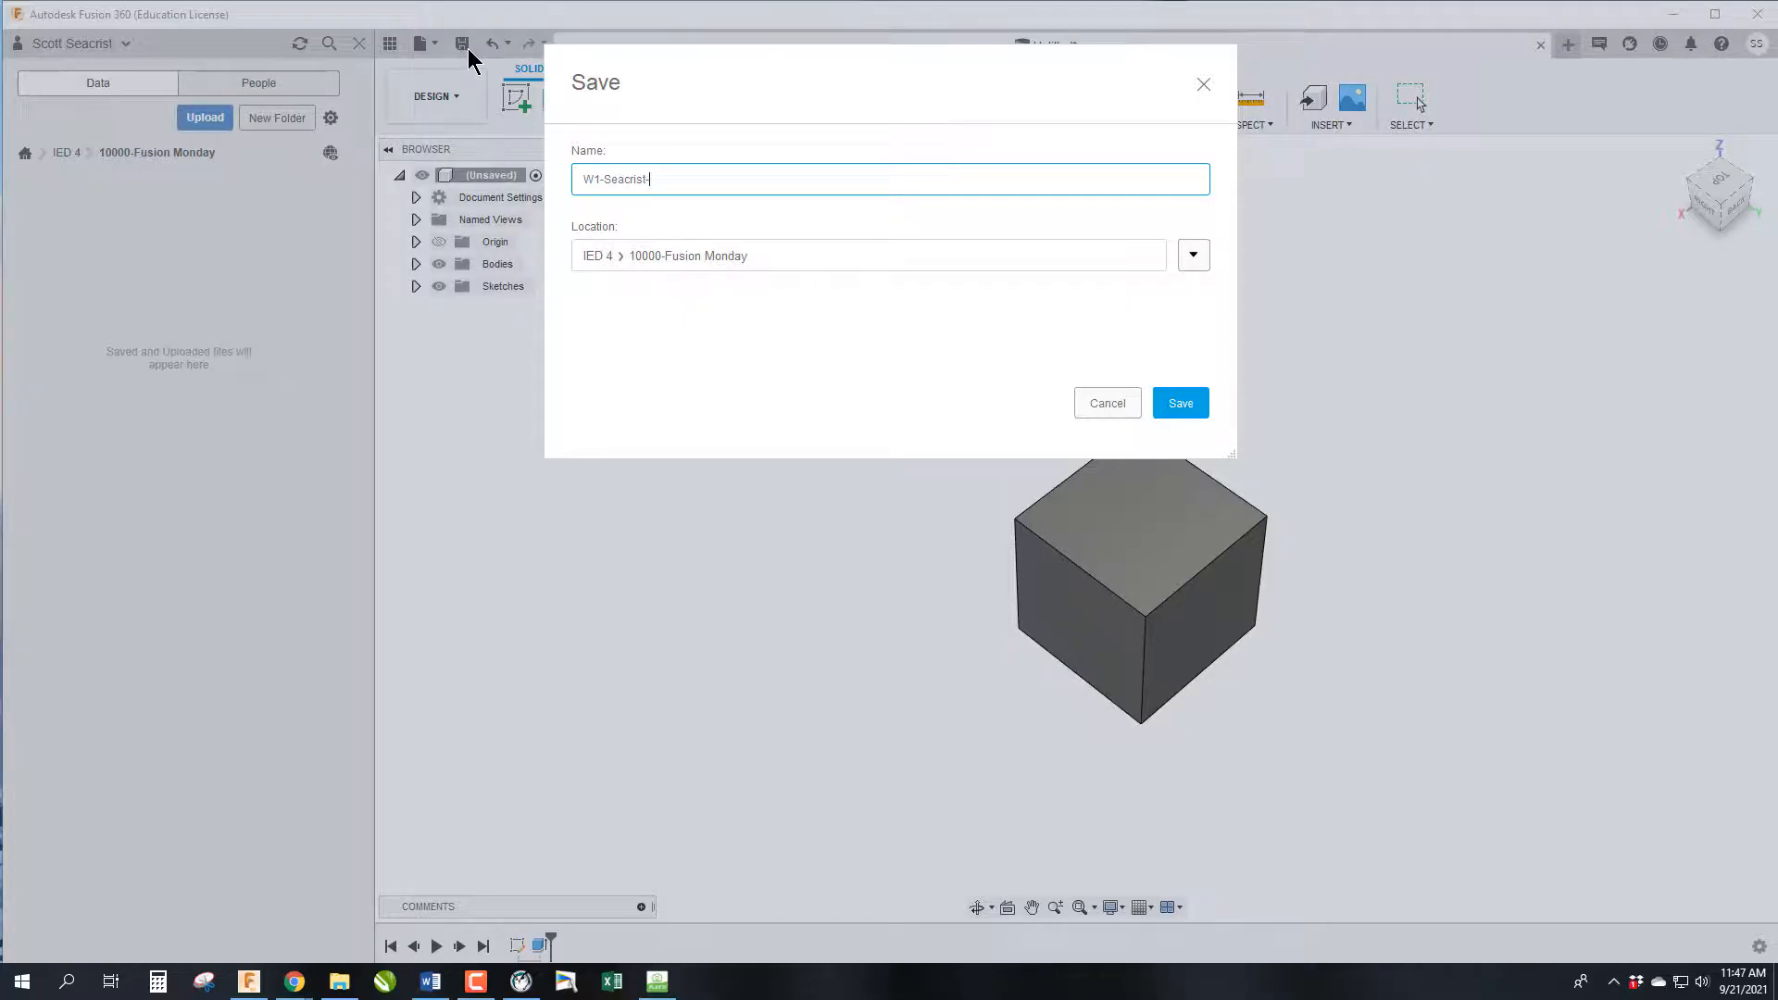
pyautogui.write('-Cube')
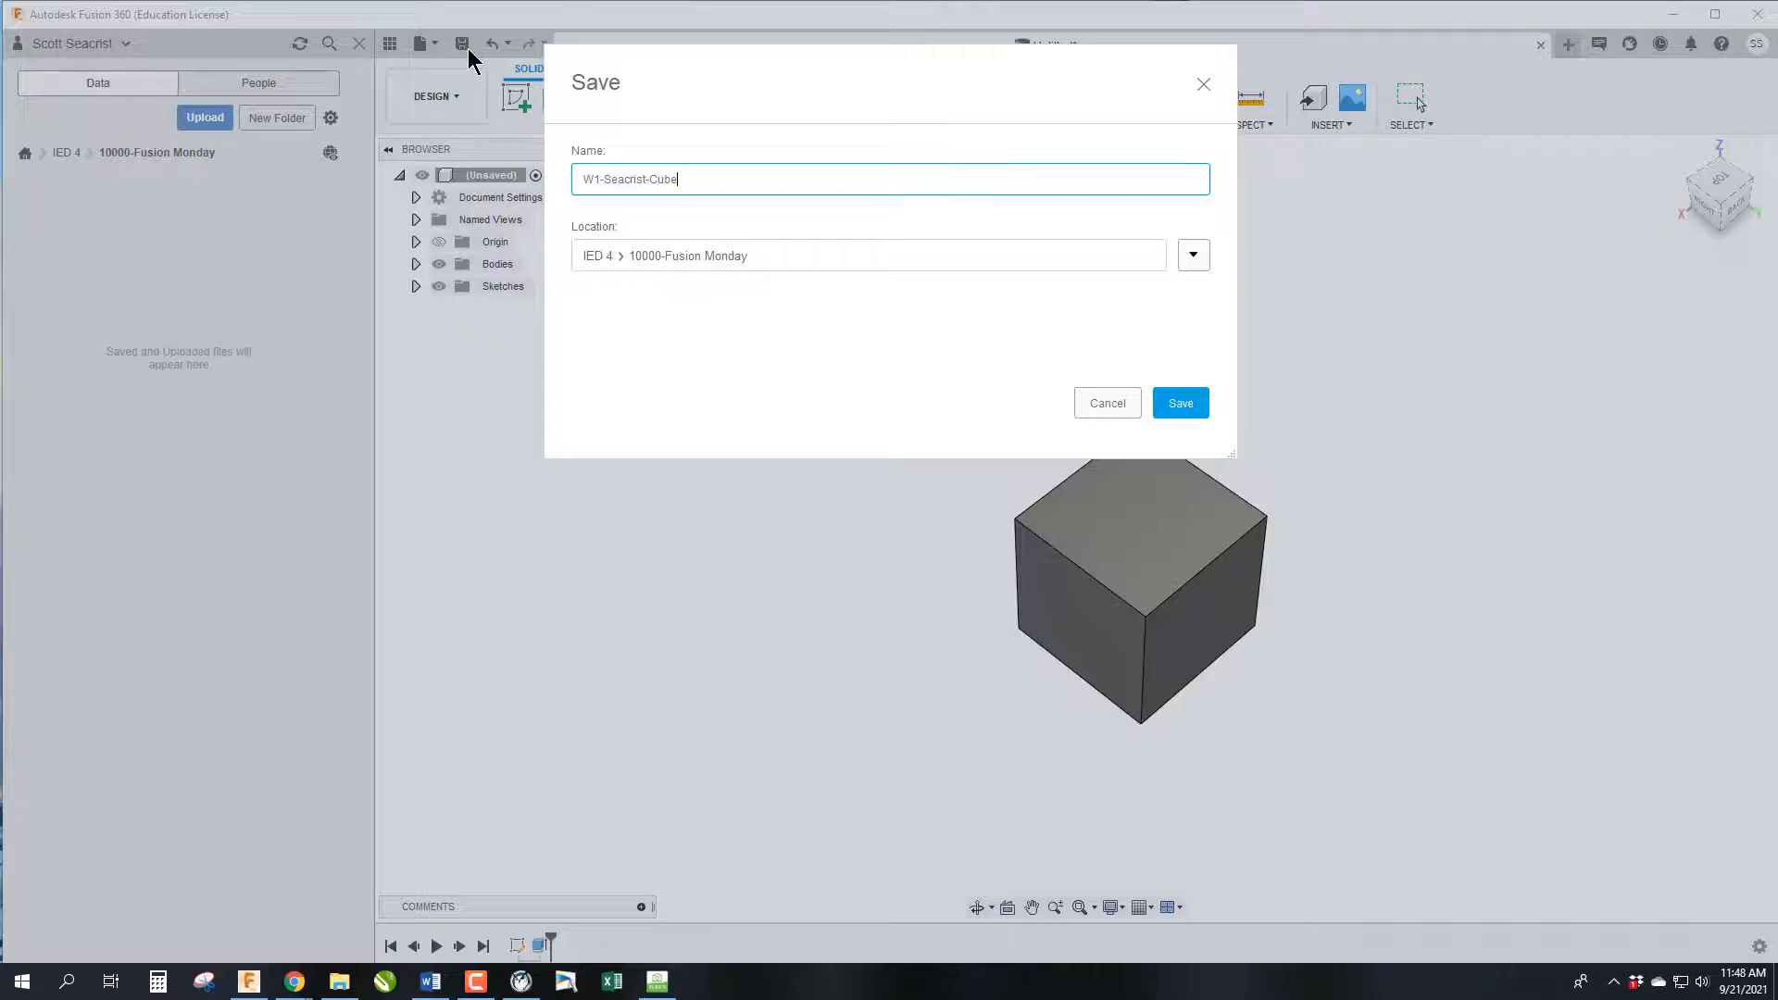
pyautogui.moveTo(525, 241)
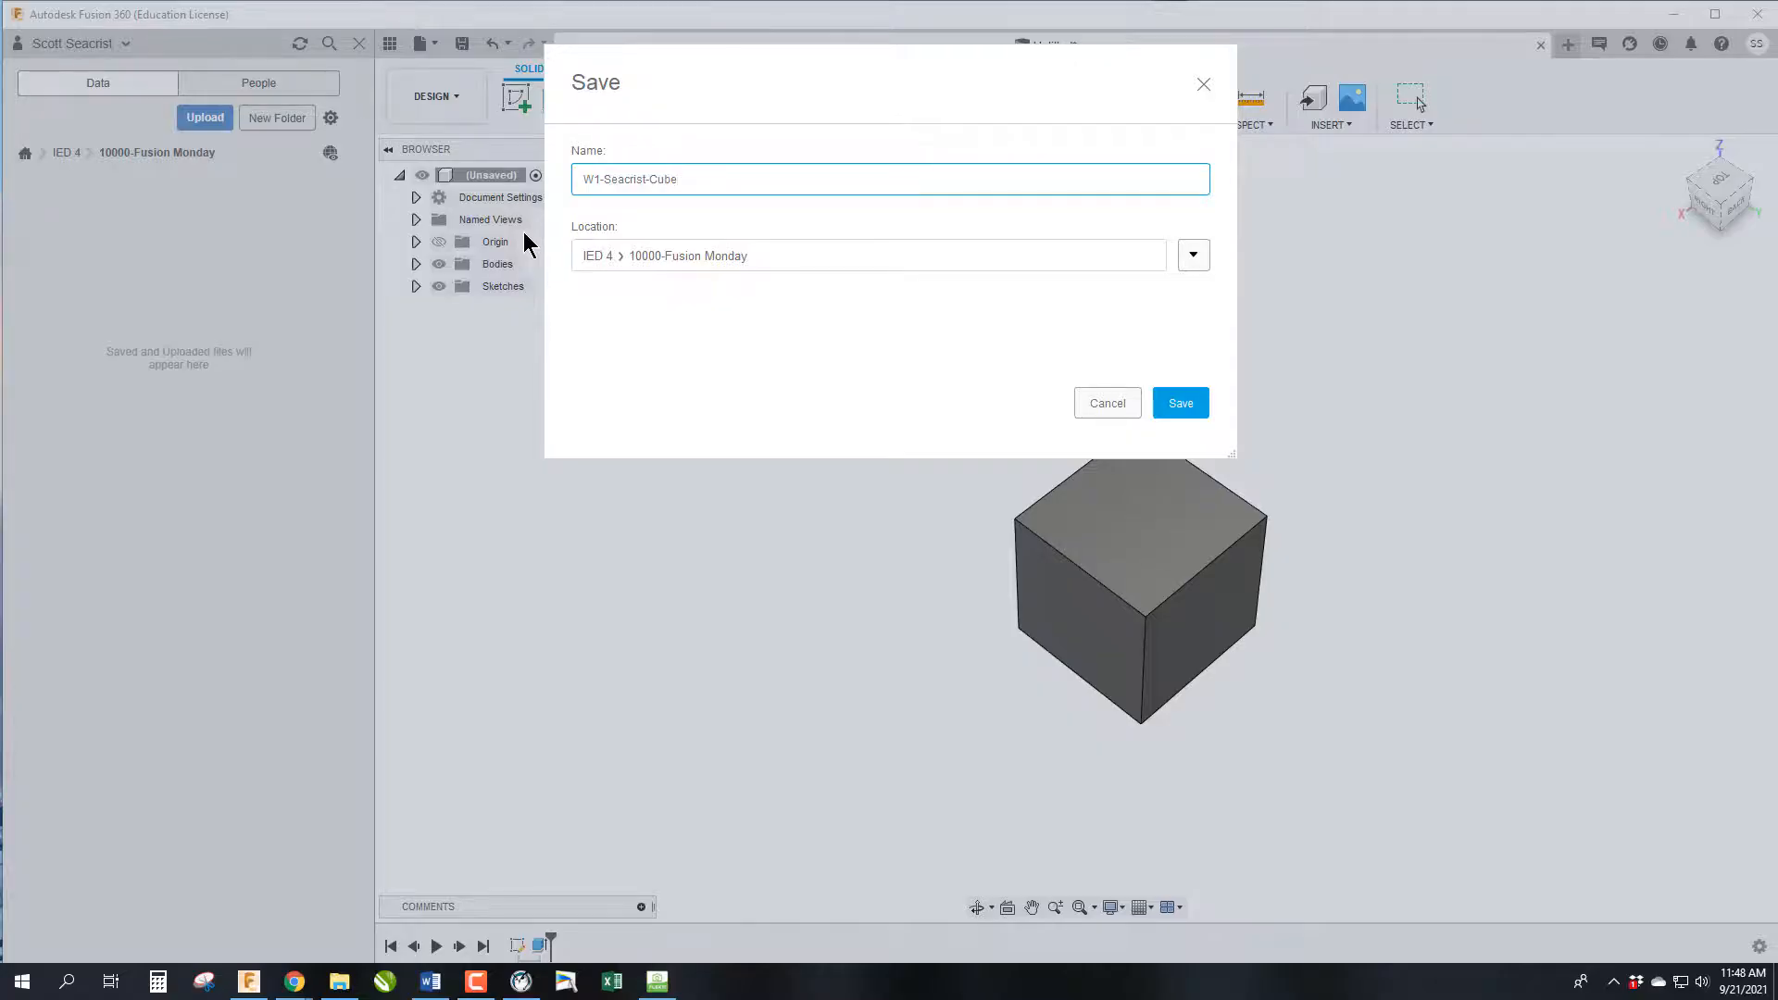
pyautogui.click(1180, 402)
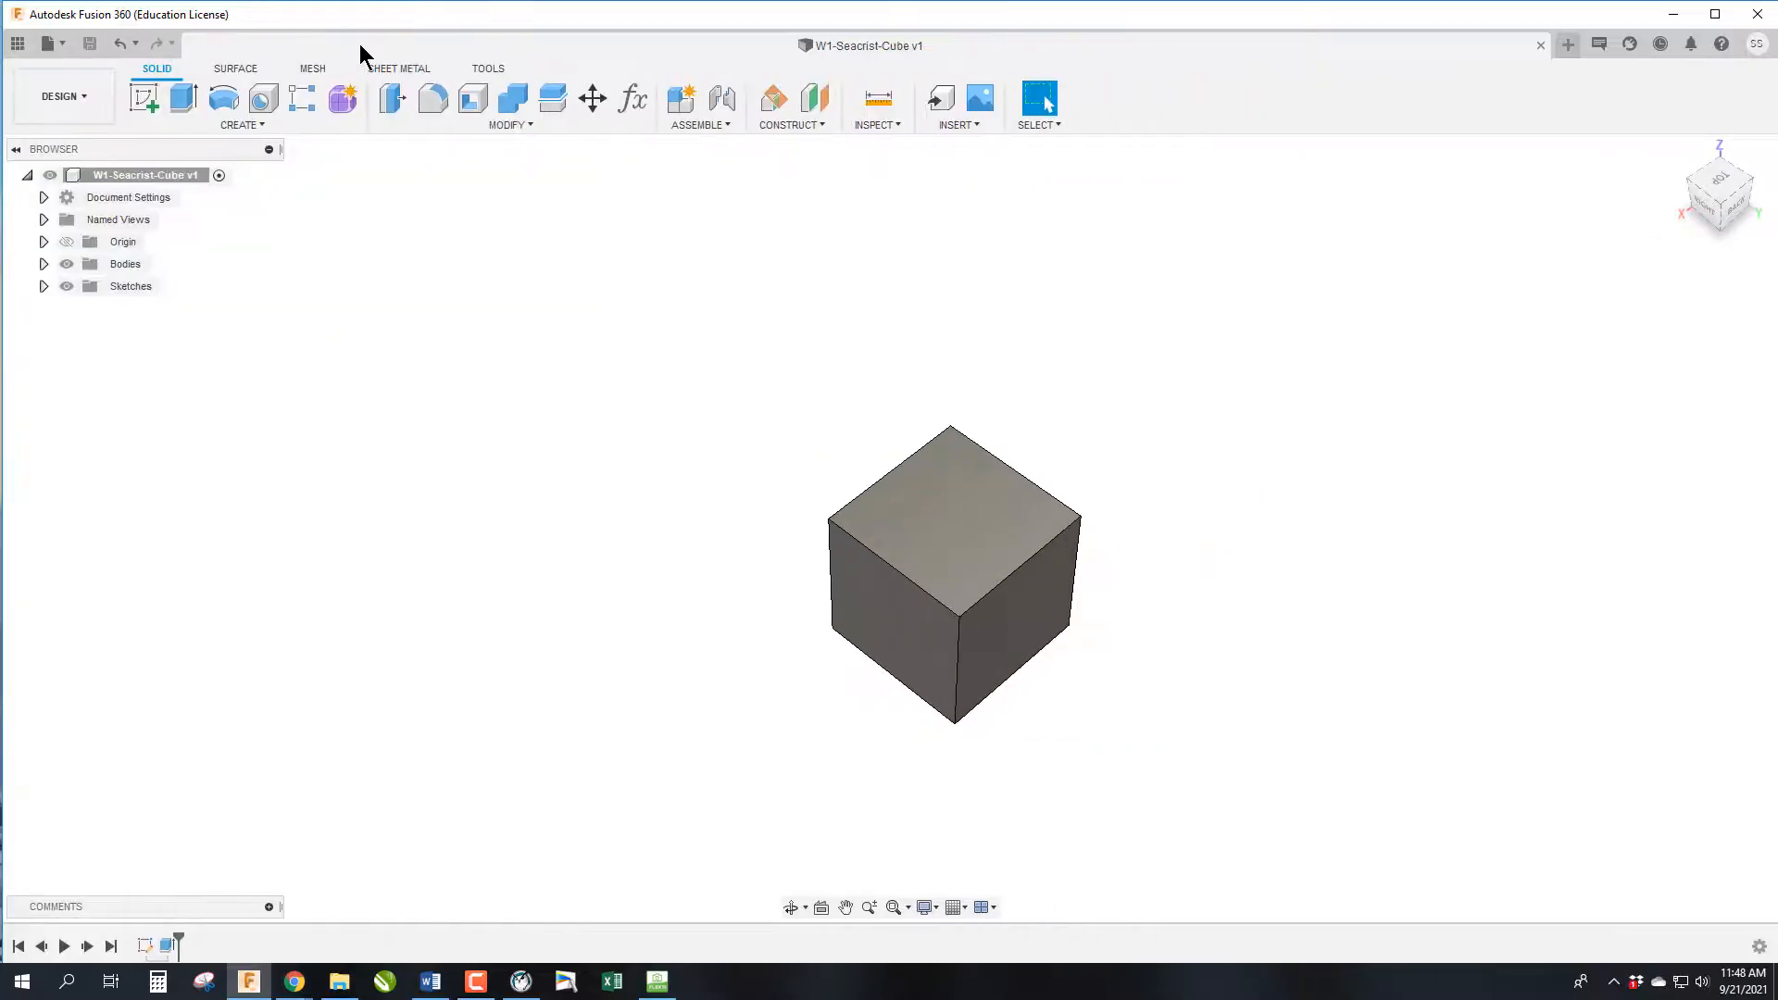
pyautogui.moveTo(19, 42)
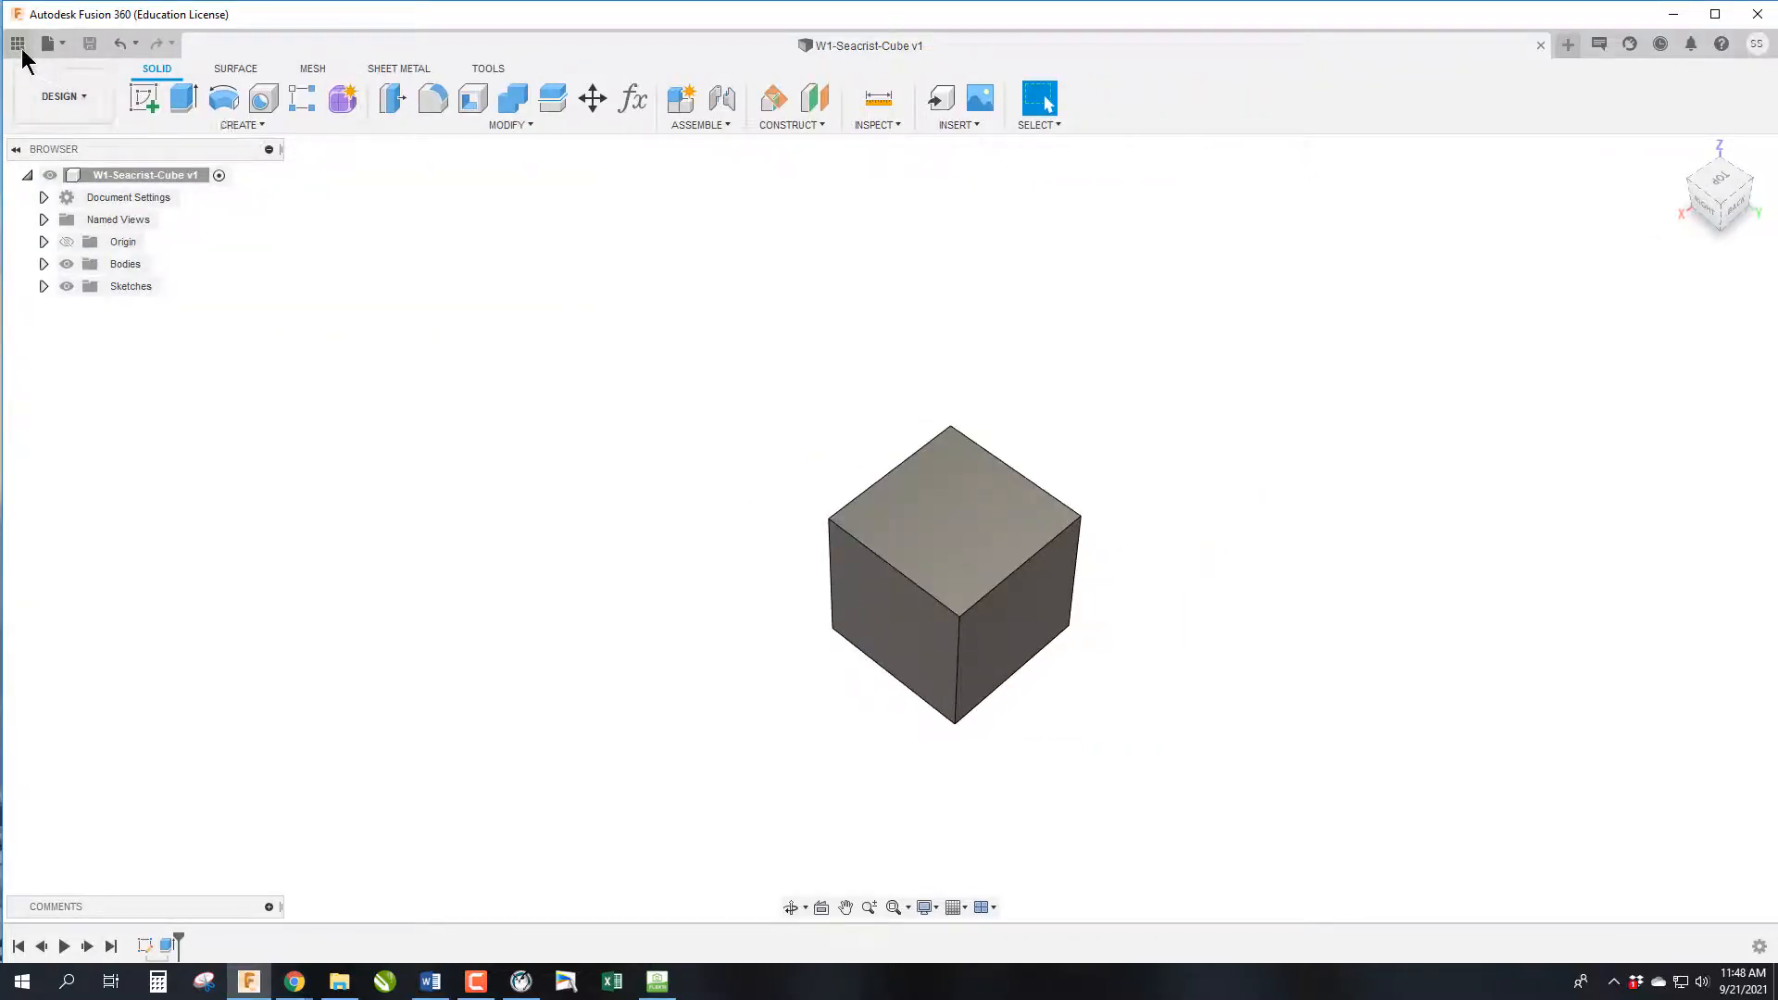
pyautogui.moveTo(17, 43)
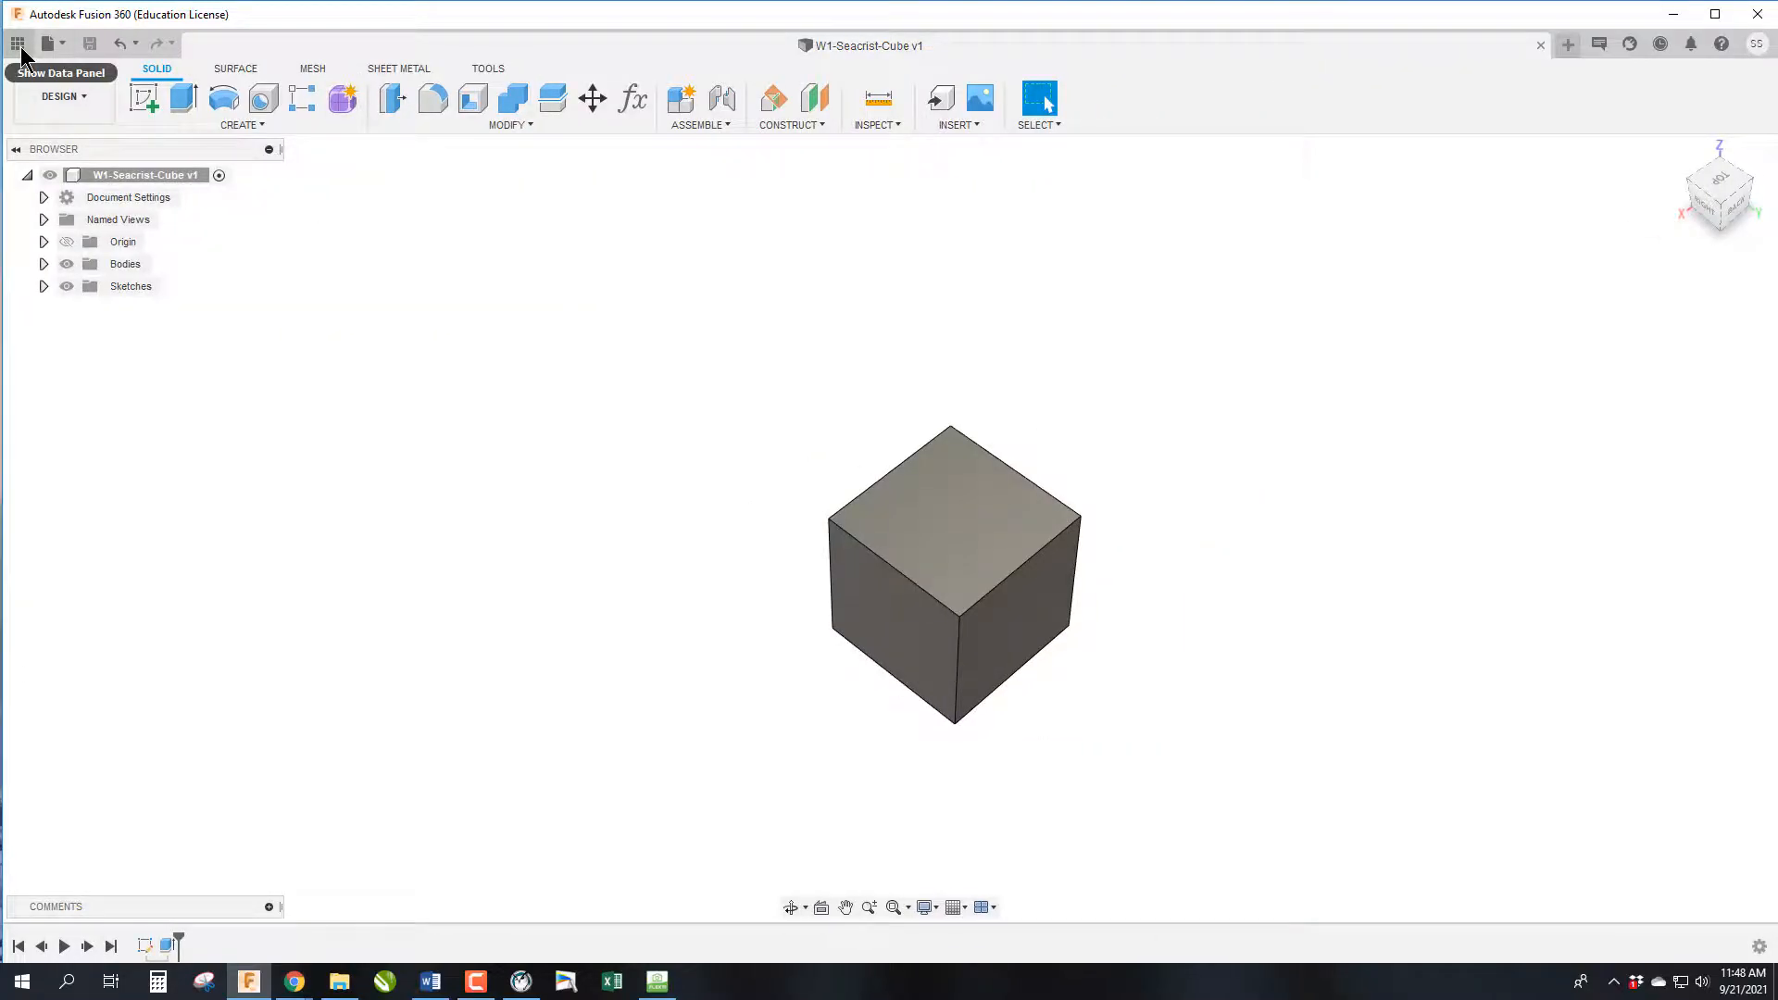
# Show the data panel listing W1-Seacrist-Cube inside 10000-Fusion Monday
pyautogui.click(19, 42)
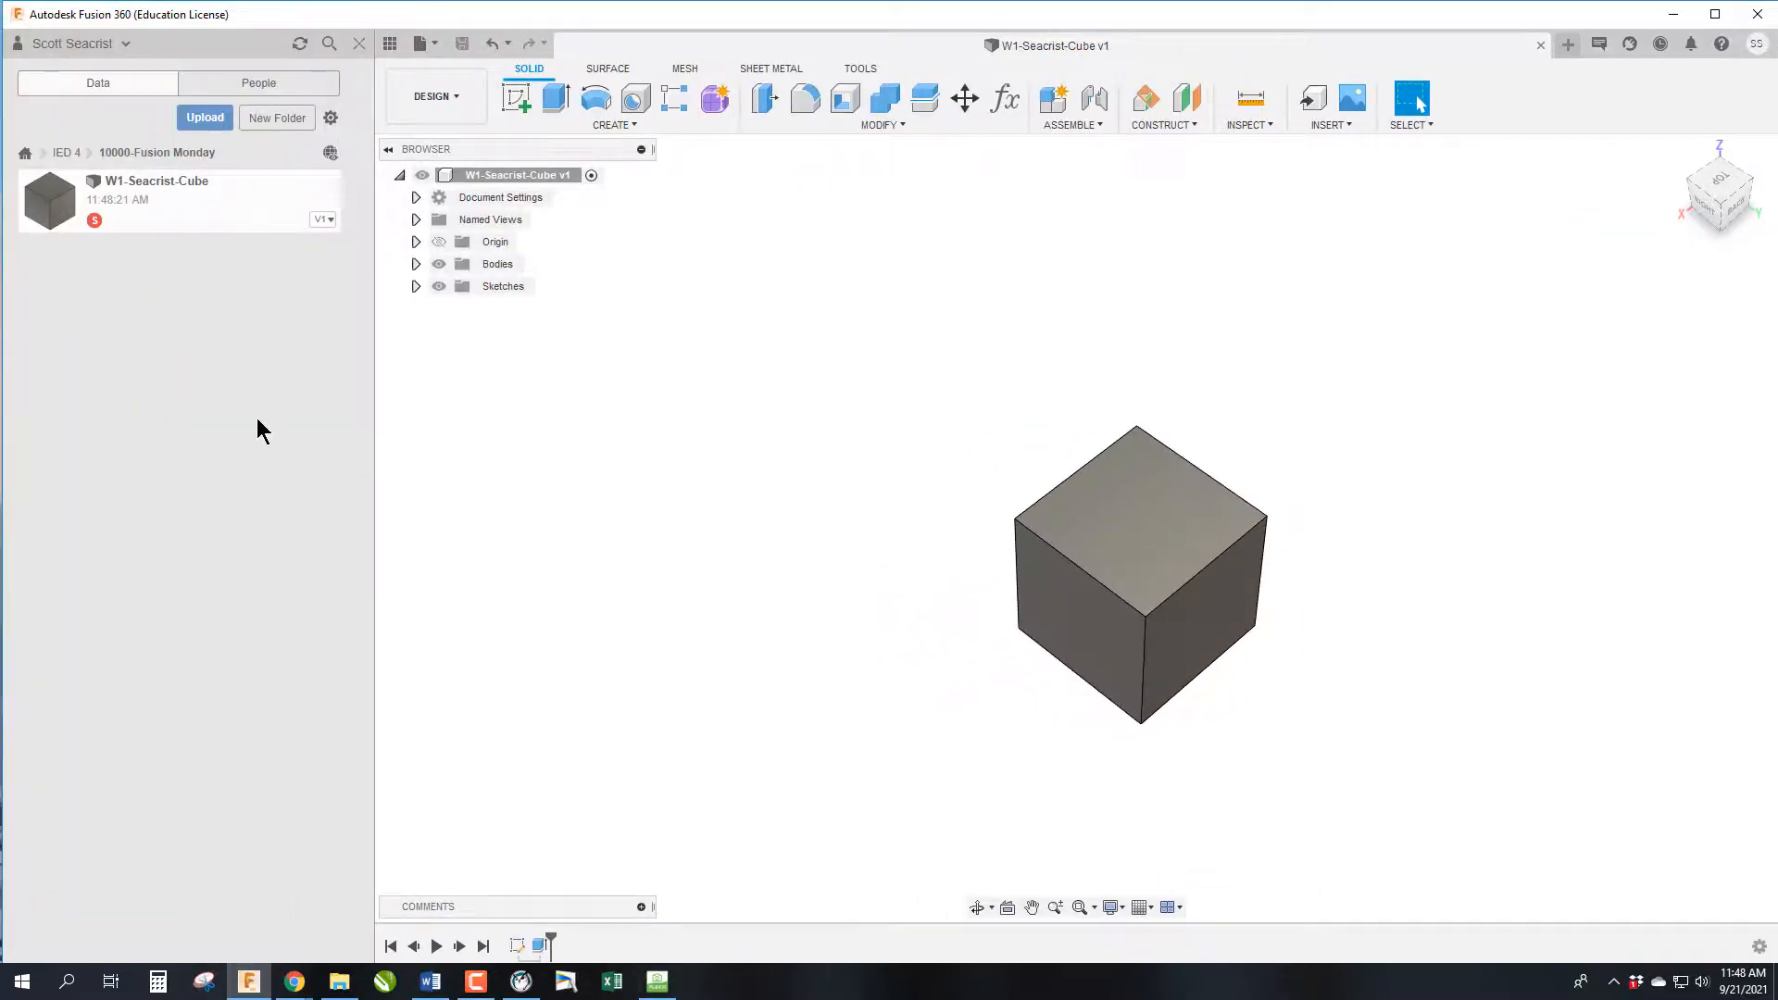
pyautogui.moveTo(234, 369)
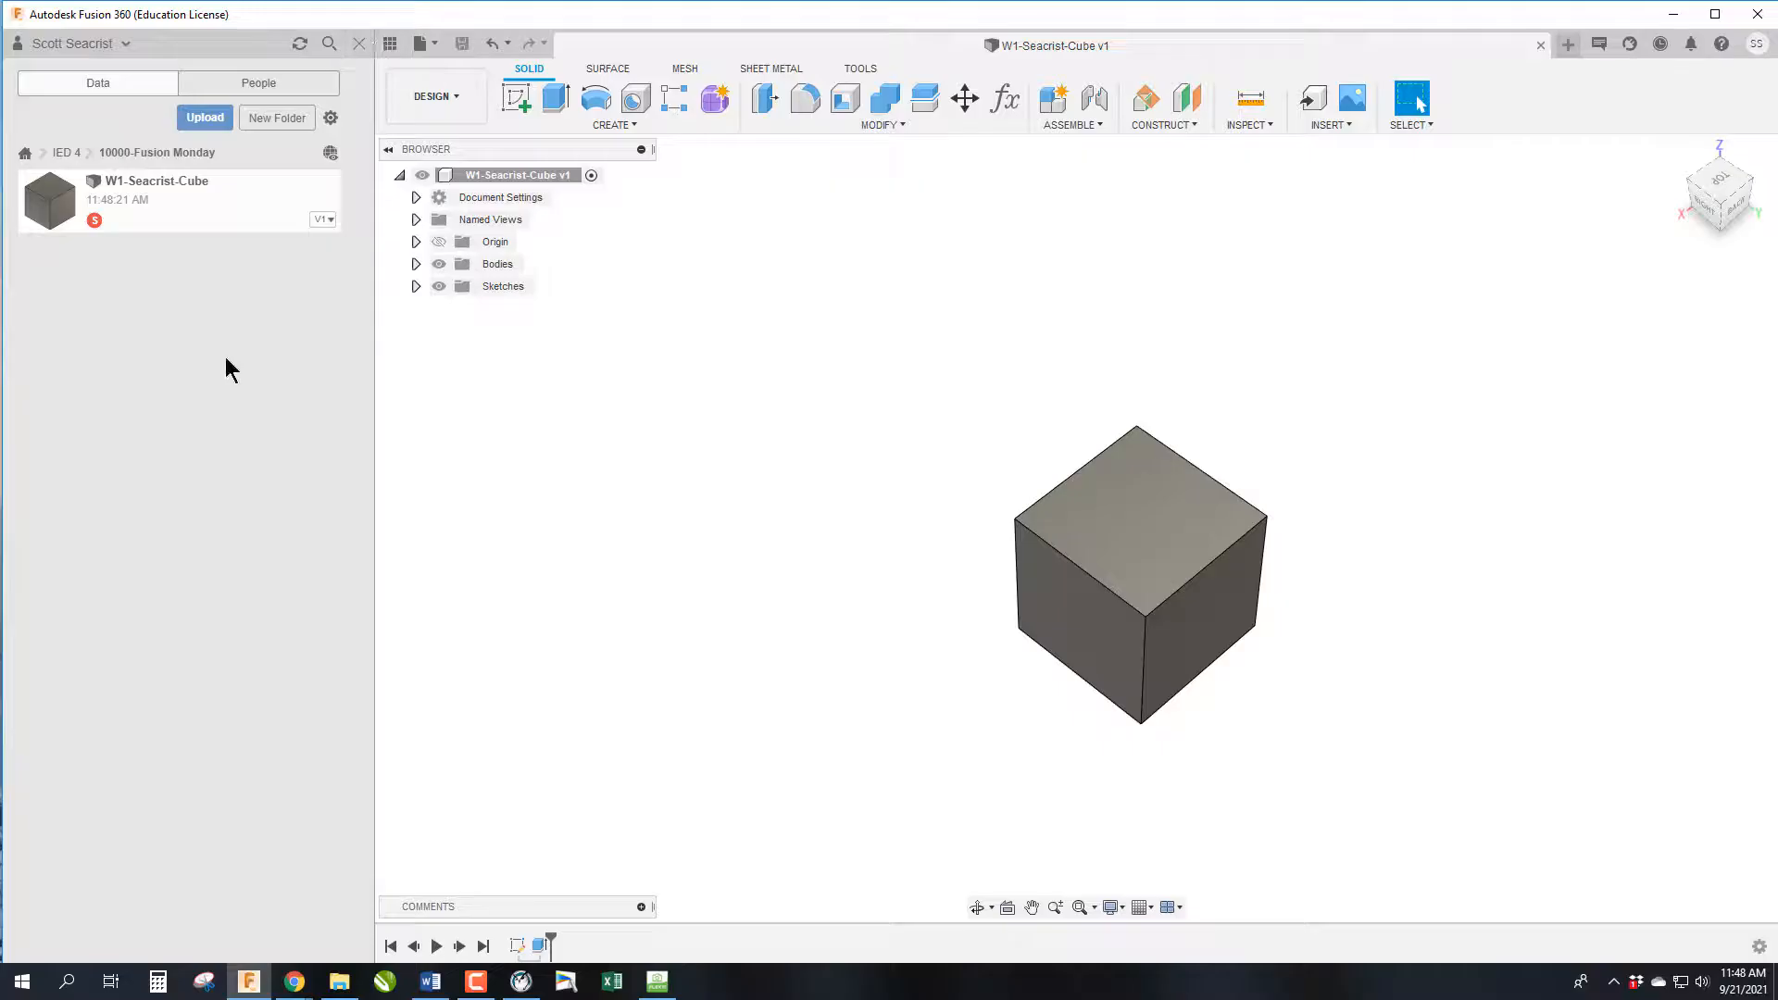
pyautogui.moveTo(400, 200)
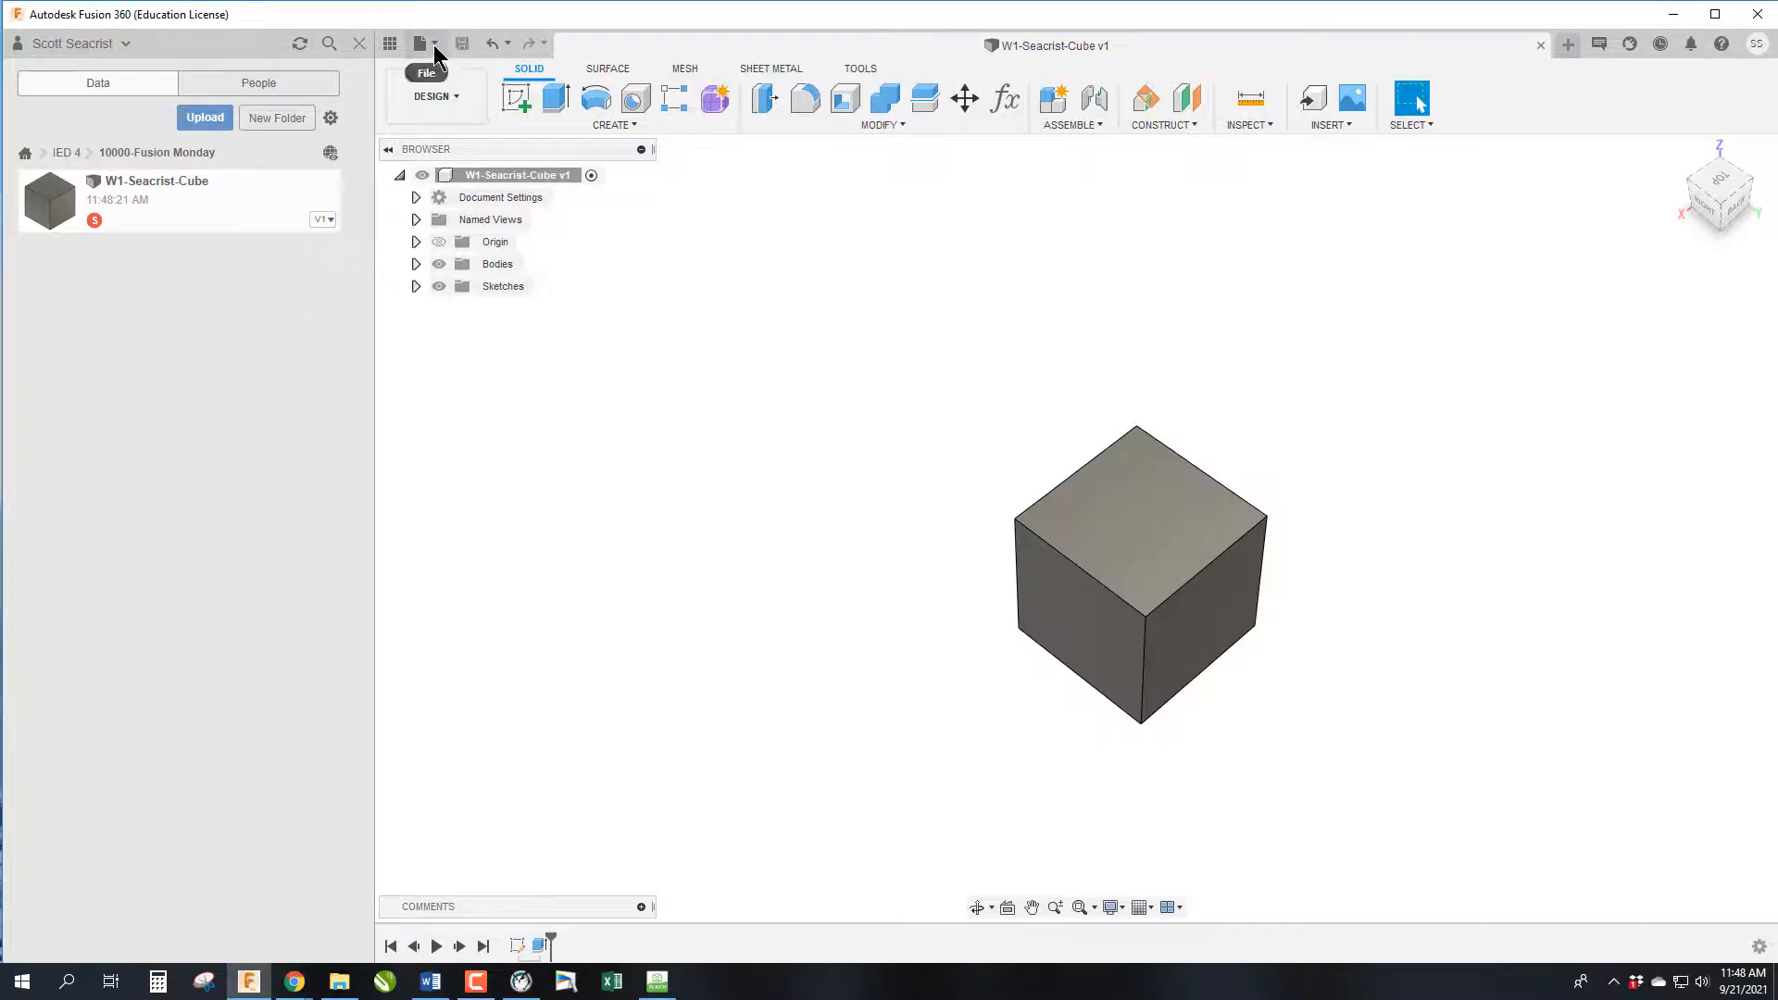
pyautogui.click(422, 43)
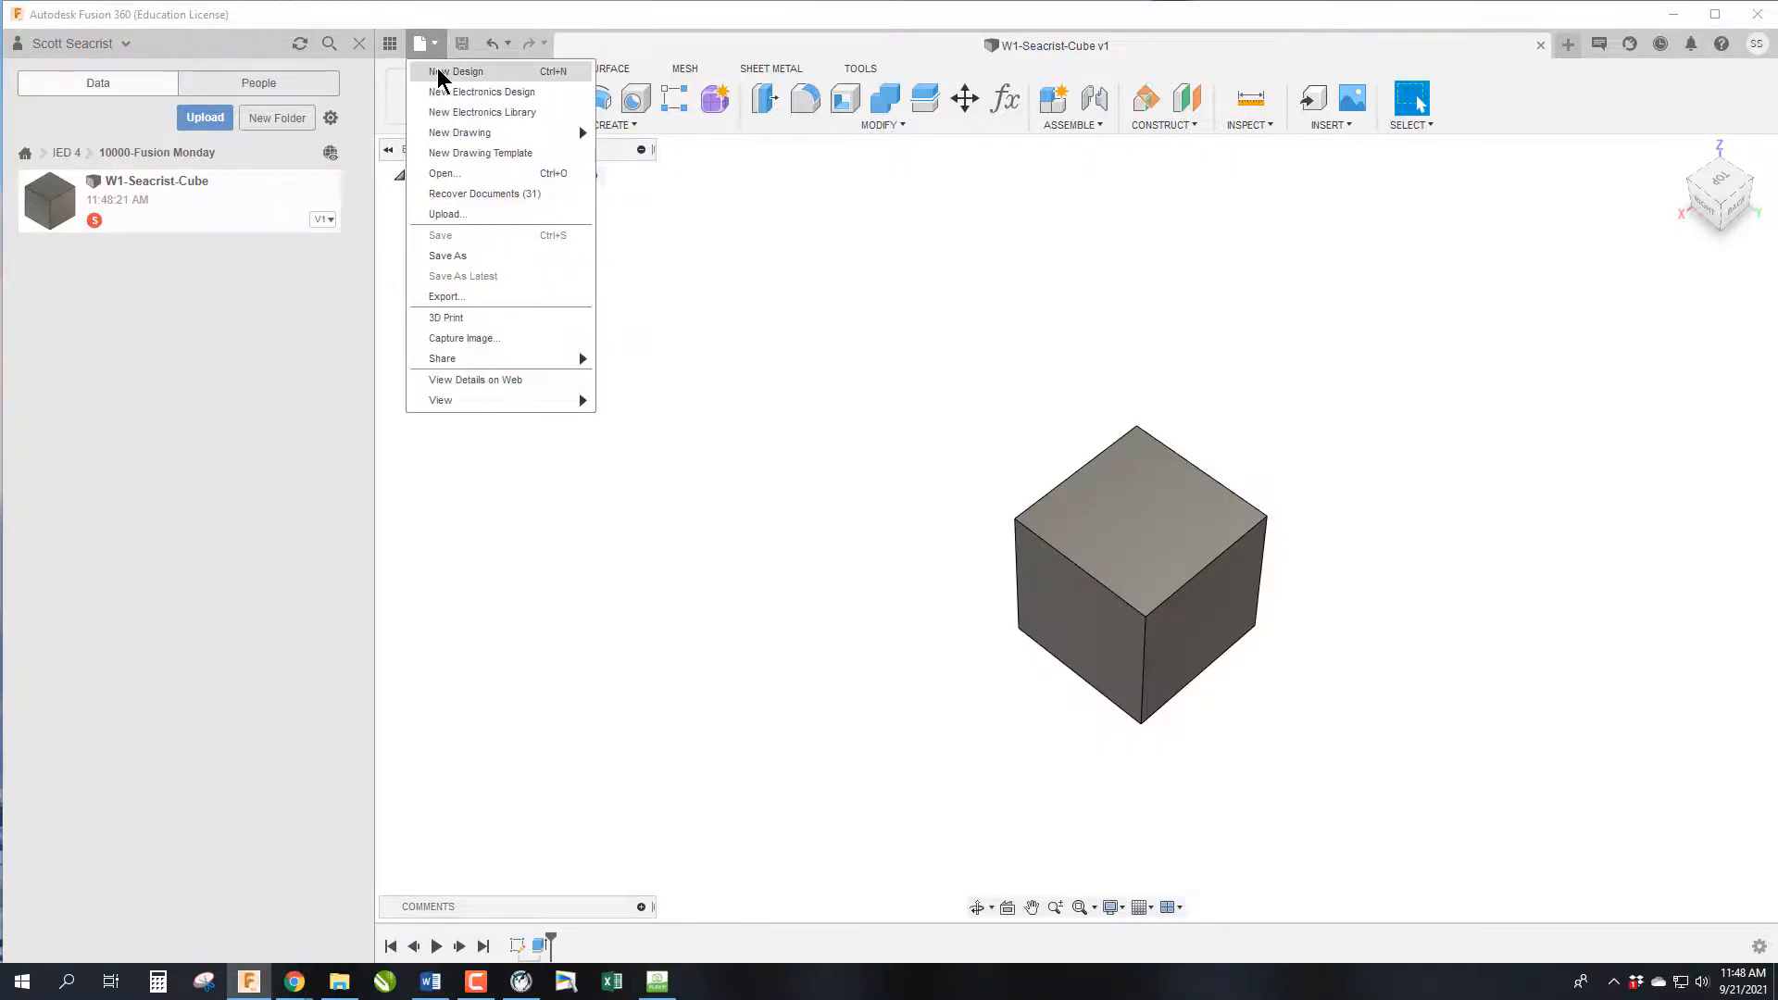
pyautogui.click(457, 73)
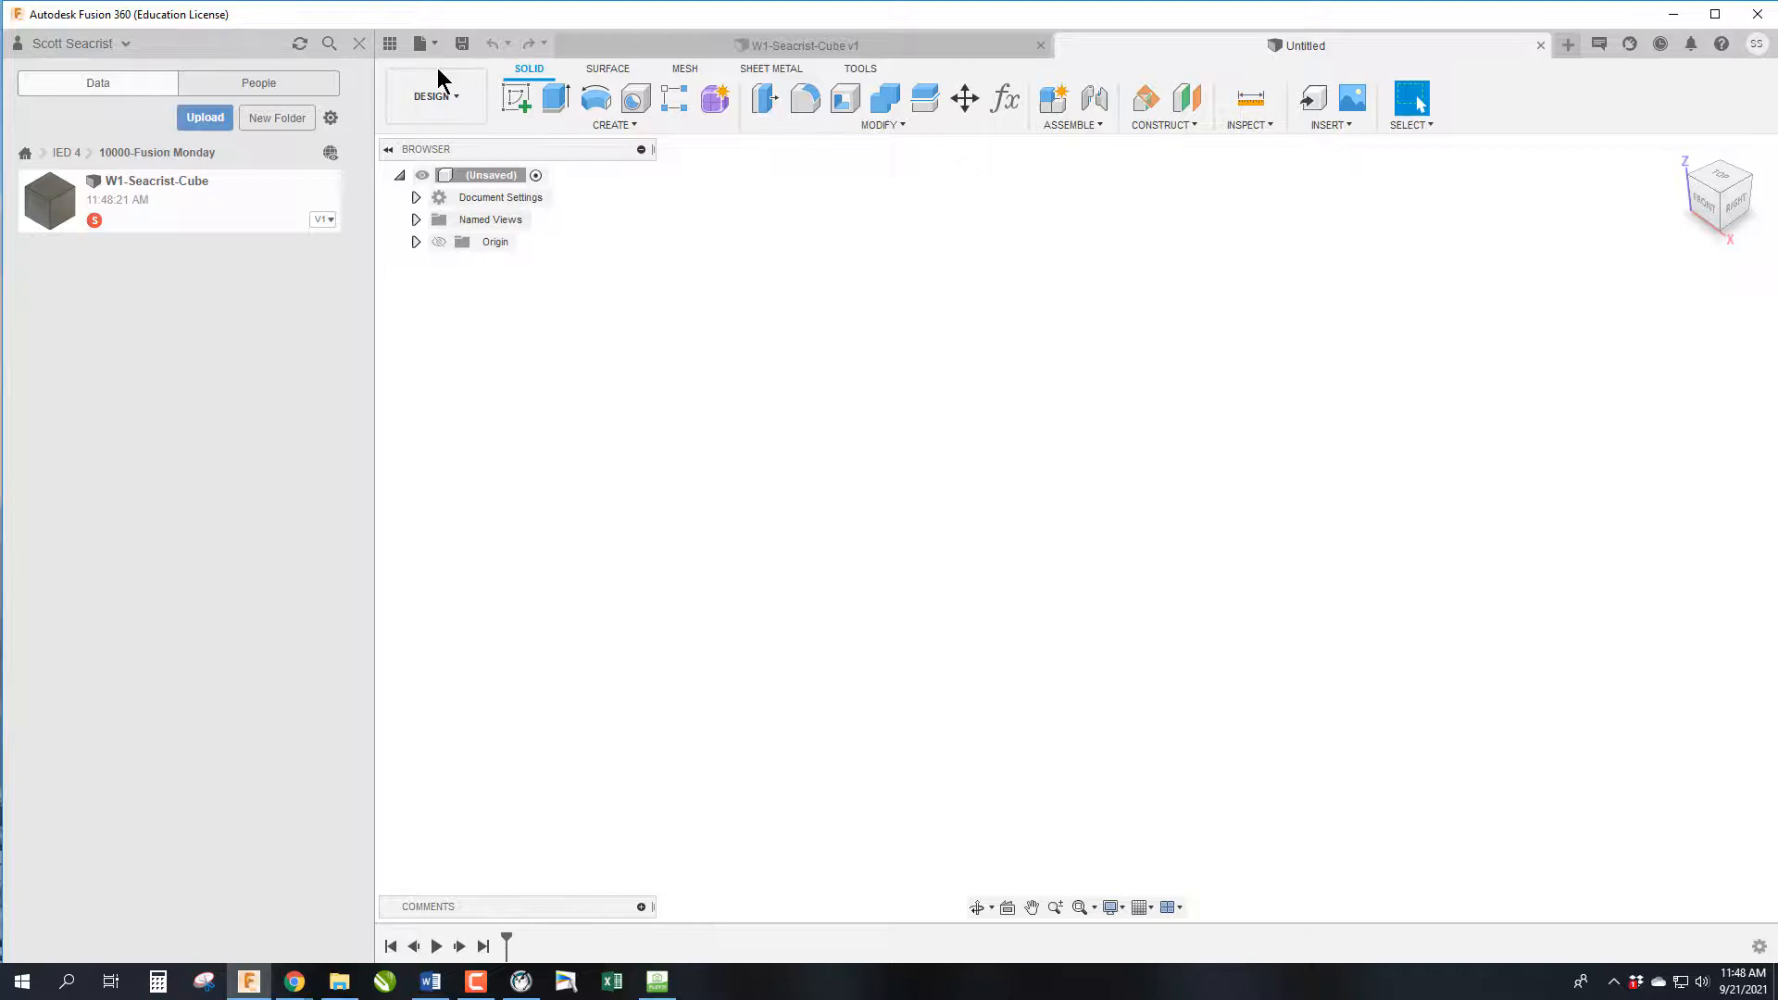
pyautogui.moveTo(706, 576)
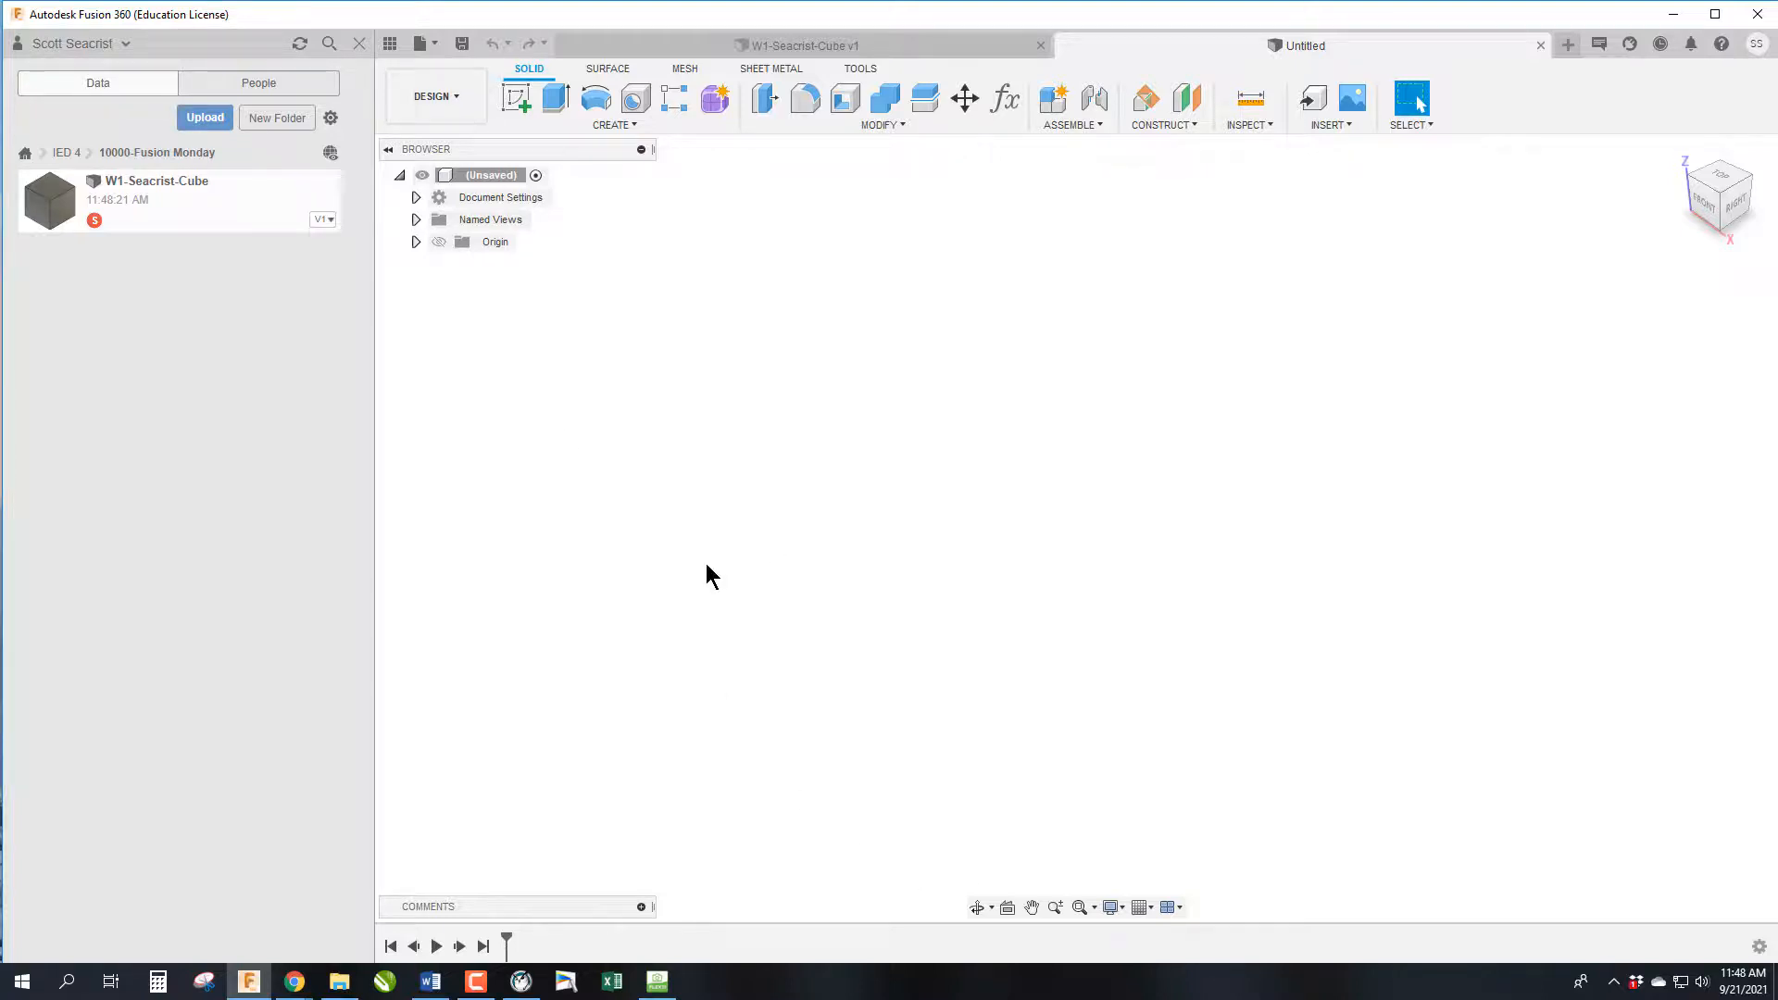
pyautogui.moveTo(746, 885)
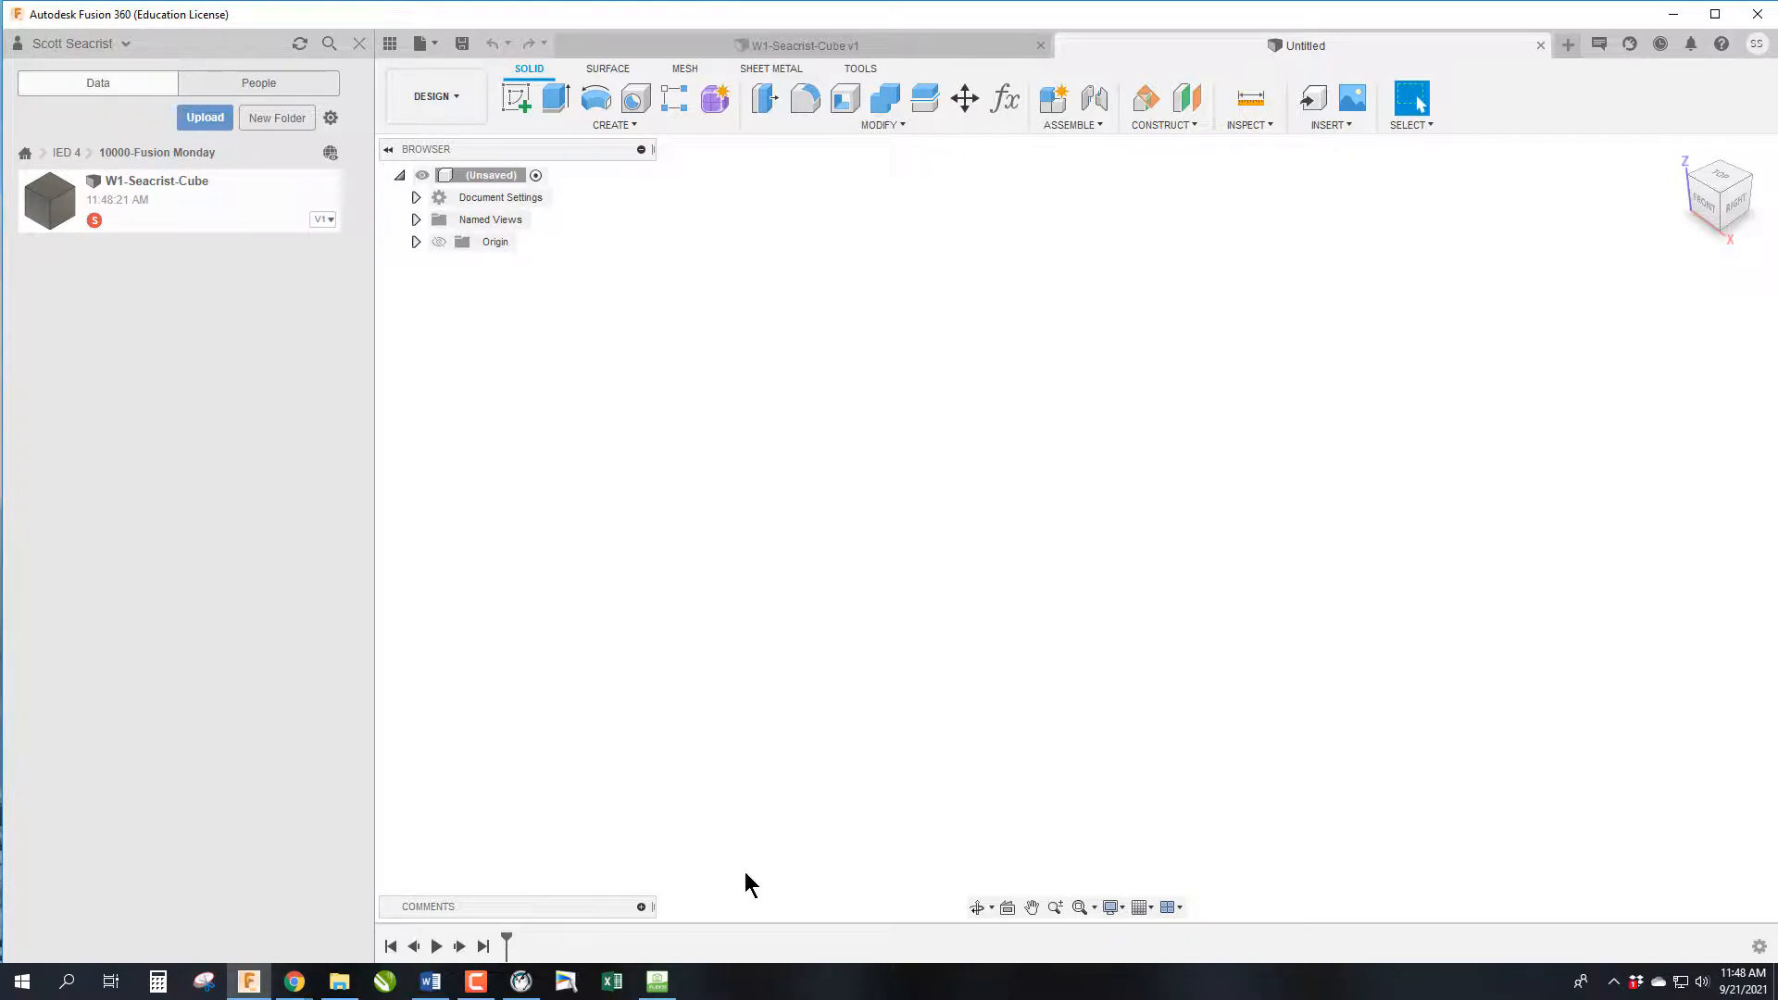
pyautogui.click(655, 982)
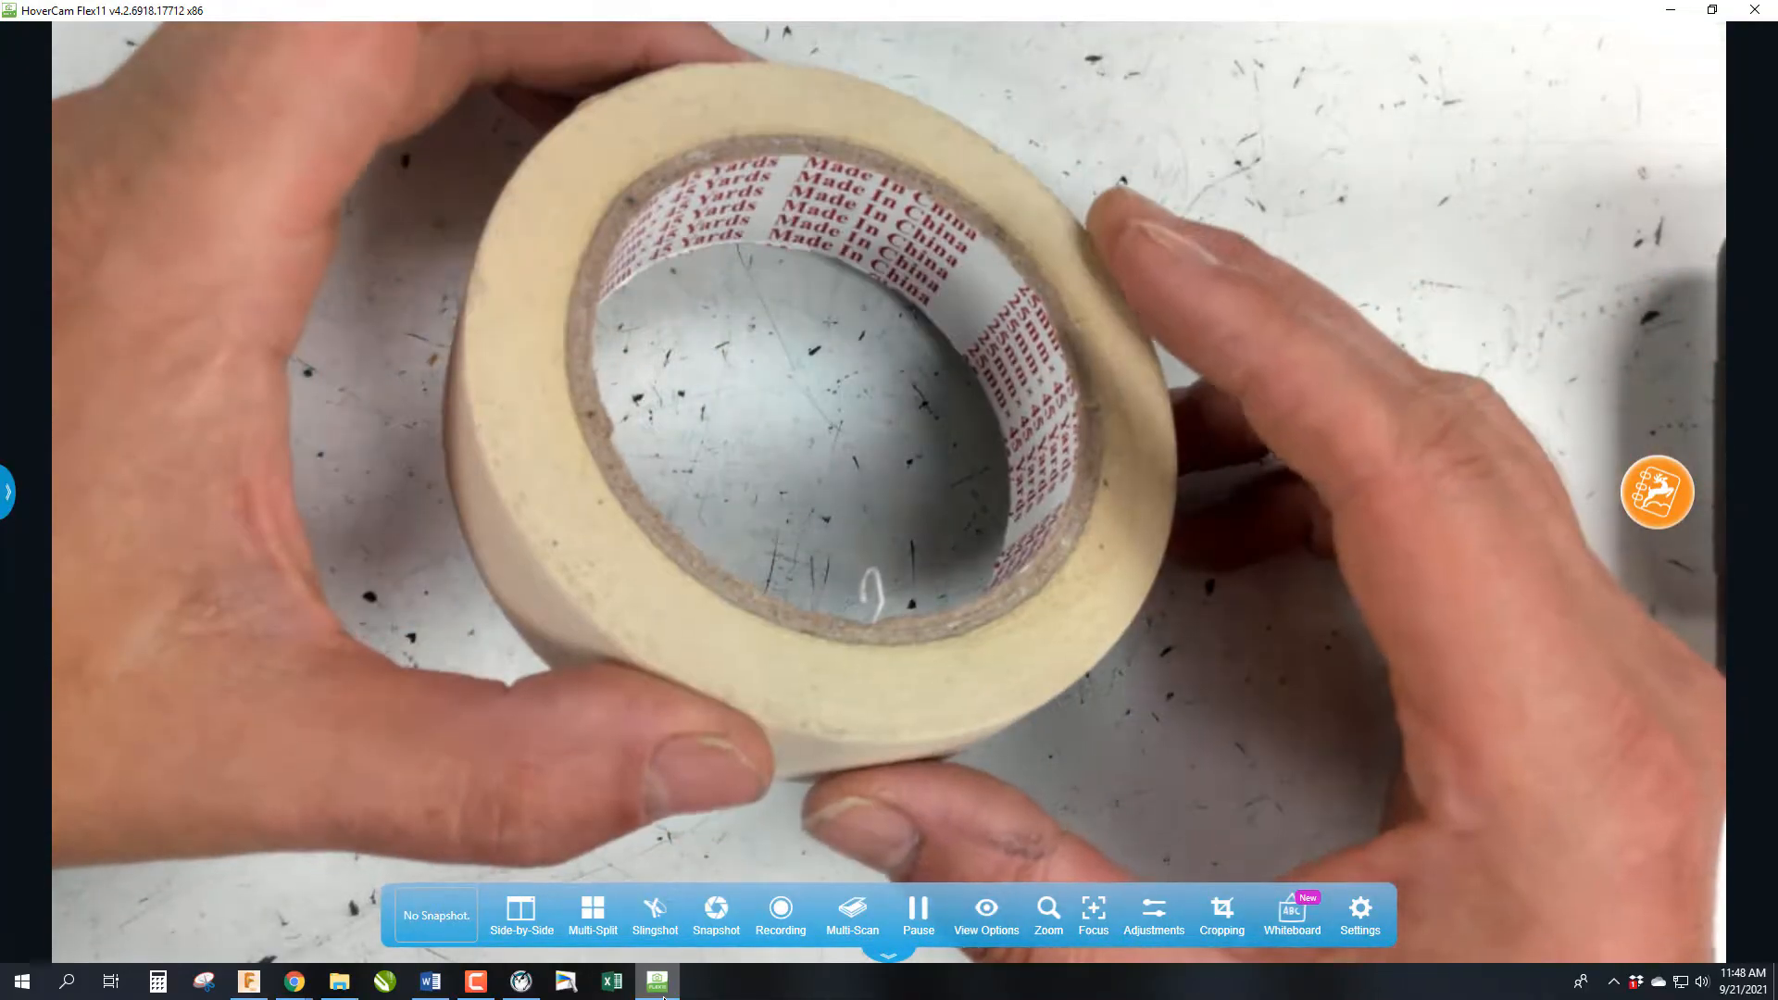
# Start a sketch on the front plane and draw a 4 in diameter circle centred on the origin
pyautogui.click(656, 981)
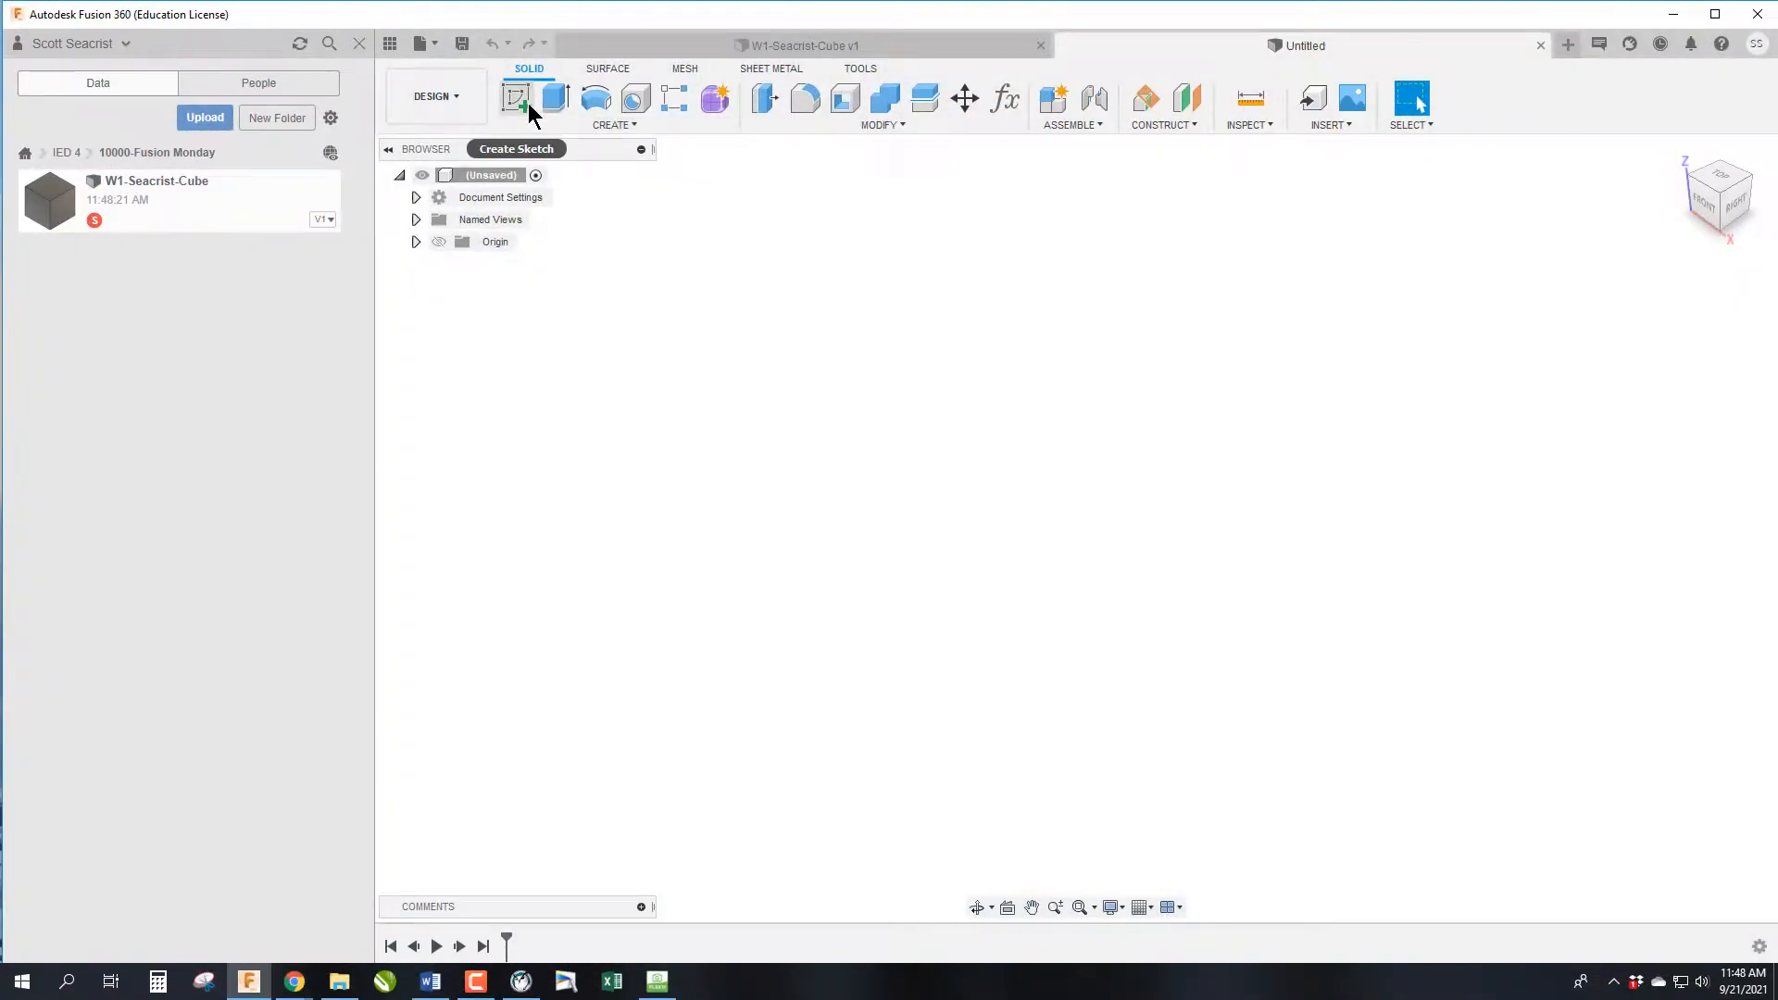
pyautogui.click(515, 98)
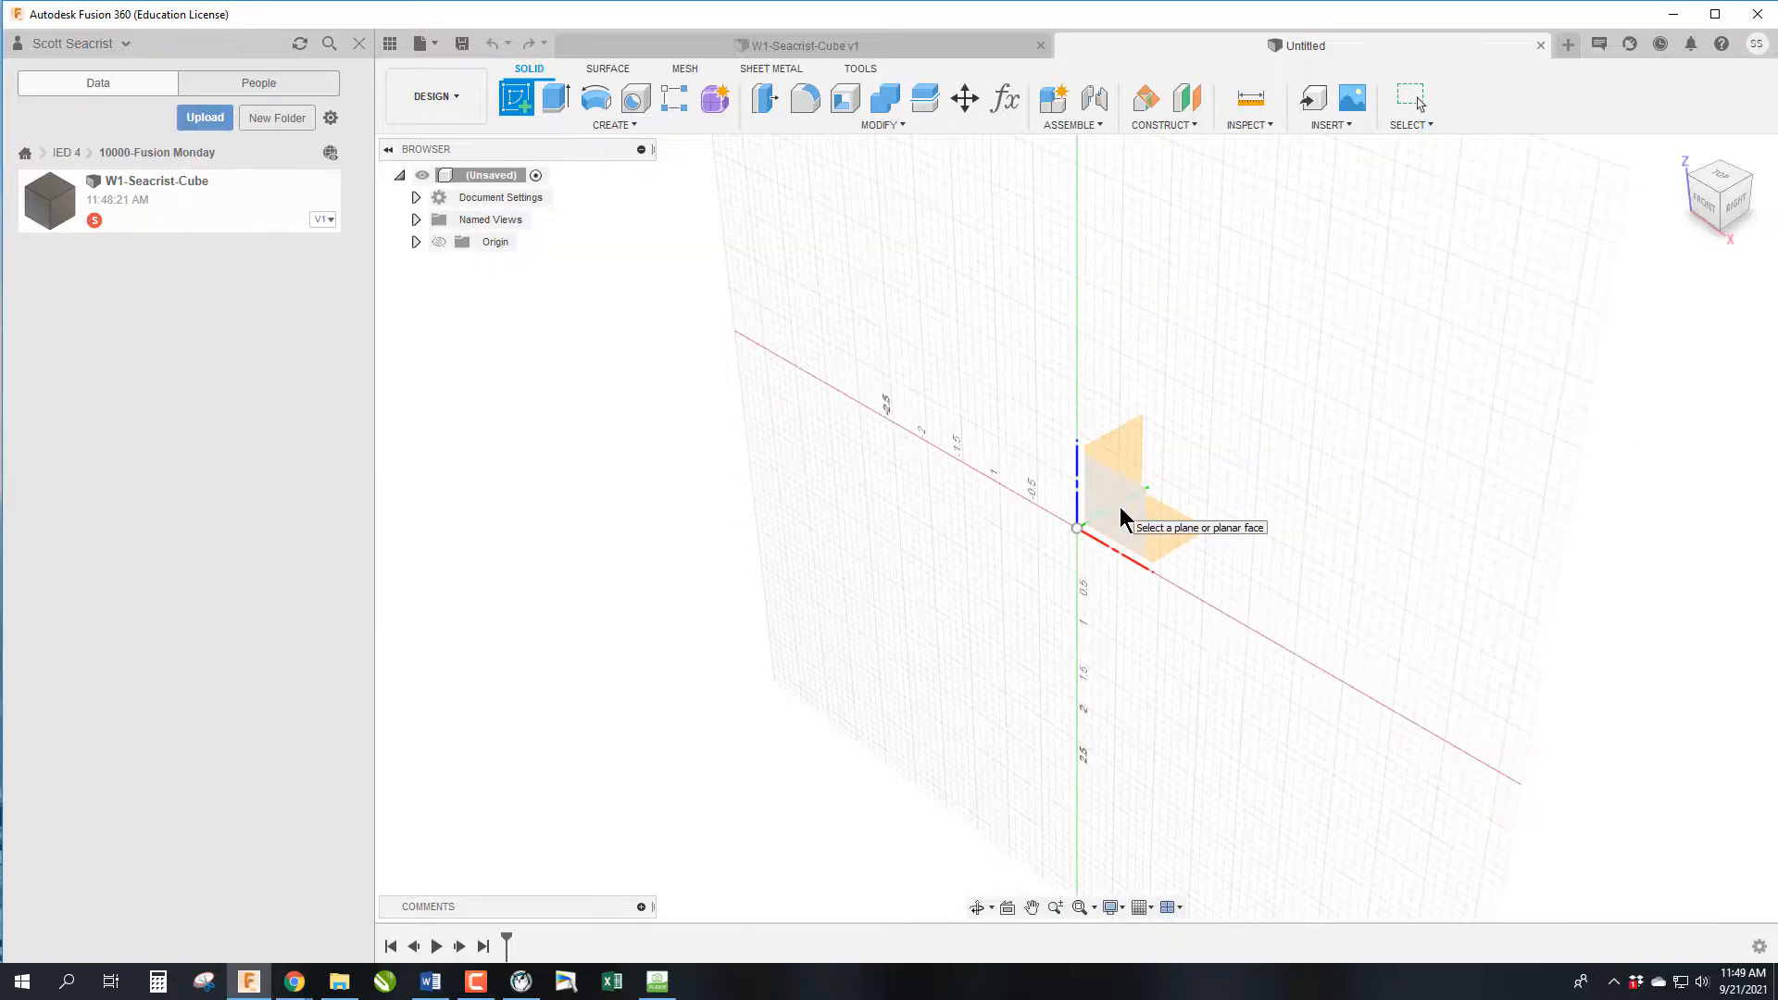
pyautogui.click(1117, 476)
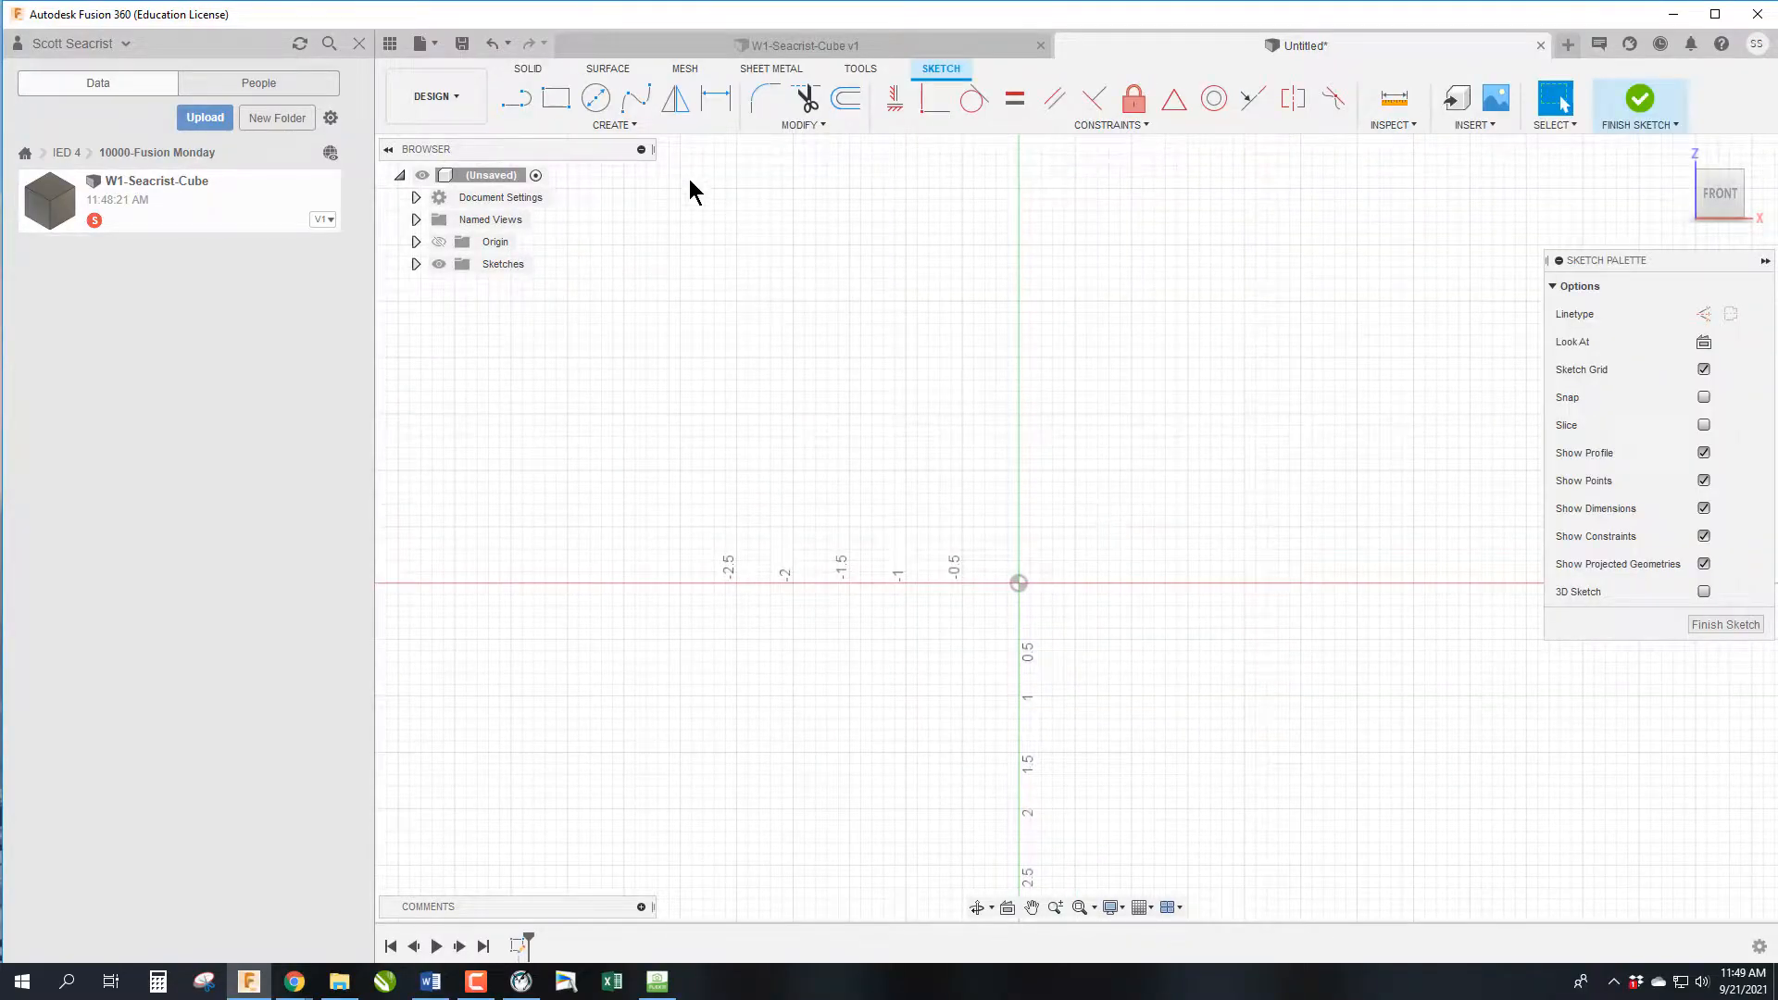
pyautogui.click(595, 98)
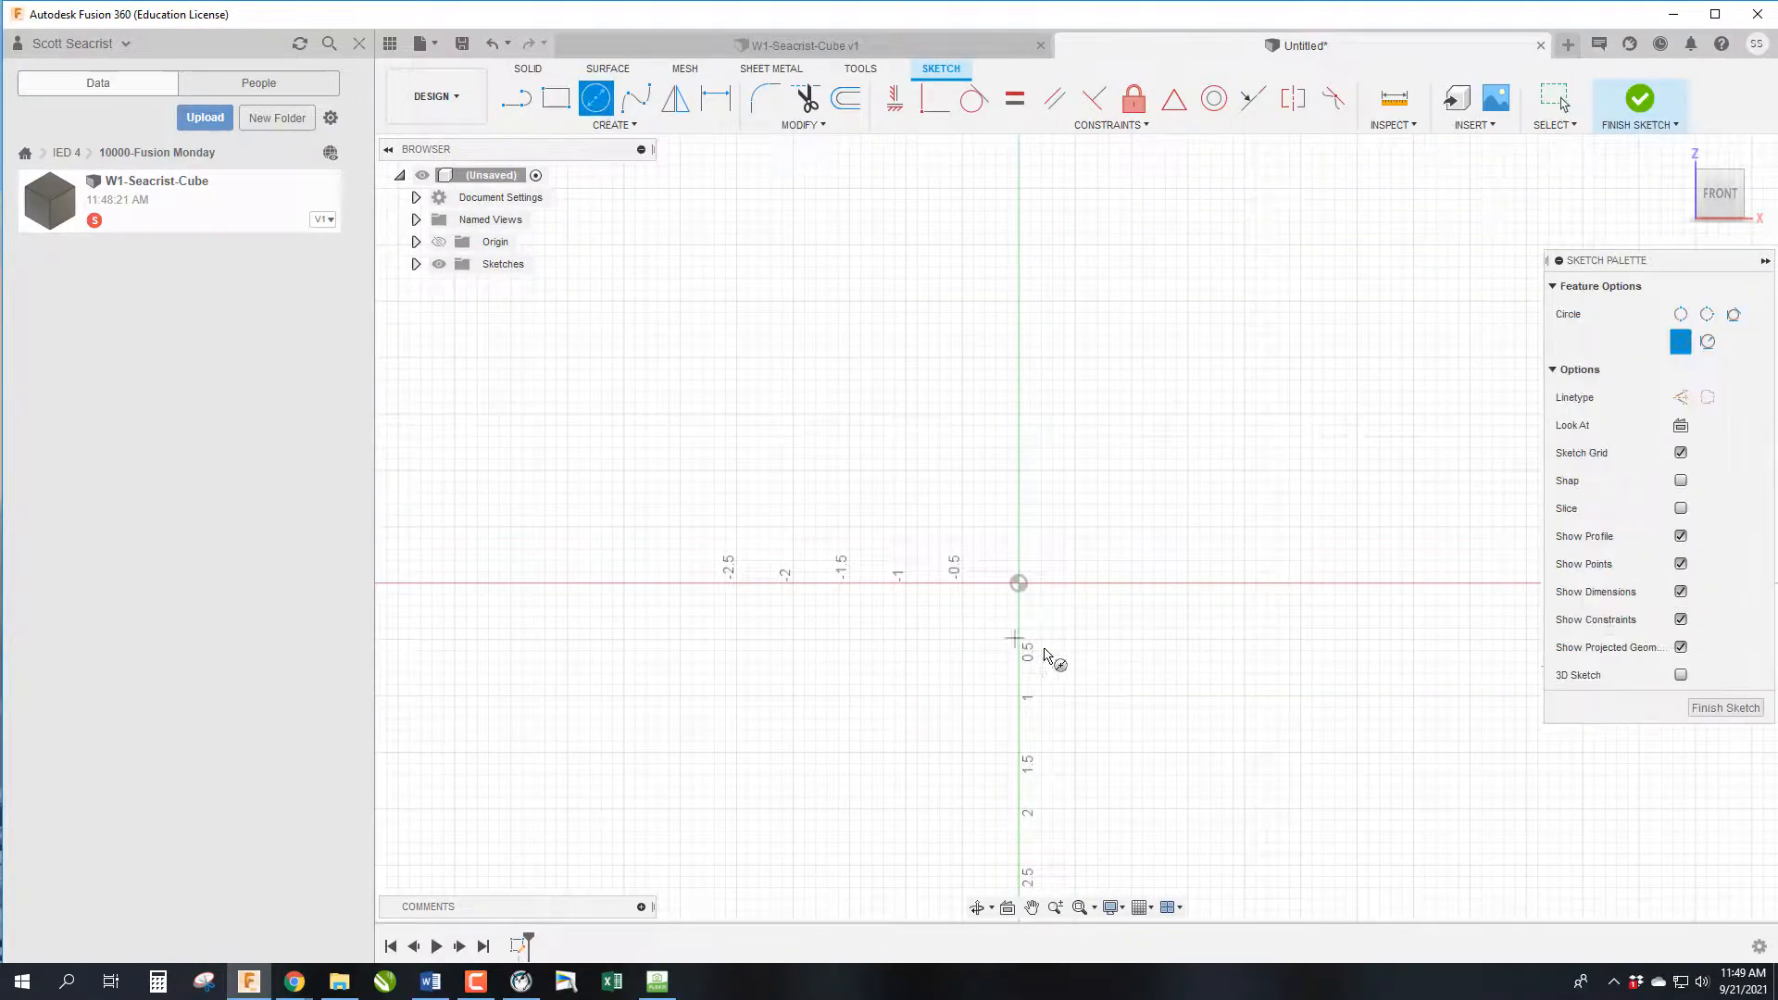
pyautogui.click(1017, 581)
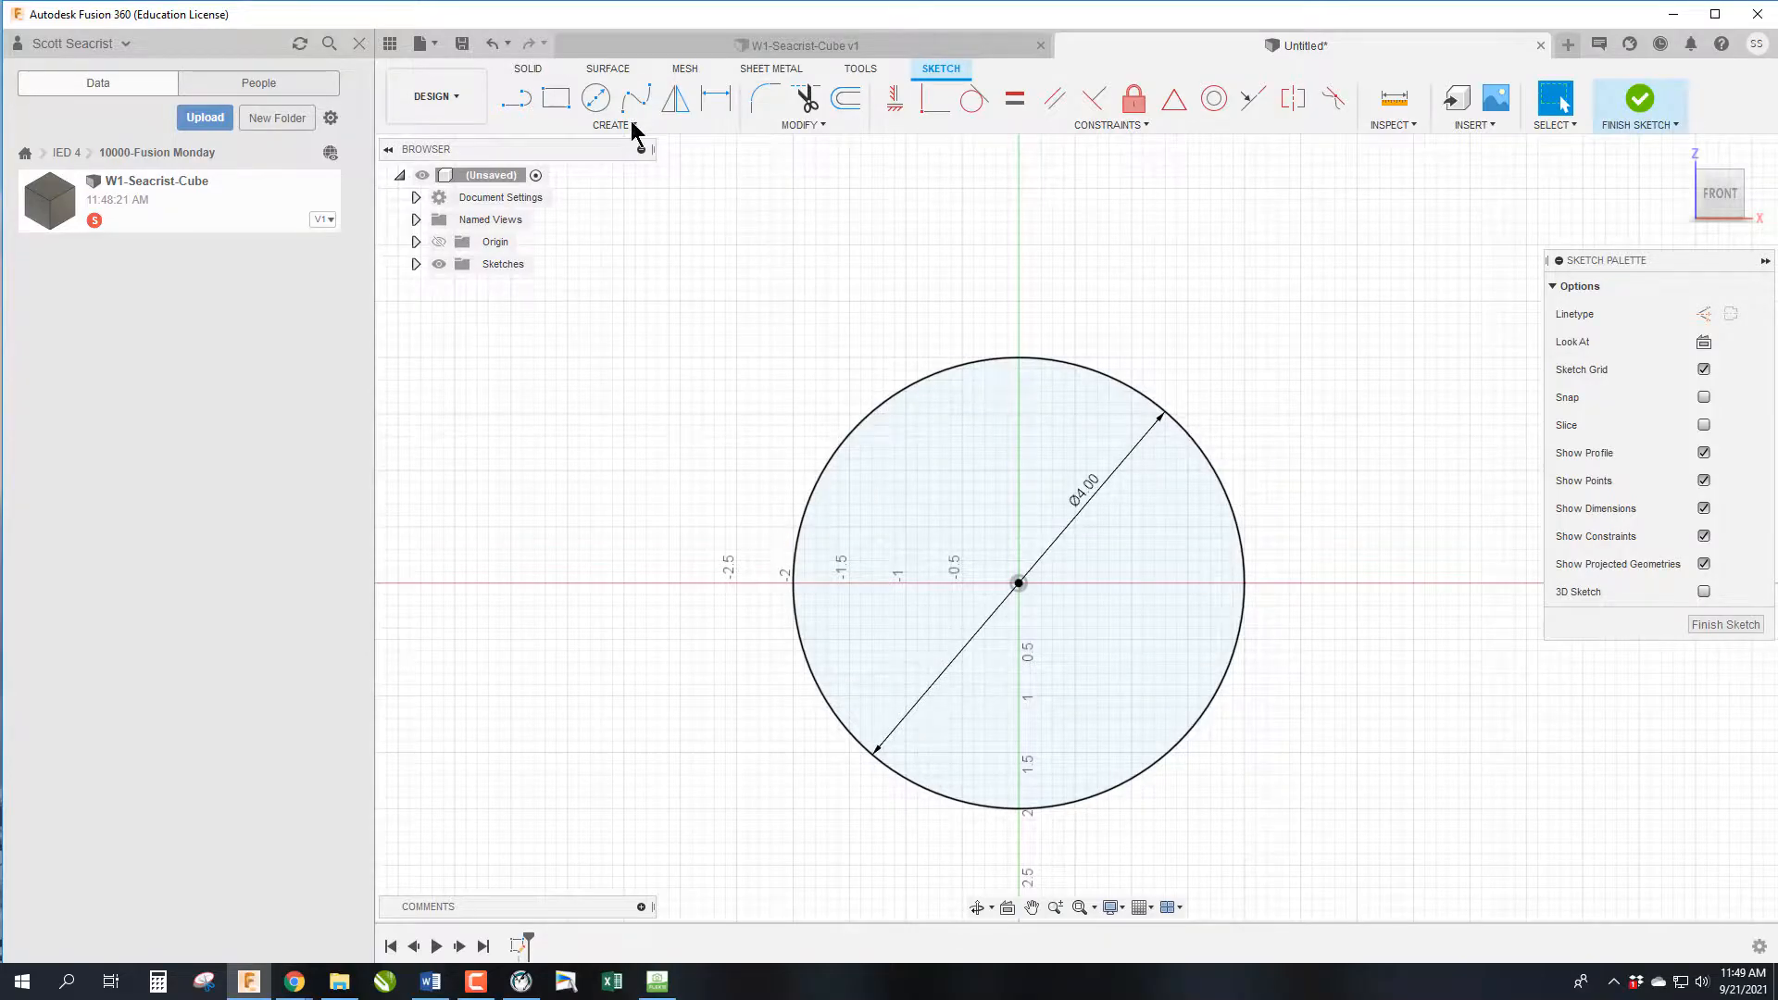
# Draw a second concentric circle at the origin and set its diameter to 2.75 in
pyautogui.click(595, 98)
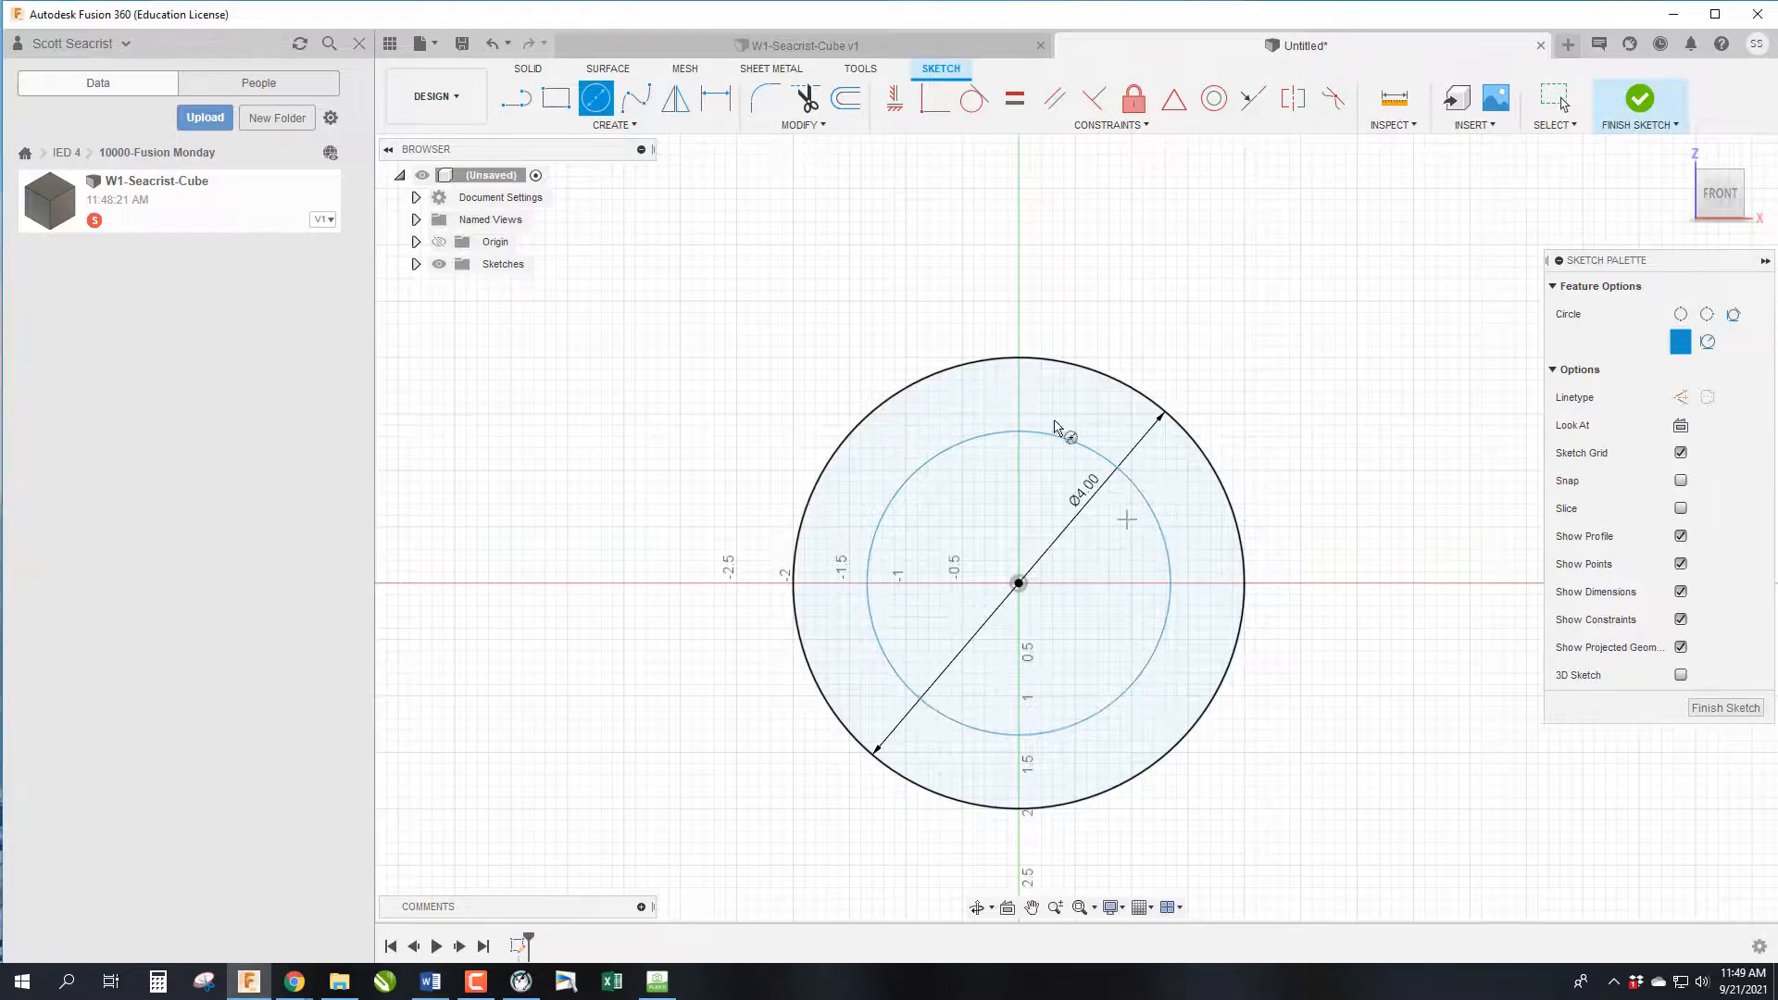
pyautogui.click(711, 99)
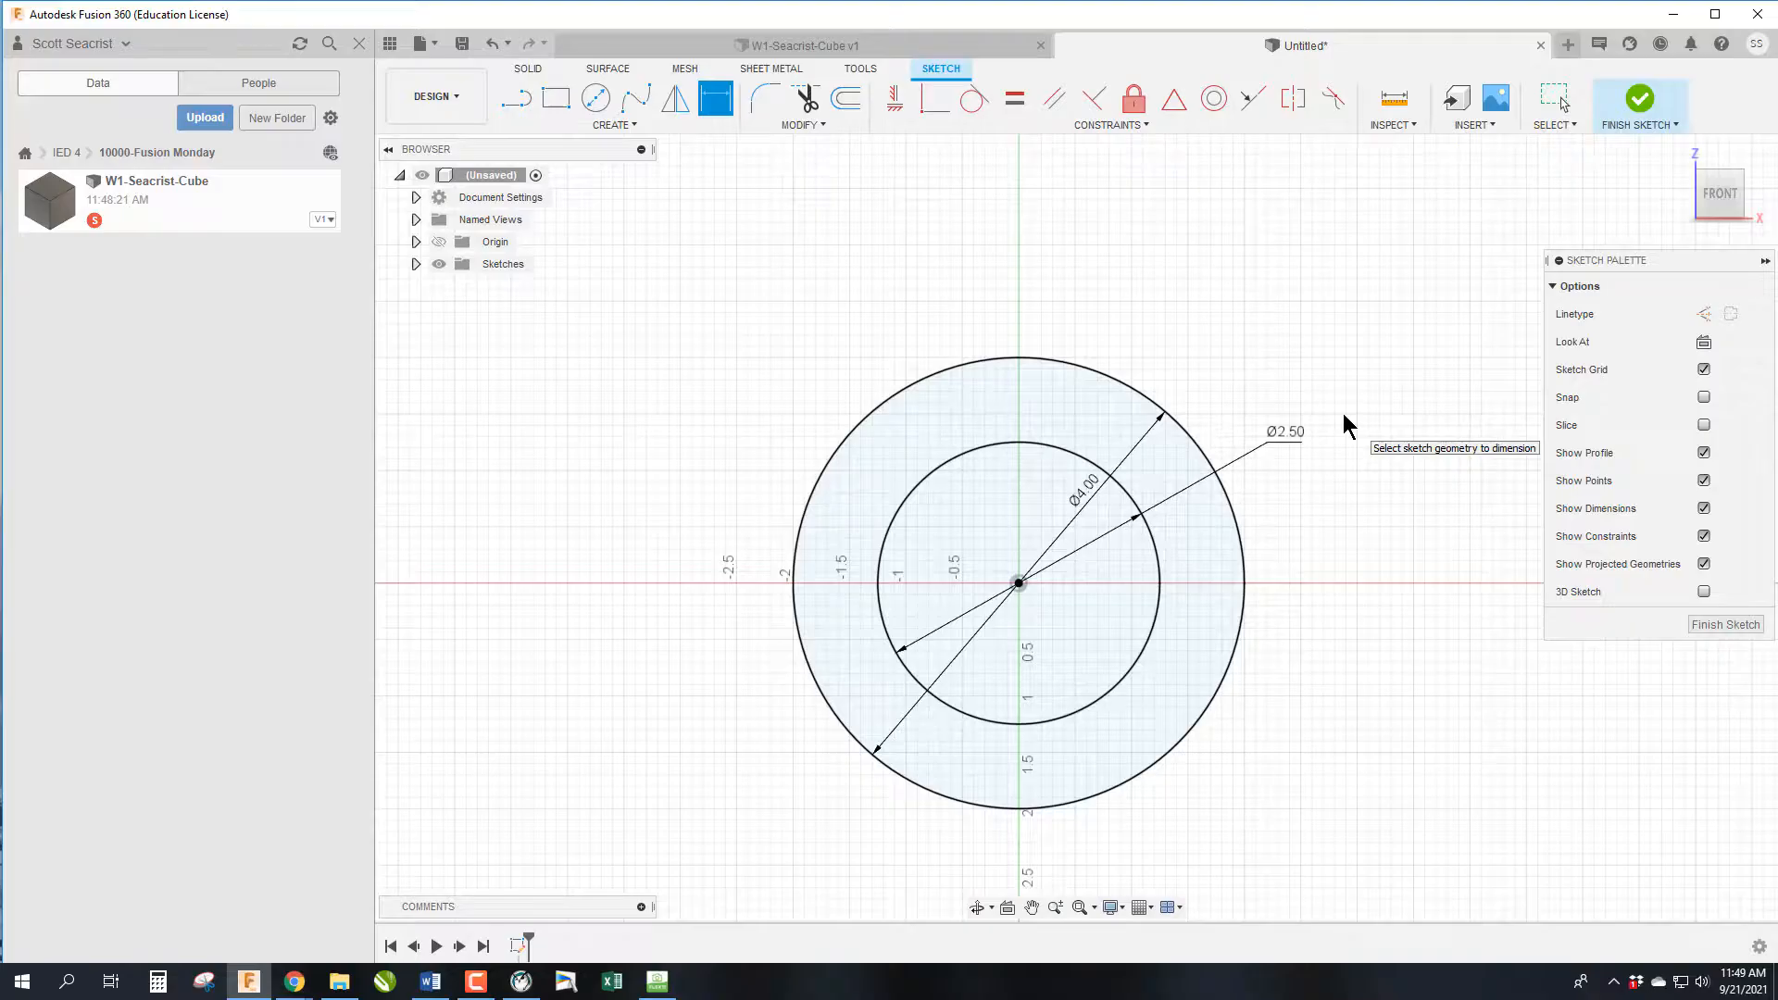
pyautogui.moveTo(1319, 423)
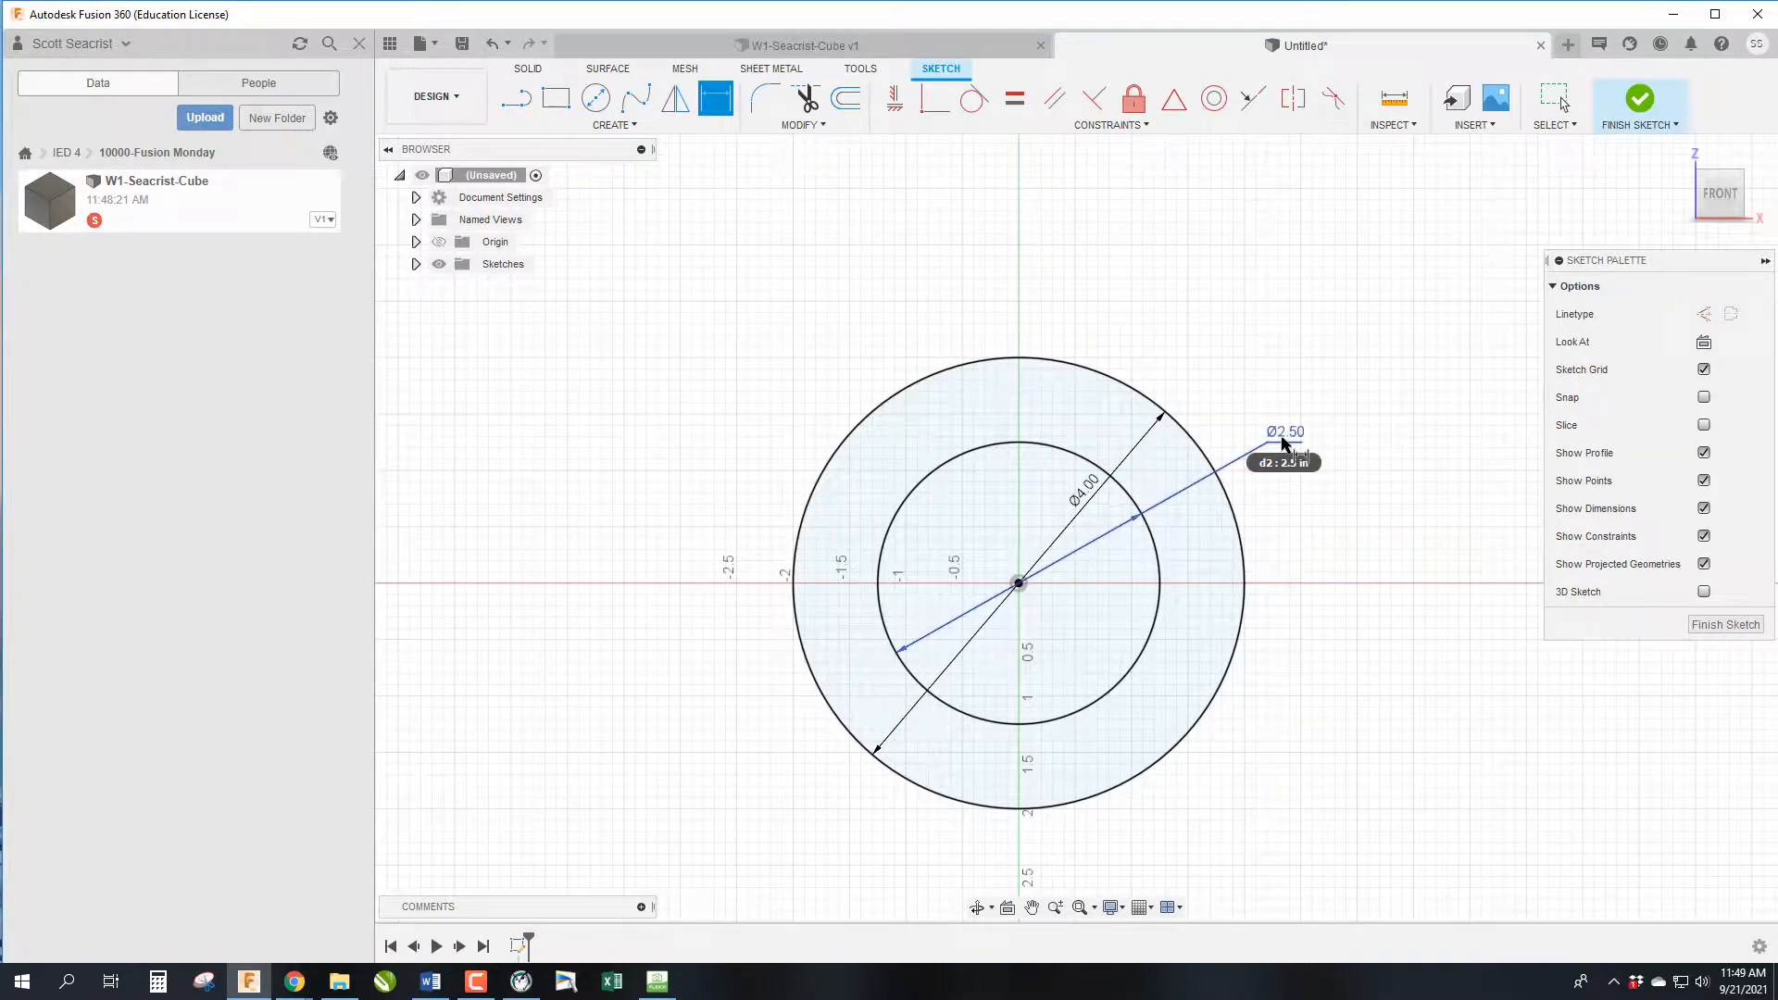
pyautogui.doubleClick(1284, 441)
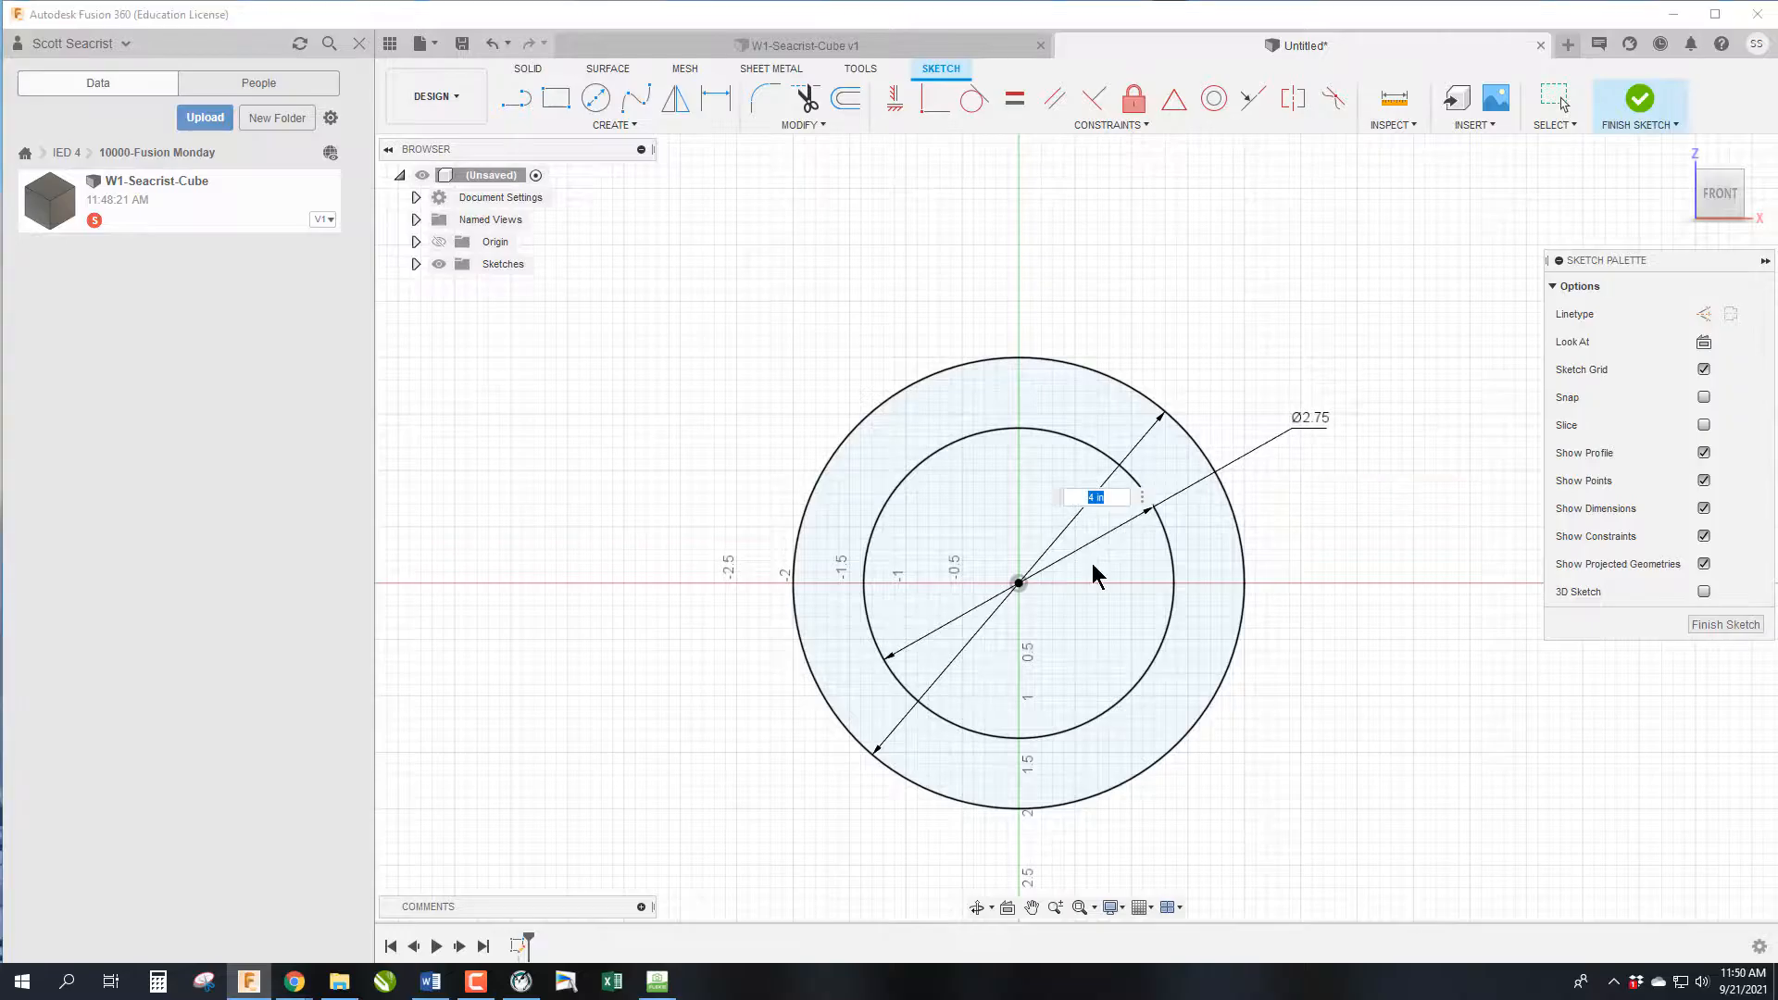
pyautogui.moveTo(1078, 504)
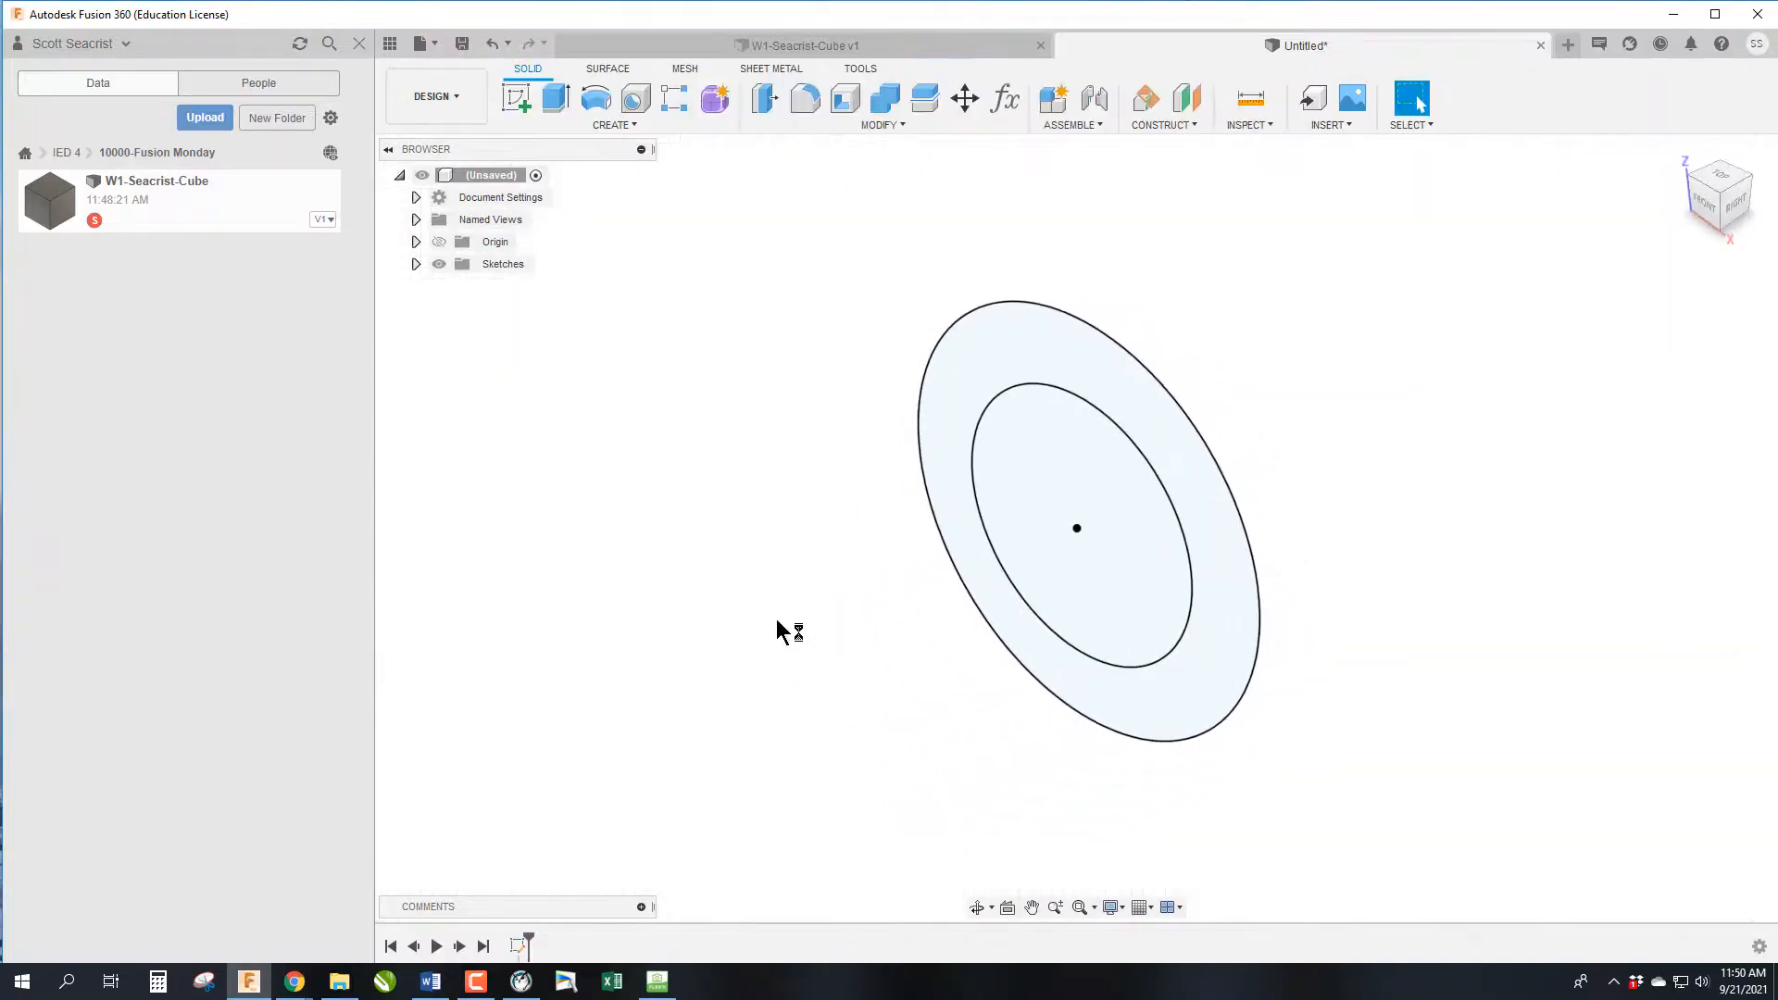
pyautogui.moveTo(769, 628)
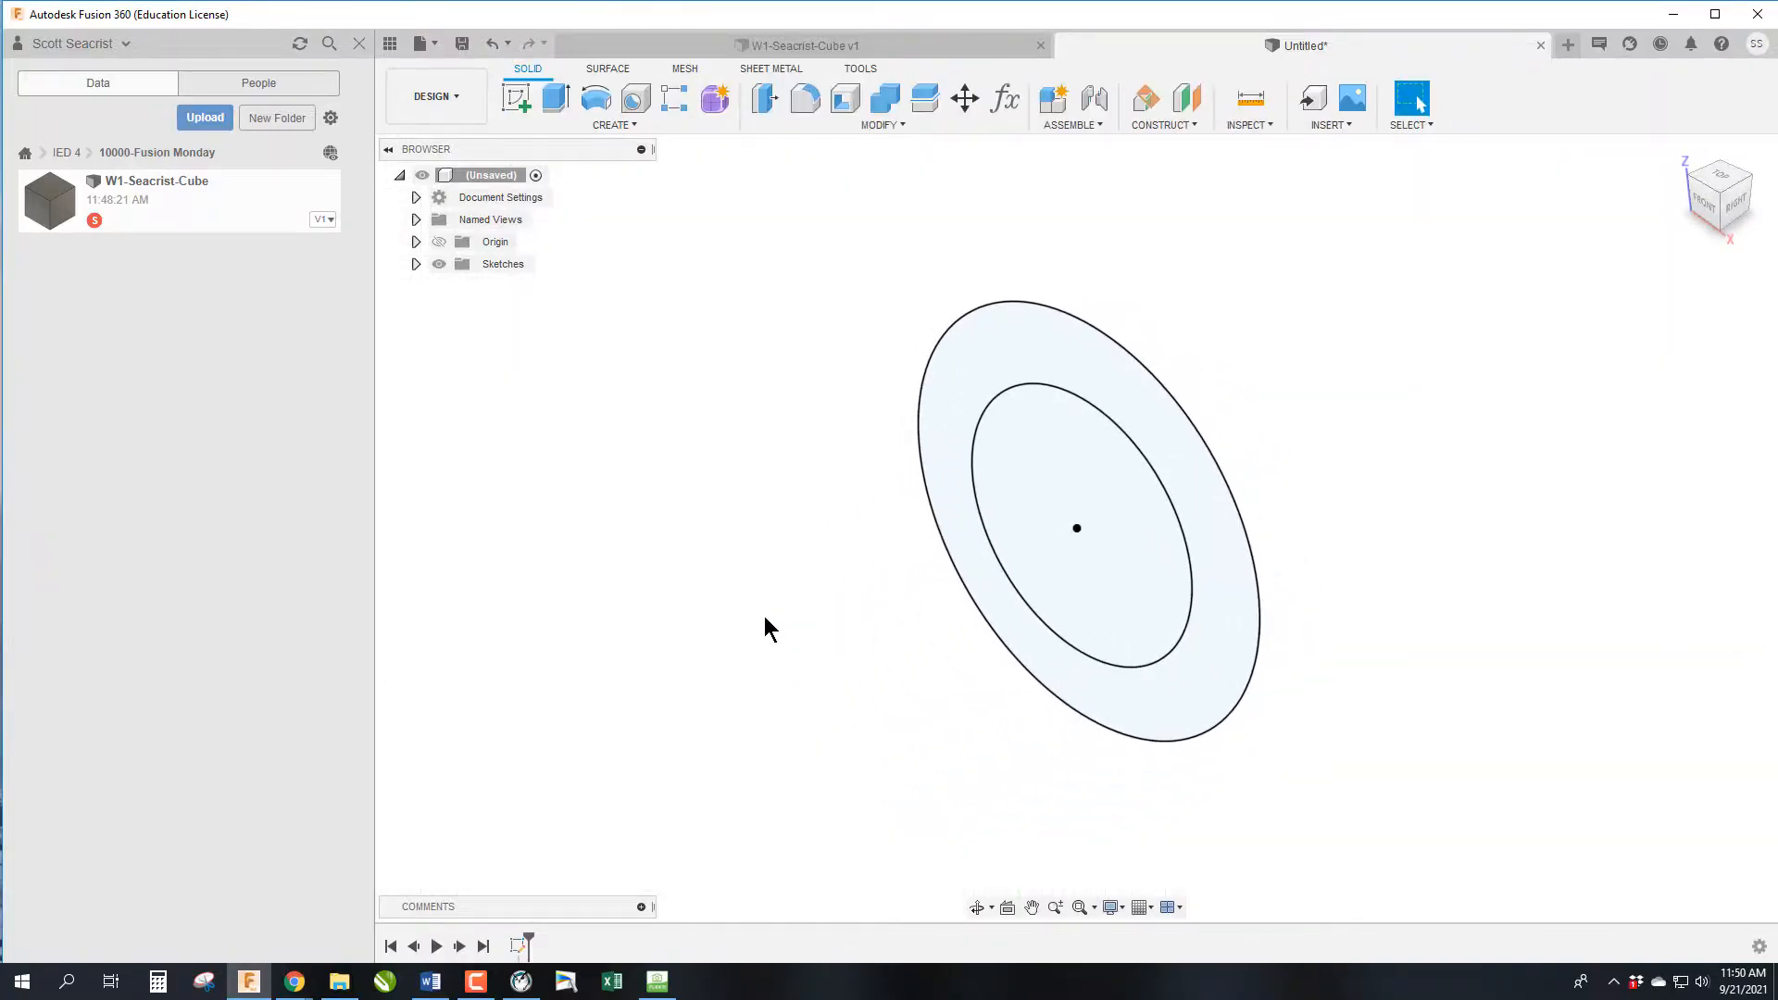
pyautogui.moveTo(997, 441)
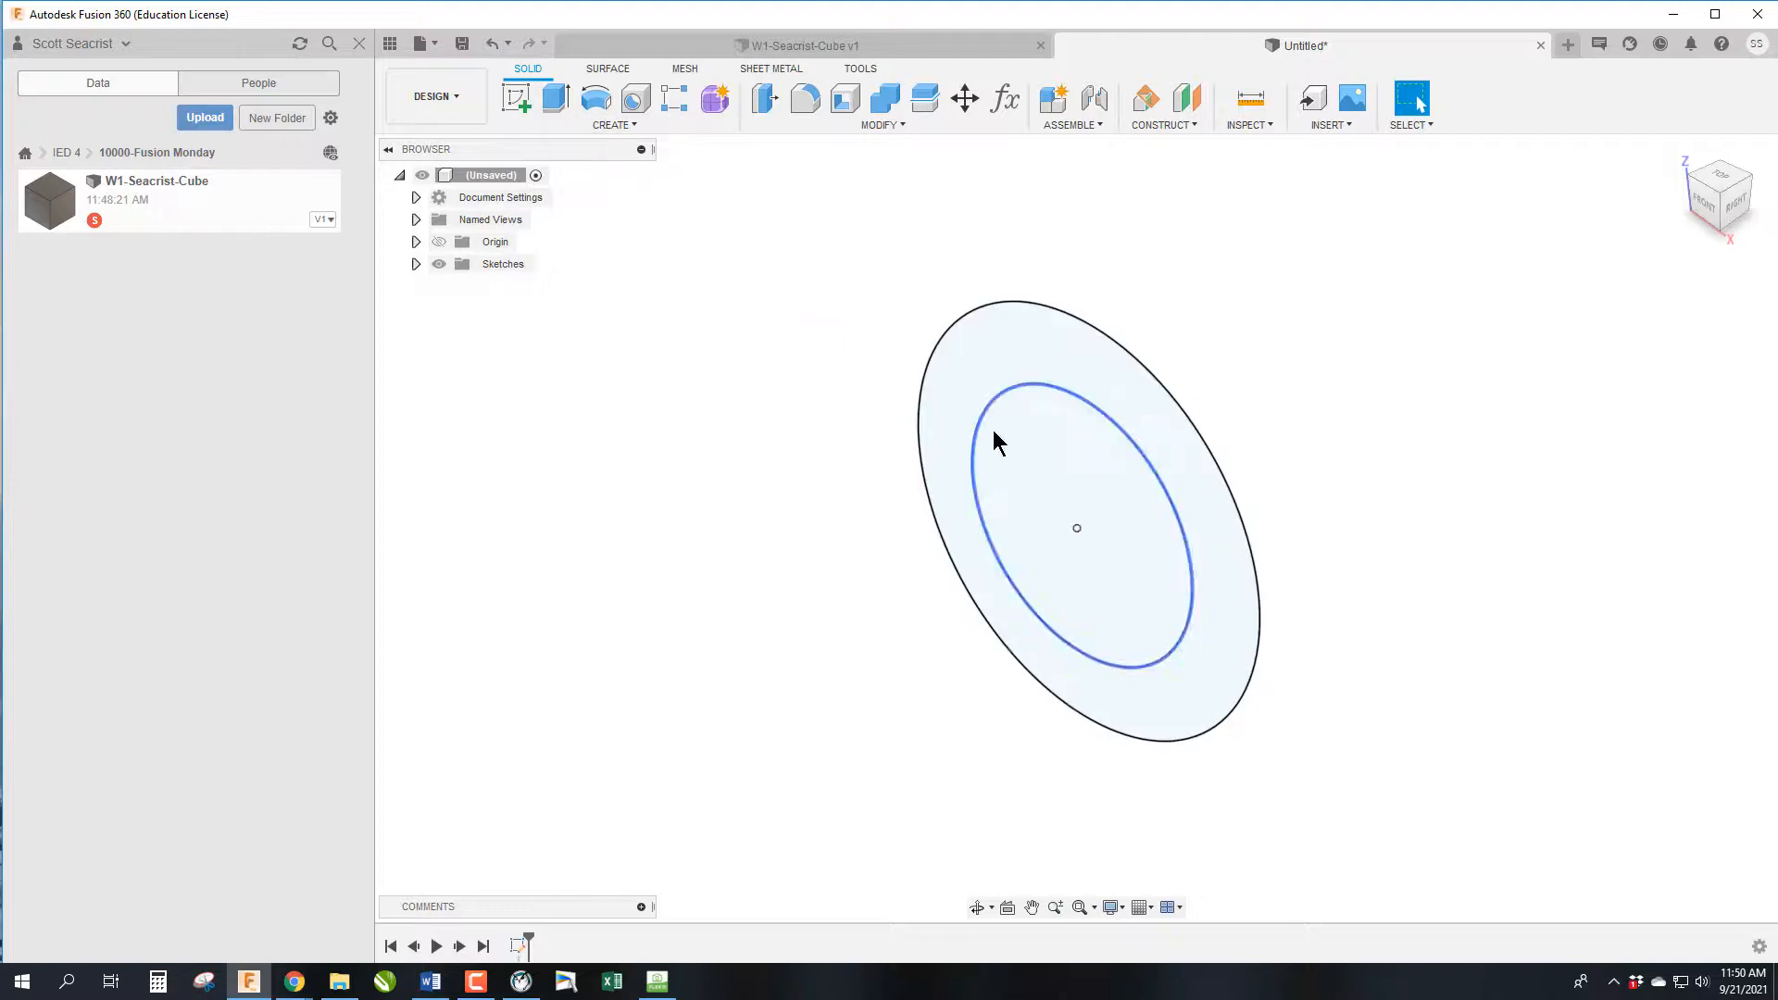
# Finish the two-circle sketch and clear the inner profile selection
pyautogui.click(1020, 454)
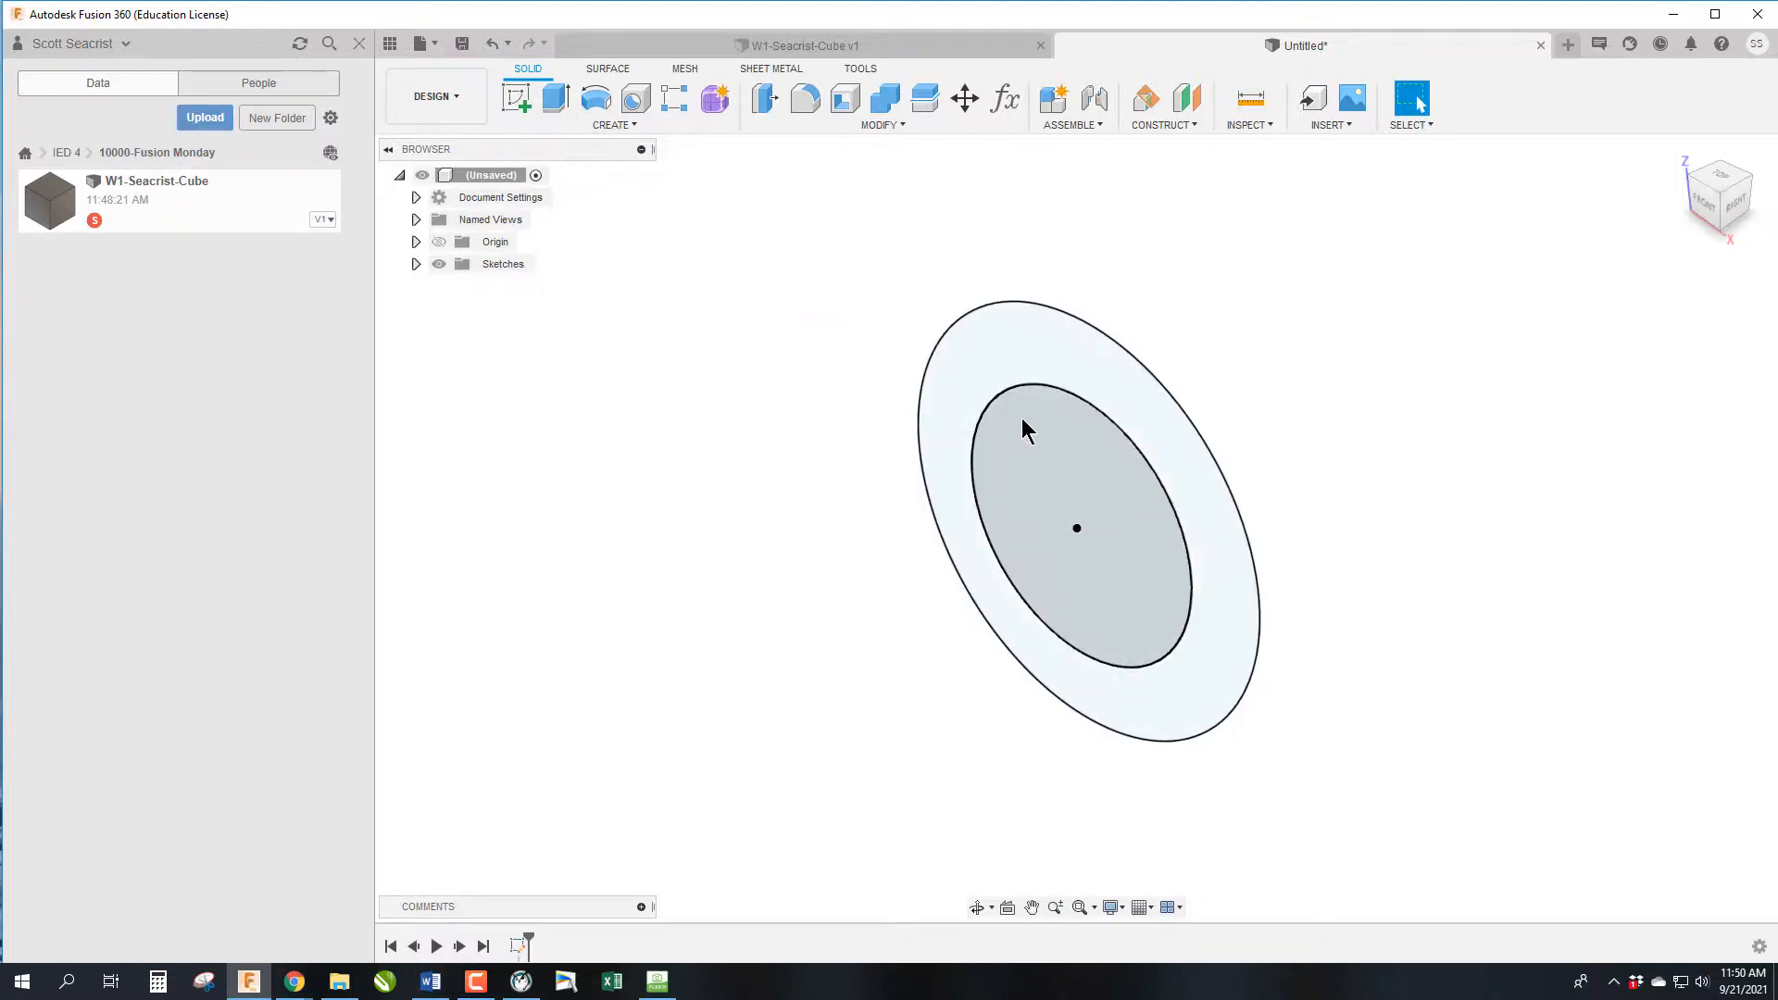
pyautogui.moveTo(1053, 422)
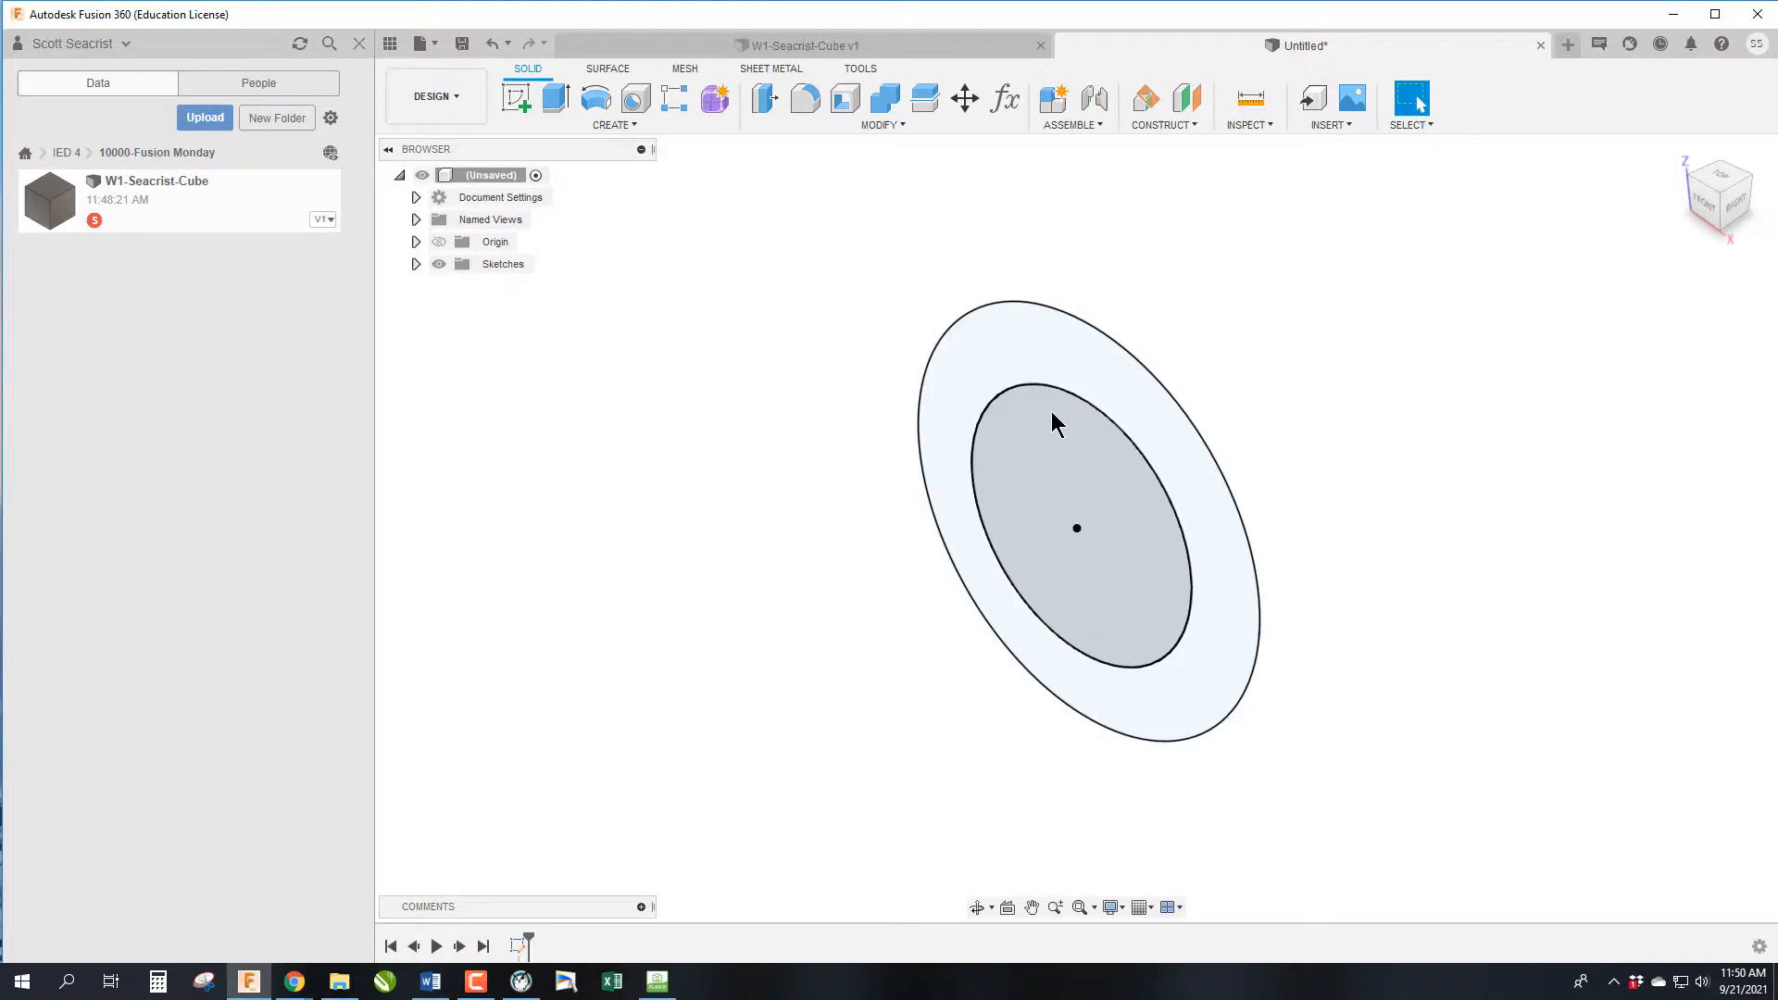
pyautogui.click(806, 428)
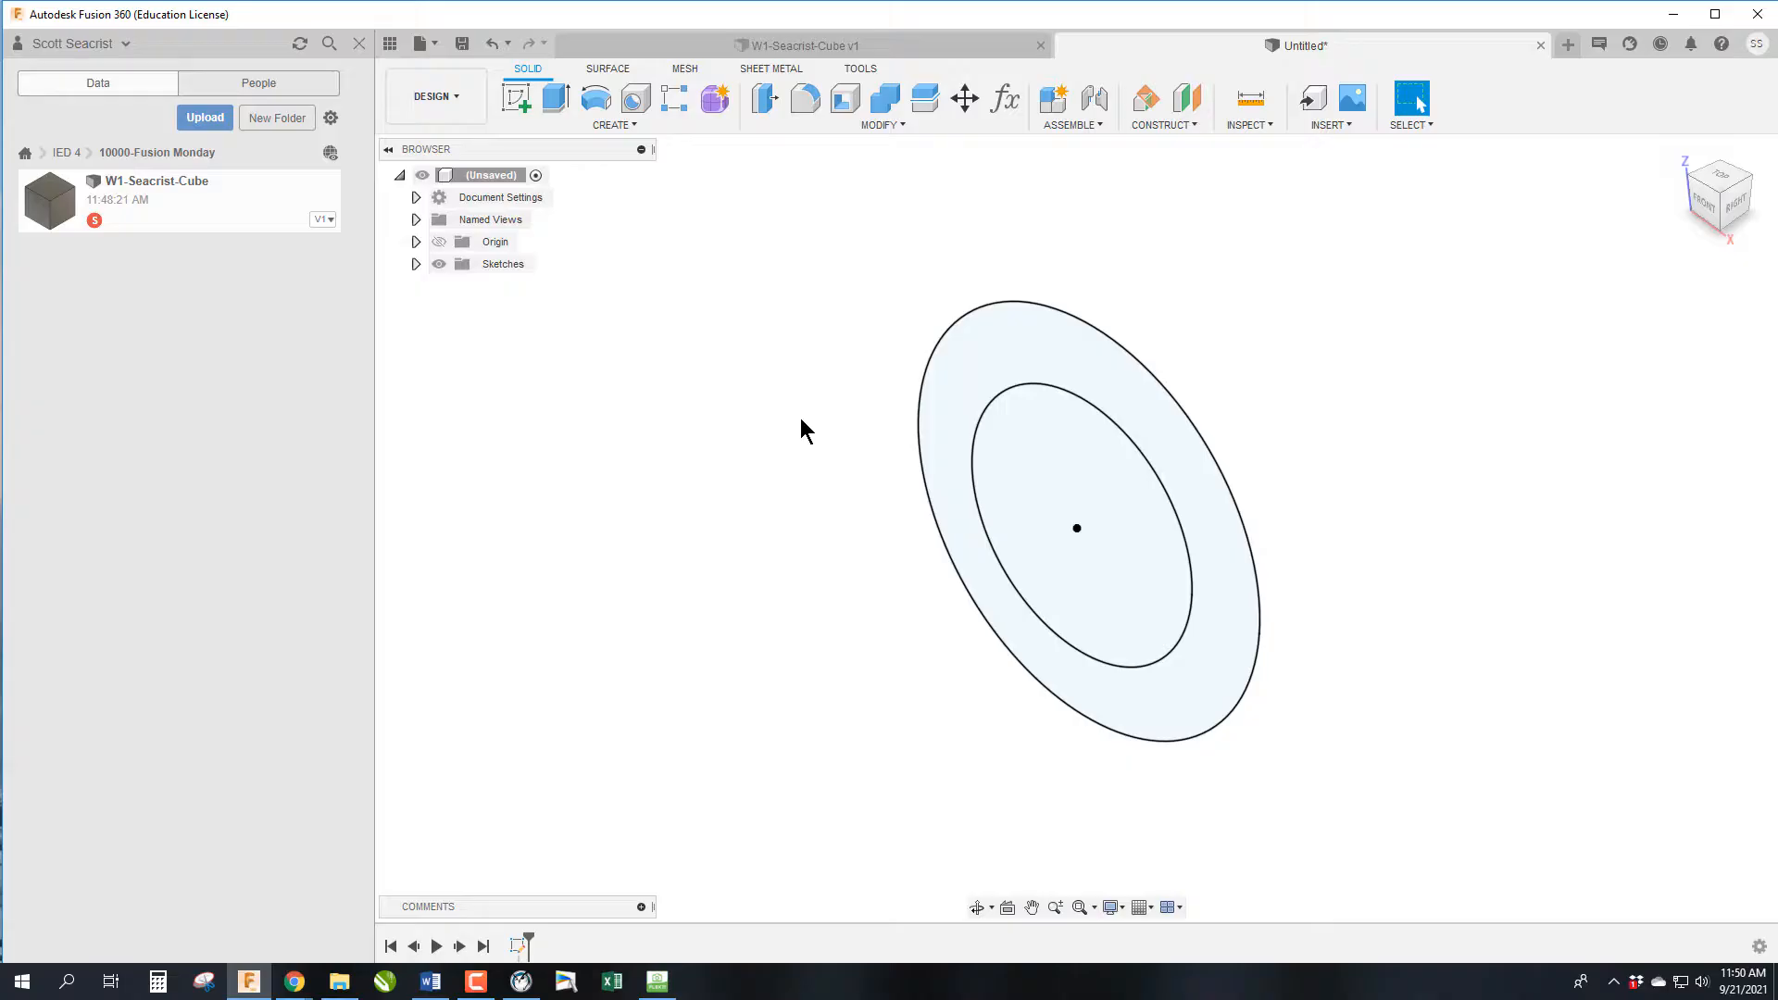
pyautogui.moveTo(556, 98)
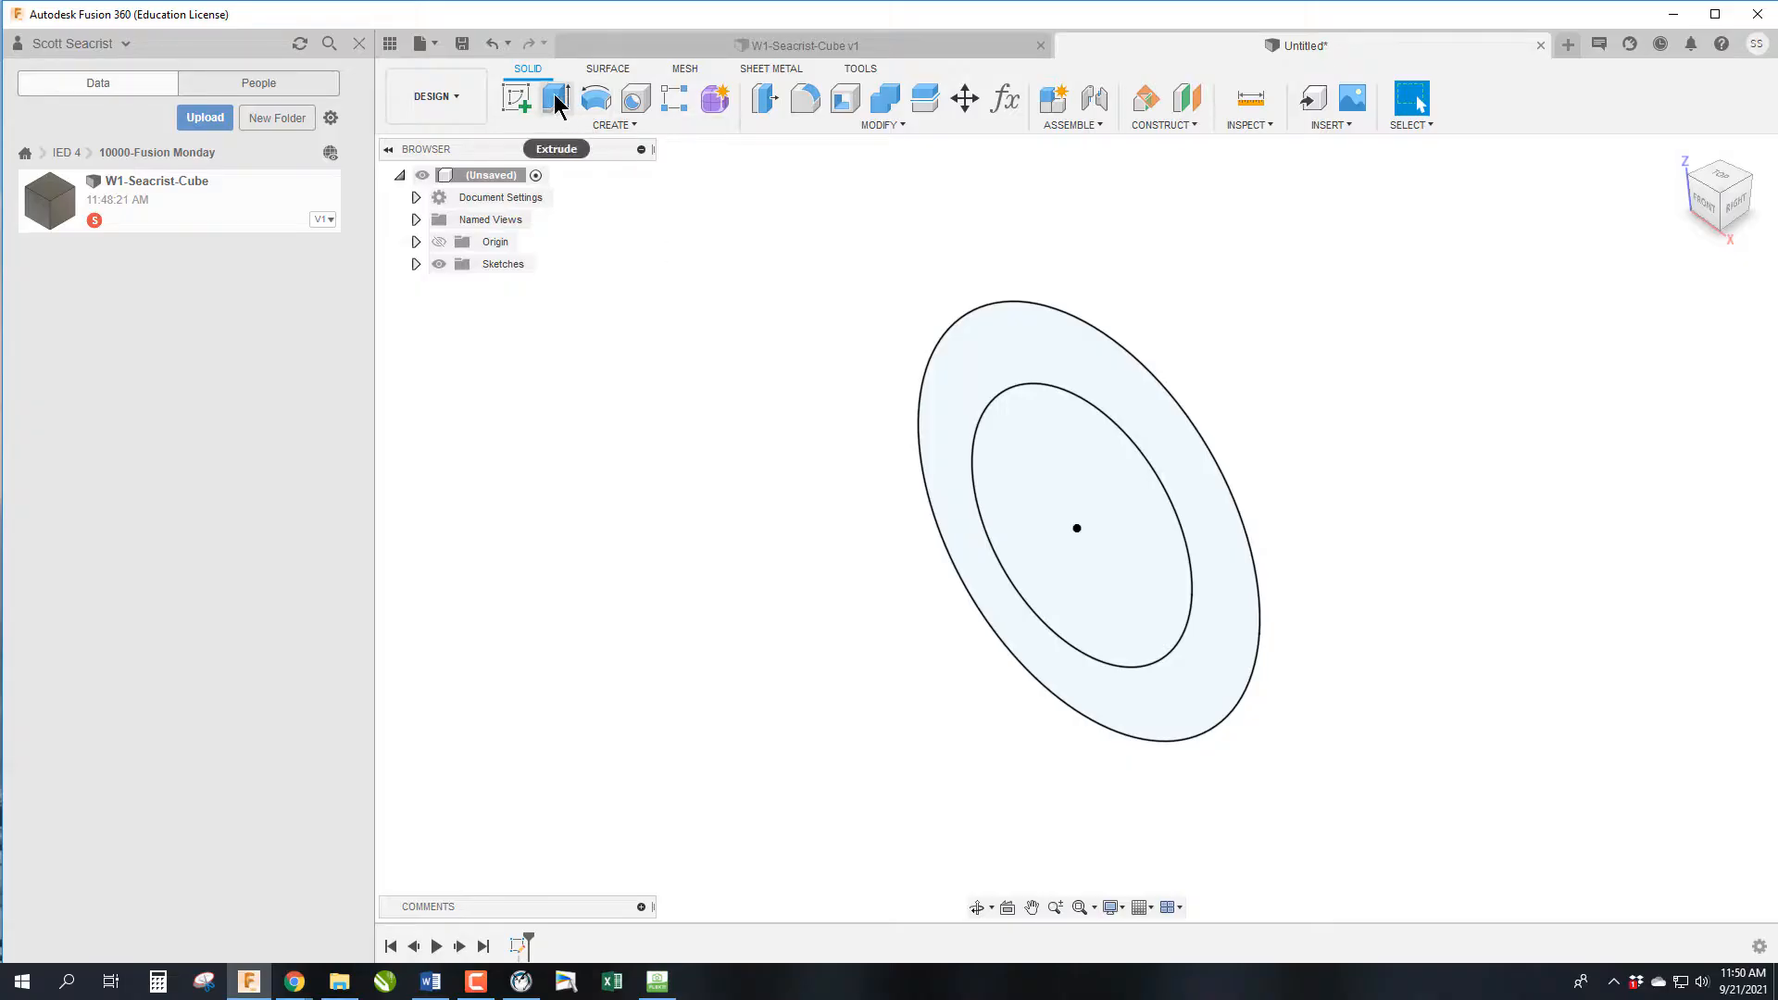
# Extrude the band between the circles into a 1 in thick solid ring
pyautogui.click(556, 98)
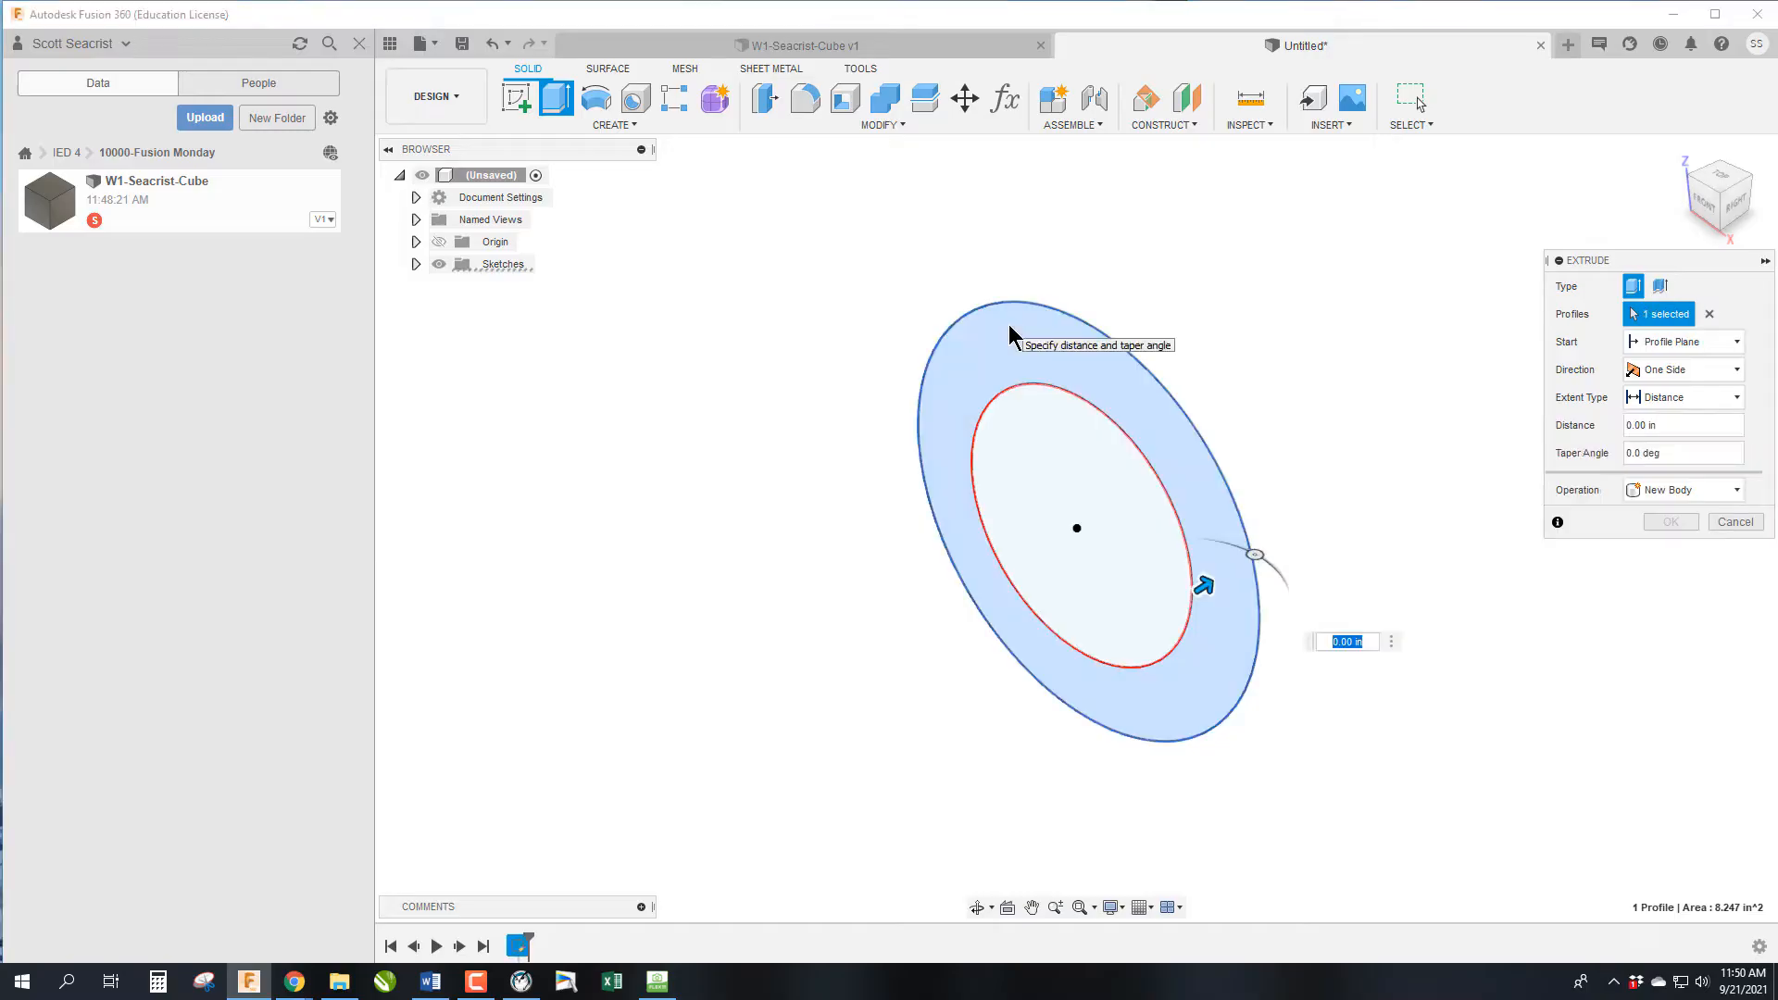
pyautogui.write('1')
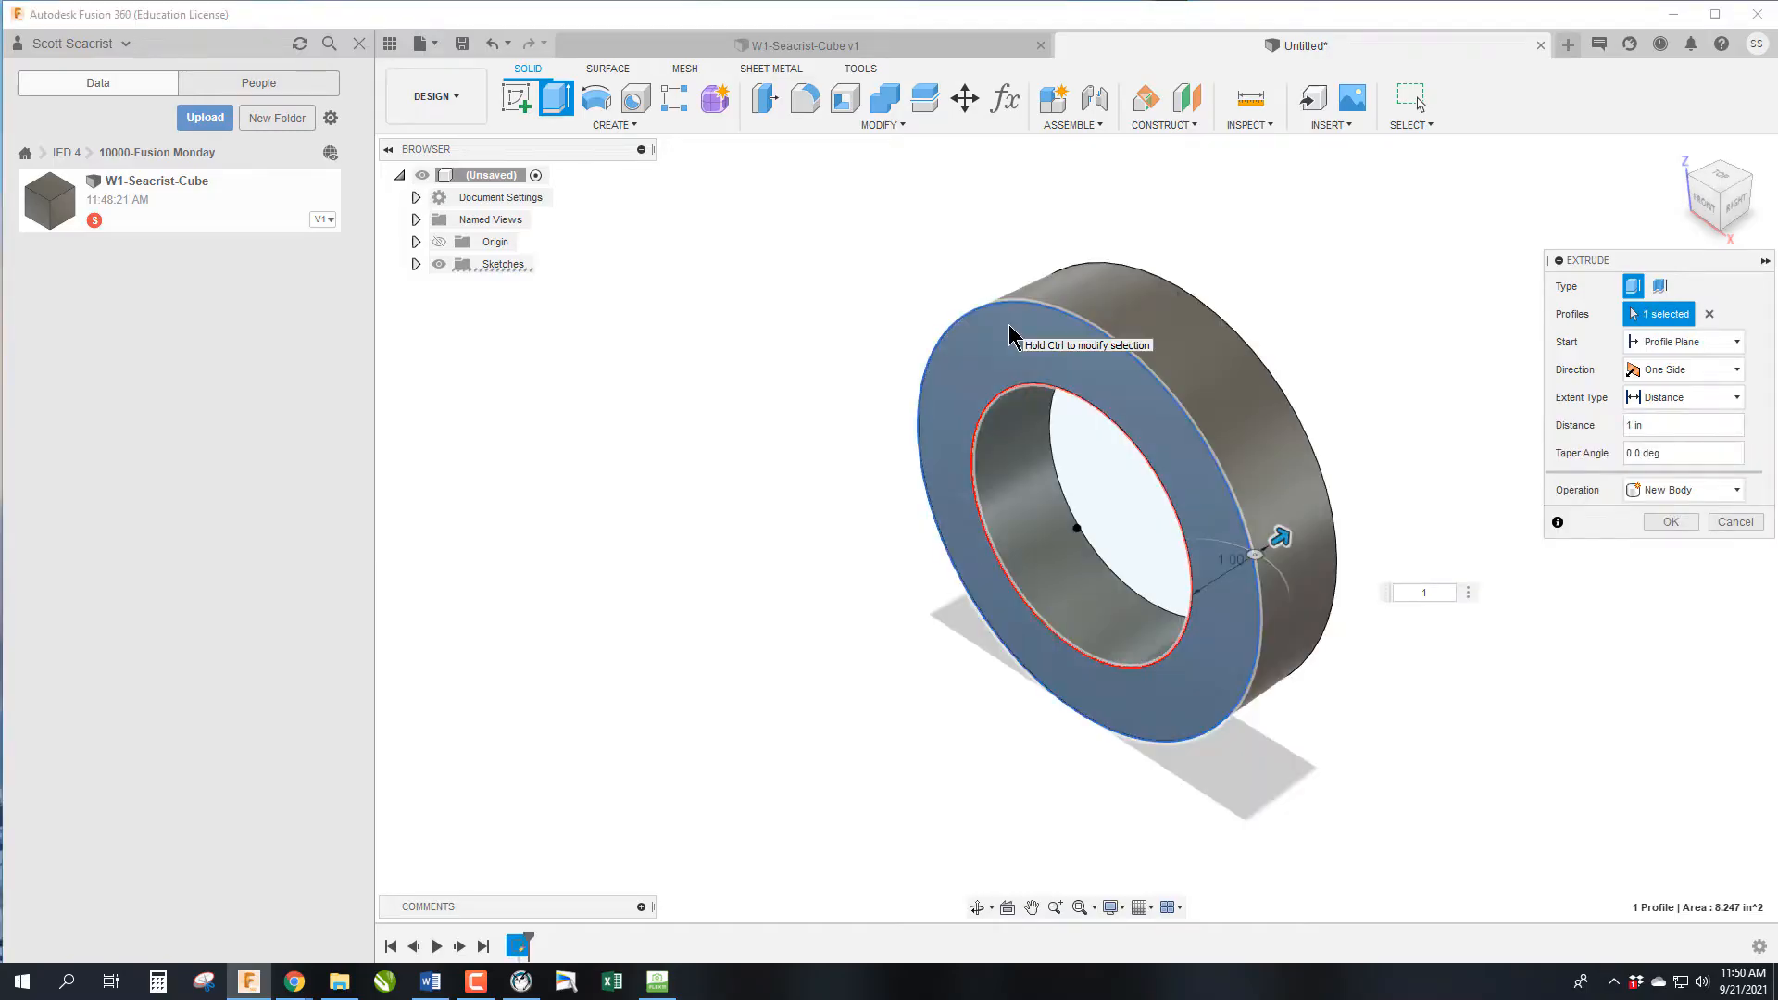
pyautogui.click(1669, 521)
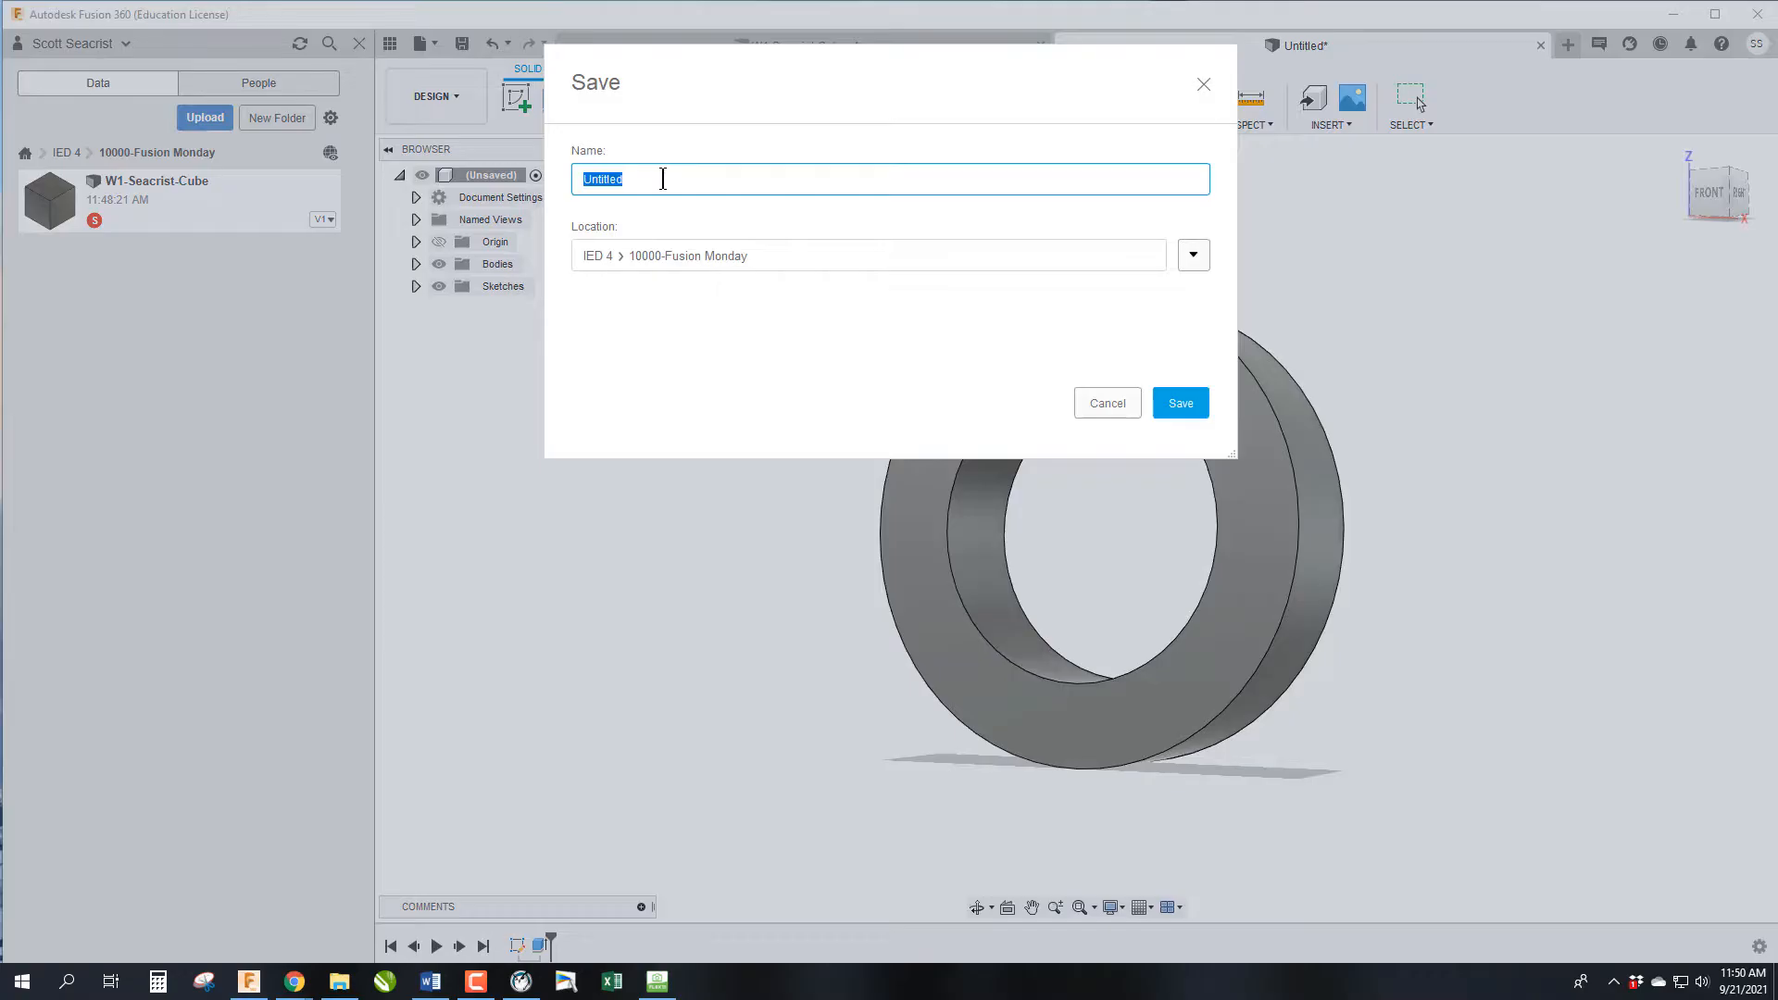
# Save the ring design as W1-Seacrist-Tape Roll in the 10000-Fusion Monday folder
pyautogui.write('W')
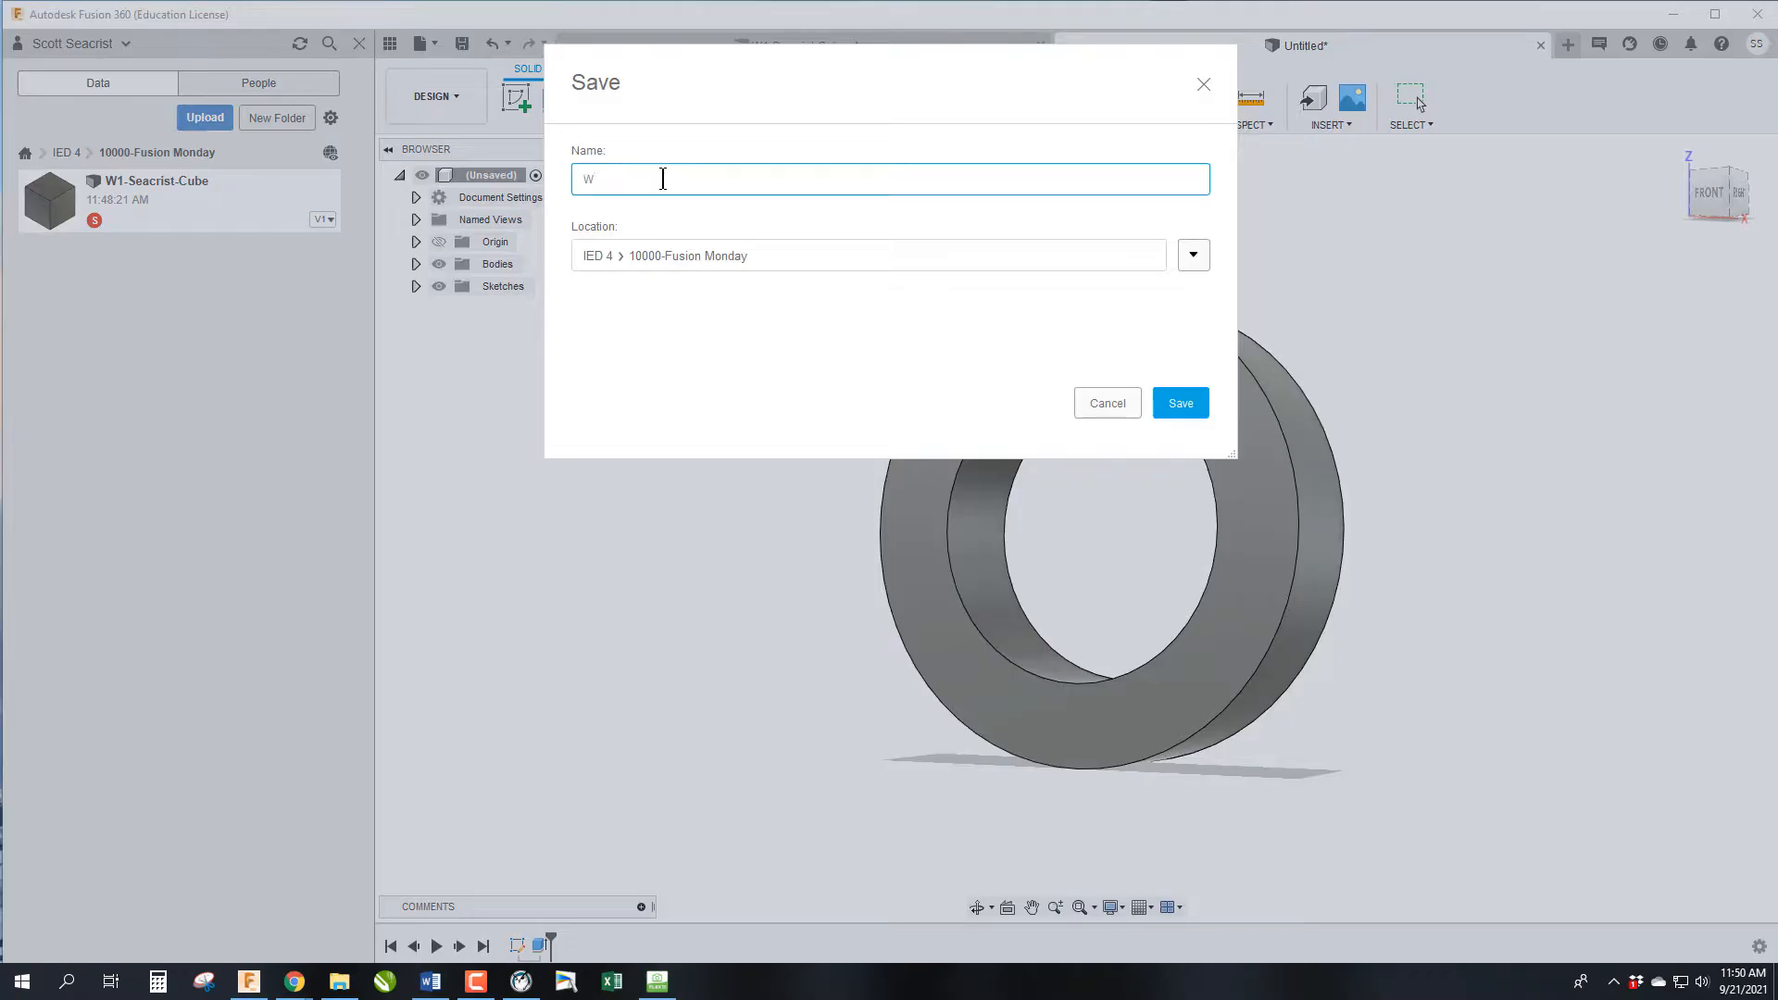
pyautogui.write('1-Seacrist-Tape Roll')
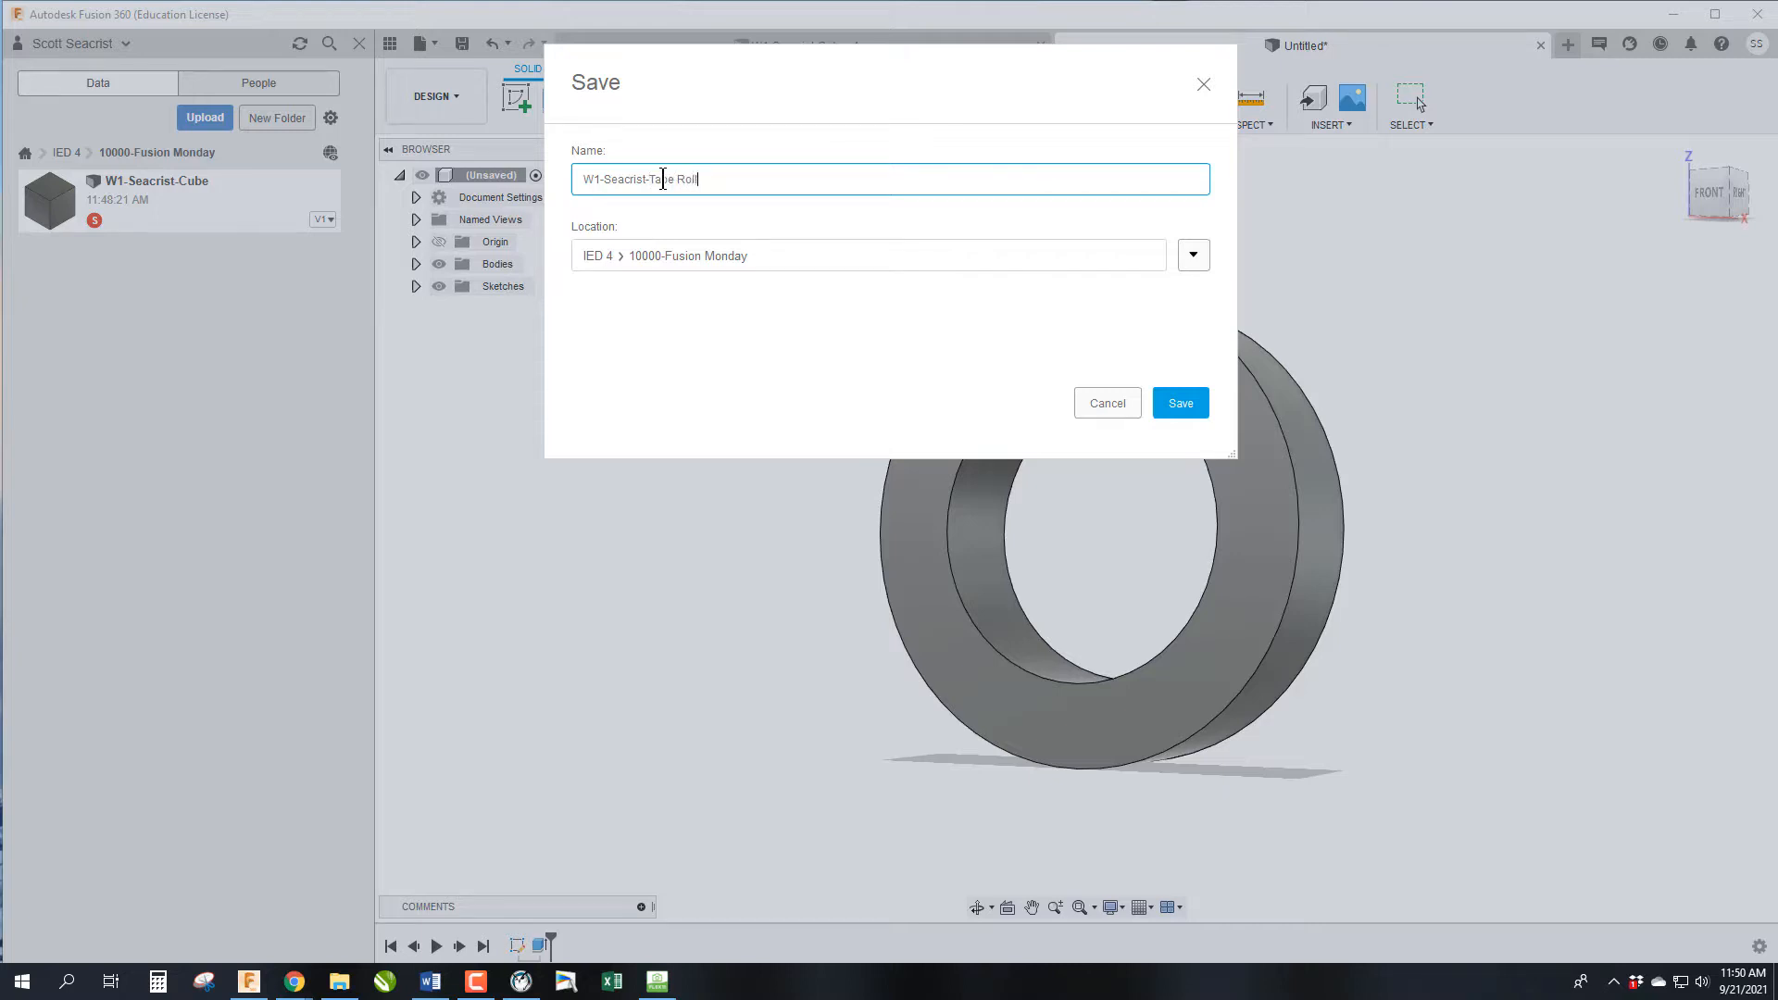
pyautogui.click(1180, 402)
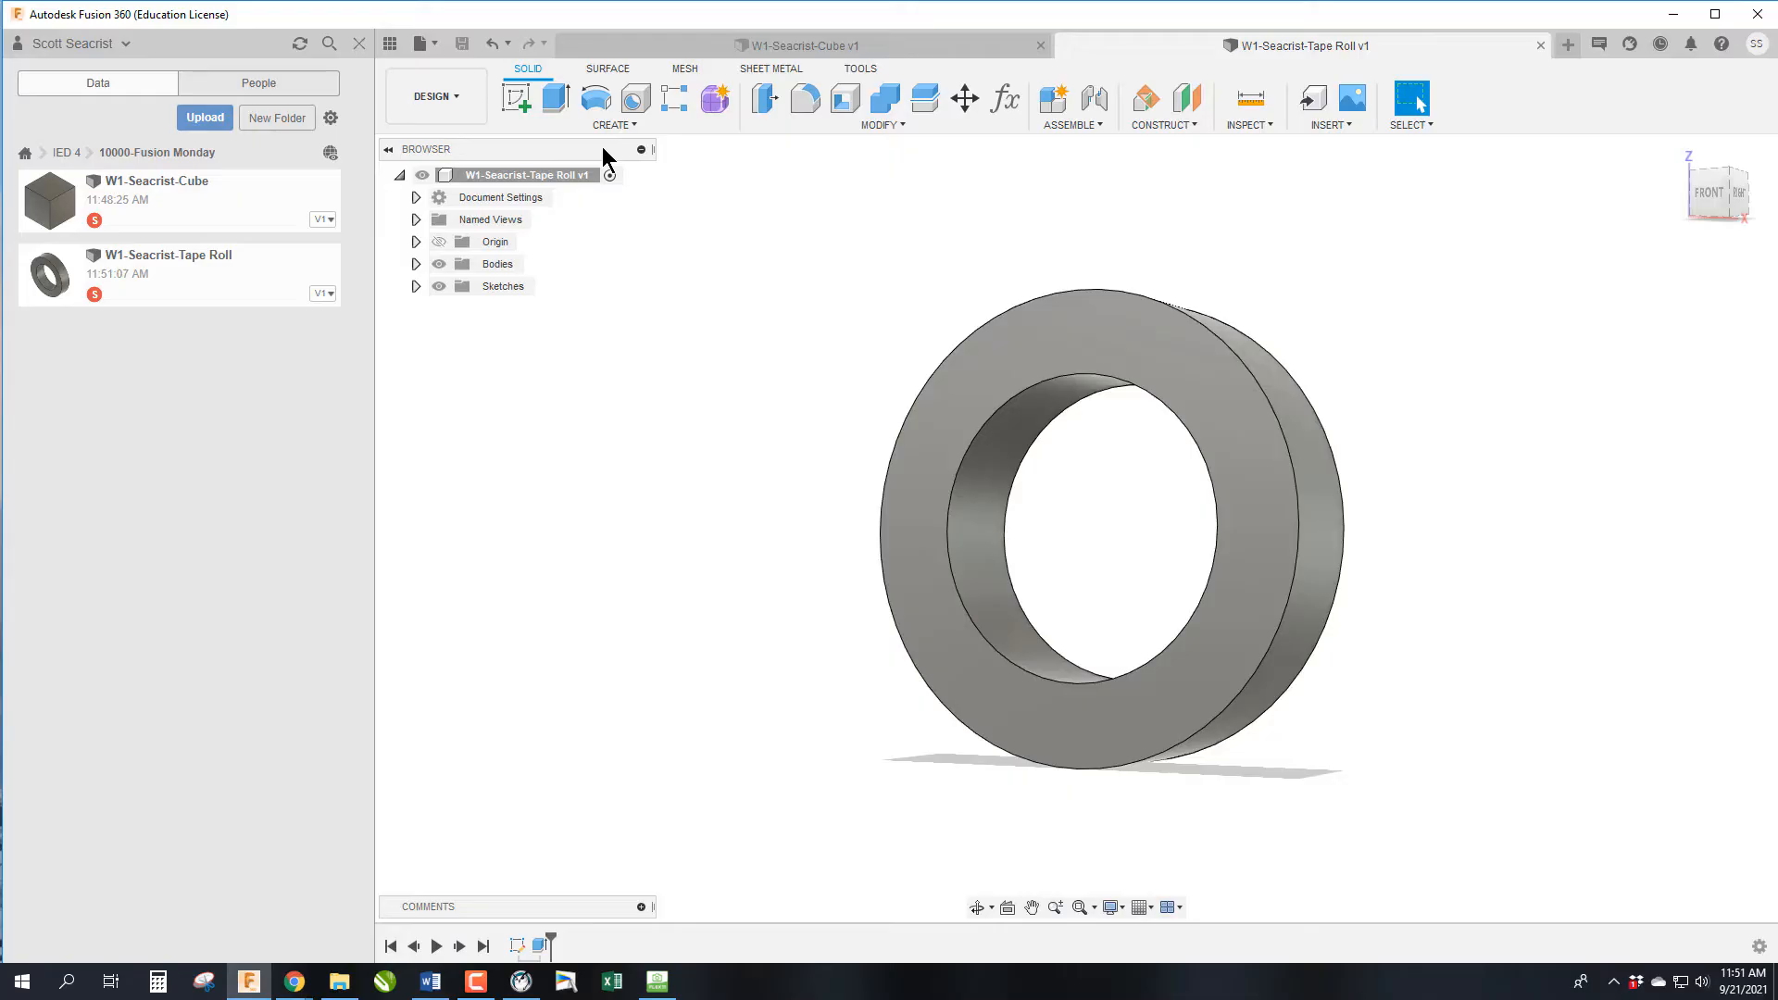
pyautogui.moveTo(554, 100)
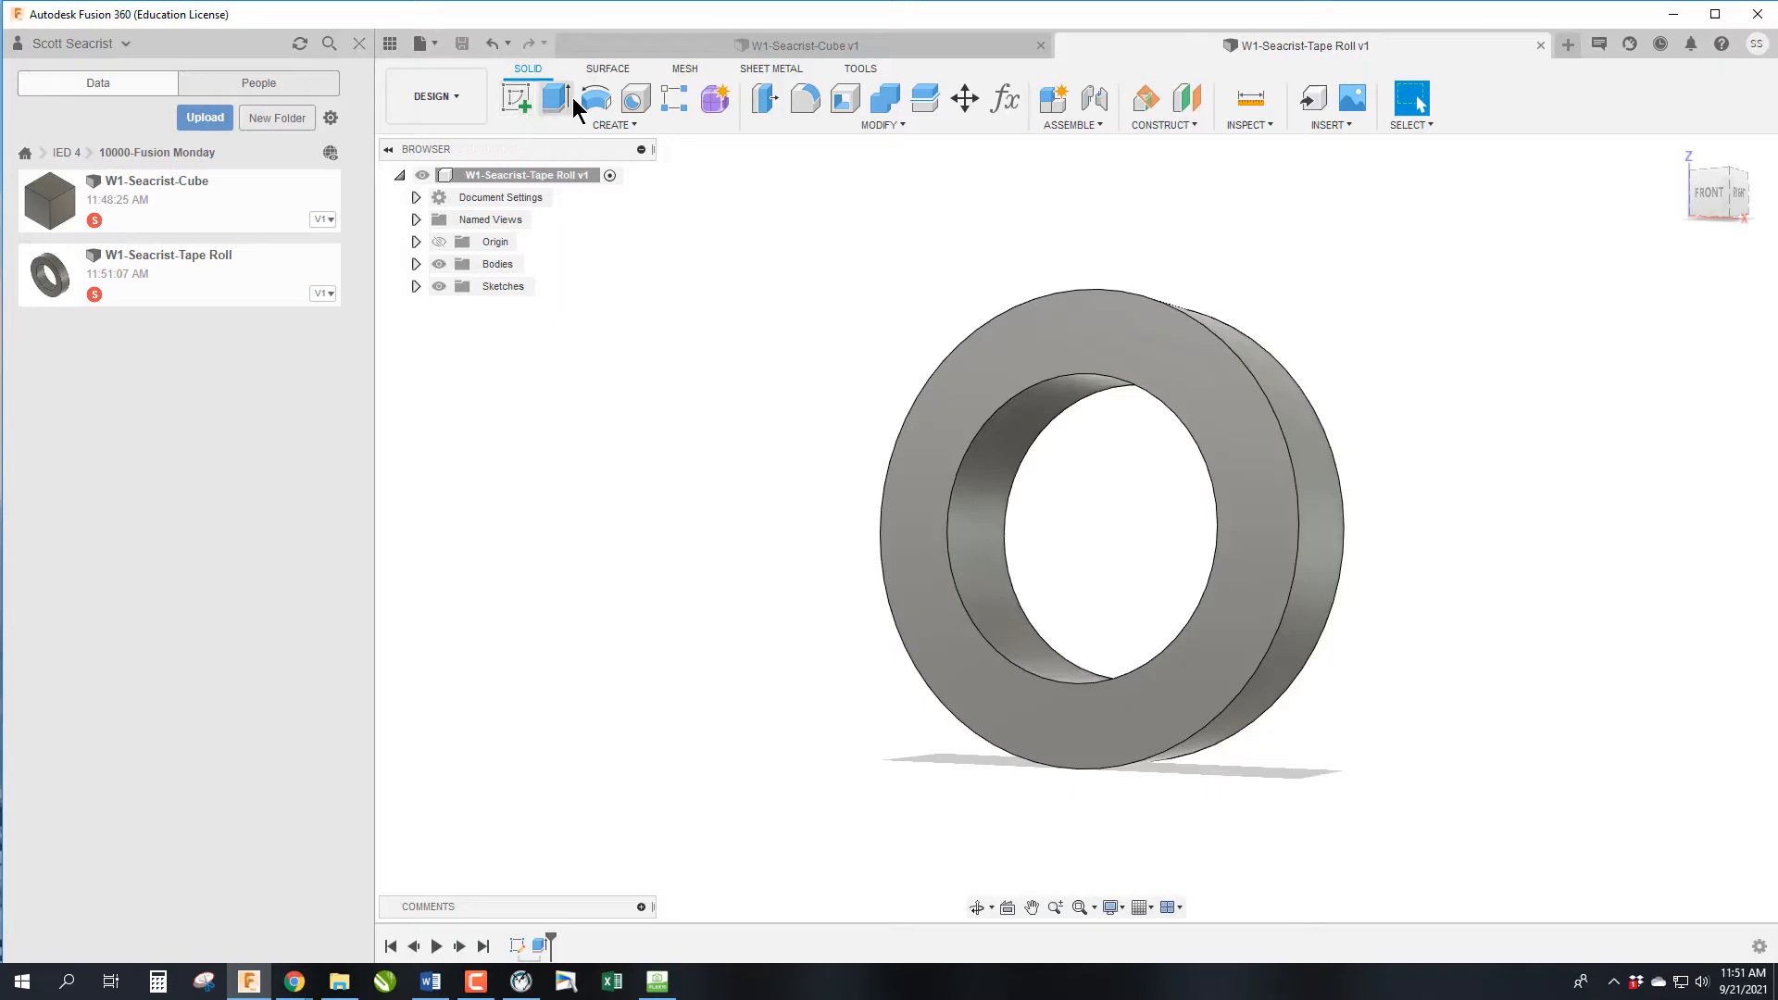
pyautogui.moveTo(608, 108)
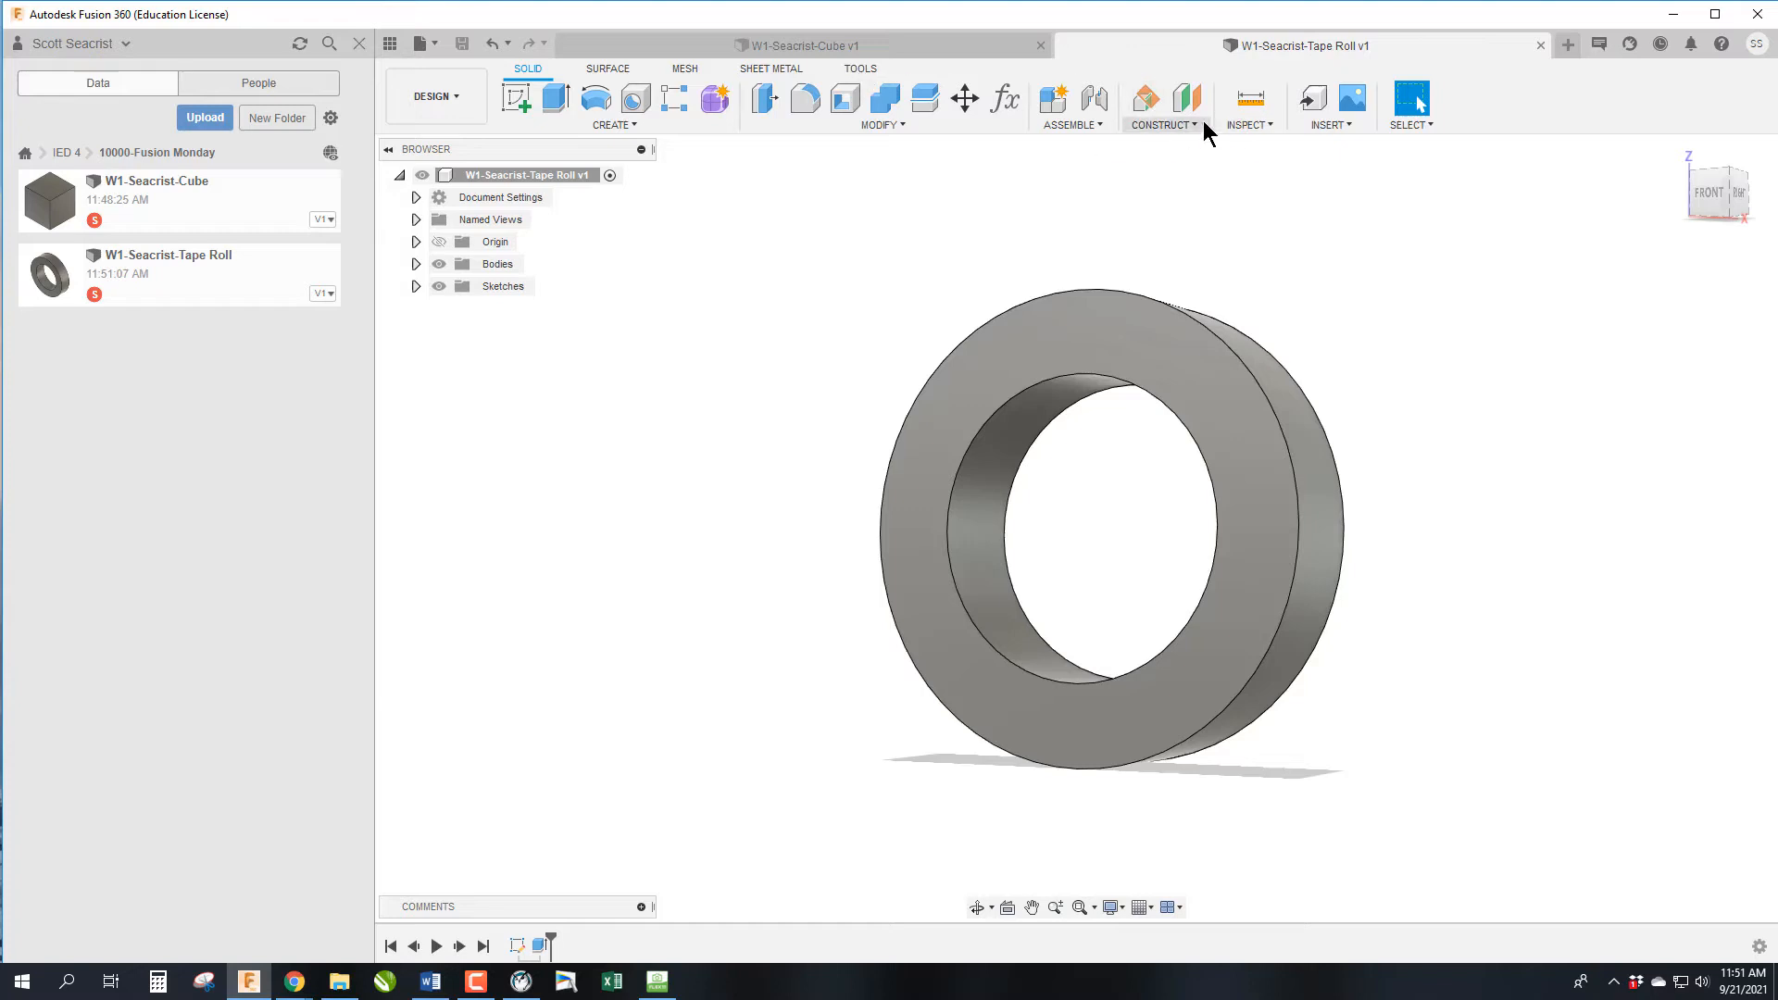
pyautogui.moveTo(1145, 143)
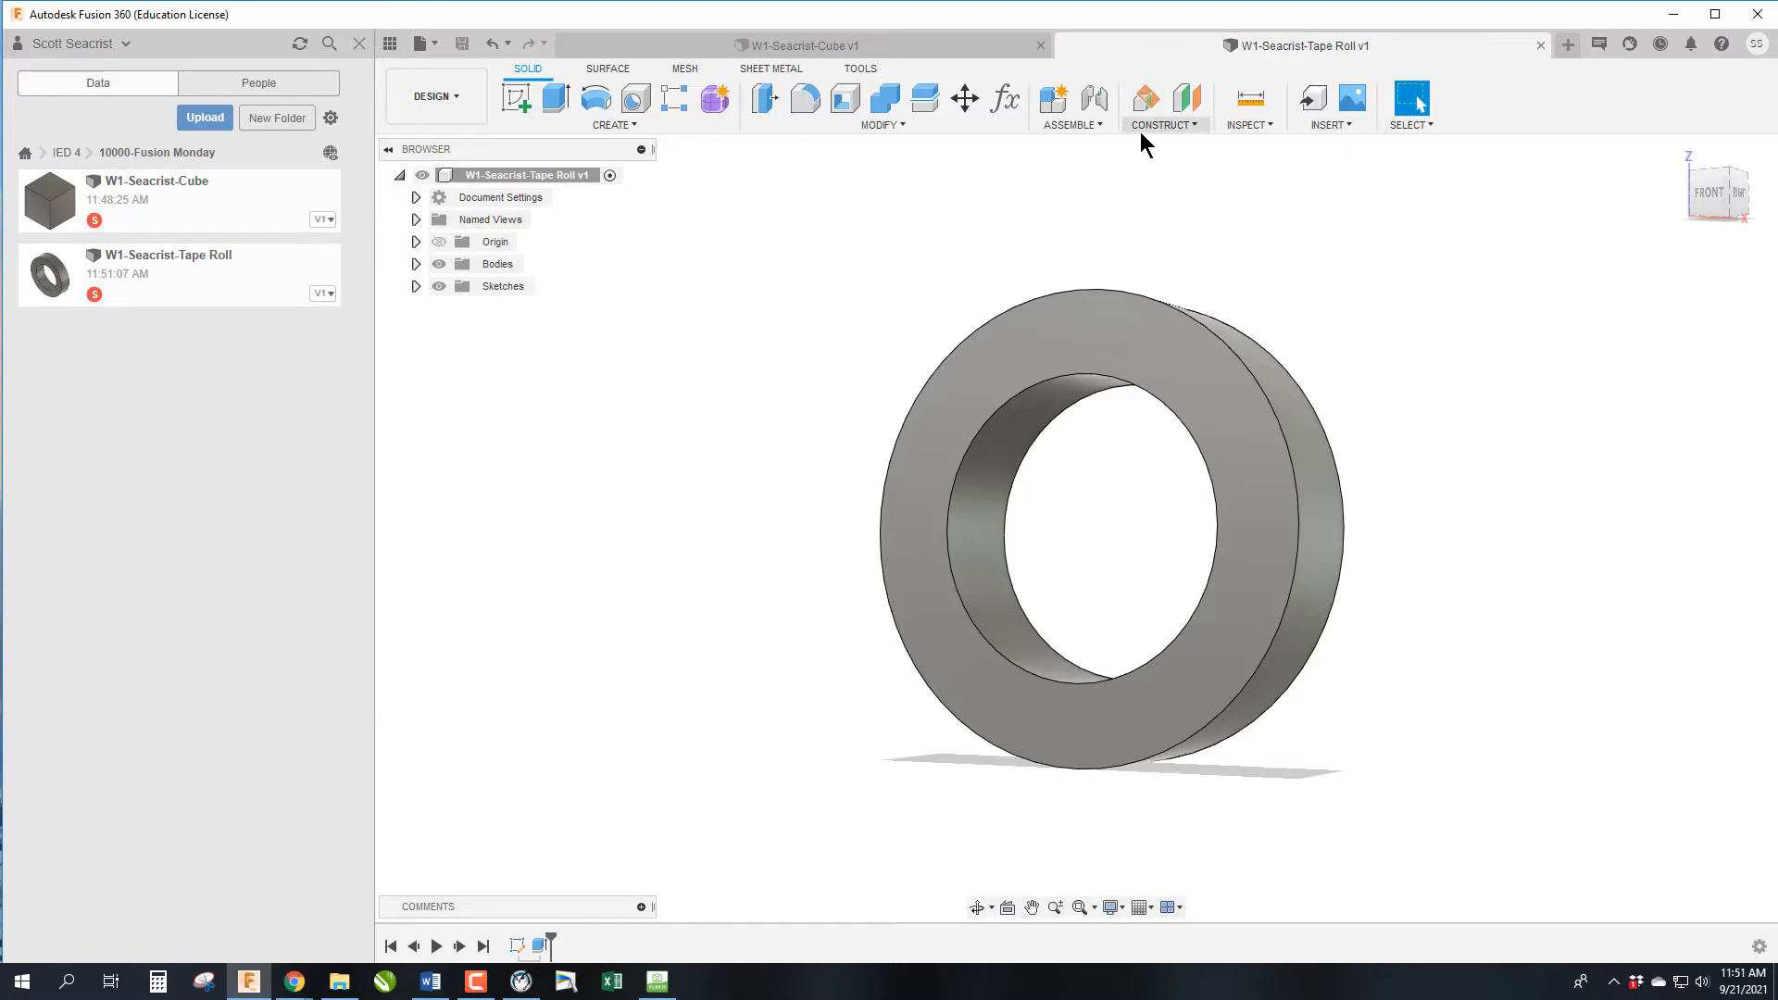
pyautogui.moveTo(497, 263)
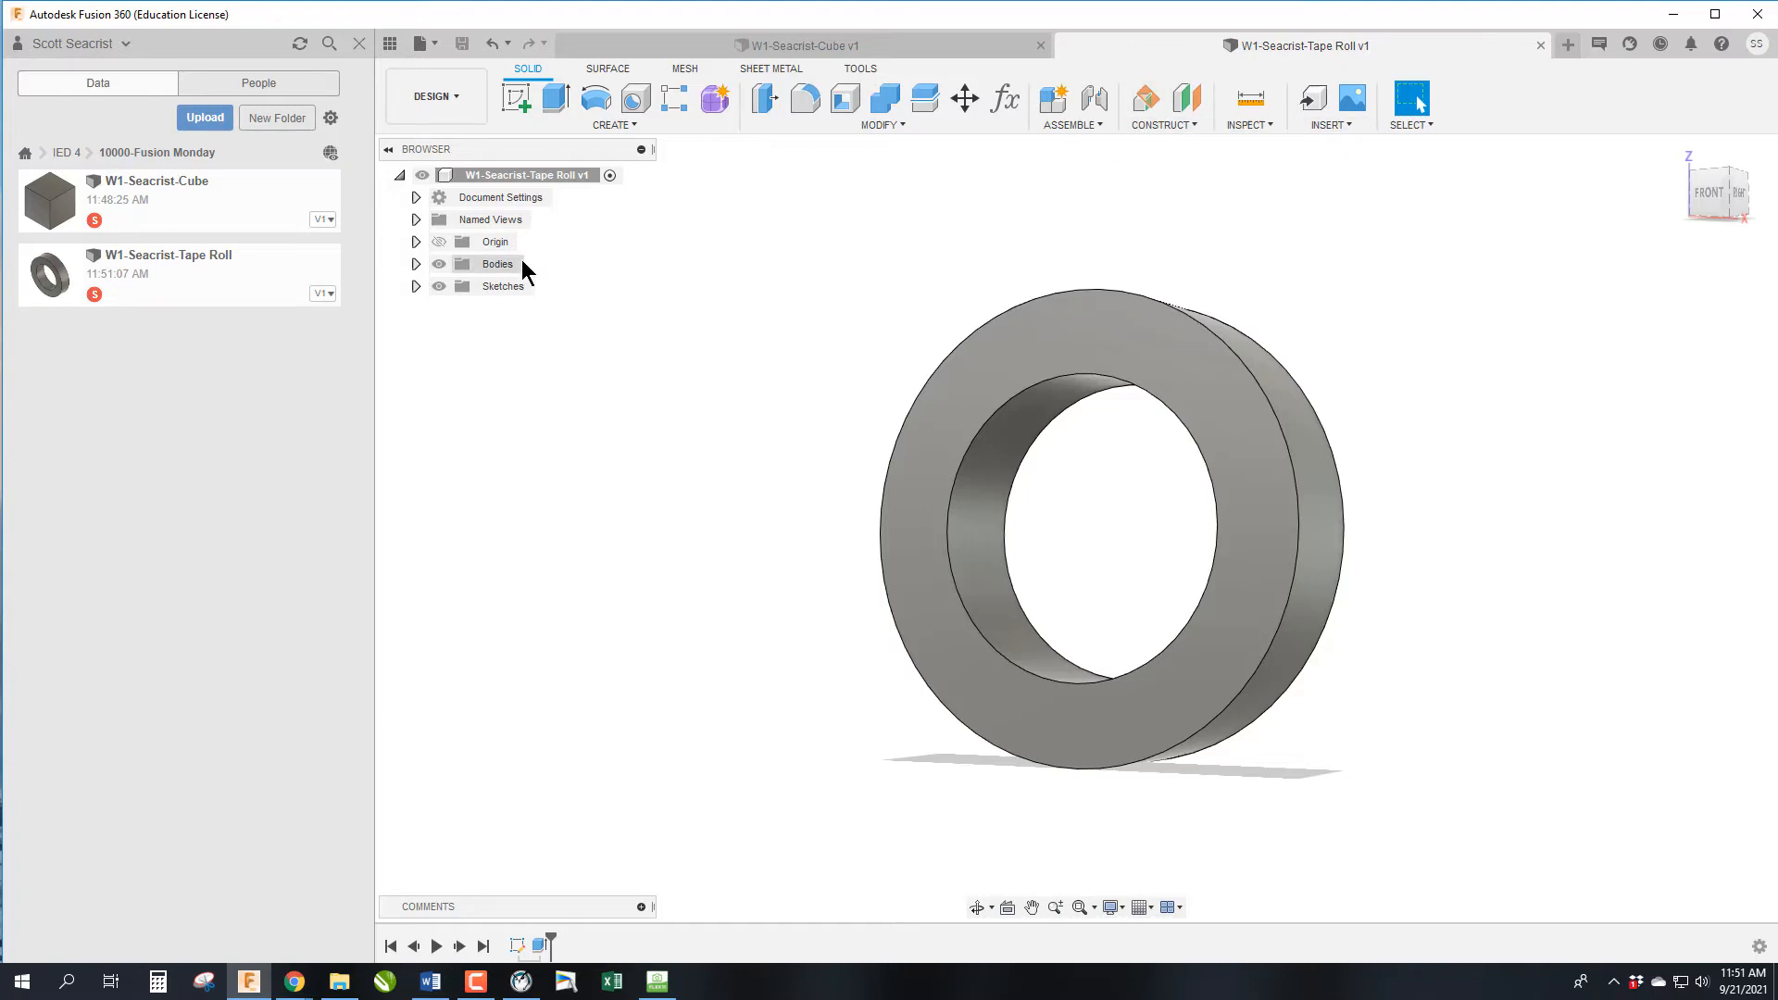
pyautogui.moveTo(582, 156)
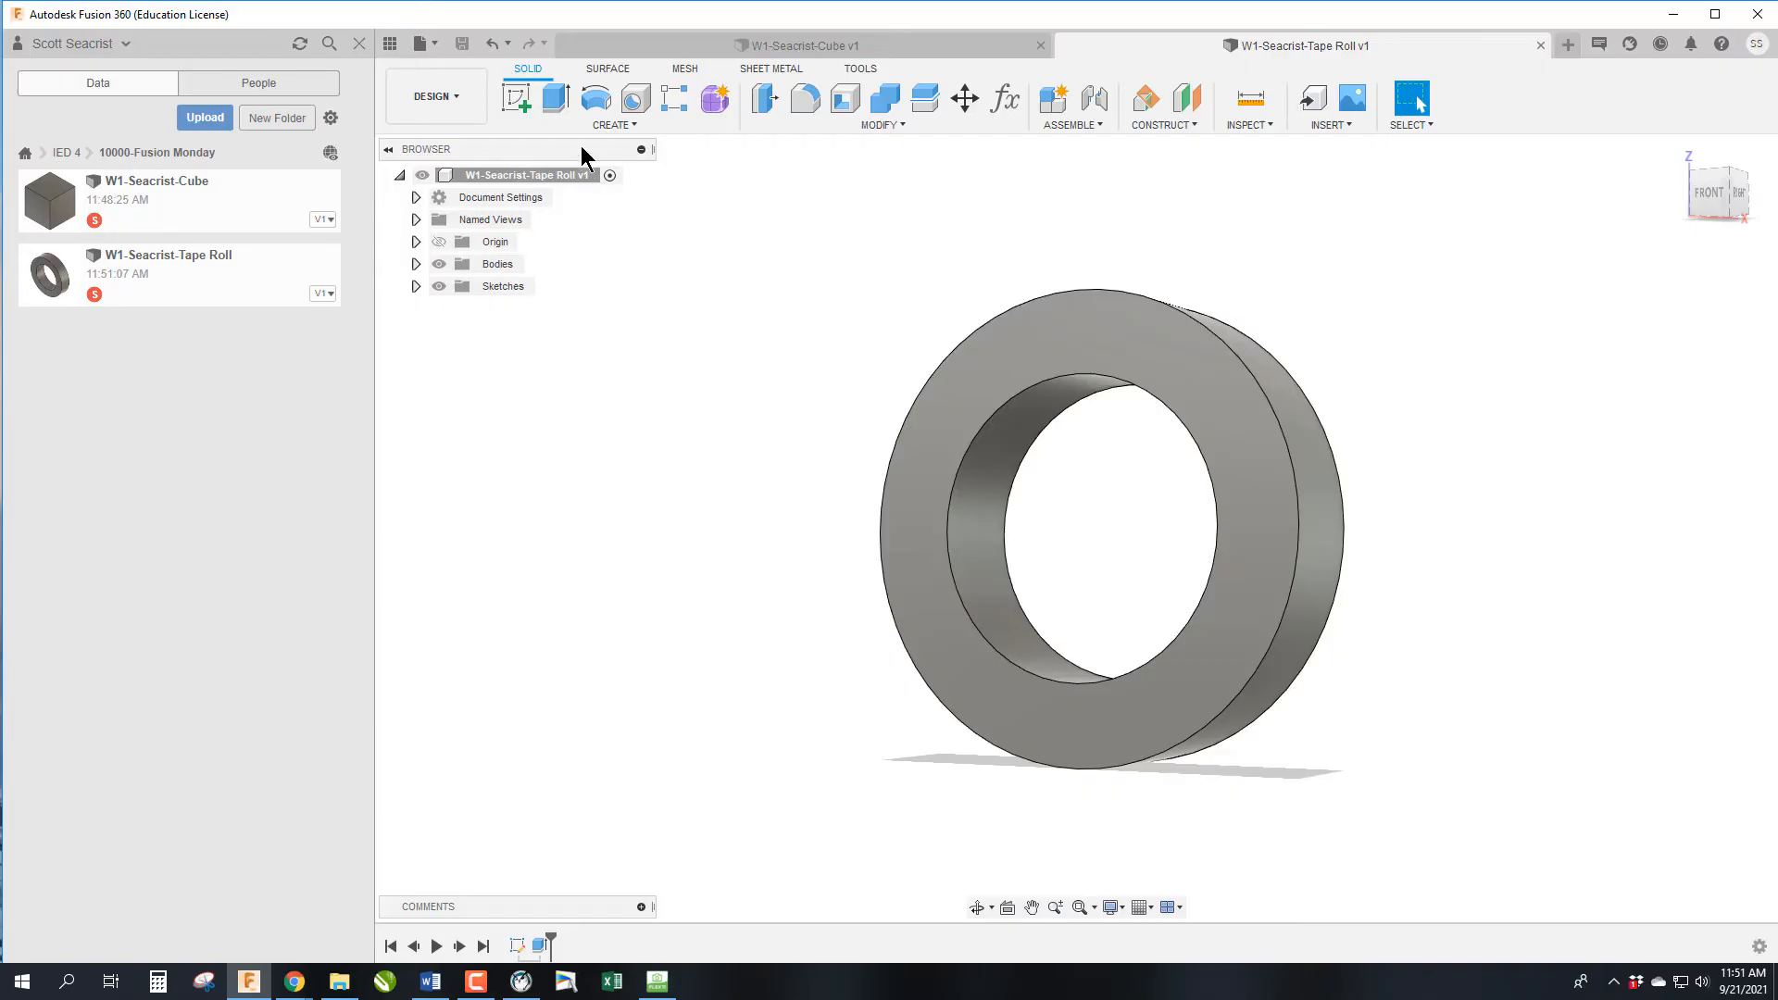